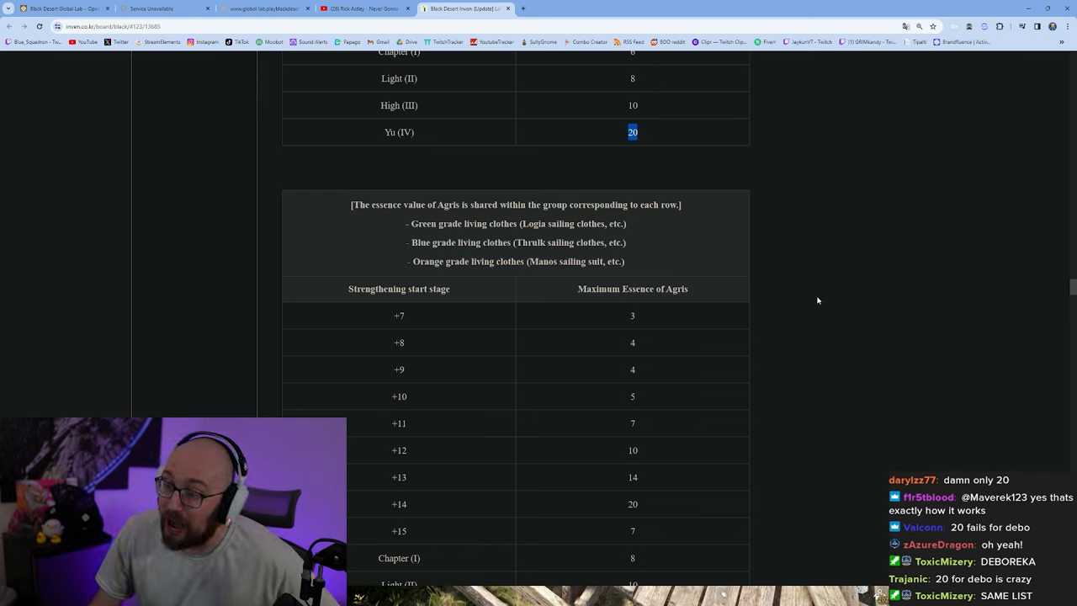
pyautogui.moveTo(820, 302)
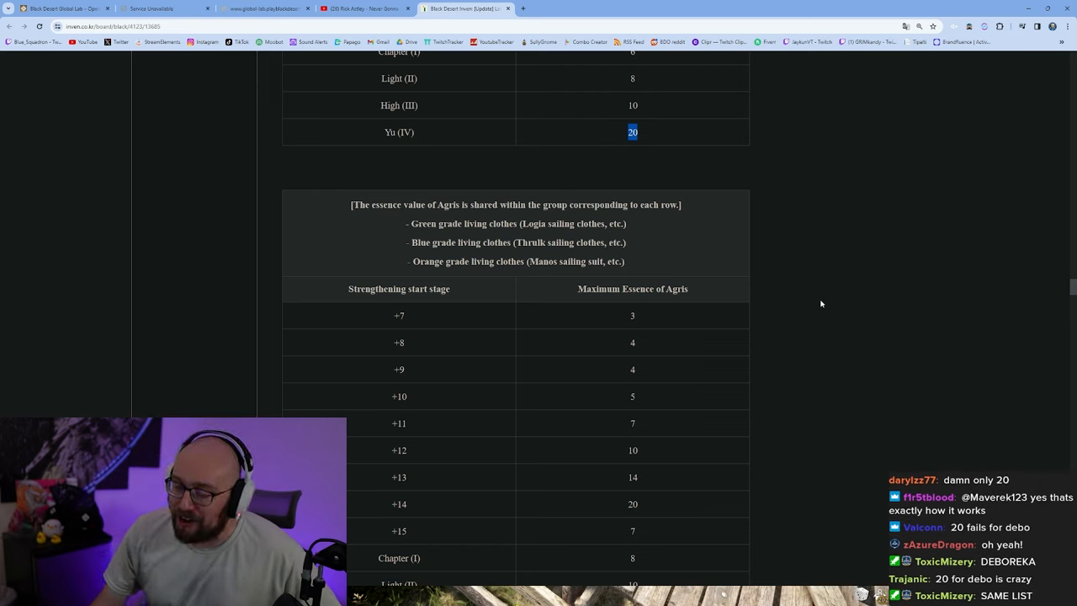
pyautogui.moveTo(849, 360)
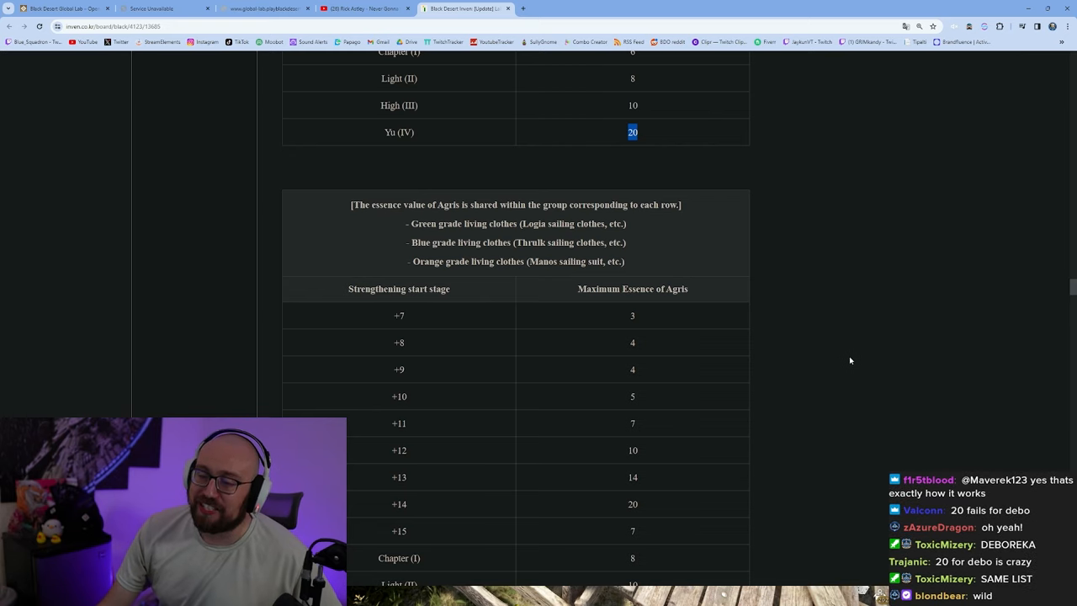
pyautogui.moveTo(880, 351)
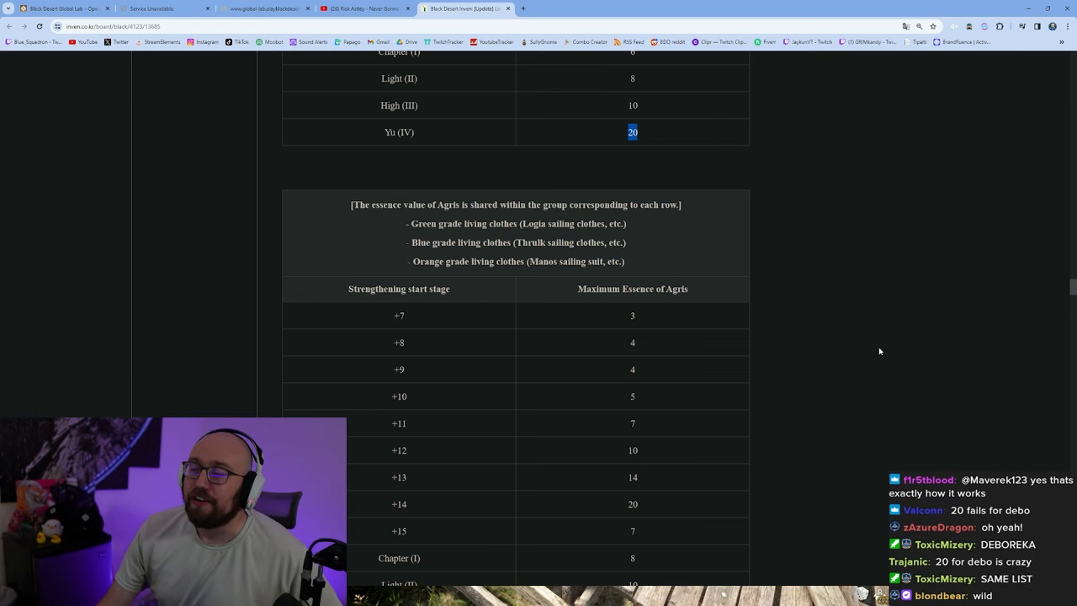
# Translate the Korean patch-note article to English and move down to the Ancient Anvil intro.
pyautogui.scroll(-3)
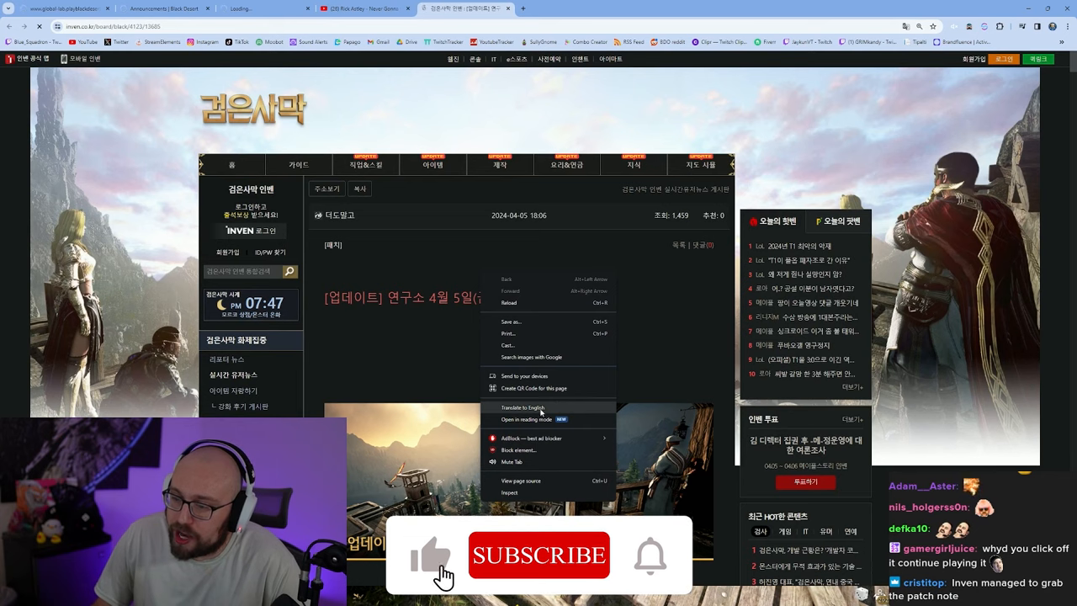
pyautogui.click(523, 407)
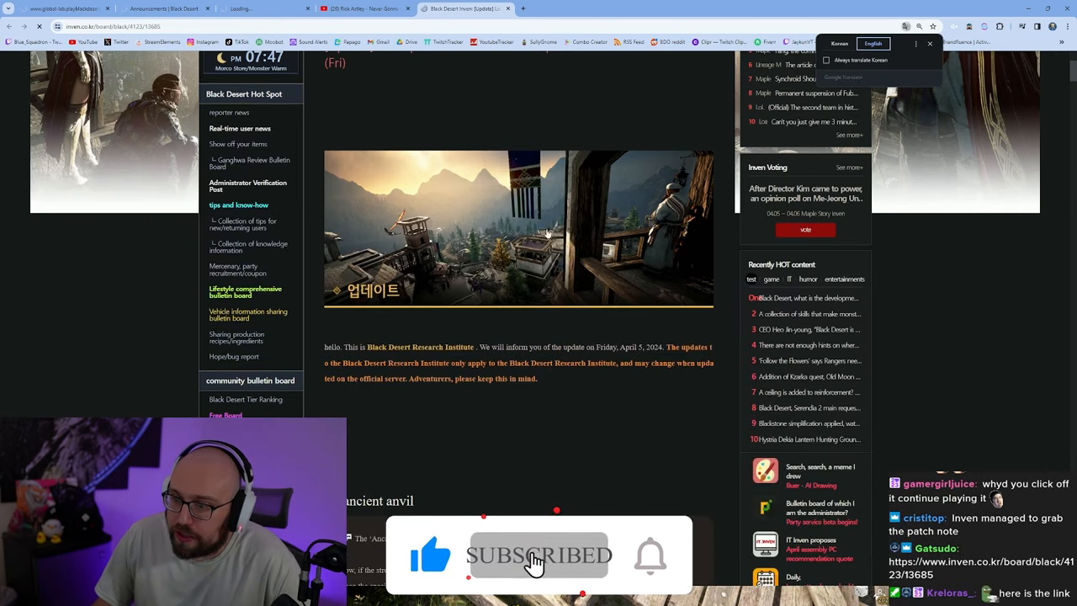
pyautogui.scroll(-3)
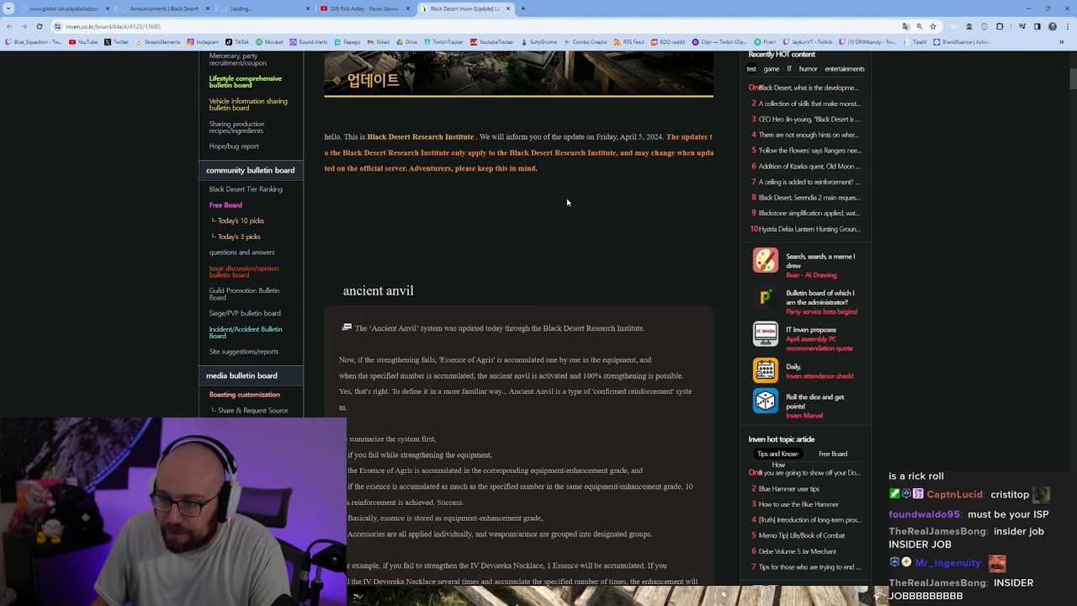
# Scroll through the Ancient Anvil system summary to the Essence of Agris points.
pyautogui.scroll(-3)
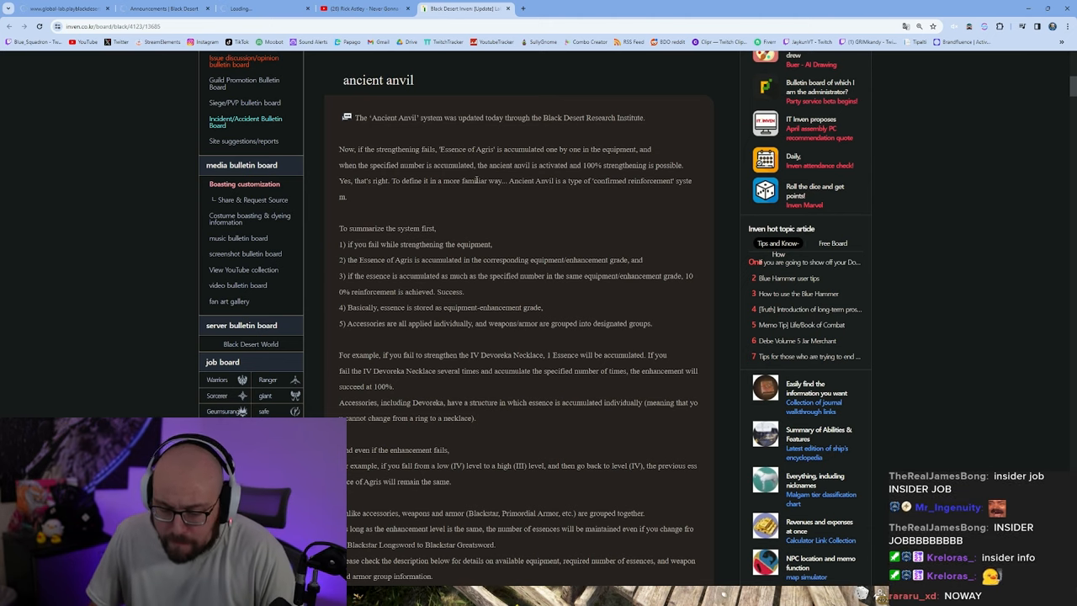
pyautogui.scroll(-3)
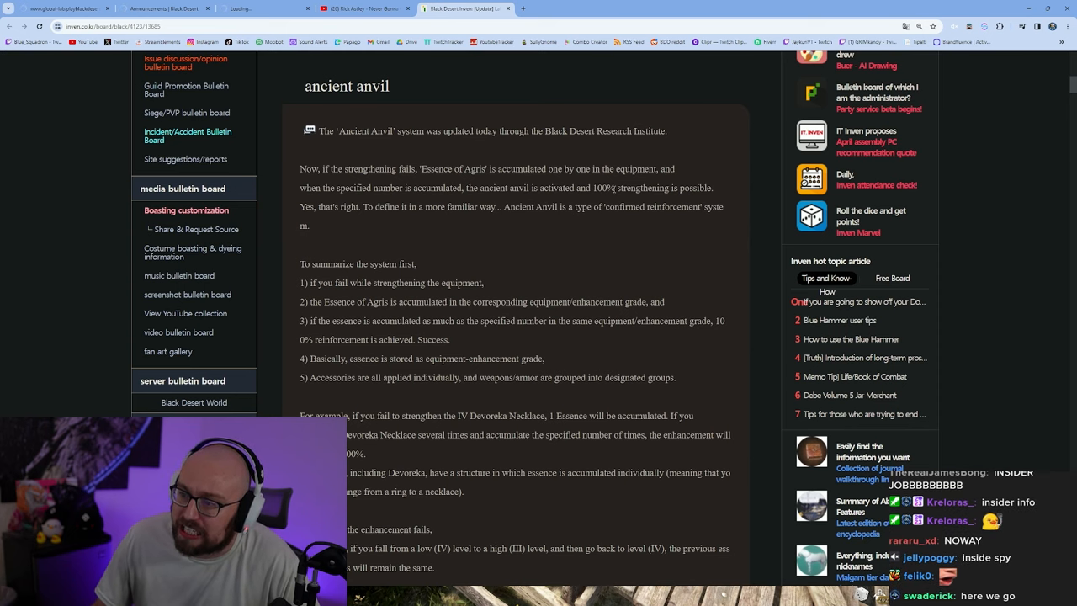
pyautogui.moveTo(630, 199)
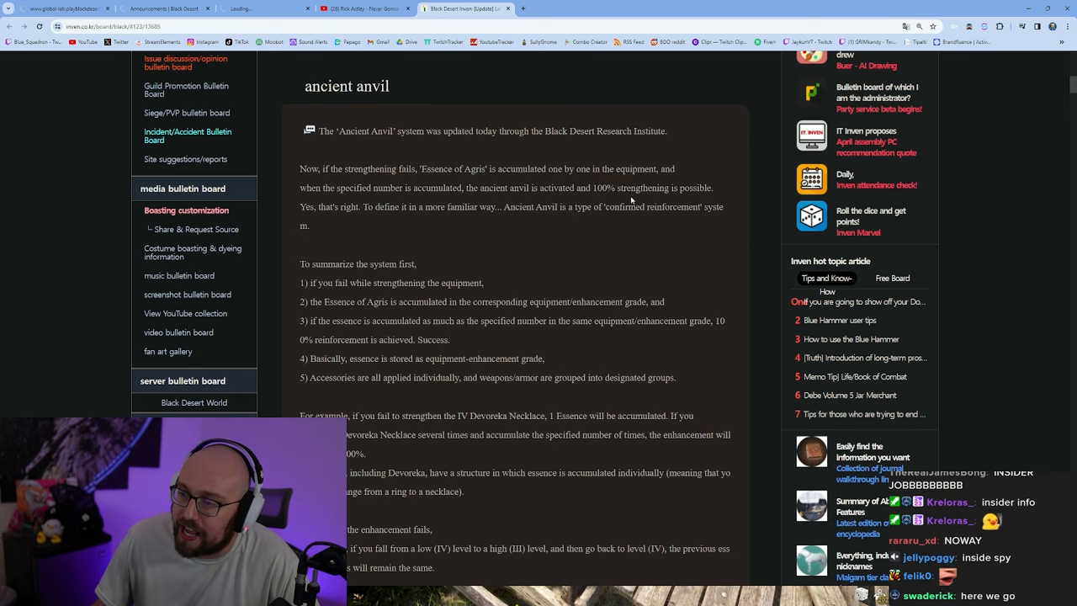
pyautogui.scroll(-3)
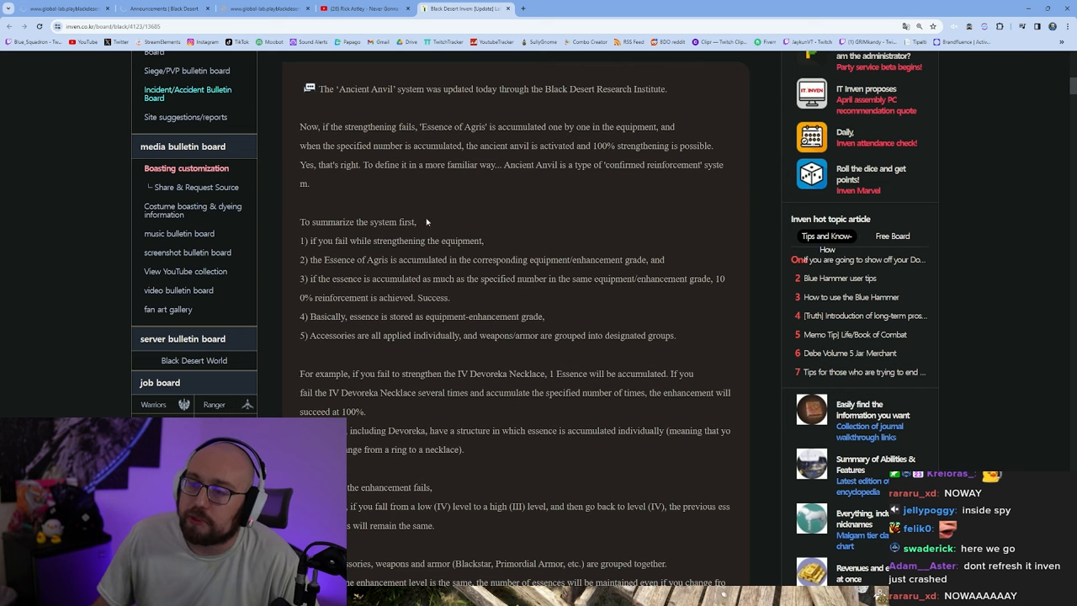
pyautogui.scroll(-3)
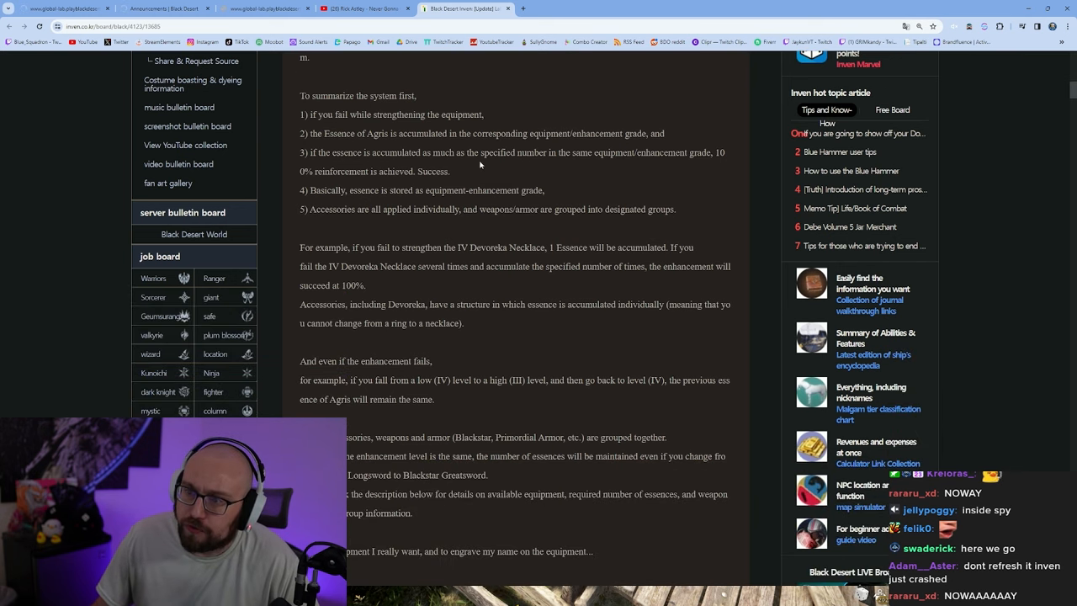
# Highlight the lines about Essence of Agris accumulating and continue to the Devoreka Necklace example.
pyautogui.doubleClick(324, 114)
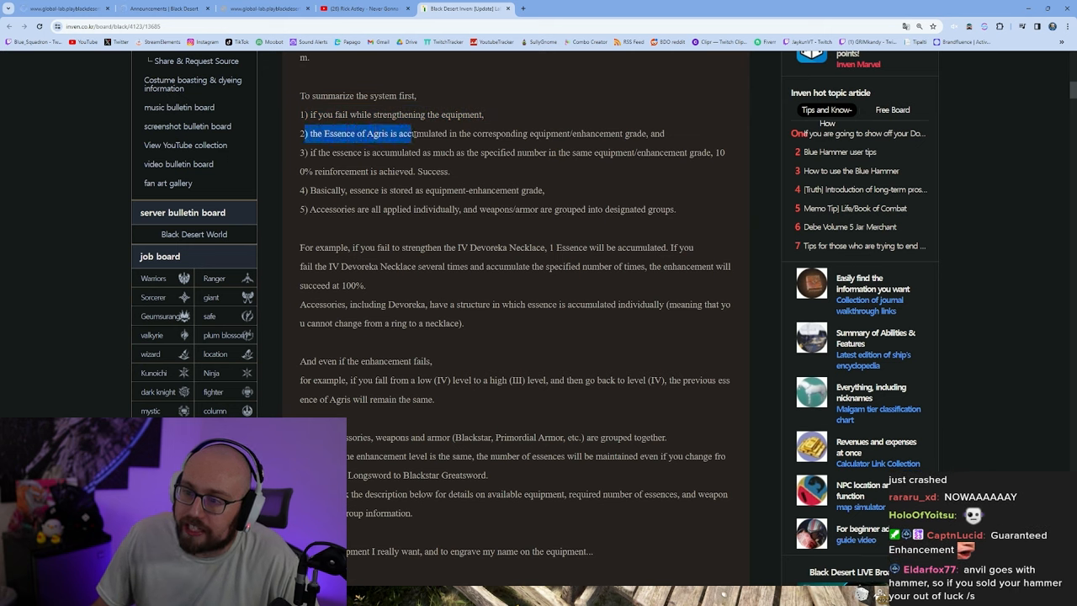
pyautogui.moveTo(412, 133); pyautogui.dragTo(613, 133)
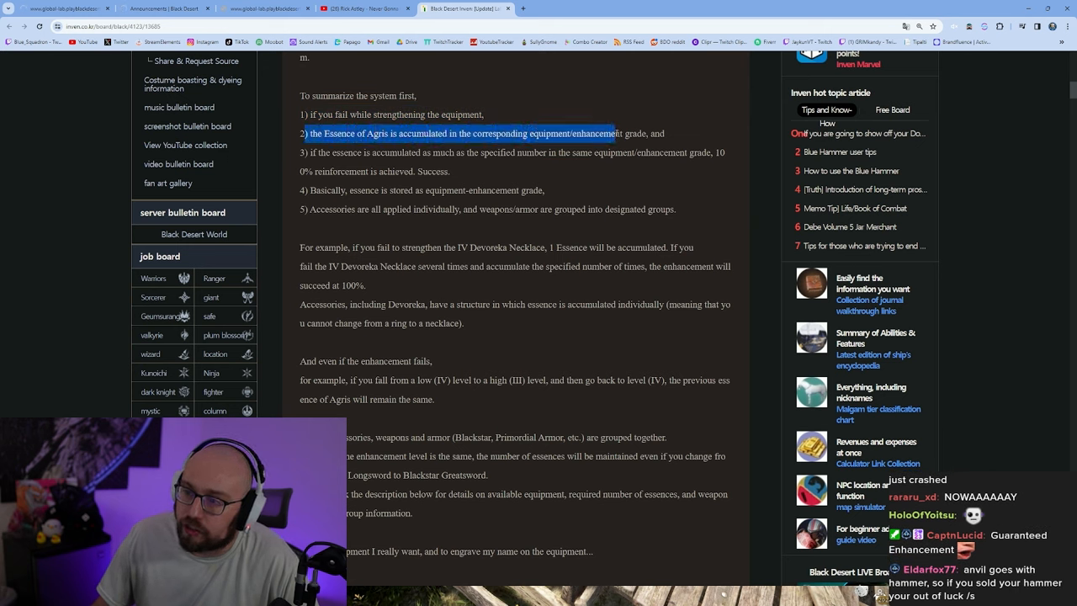
pyautogui.scroll(-3)
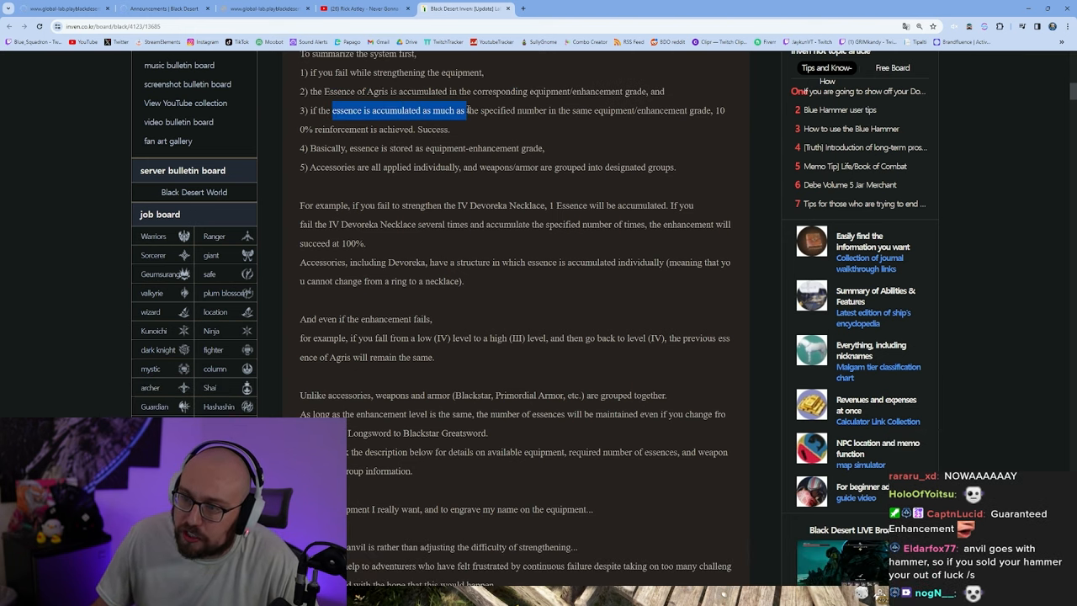
pyautogui.moveTo(465, 110); pyautogui.dragTo(534, 110)
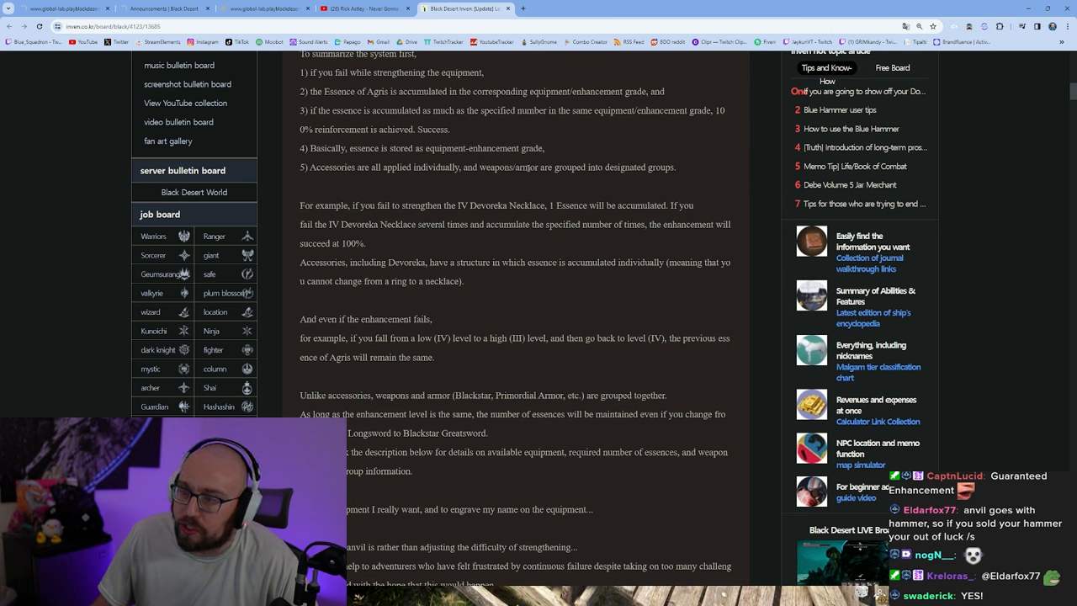
pyautogui.moveTo(682, 189)
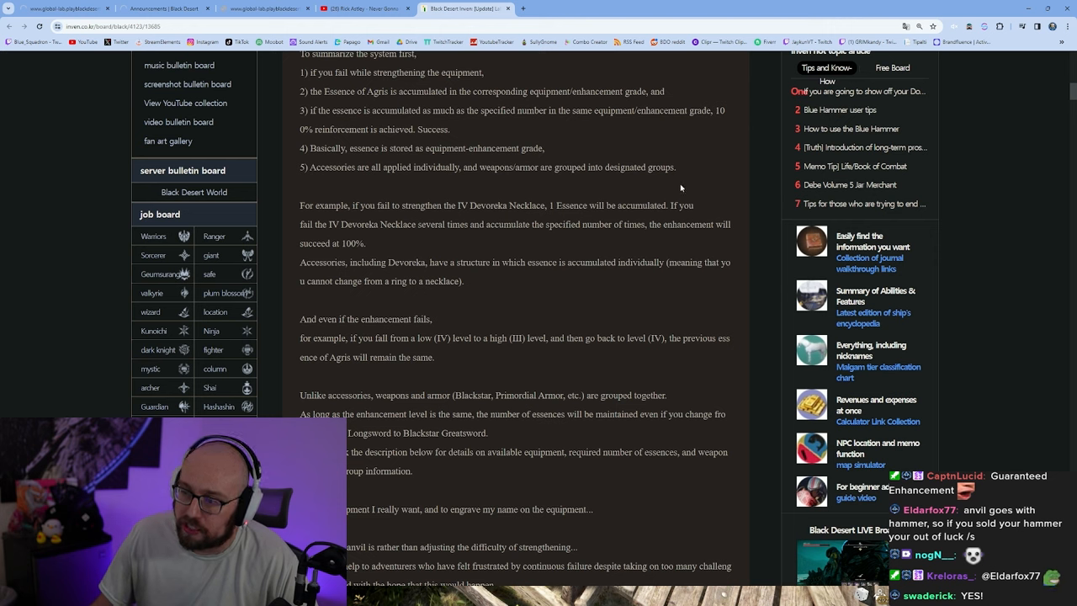
pyautogui.moveTo(696, 173)
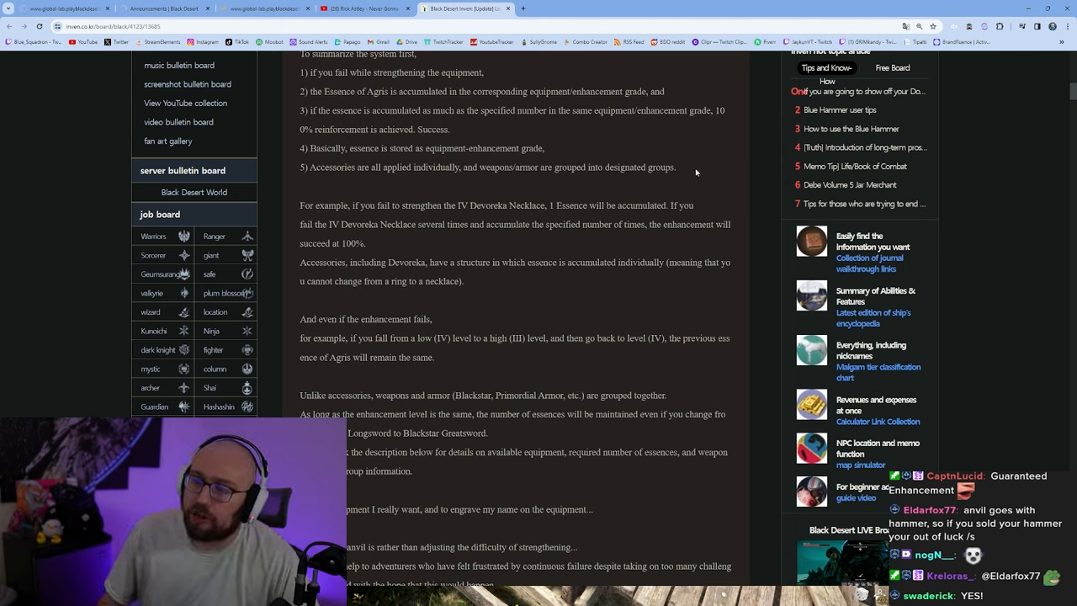
pyautogui.moveTo(578, 356)
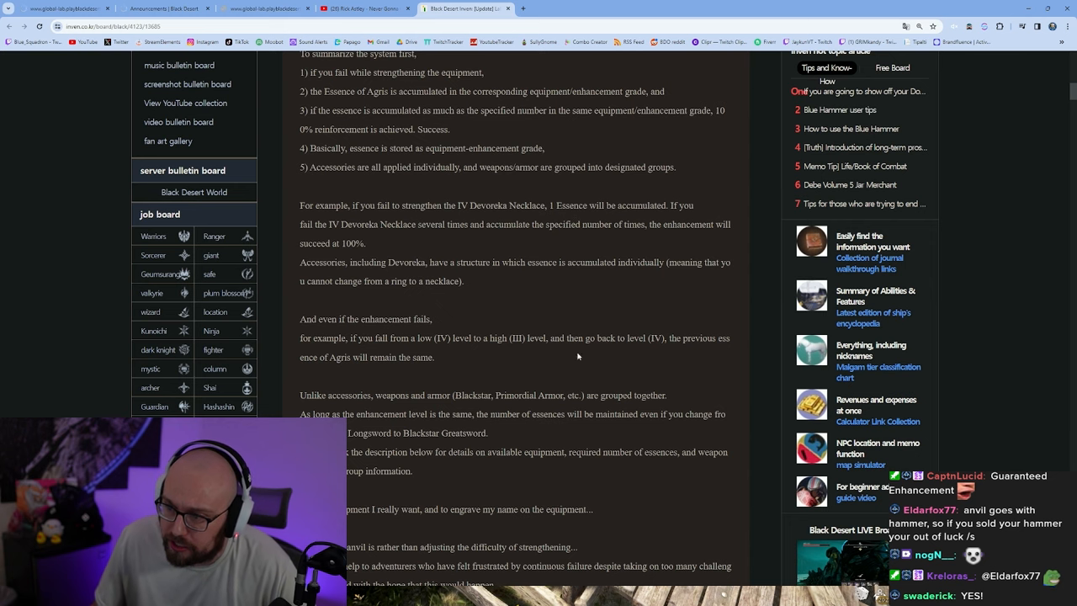
pyautogui.scroll(-3)
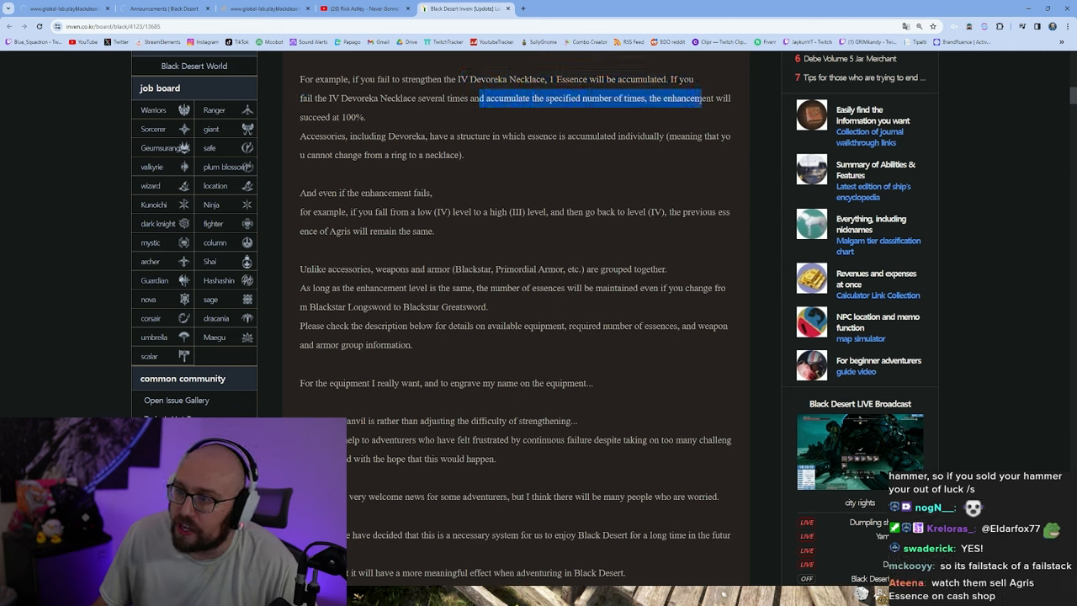
# Read the developer's note on the Ancient Anvil, highlighting the part about going back to level IV.
pyautogui.click(448, 118)
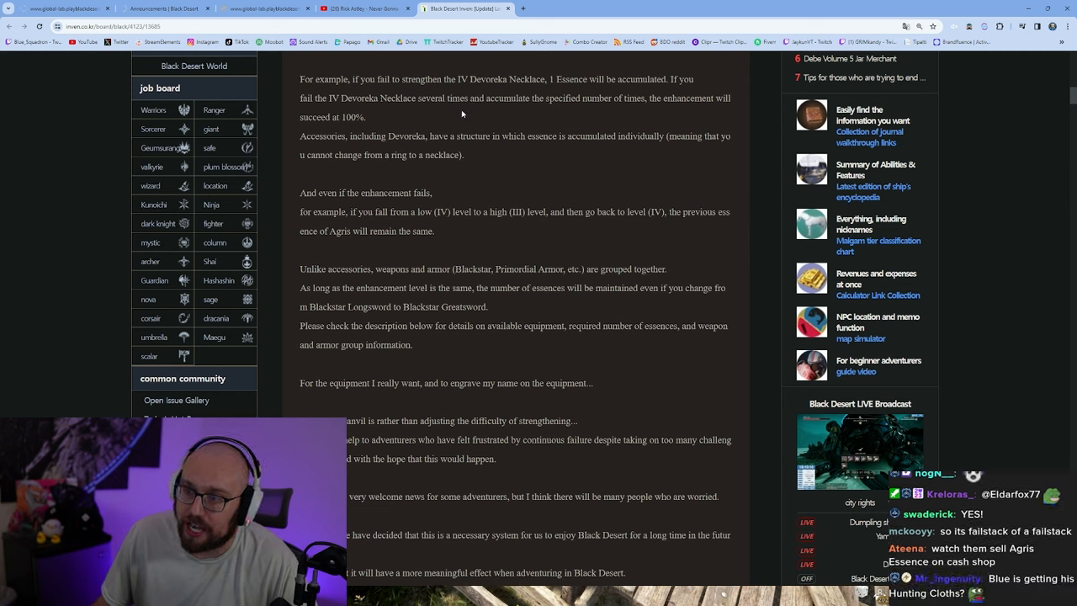
pyautogui.moveTo(526, 168)
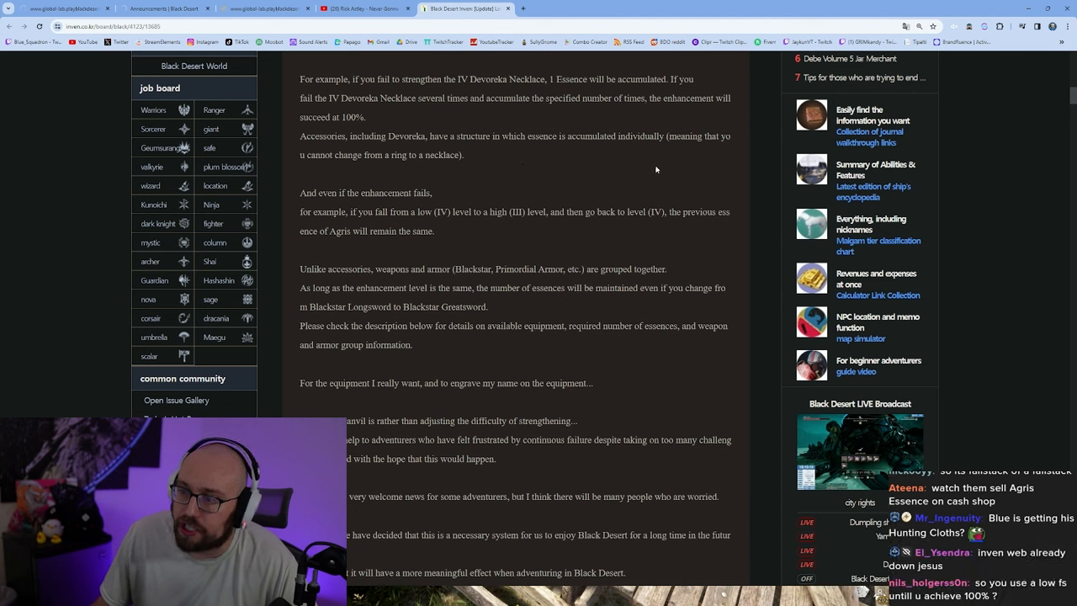
pyautogui.moveTo(625, 162)
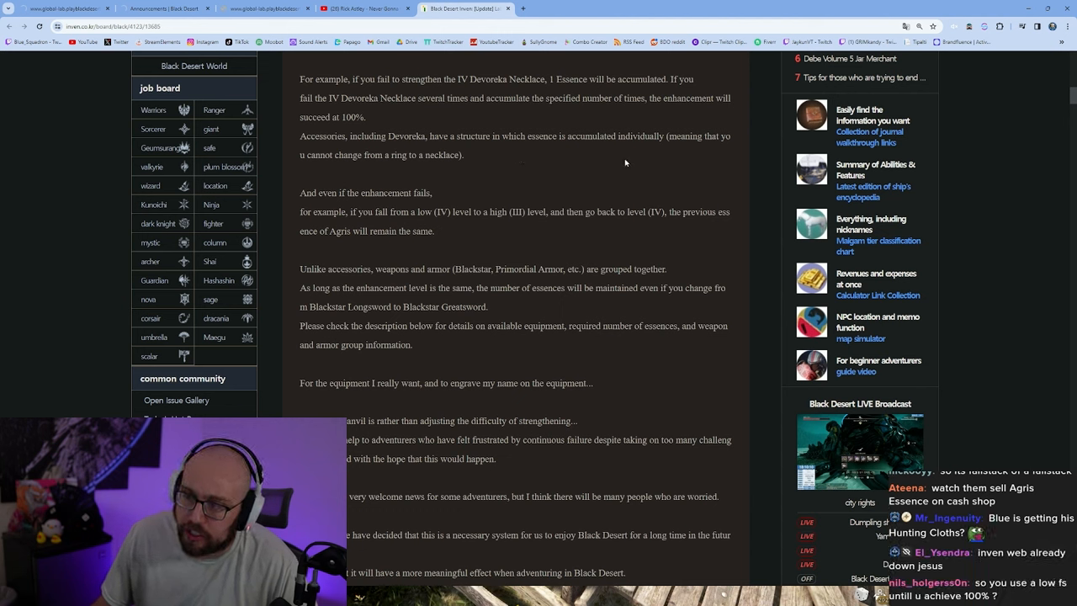
pyautogui.moveTo(501, 158)
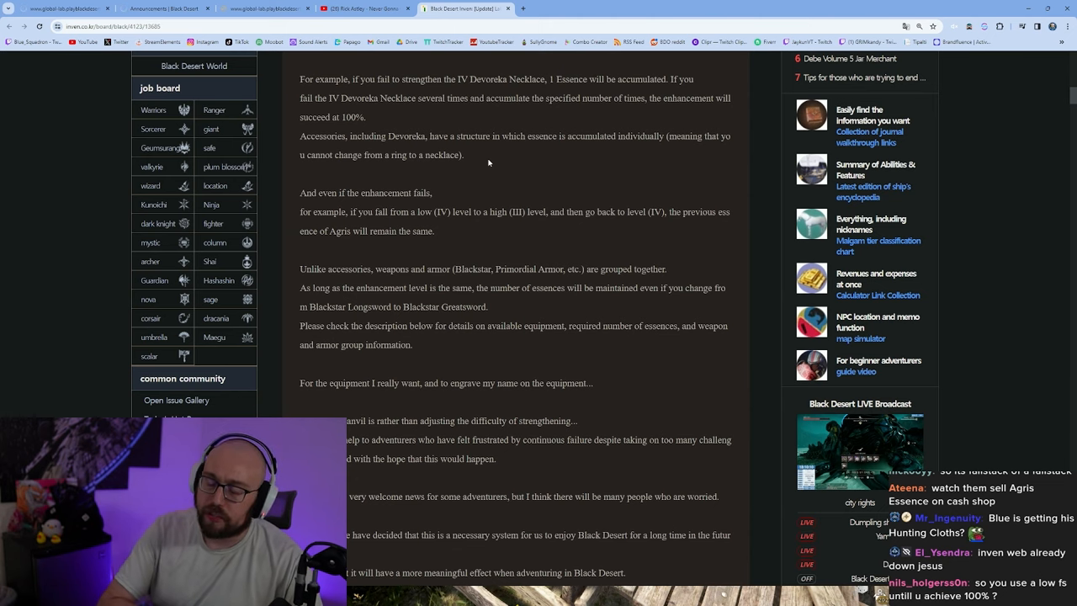
pyautogui.scroll(-3)
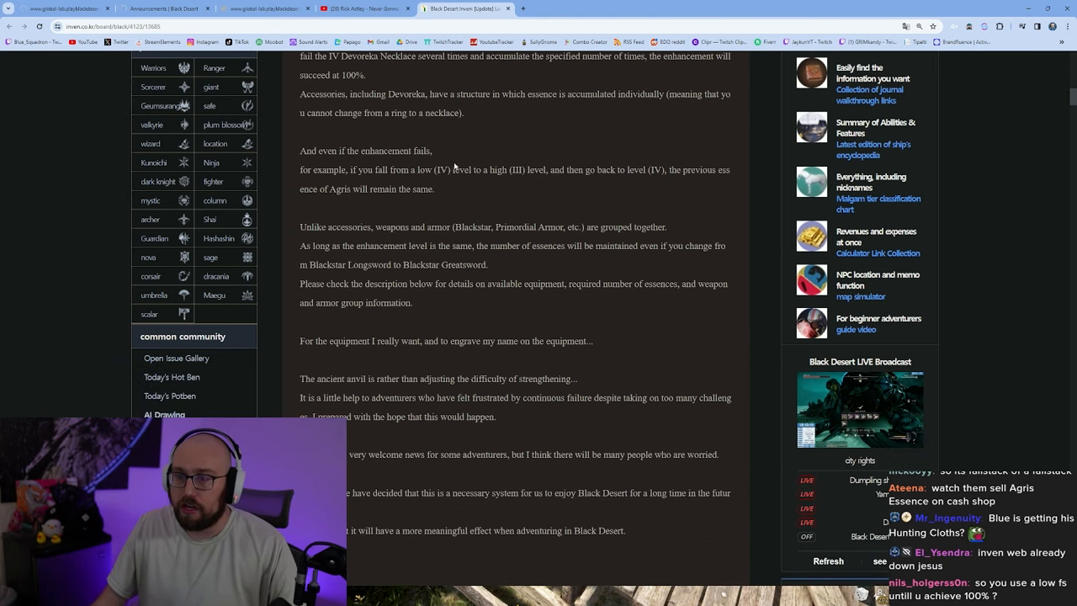
pyautogui.scroll(-3)
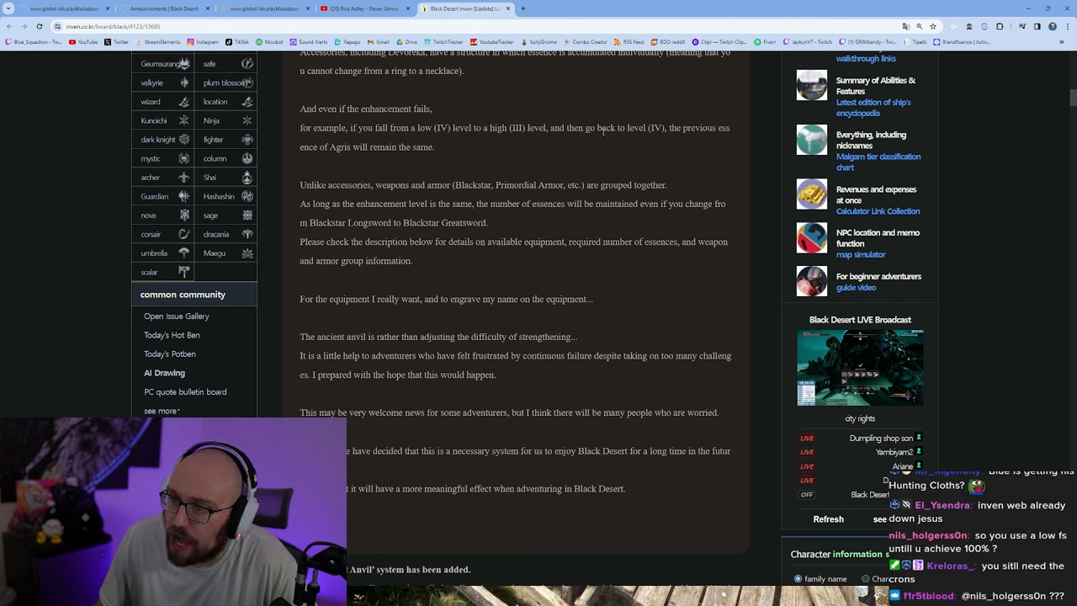
pyautogui.moveTo(714, 141)
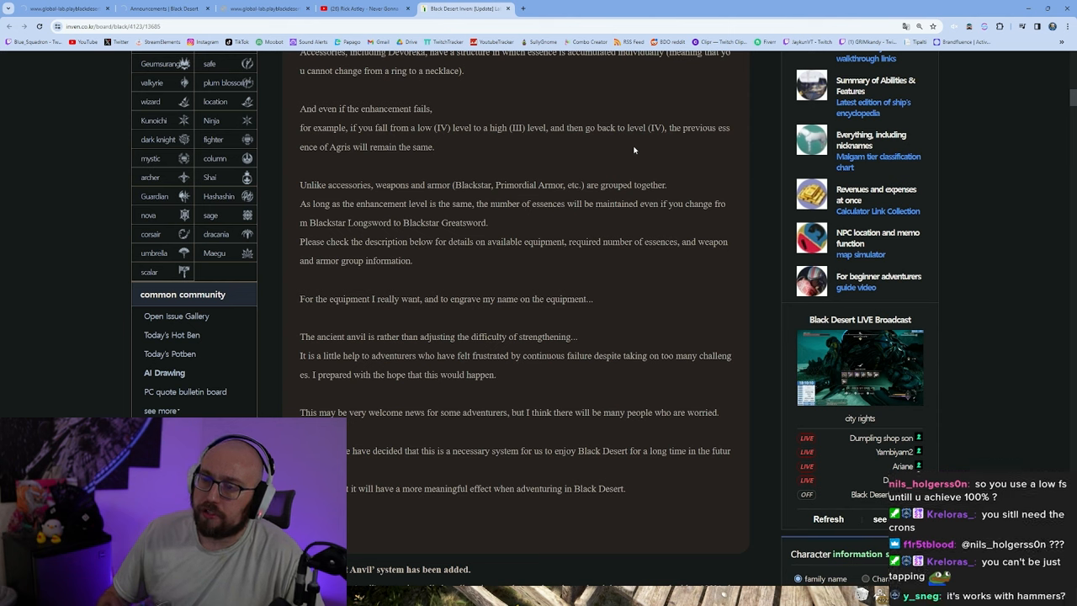
pyautogui.moveTo(392, 127); pyautogui.dragTo(463, 127)
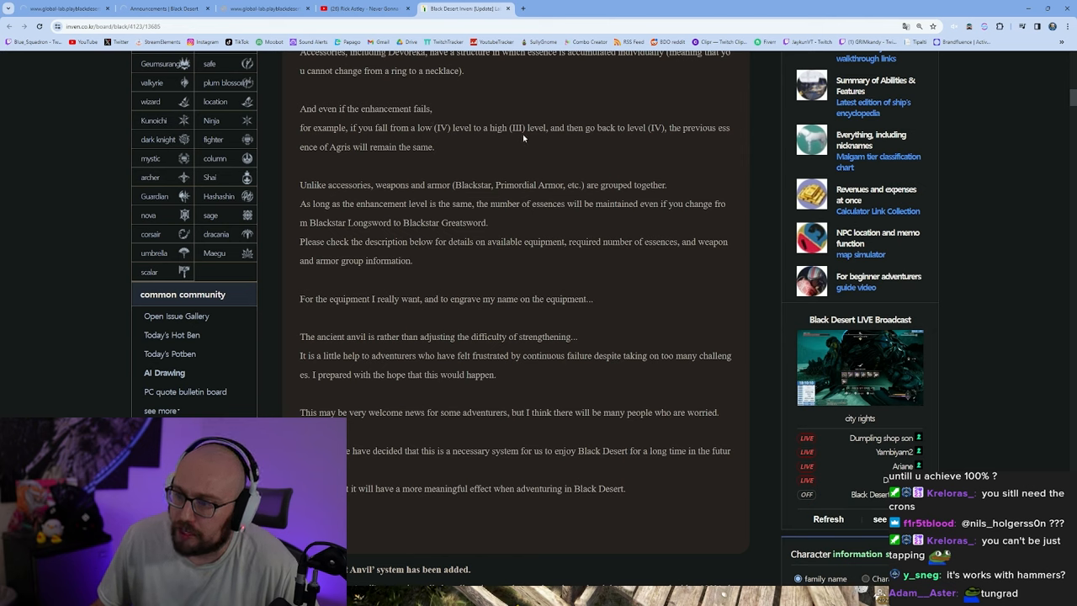
pyautogui.moveTo(743, 102)
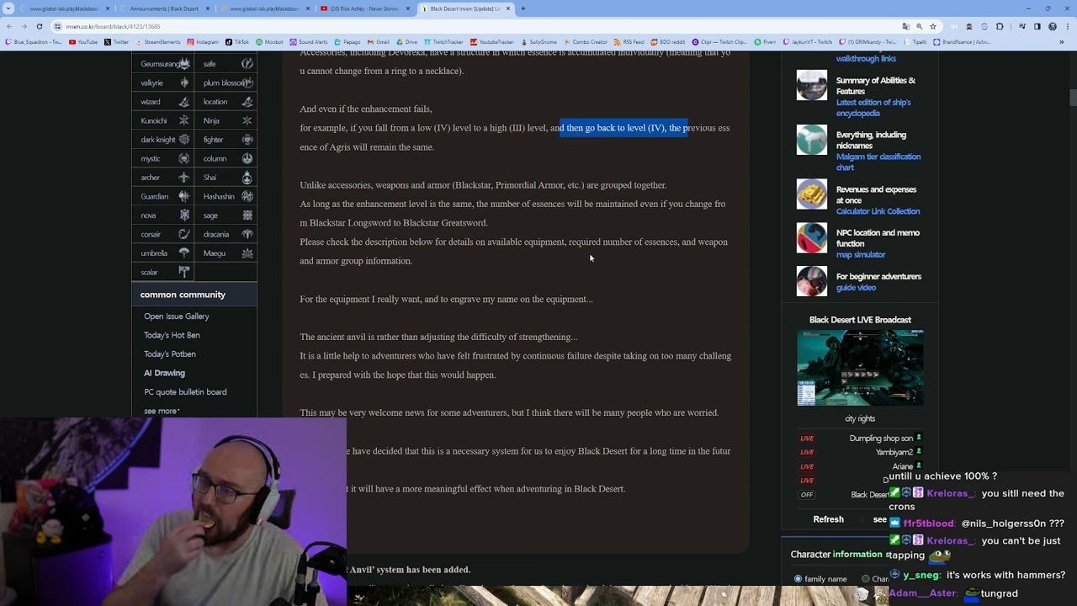
pyautogui.scroll(-3)
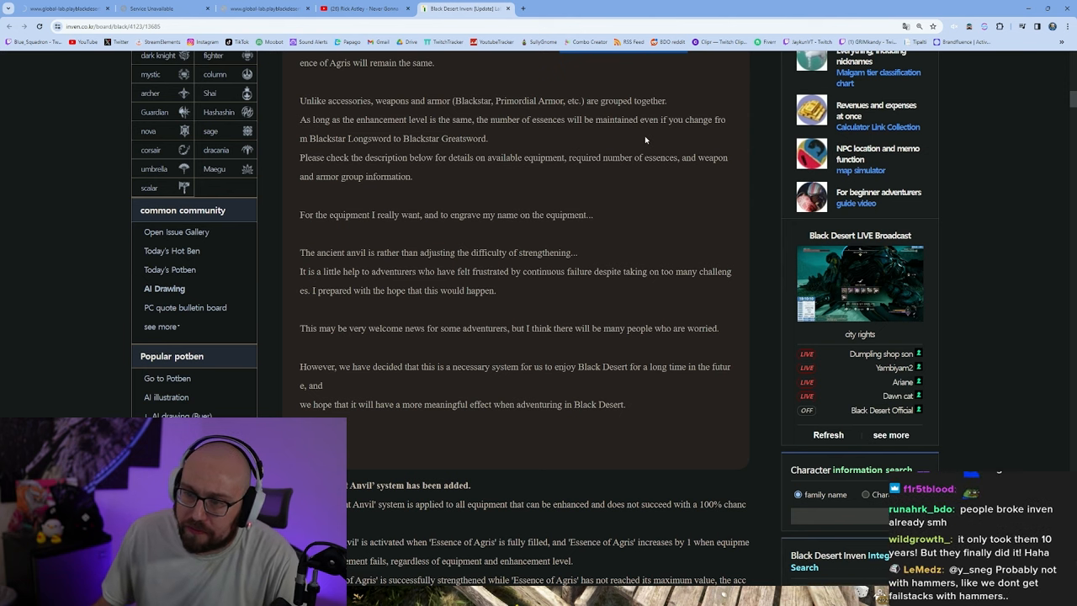
pyautogui.moveTo(553, 141)
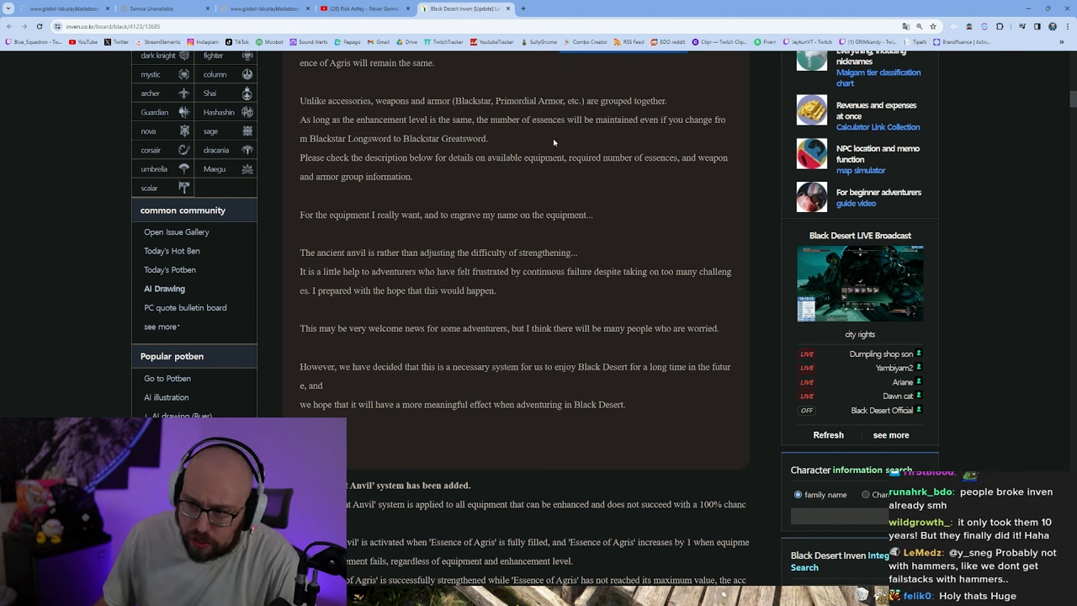
pyautogui.moveTo(520, 236)
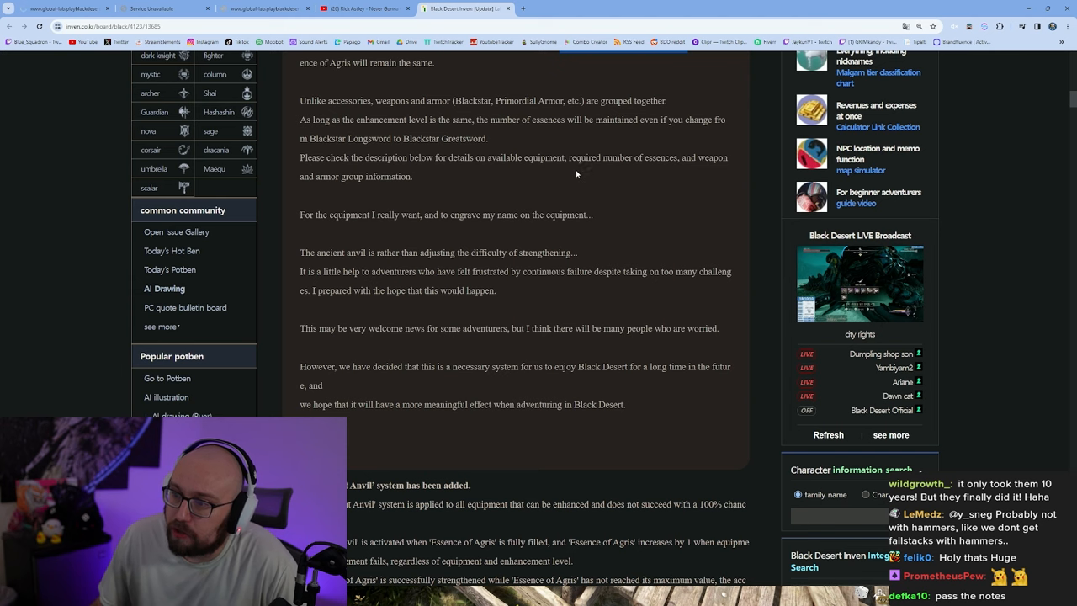
pyautogui.moveTo(557, 176)
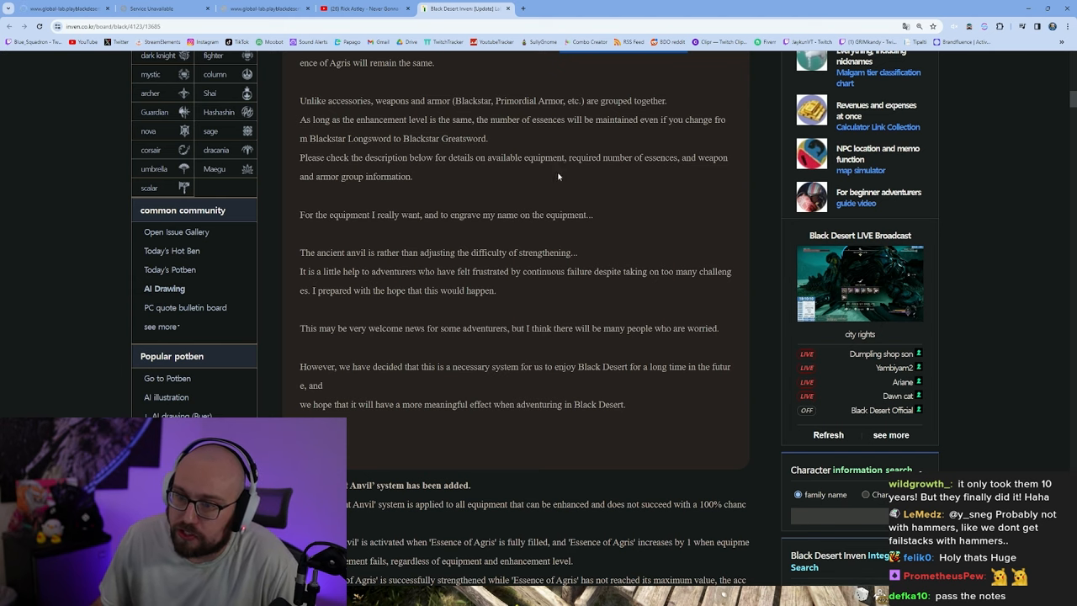
# Read past the developer note's closing thanks to the 'Ancient Anvil system has been added' bullet list.
pyautogui.scroll(-3)
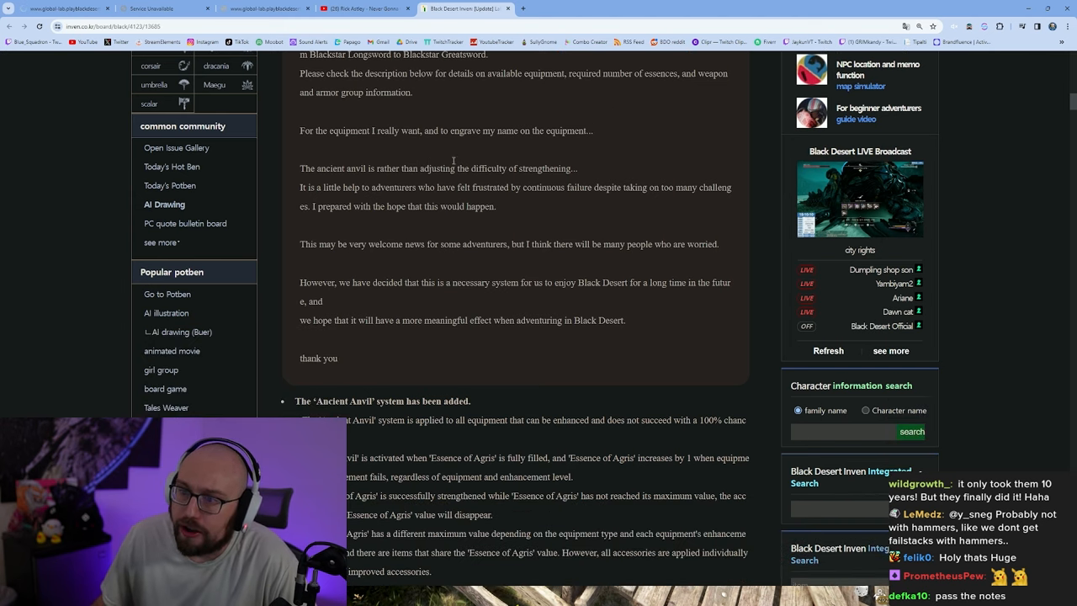
pyautogui.scroll(-3)
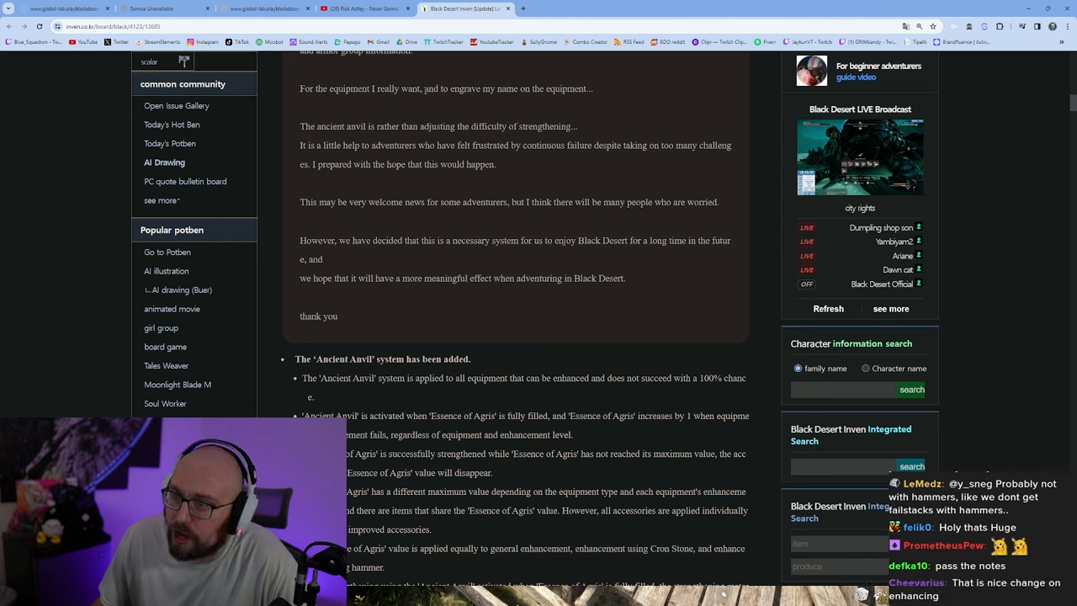
pyautogui.doubleClick(317, 126)
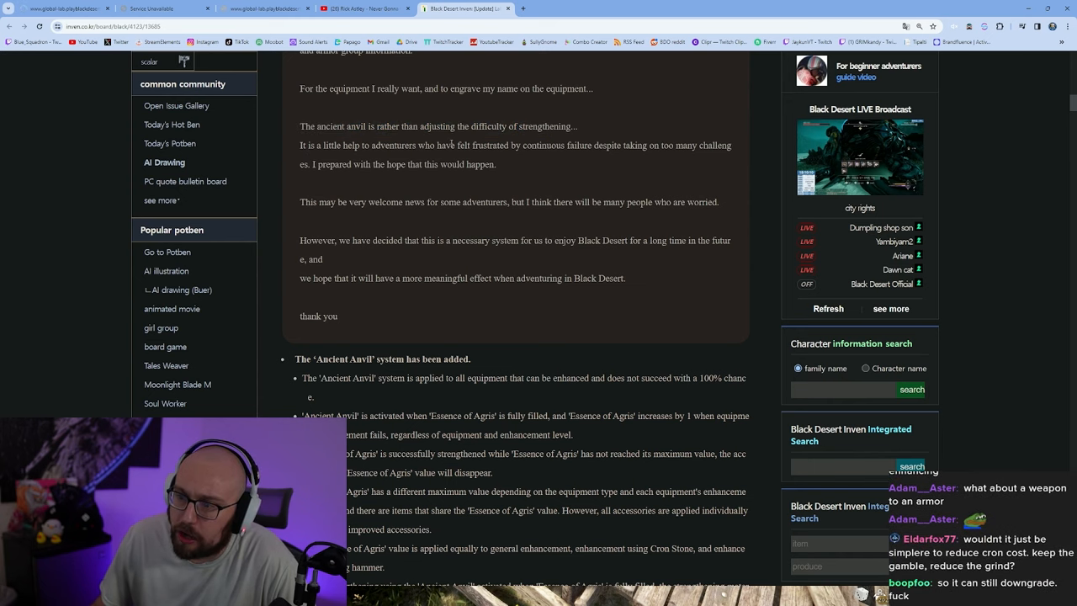
pyautogui.scroll(-3)
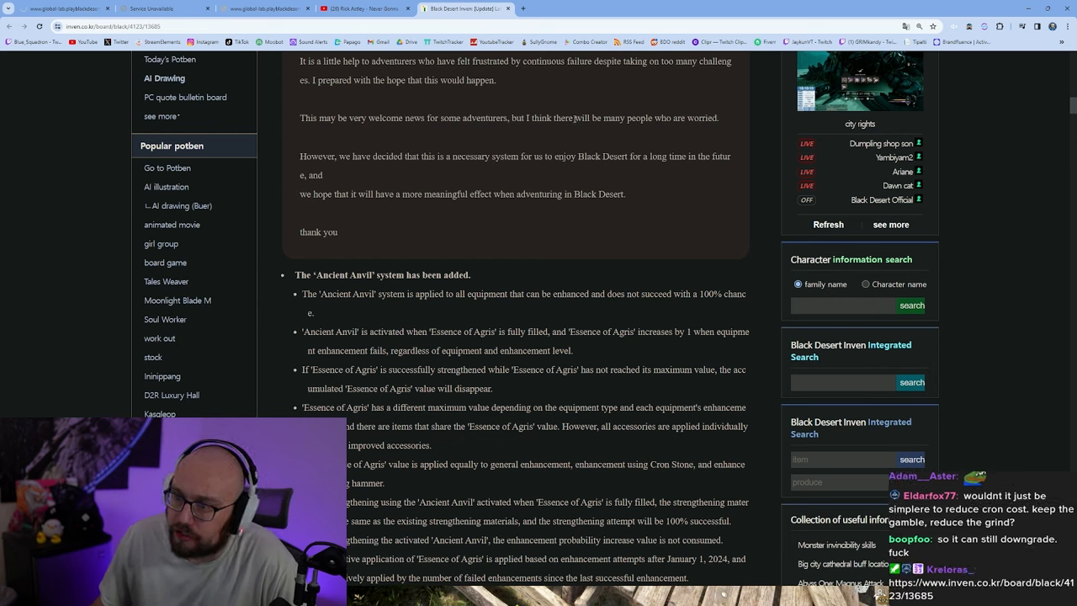
pyautogui.moveTo(516, 223)
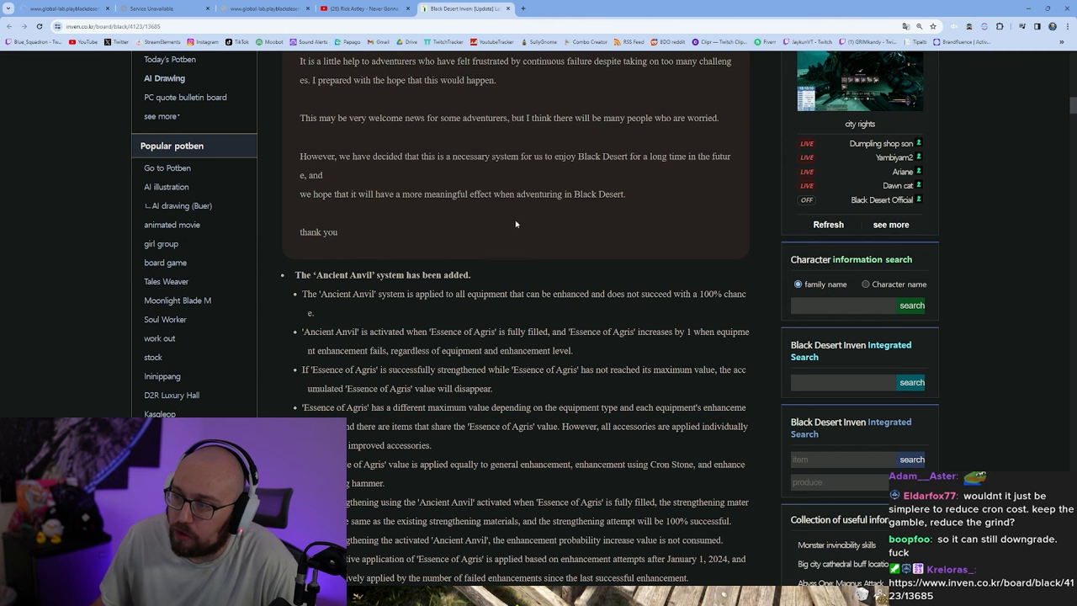
pyautogui.scroll(3)
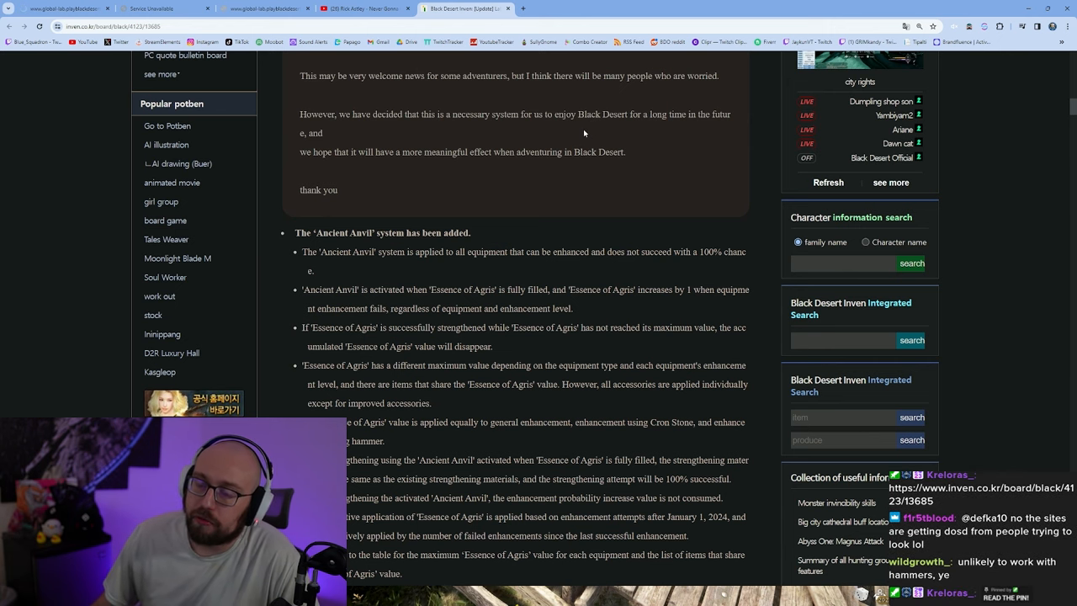
# Scroll through the Ancient Anvil rules bullets and enhancement window screenshots.
pyautogui.scroll(-3)
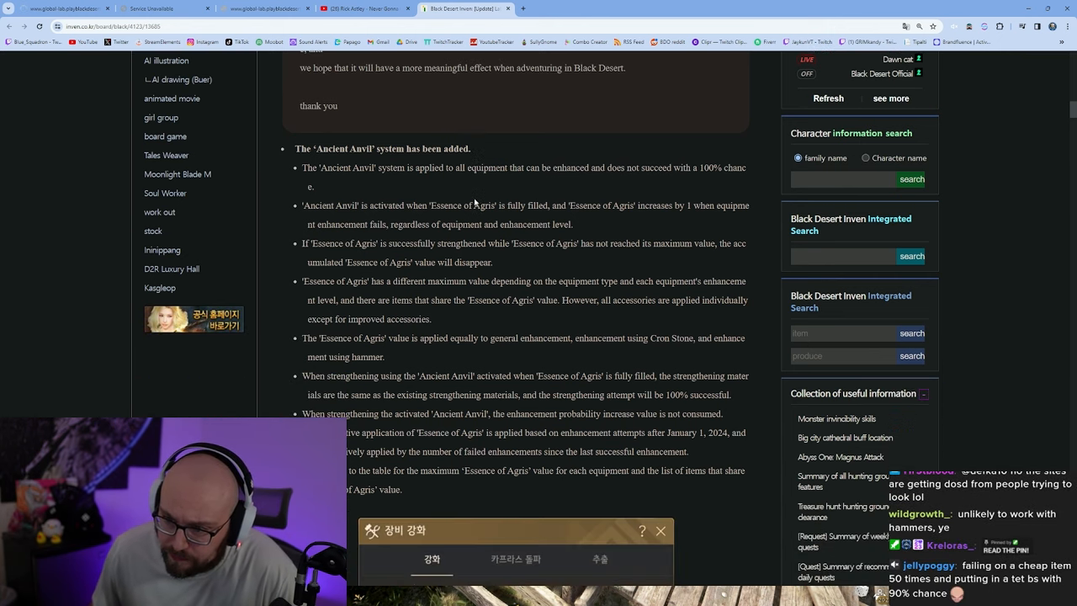
pyautogui.scroll(-3)
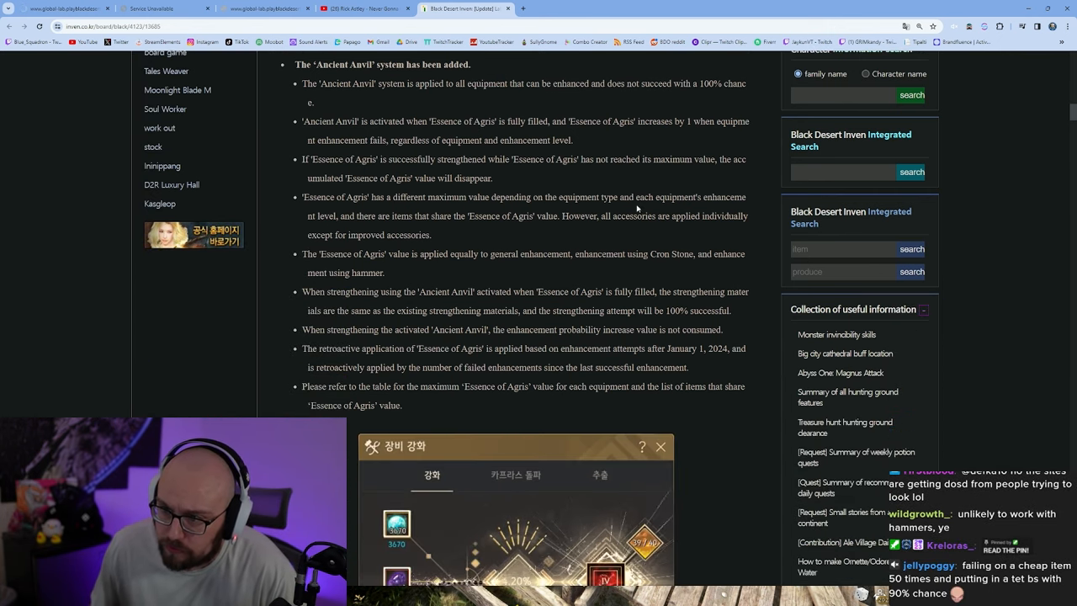
pyautogui.scroll(-3)
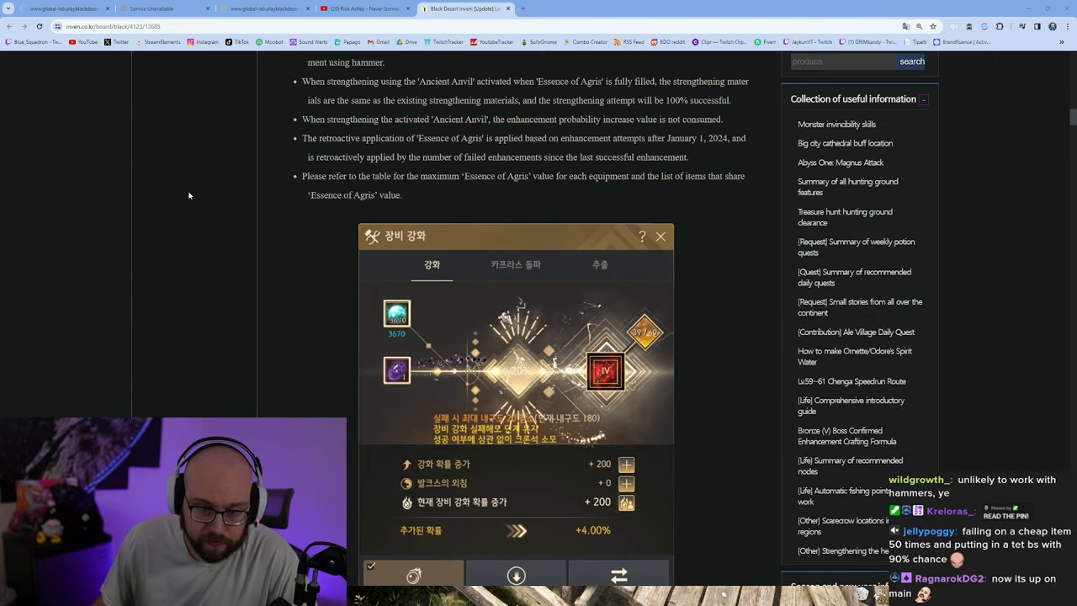
pyautogui.scroll(-3)
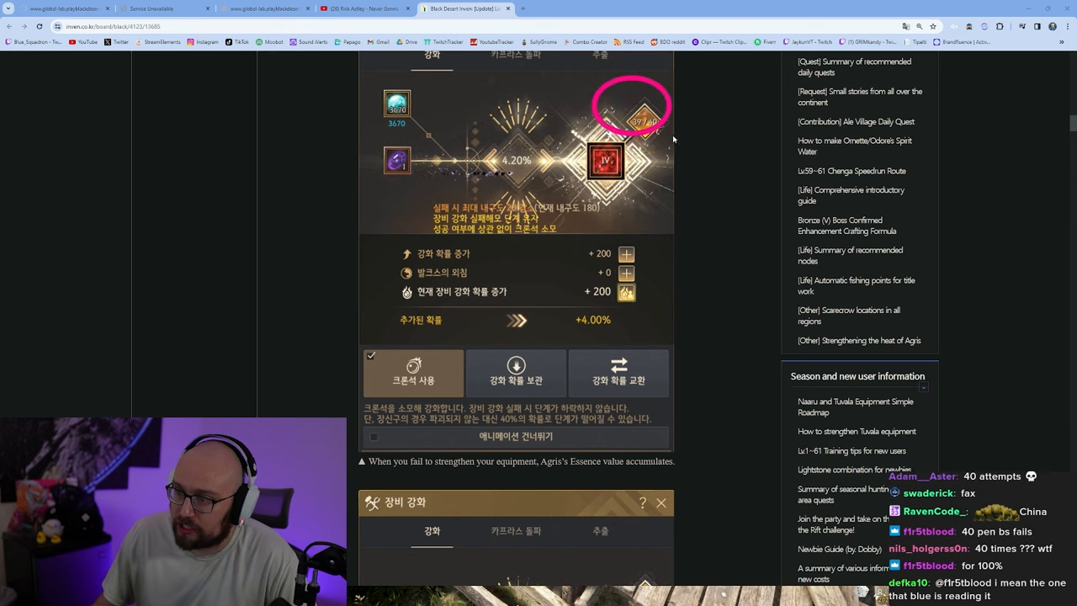
# Continue down the screenshots to the list of groups sharing Essence of Agris.
pyautogui.click(413, 373)
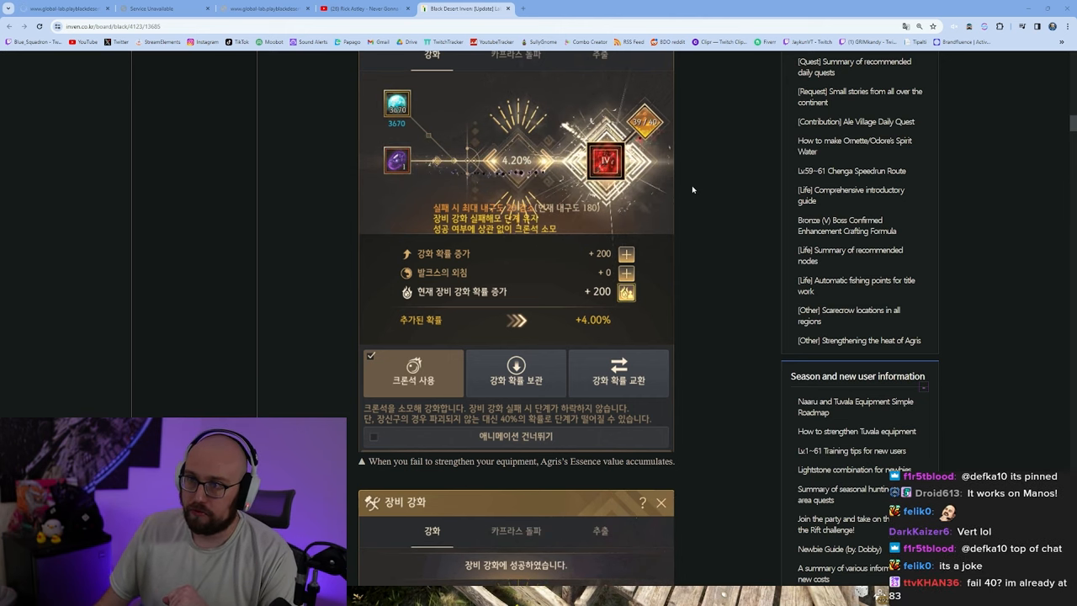
pyautogui.scroll(-3)
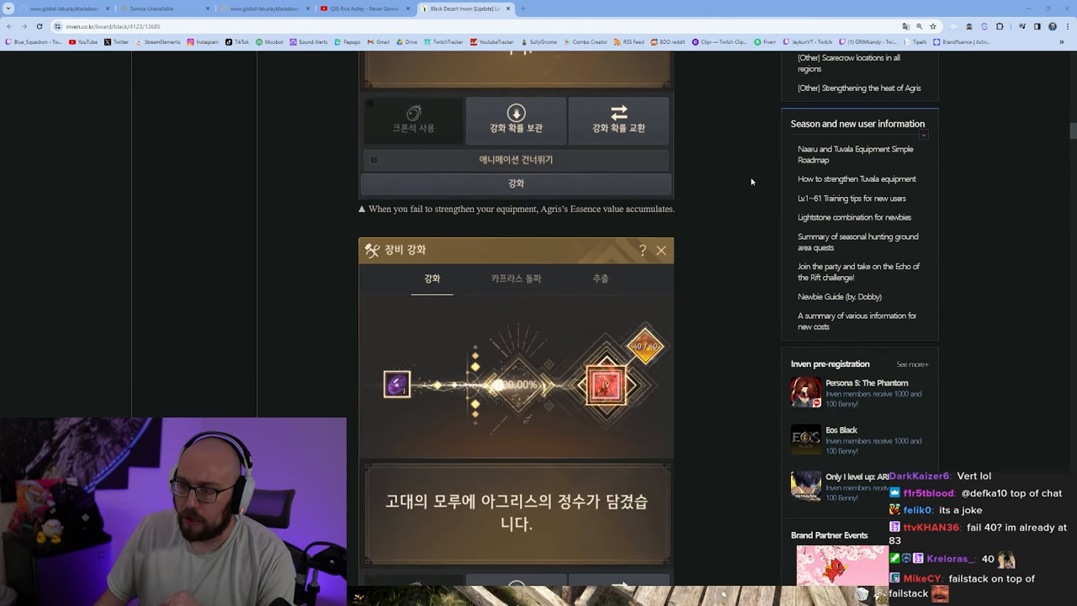
pyautogui.click(412, 120)
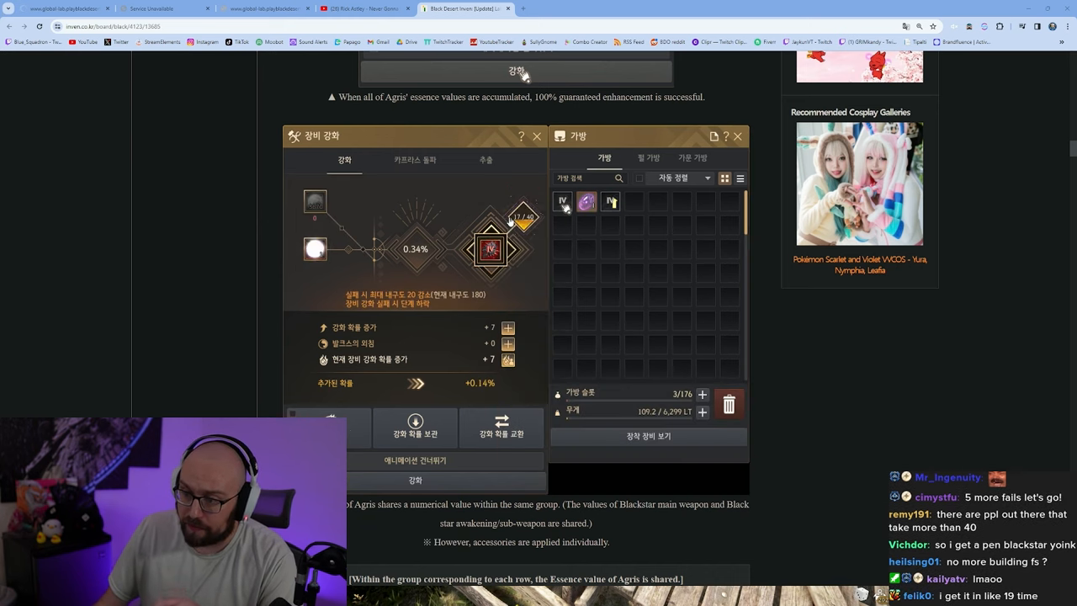
pyautogui.scroll(-3)
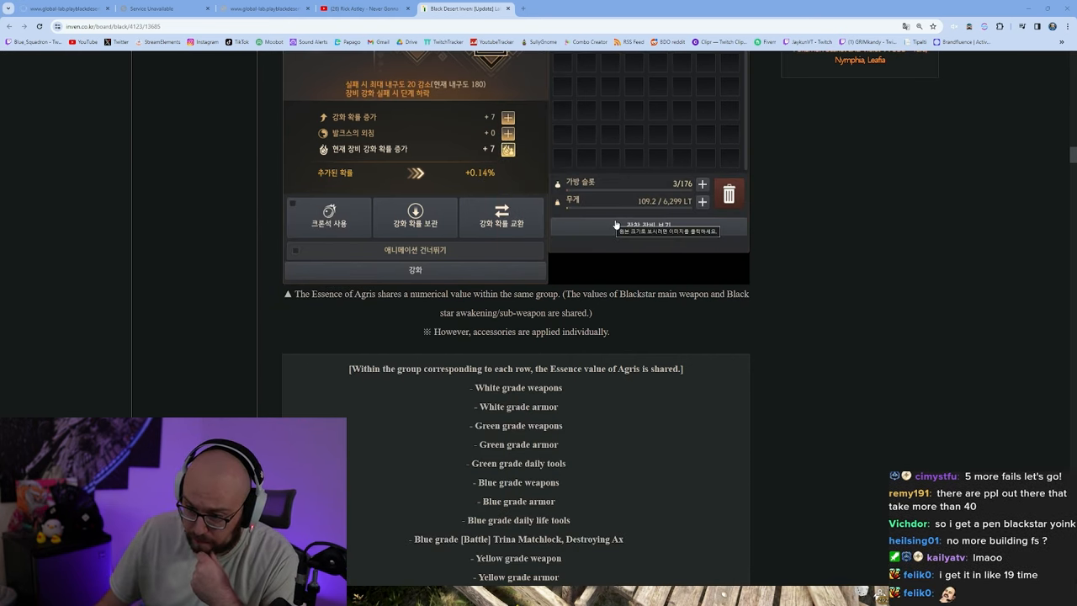
# Scroll past the item group list to the maximum Essence of Agris per stage table, +7 through Yu(IV).
pyautogui.scroll(-3)
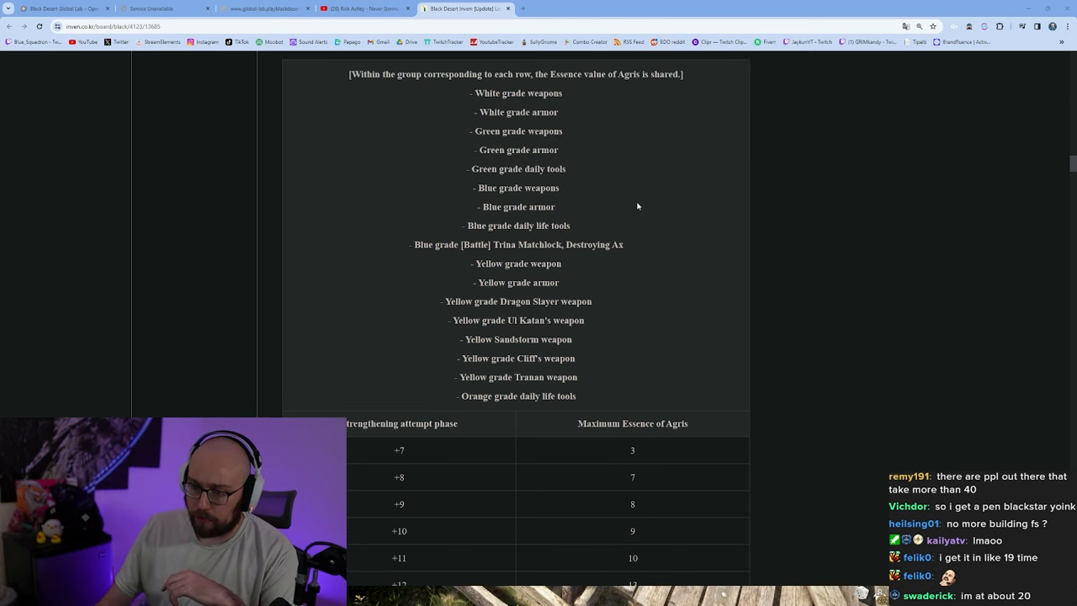
pyautogui.moveTo(649, 204)
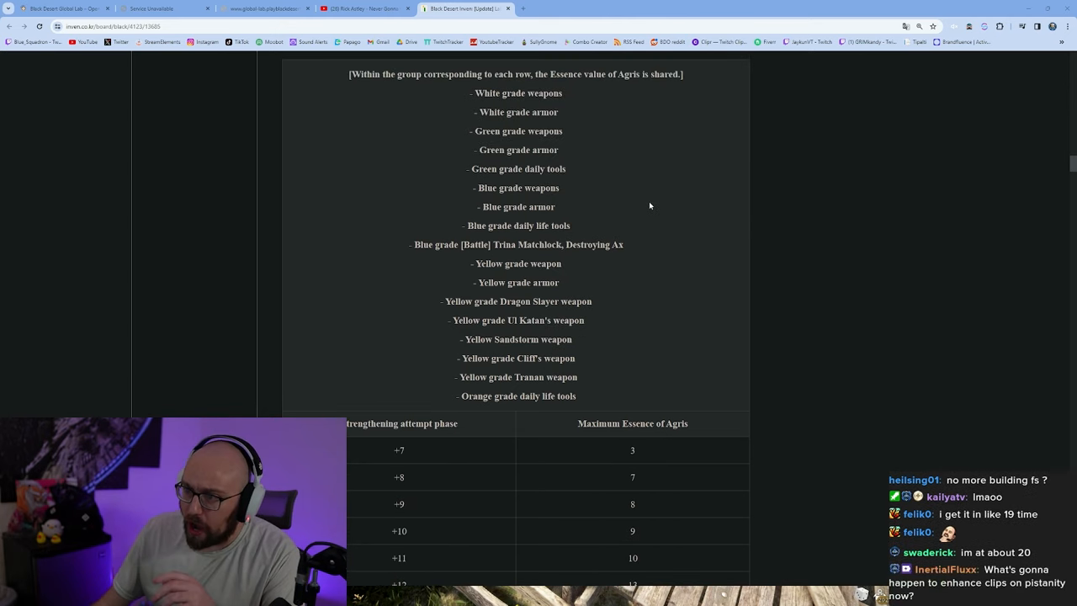
pyautogui.moveTo(600, 174)
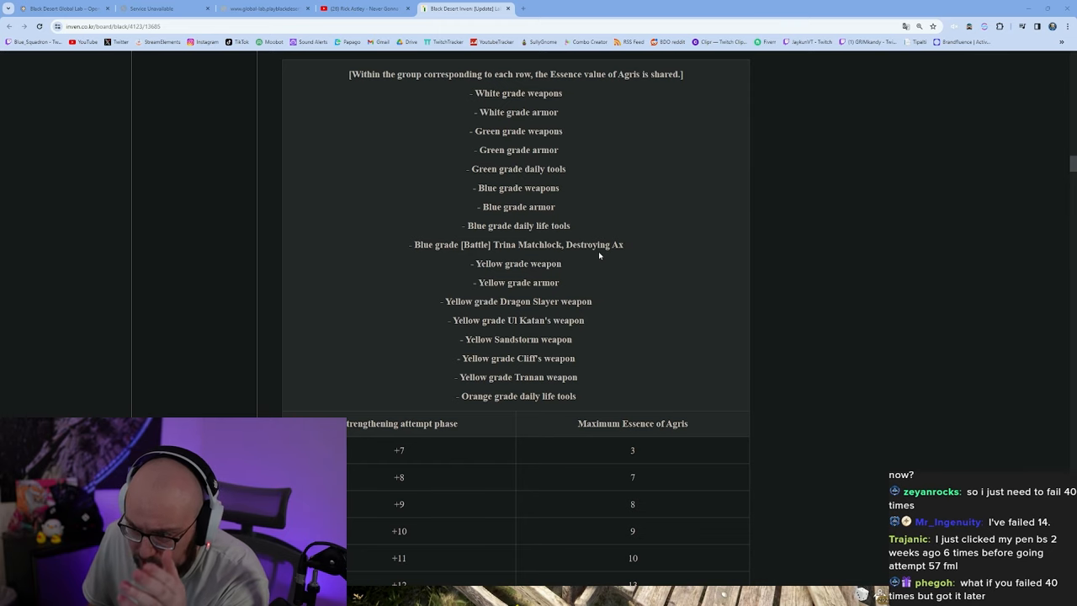
pyautogui.scroll(-3)
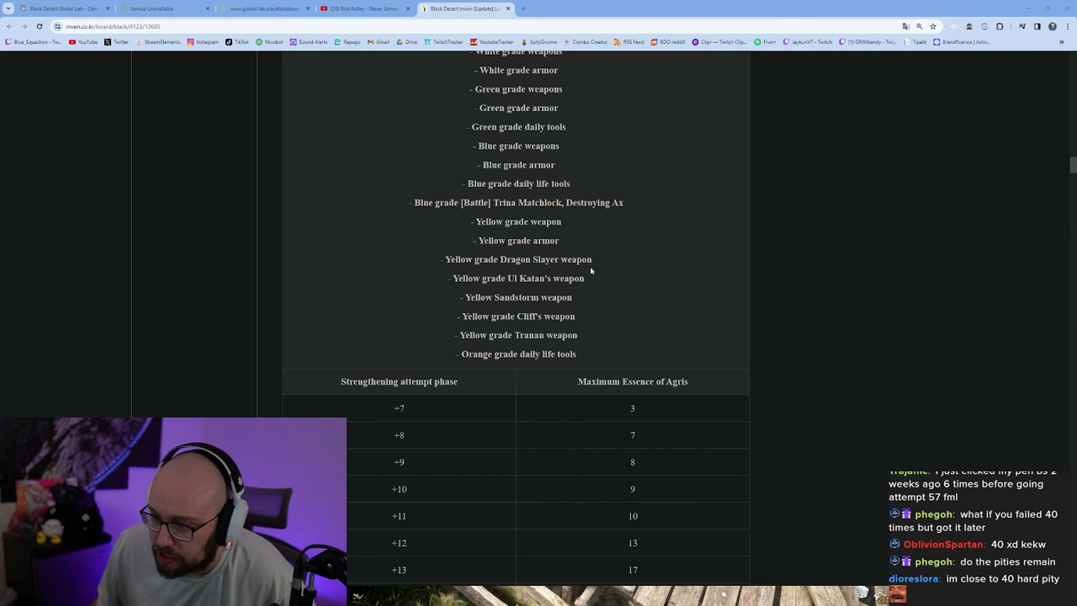
pyautogui.scroll(-3)
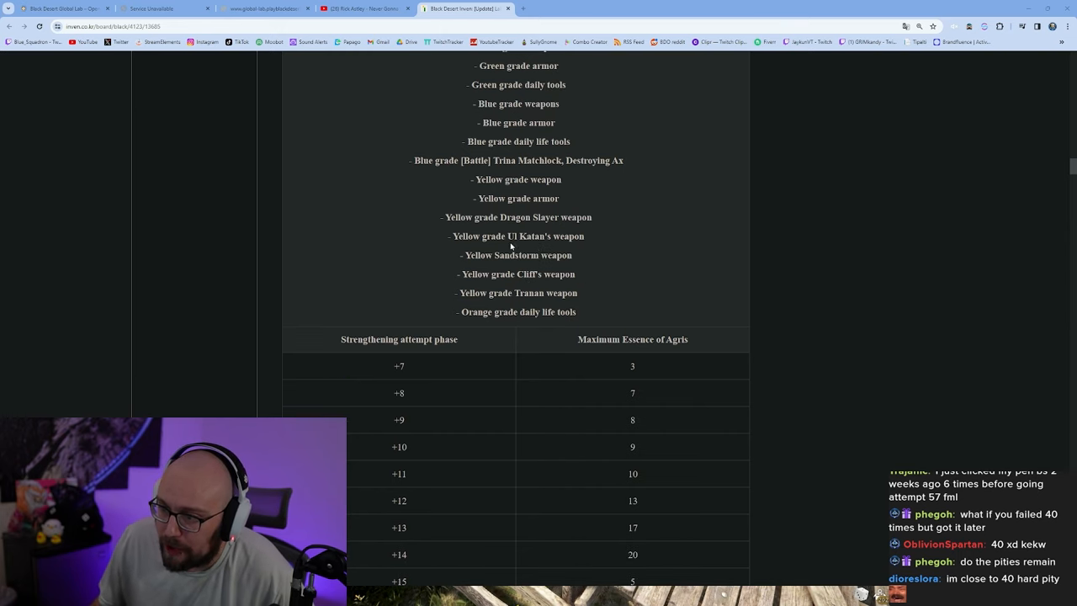
pyautogui.scroll(-3)
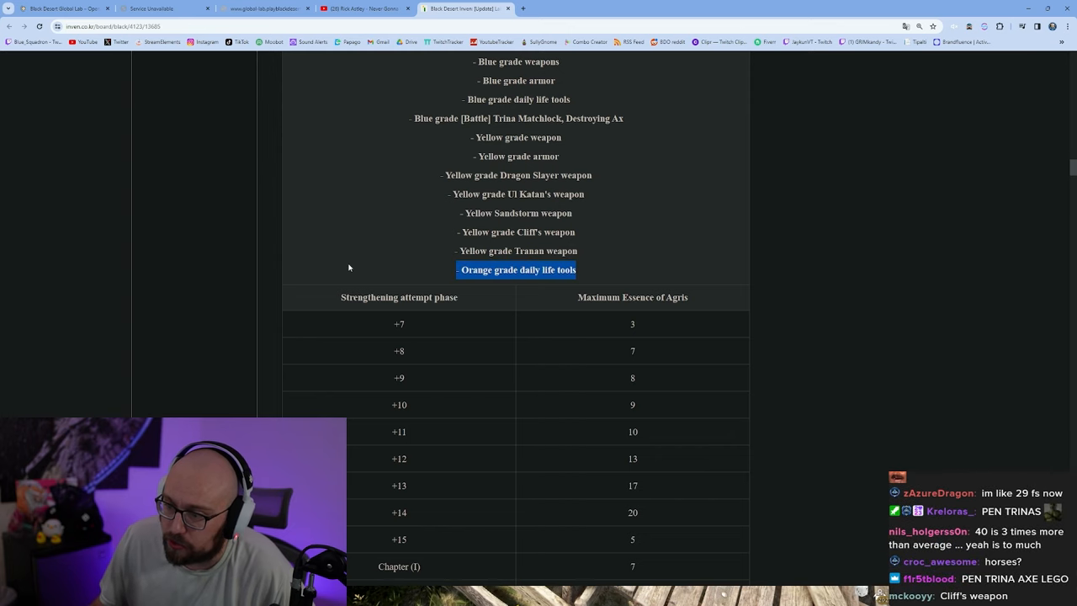
pyautogui.moveTo(334, 247)
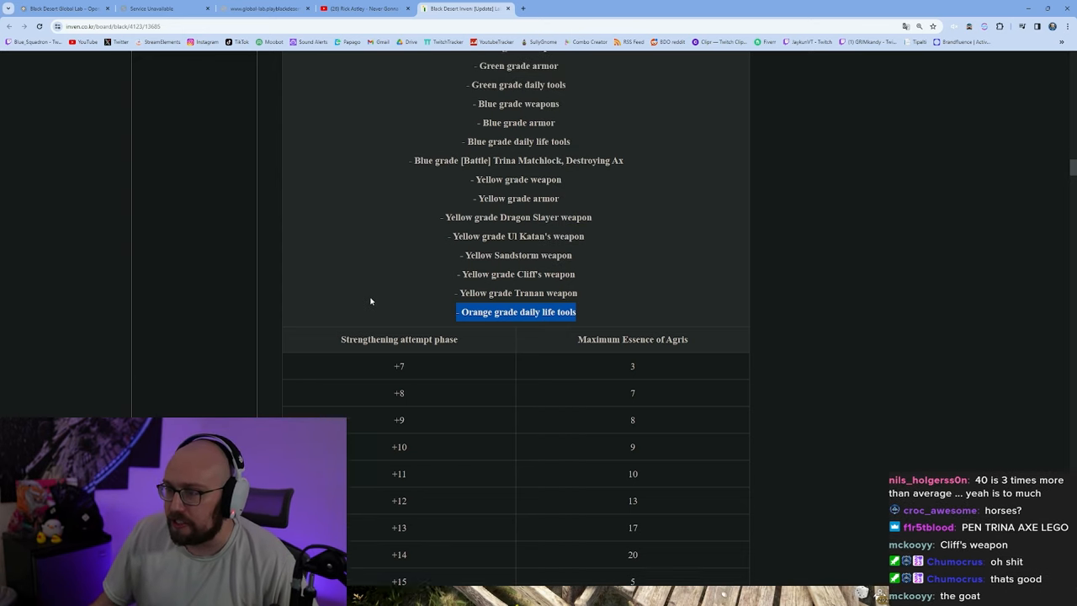
pyautogui.scroll(3)
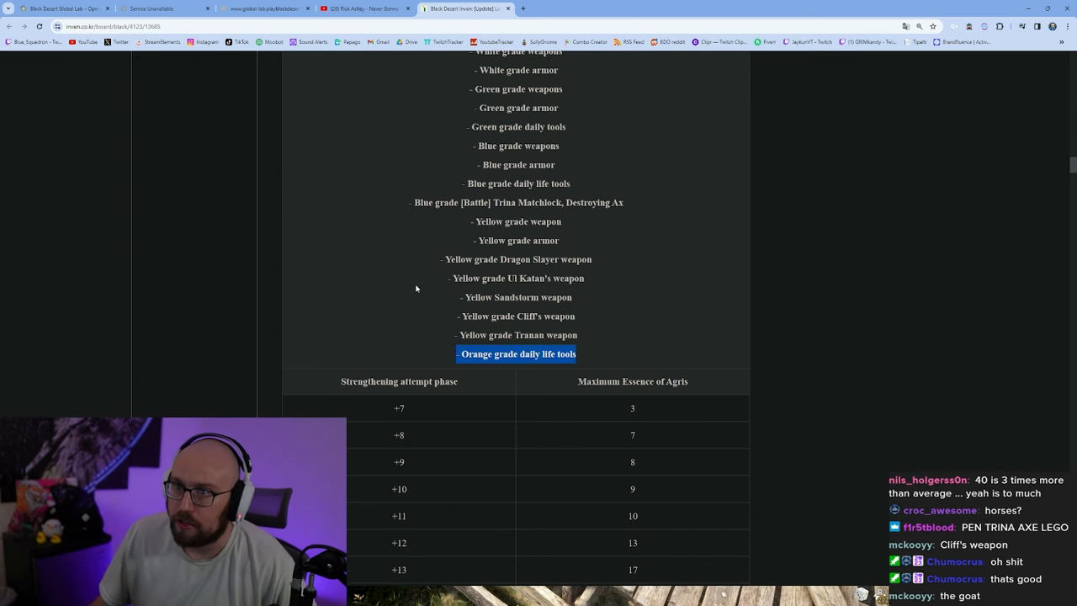
pyautogui.scroll(-3)
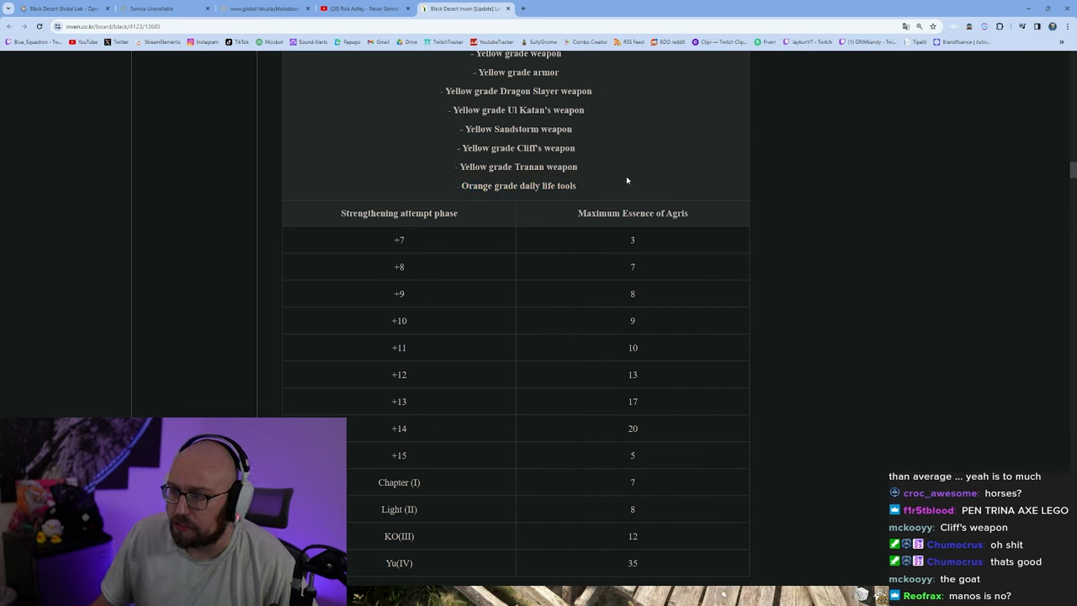
pyautogui.moveTo(447, 182)
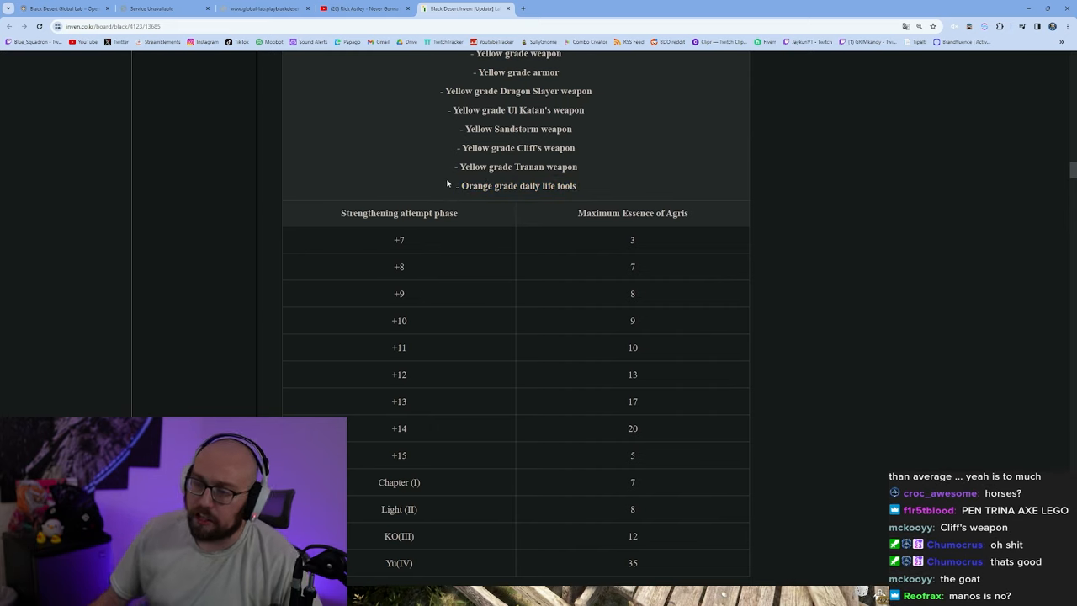
# Scroll to the Blackstar weapon and armor essence table and mark a value in it.
pyautogui.scroll(-3)
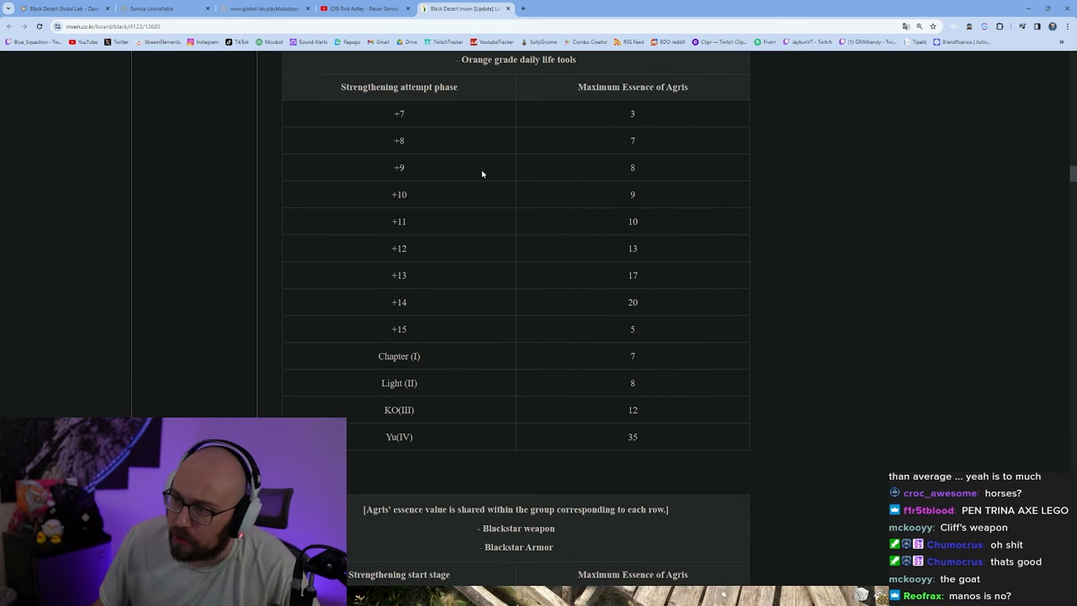
pyautogui.moveTo(625, 169)
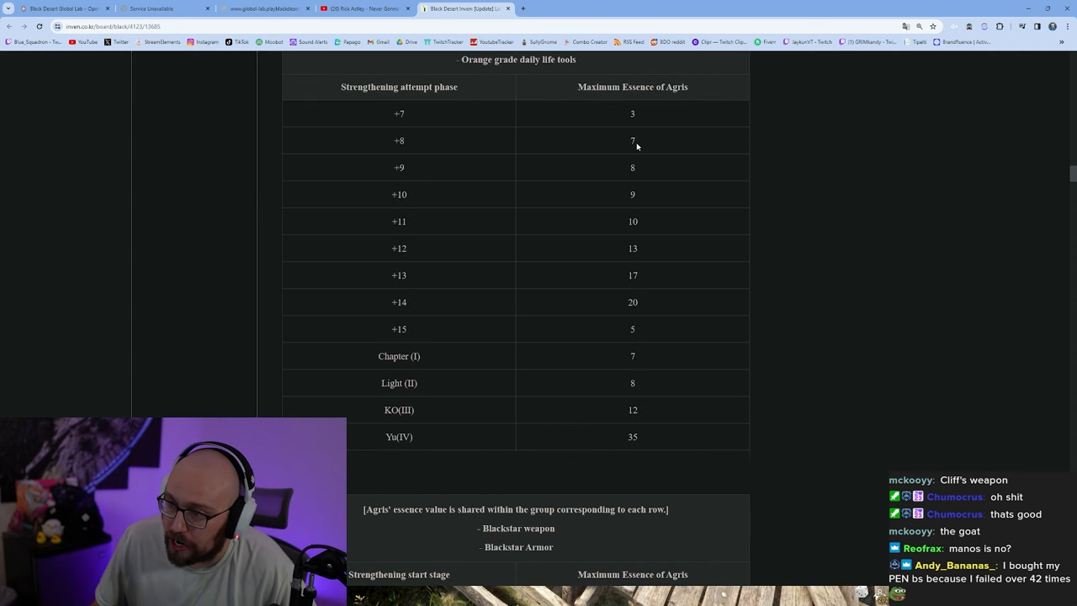
pyautogui.scroll(-3)
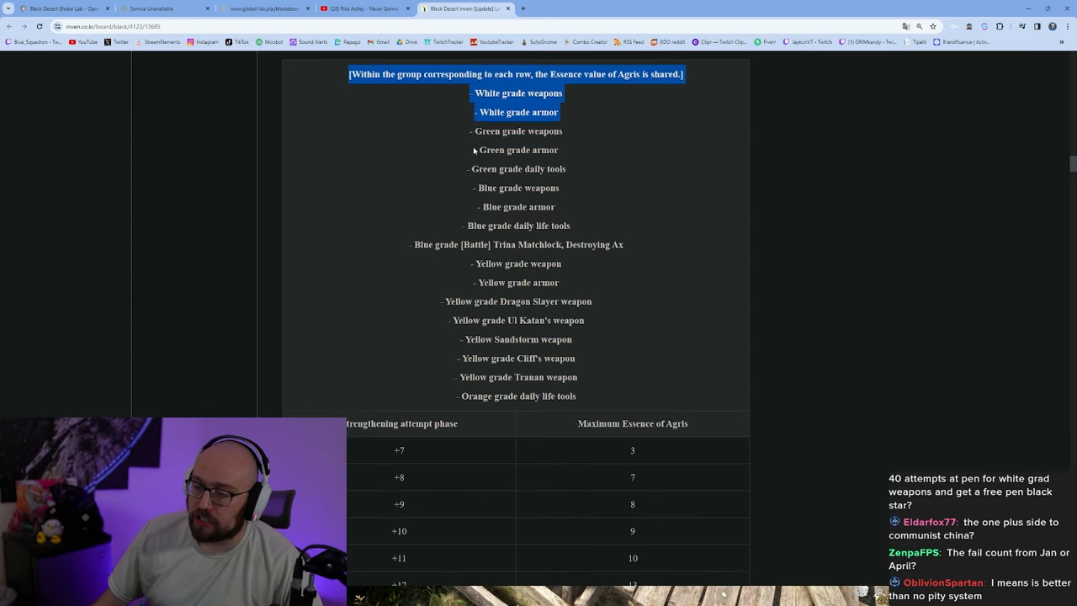
pyautogui.scroll(-3)
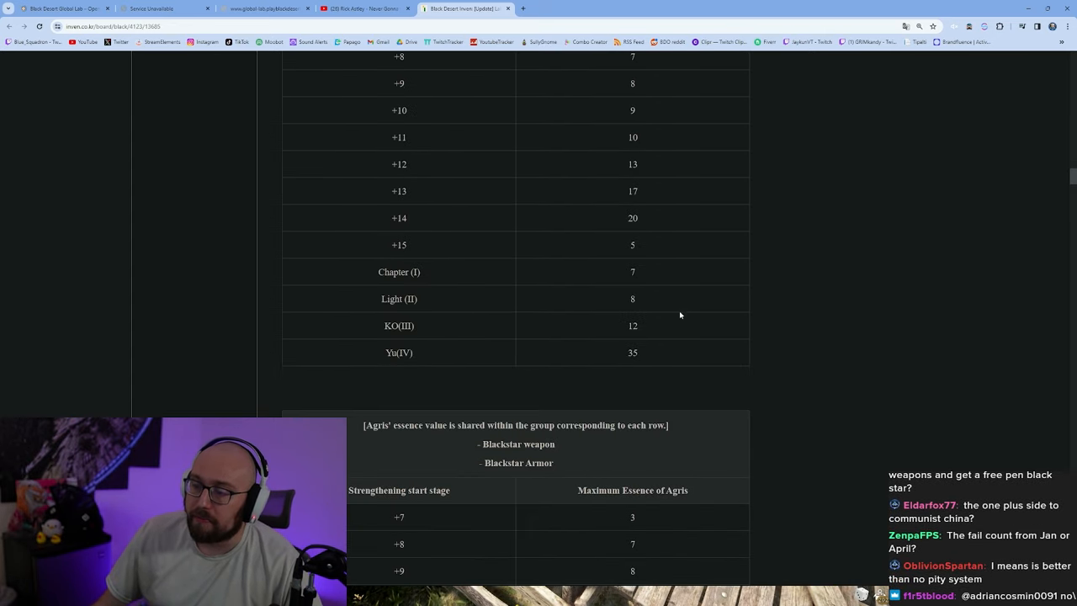
pyautogui.scroll(-3)
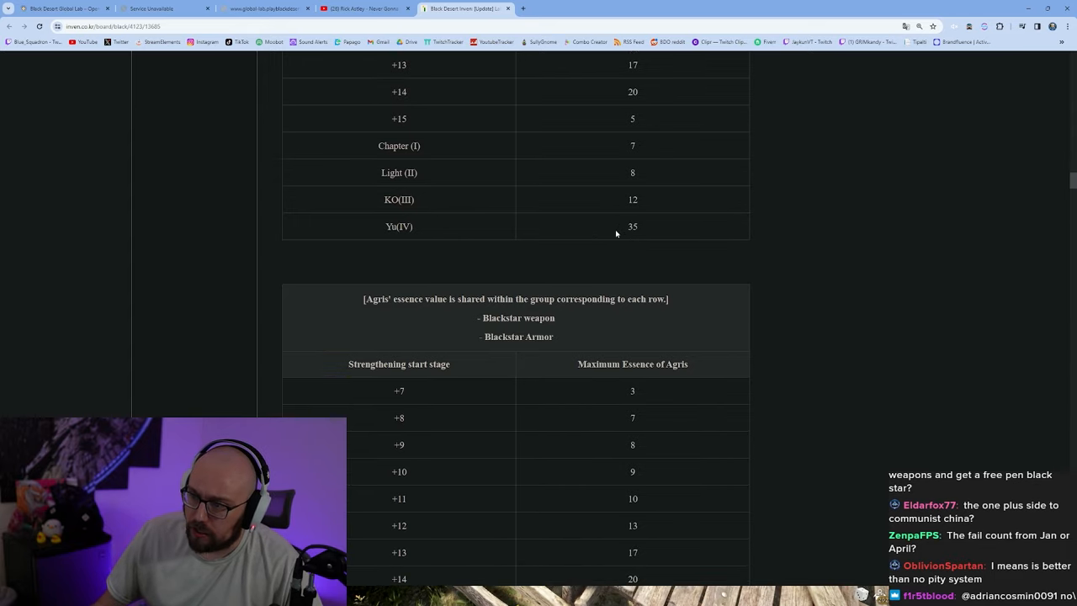
pyautogui.doubleClick(632, 225)
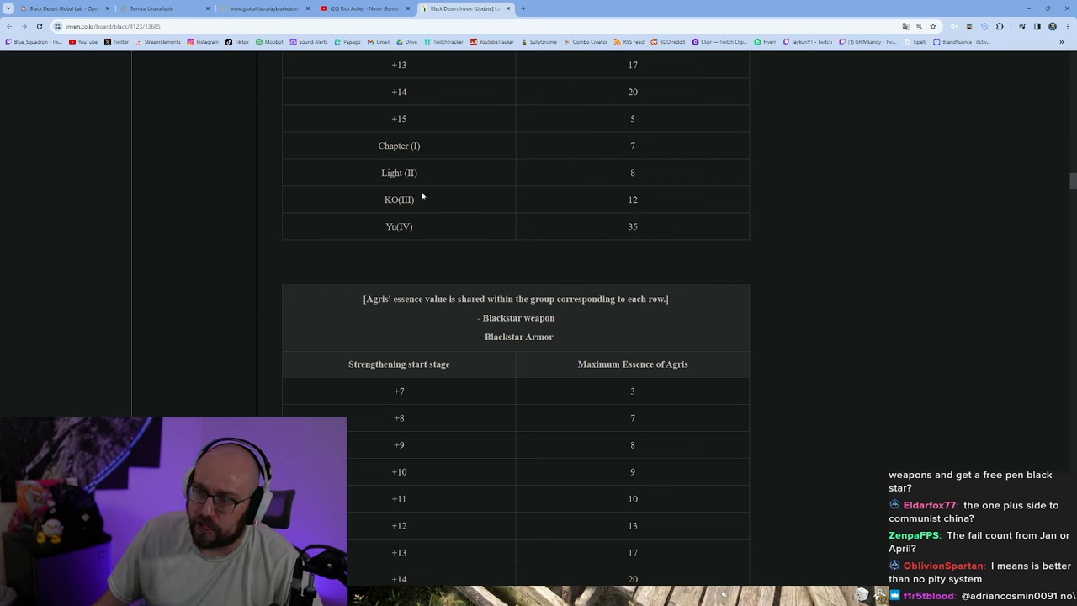
pyautogui.moveTo(387, 224)
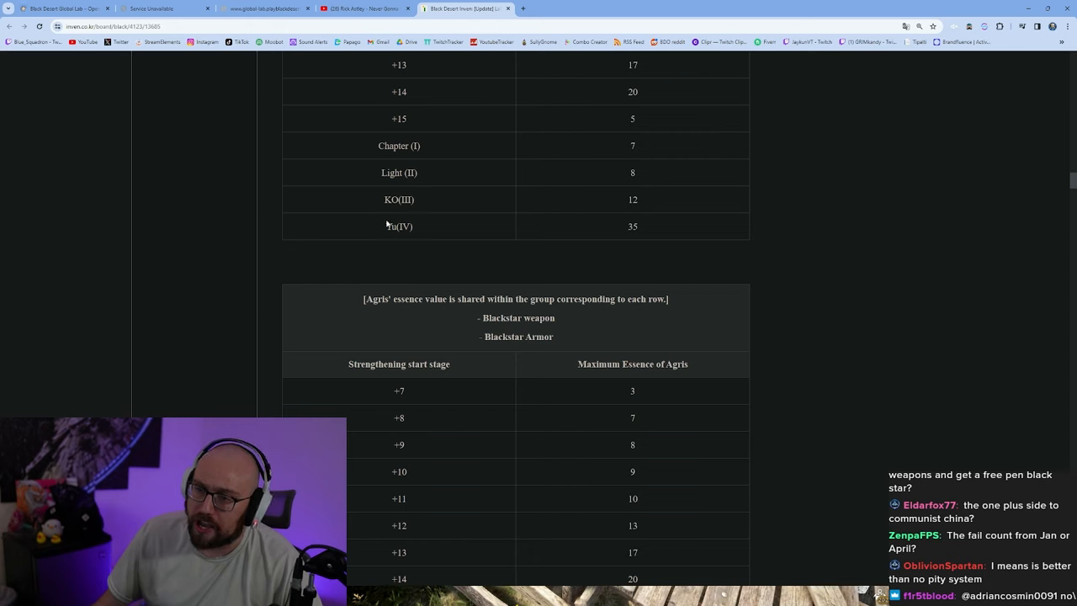
pyautogui.doubleClick(631, 226)
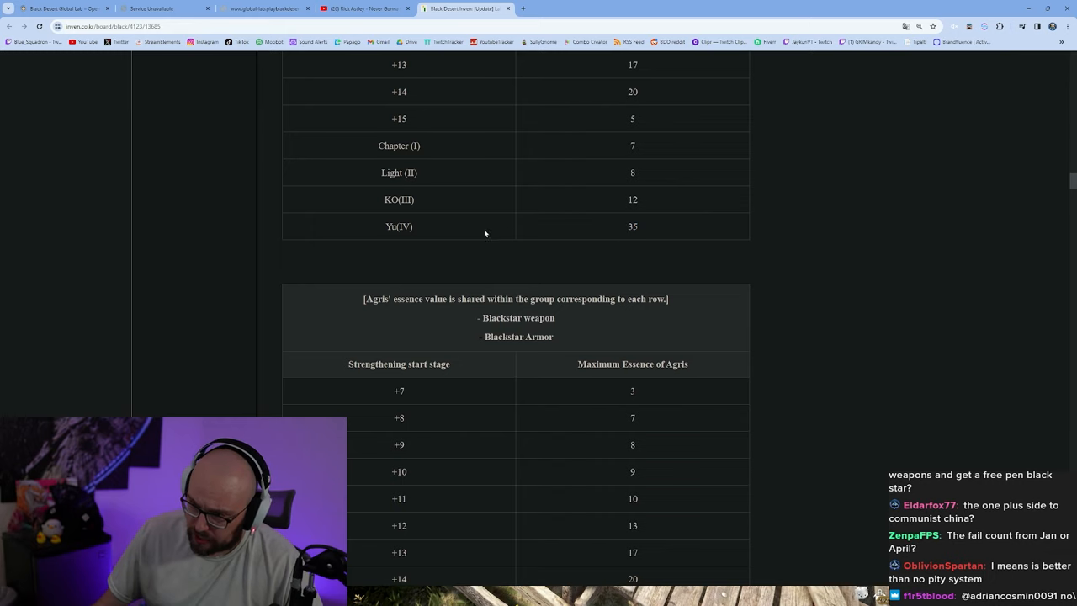
pyautogui.moveTo(612, 224)
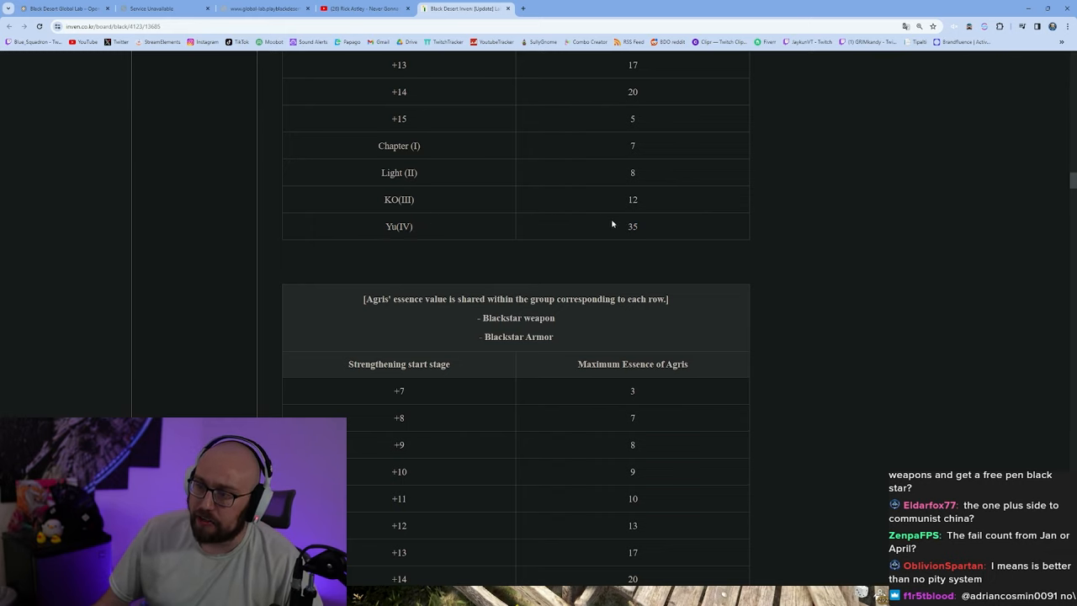
# Finish the Blackstar table through Yu(IV), marking the KO(III) value 25, with the Godaid Weapon table below.
pyautogui.scroll(-3)
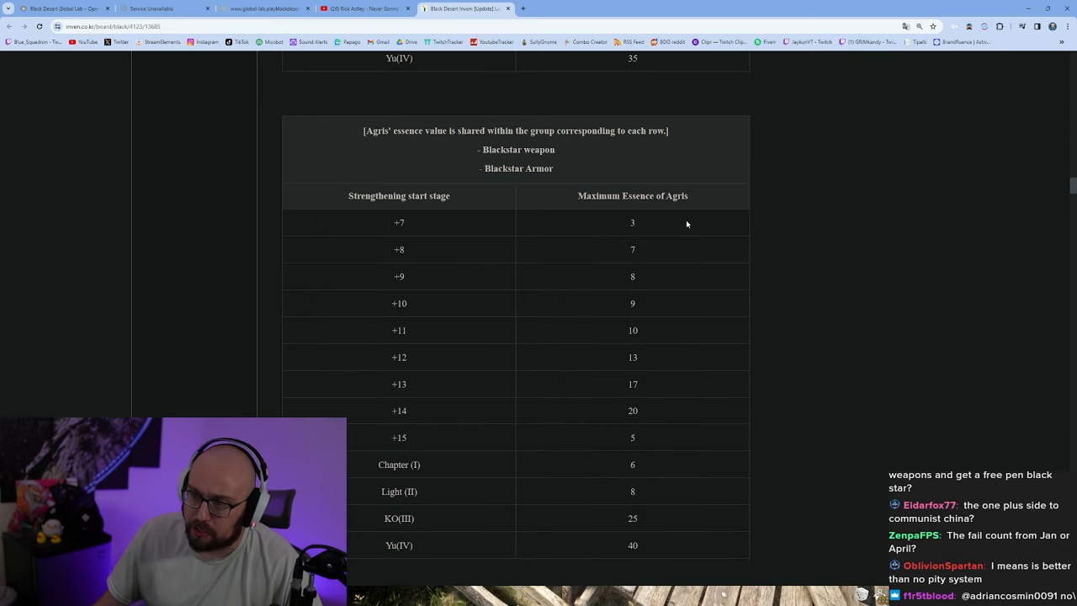
pyautogui.scroll(-3)
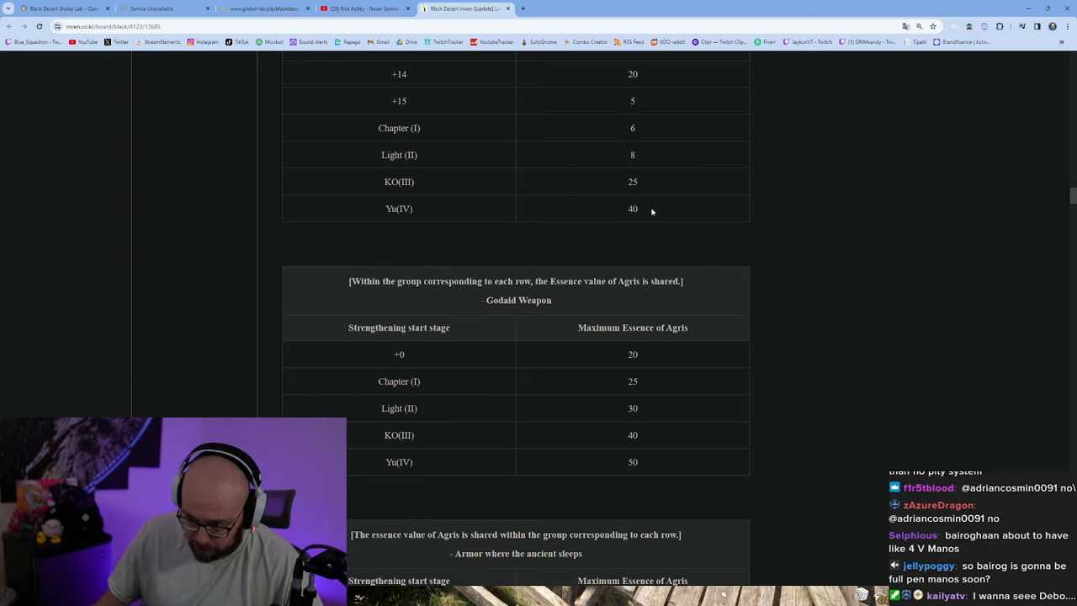
pyautogui.doubleClick(632, 182)
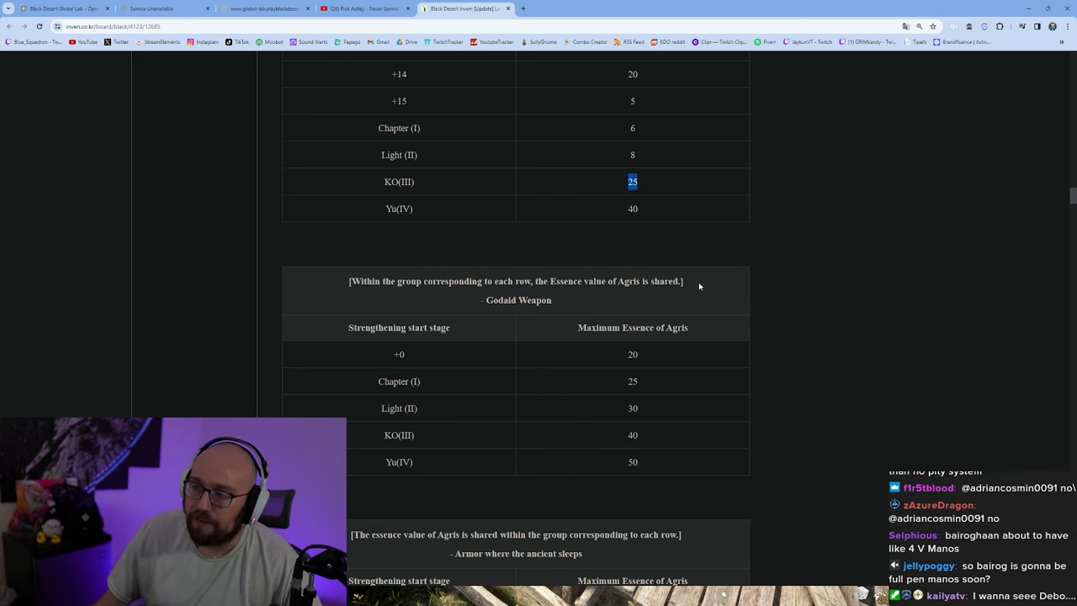
pyautogui.moveTo(818, 270)
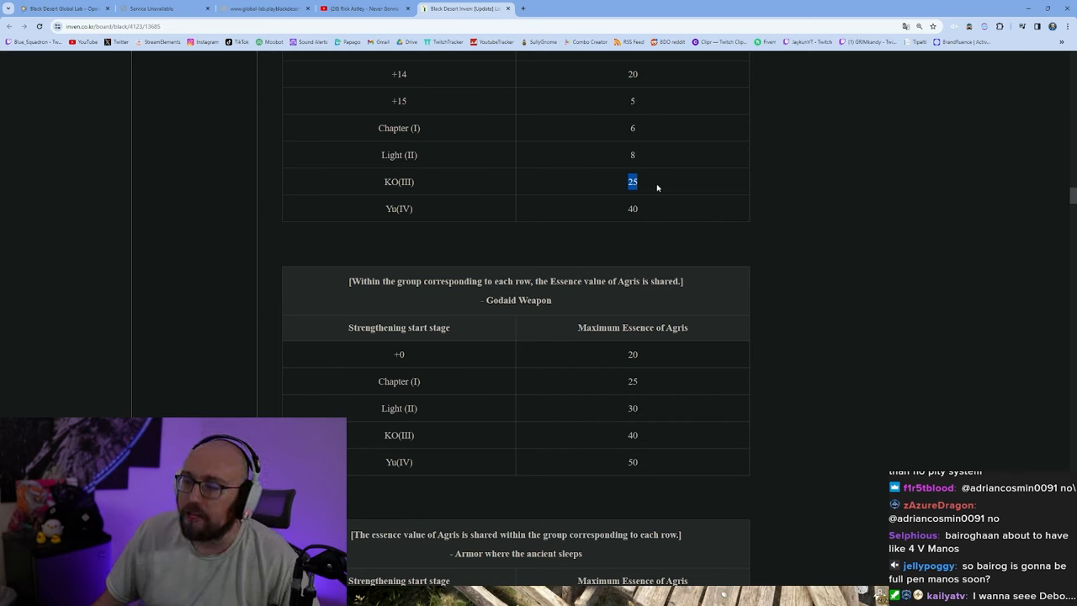
pyautogui.moveTo(842, 229)
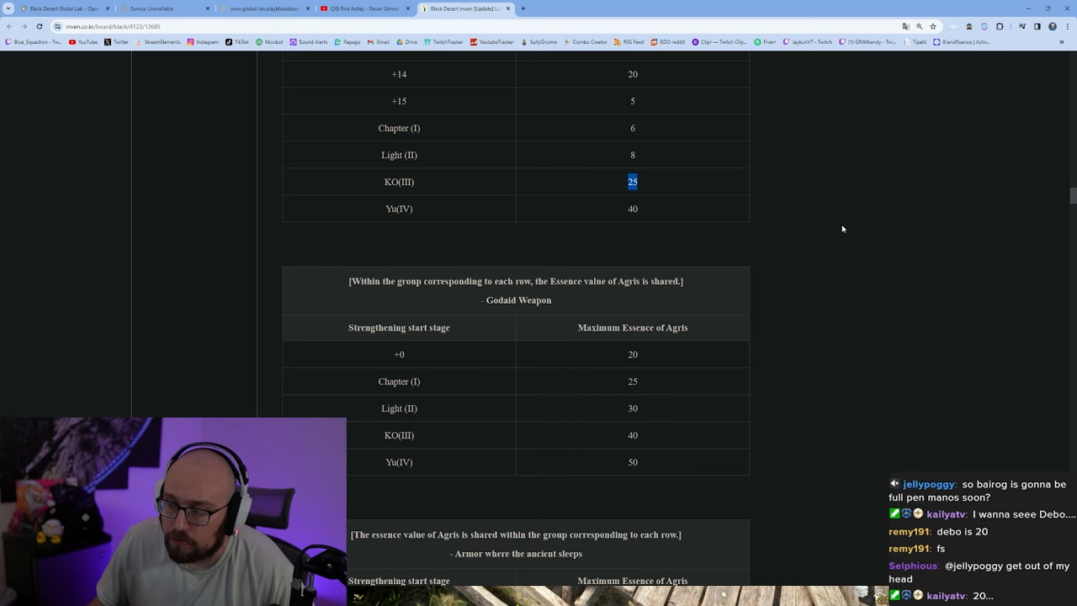
pyautogui.moveTo(824, 206)
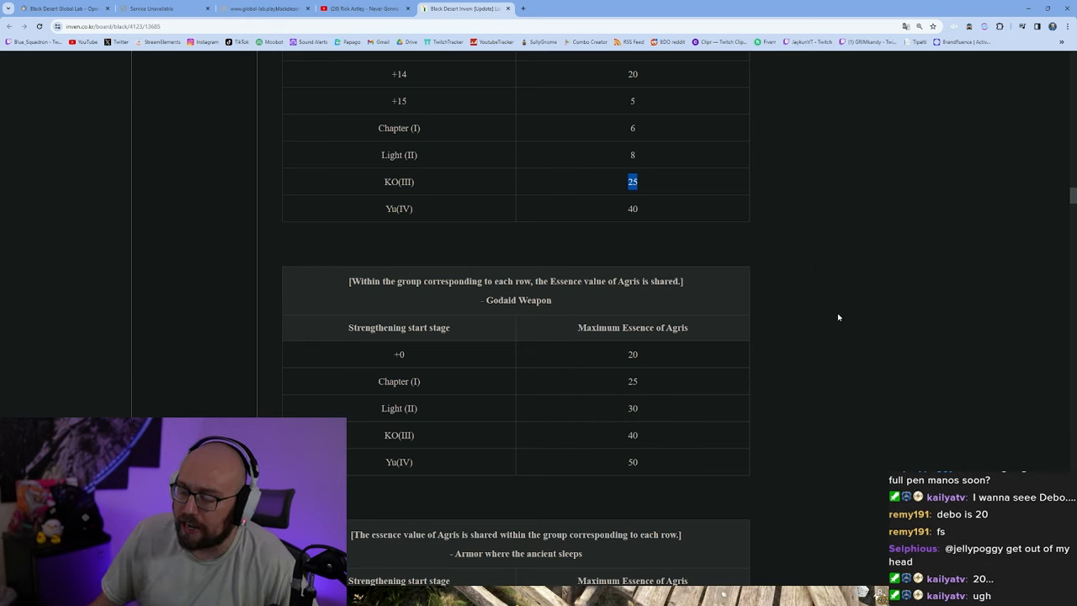
pyautogui.moveTo(803, 310)
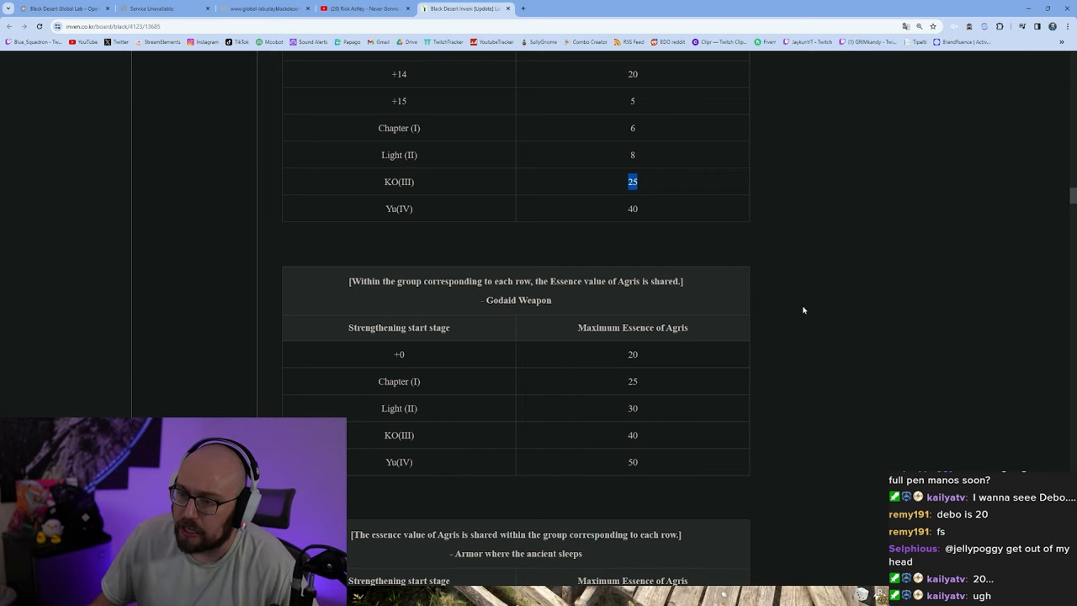
# Show the Godaid Weapon table through Yu(IV) and the Armor where the ancient sleeps table, marking two values.
pyautogui.scroll(-3)
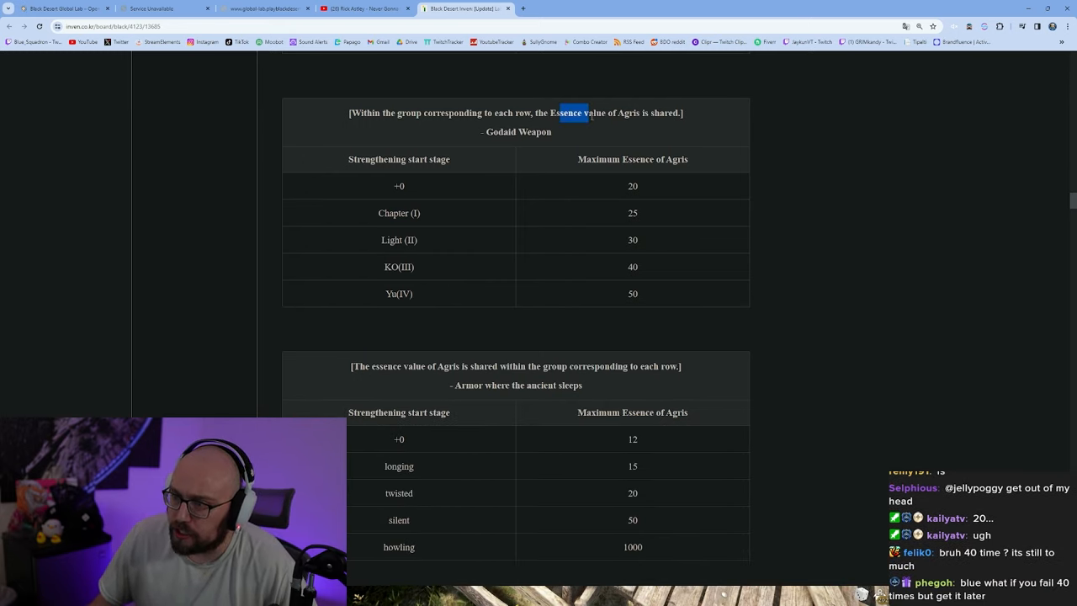
pyautogui.scroll(-3)
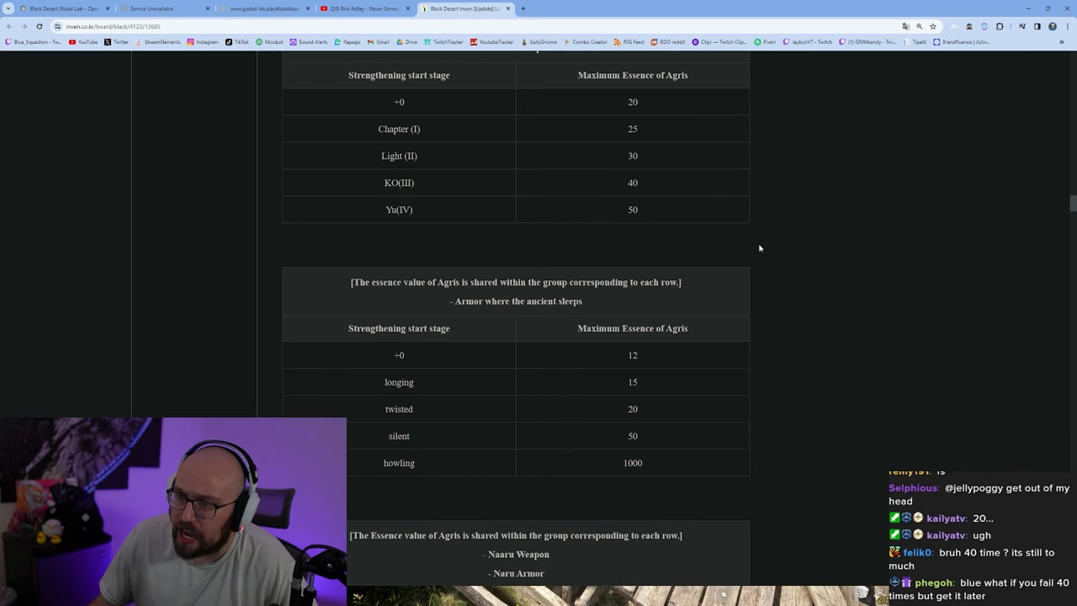
pyautogui.scroll(3)
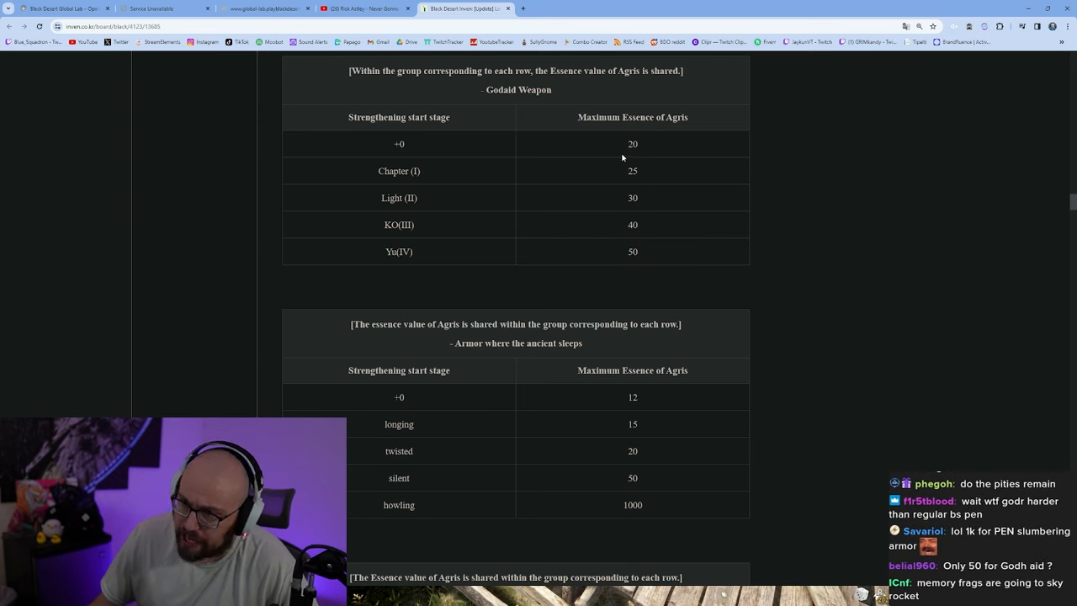
pyautogui.doubleClick(632, 171)
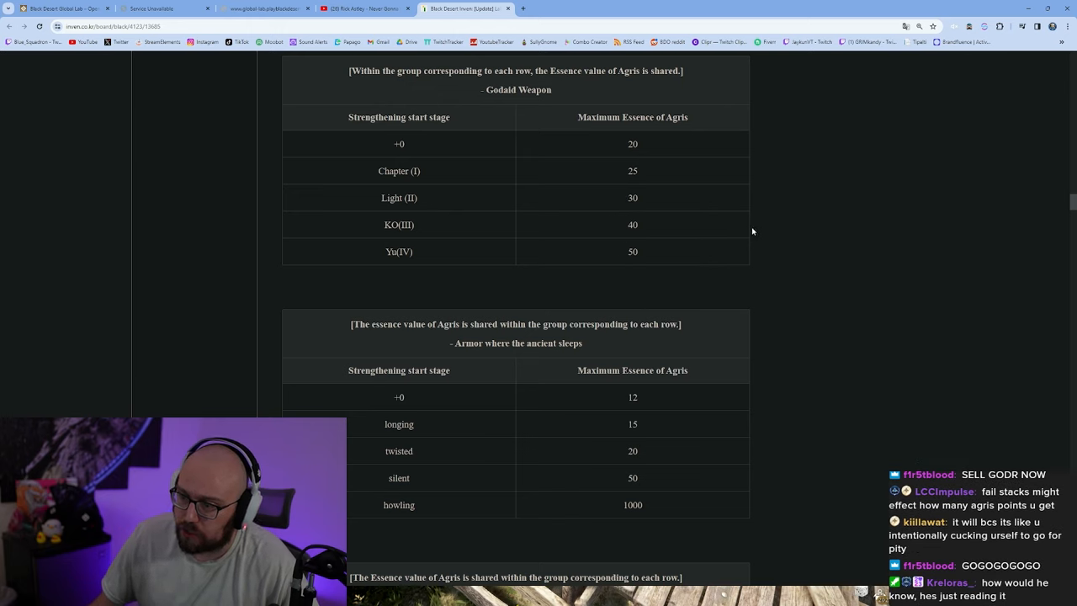
pyautogui.doubleClick(631, 224)
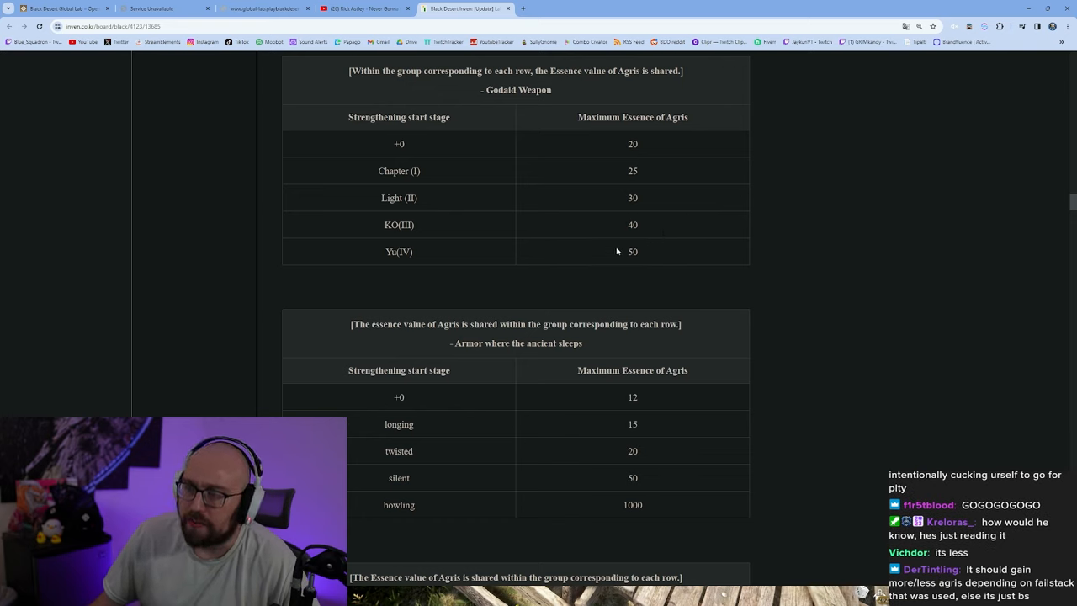
pyautogui.moveTo(794, 254)
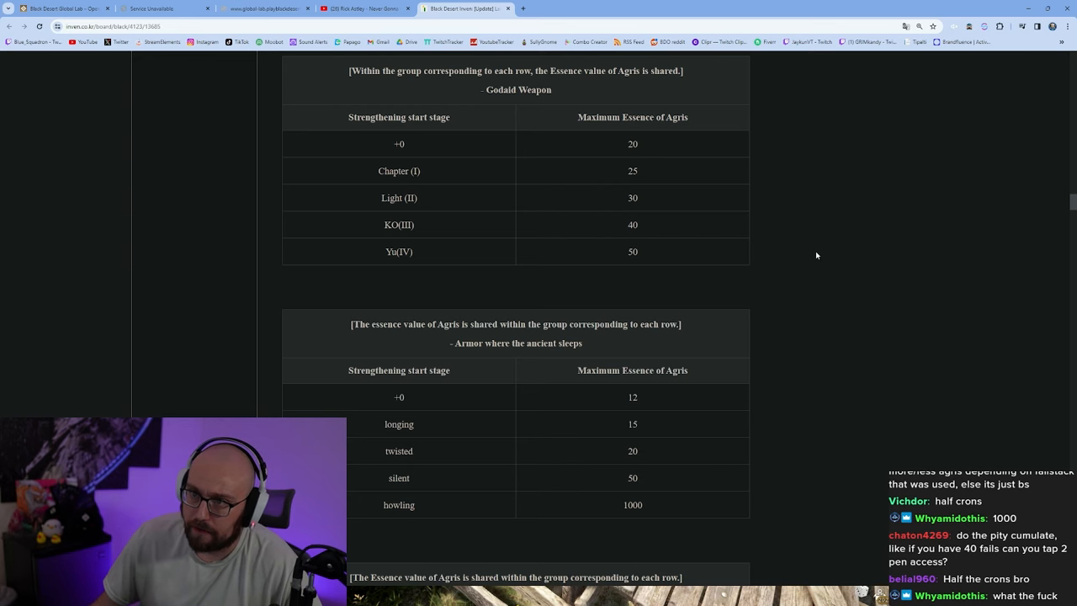
# Read the ancient-sleeps armor table through howling's 1000, marking it, down to the Naaru weapon and armor table.
pyautogui.scroll(-3)
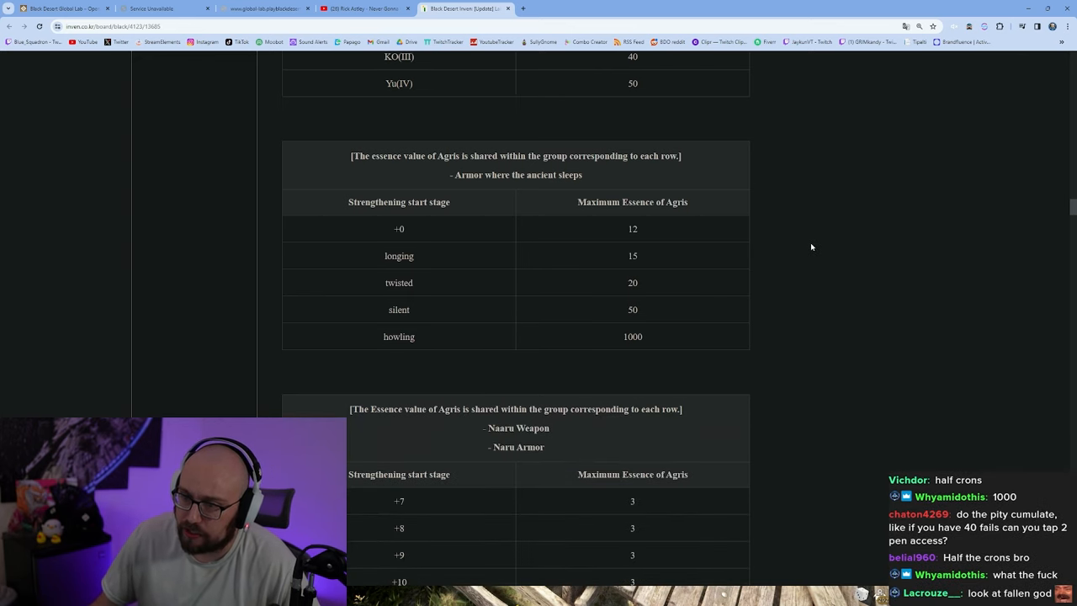
pyautogui.scroll(-3)
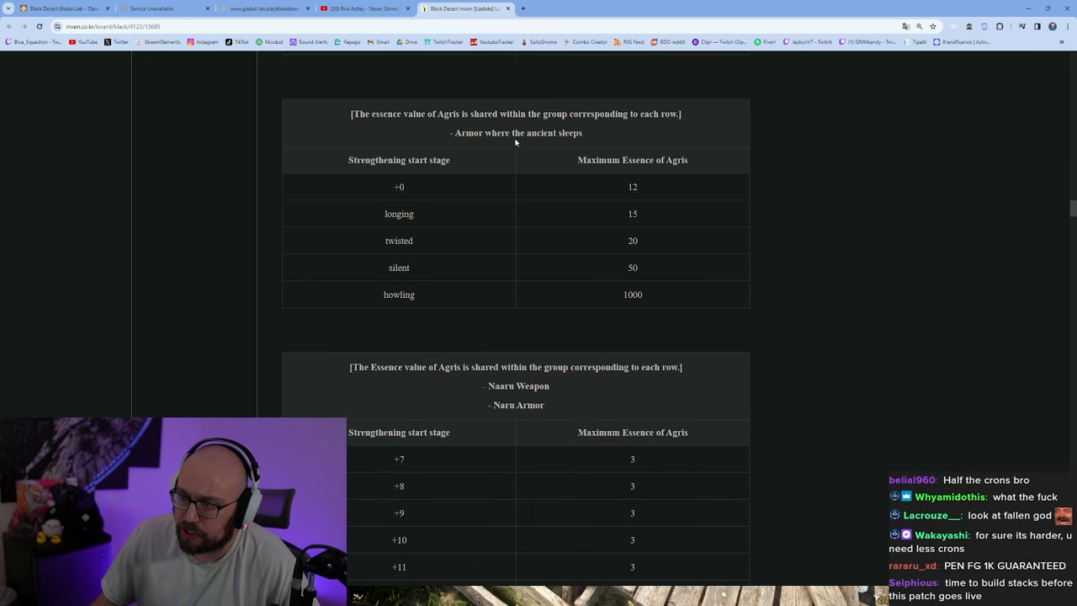
pyautogui.moveTo(805, 254)
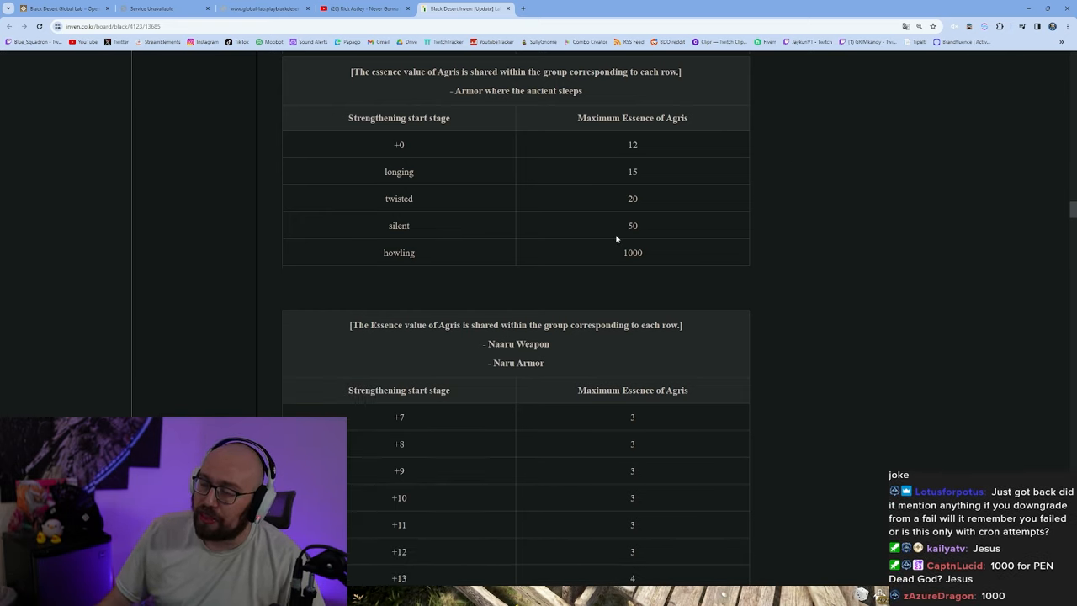
pyautogui.doubleClick(632, 252)
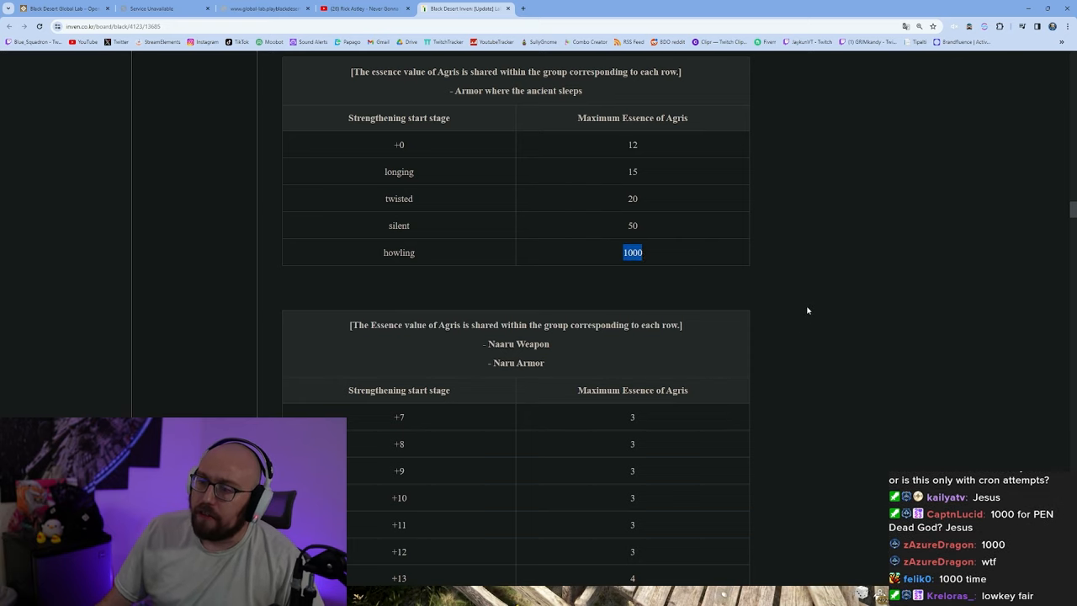
pyautogui.moveTo(712, 318)
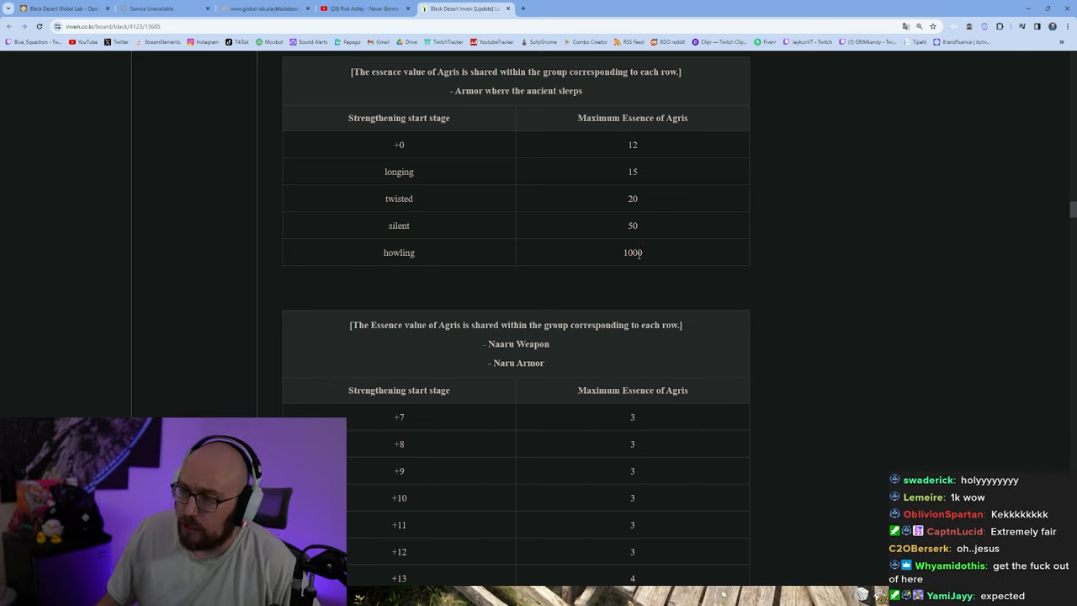
pyautogui.doubleClick(632, 253)
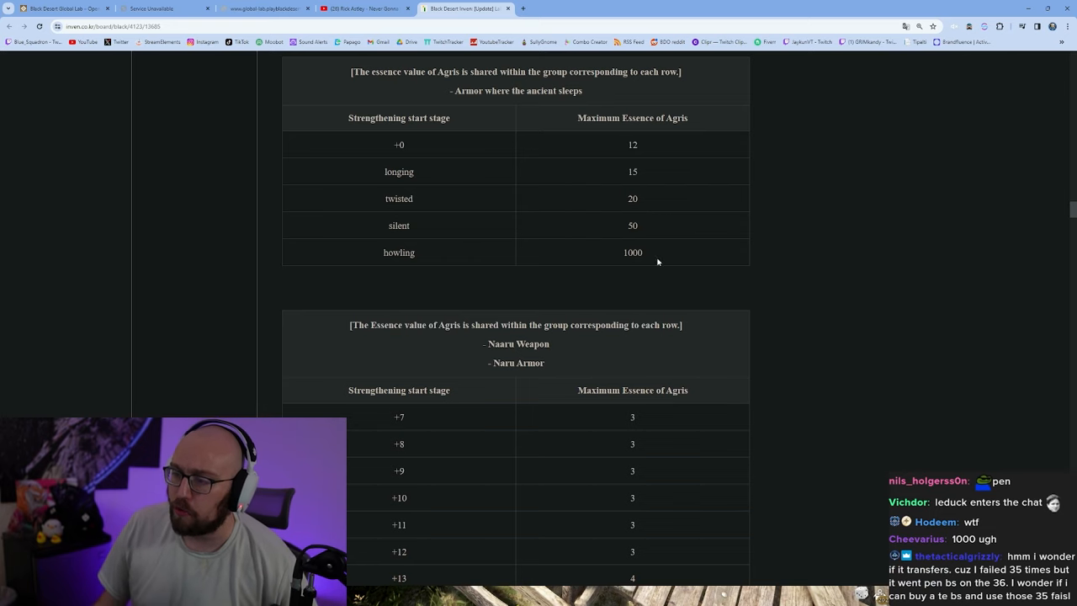
# Scroll through the Tuvala weapon and armor essence table down to Yu(IV), with the accessory tables below.
pyautogui.scroll(-3)
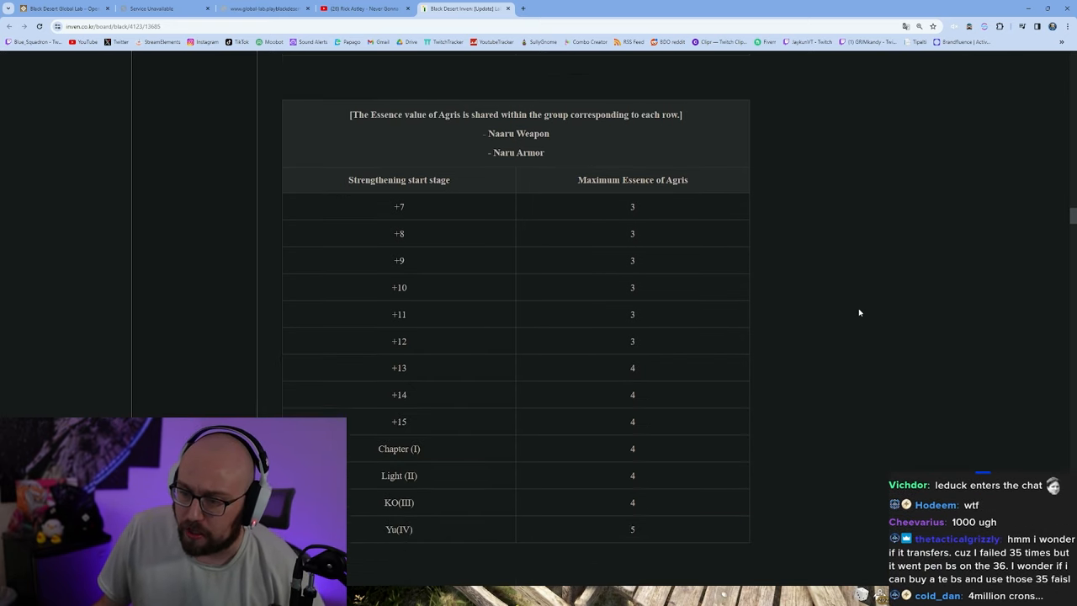
pyautogui.scroll(-3)
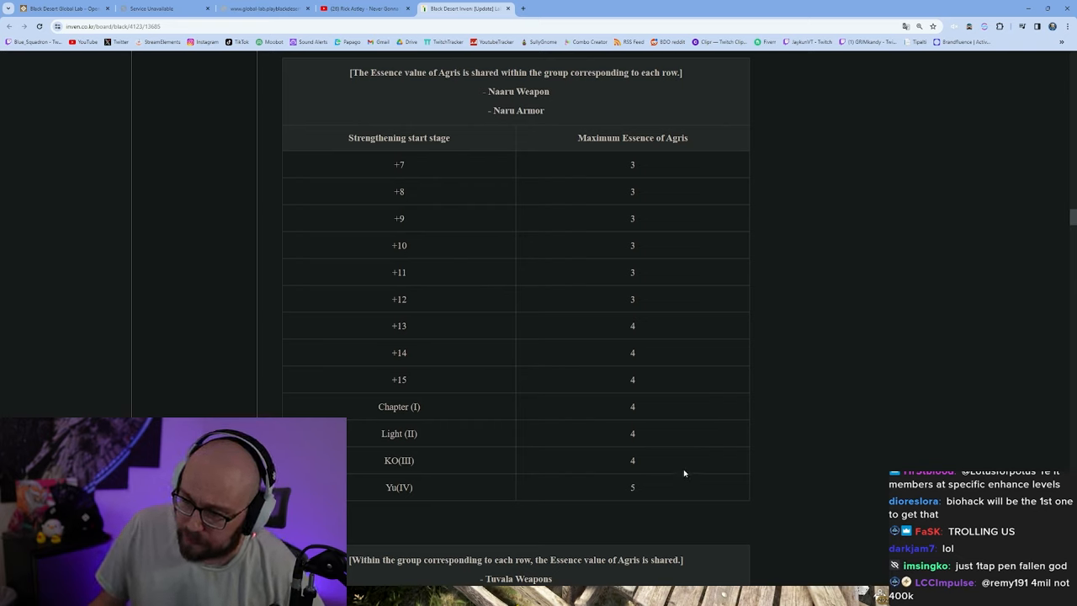
pyautogui.moveTo(669, 451)
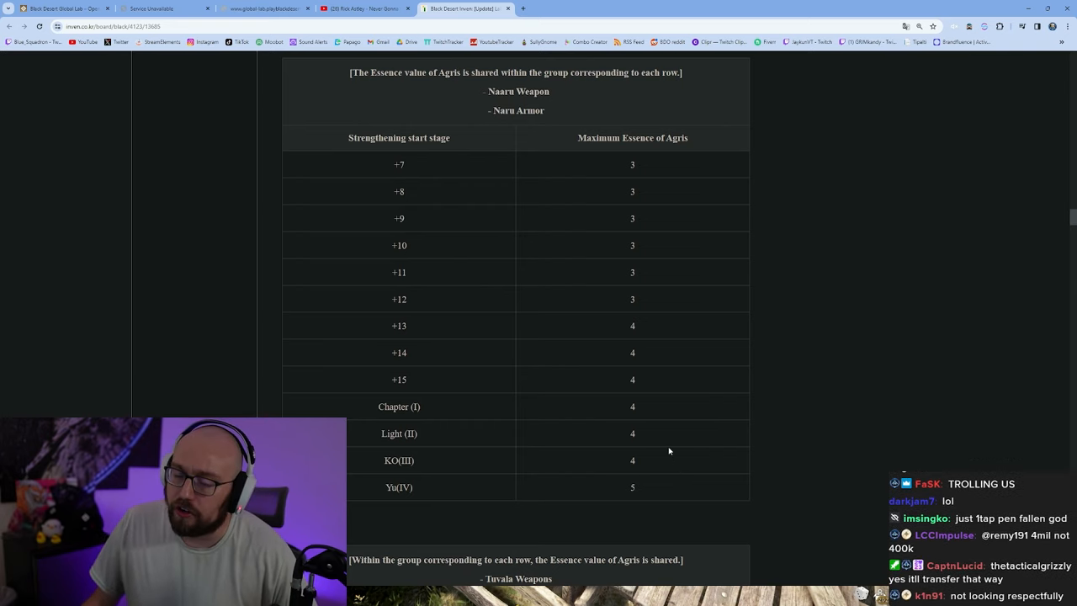
pyautogui.moveTo(643, 413)
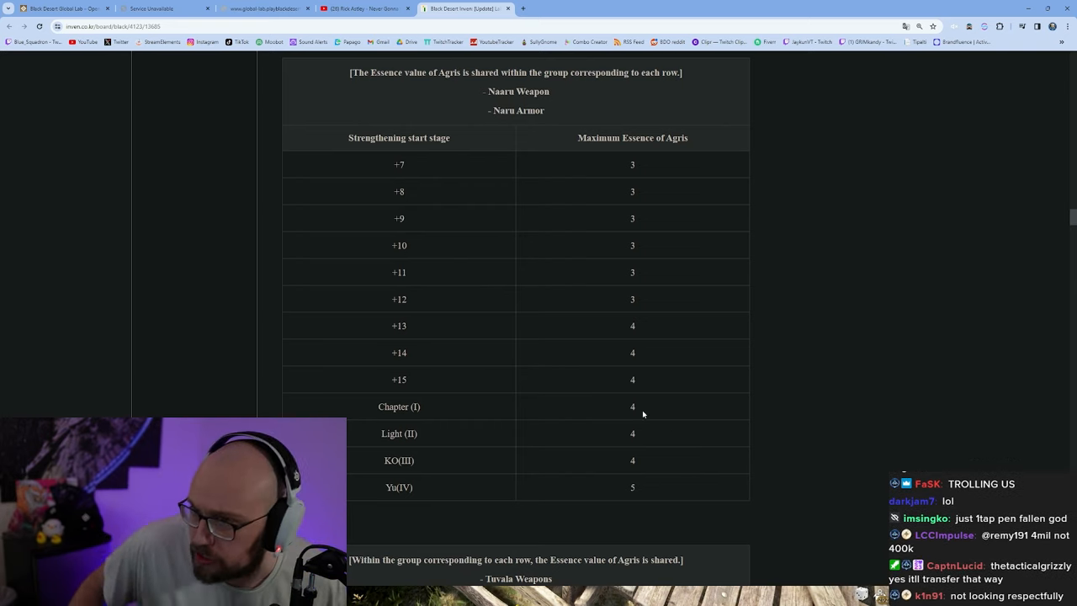
pyautogui.scroll(-3)
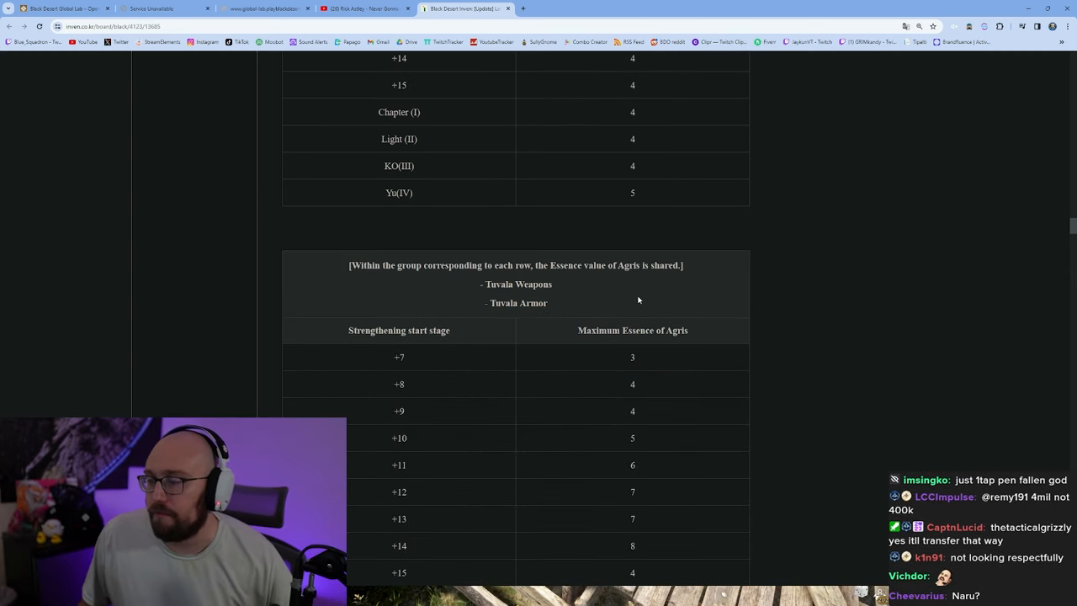
pyautogui.scroll(-3)
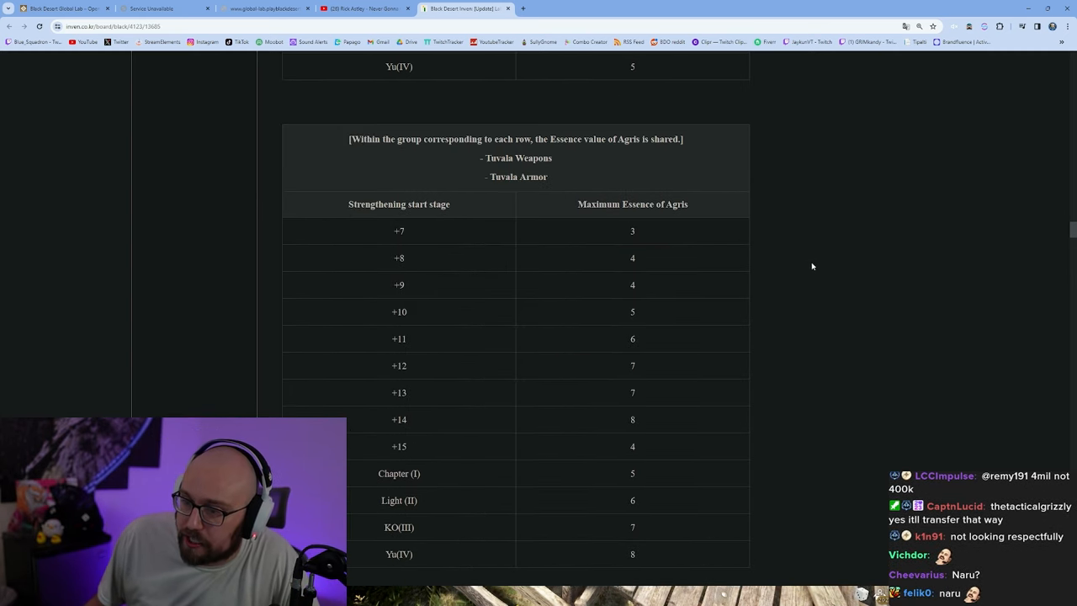
pyautogui.scroll(-3)
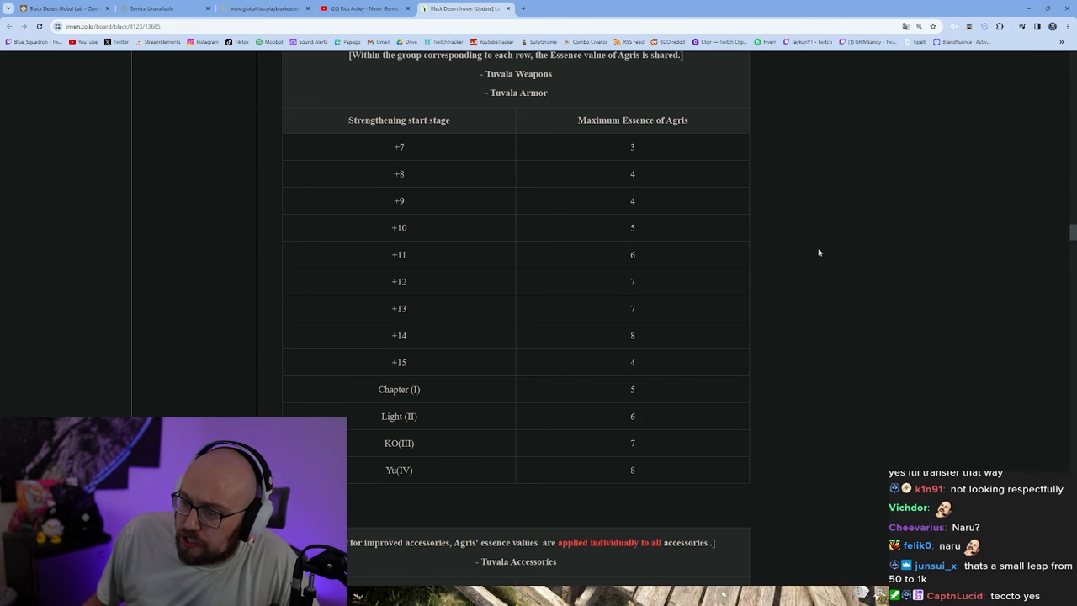
pyautogui.scroll(-3)
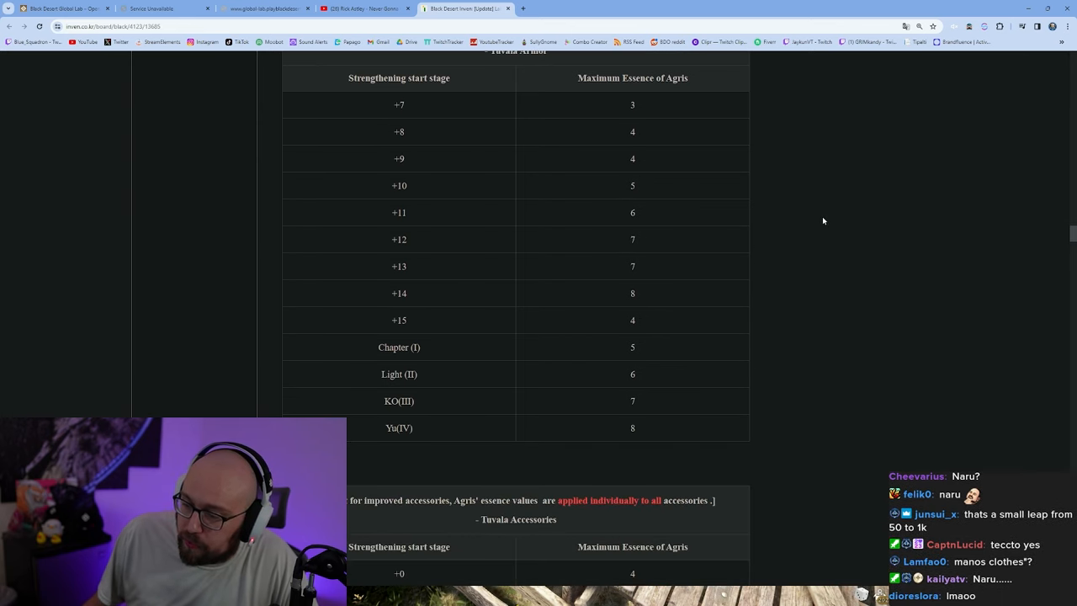
pyautogui.scroll(-3)
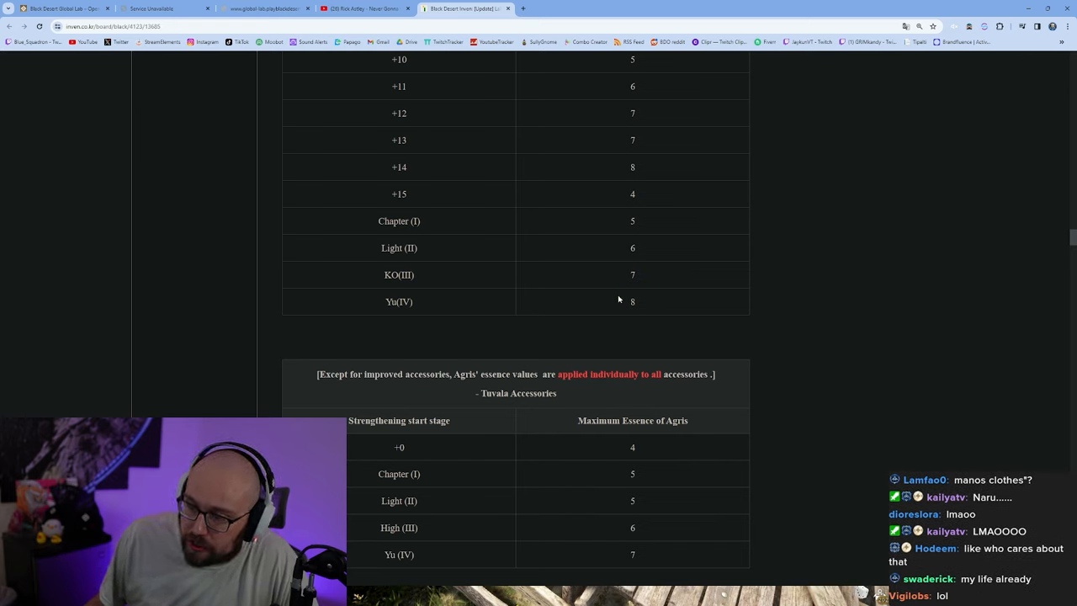
pyautogui.moveTo(625, 259)
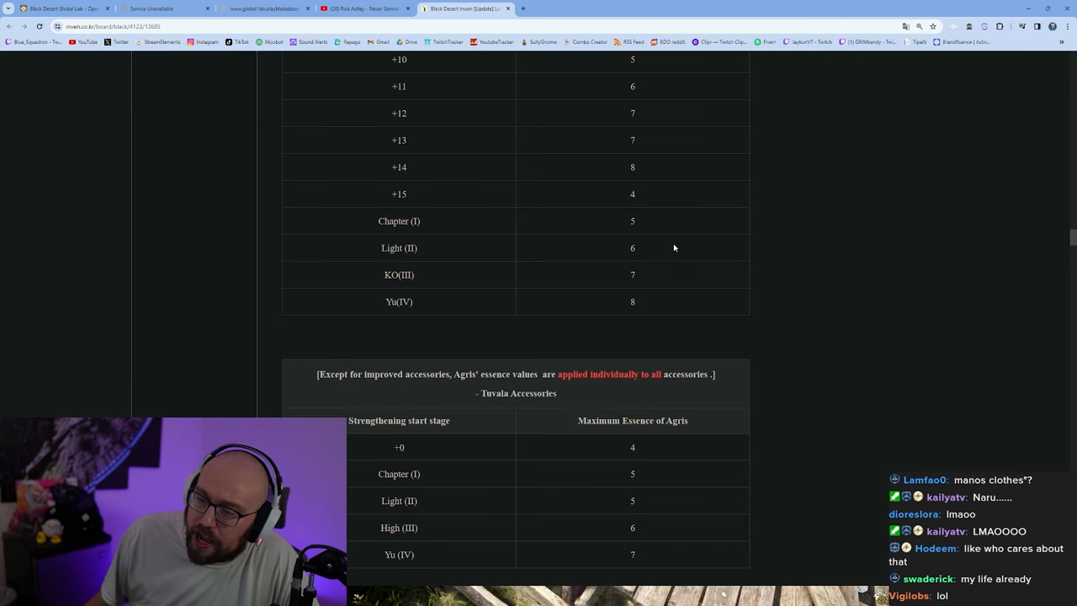
pyautogui.scroll(3)
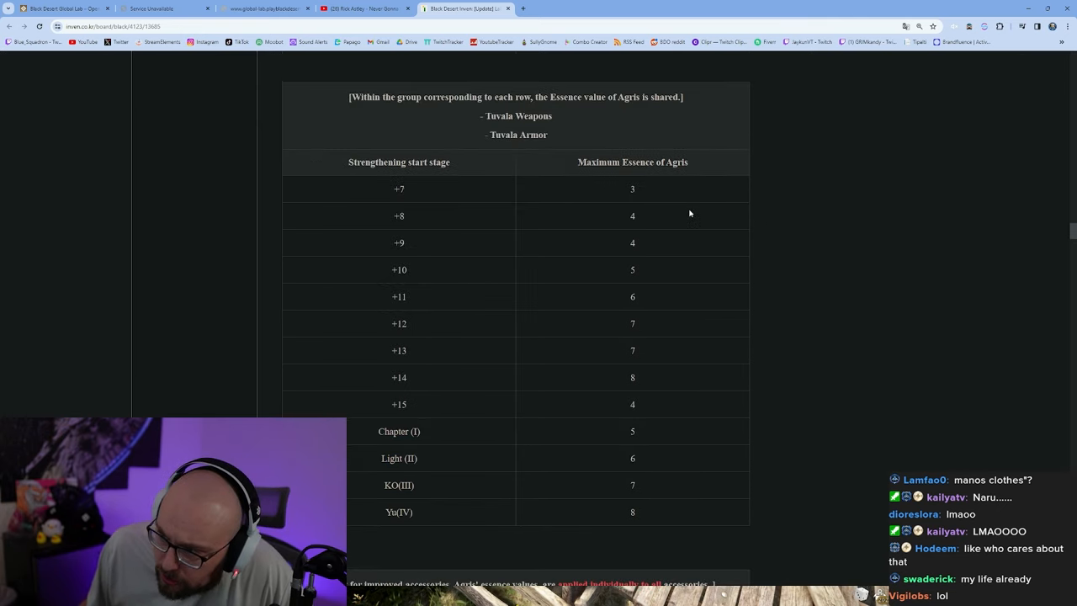
pyautogui.scroll(-3)
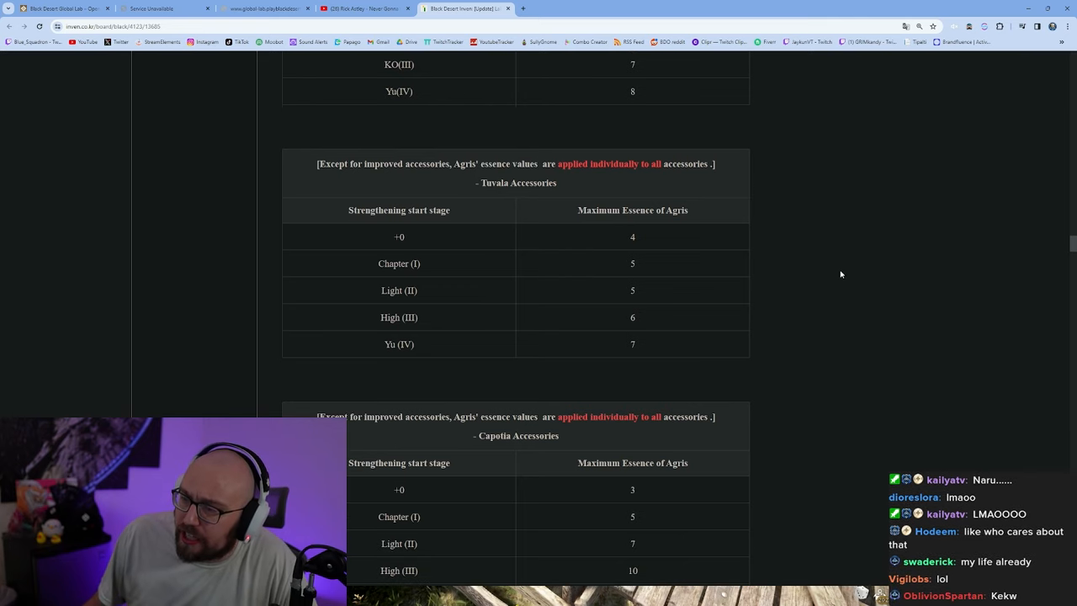
# Read the Tuvala and Capotia accessory tables through Yu(IV), highlighting essence values along the way.
pyautogui.scroll(-3)
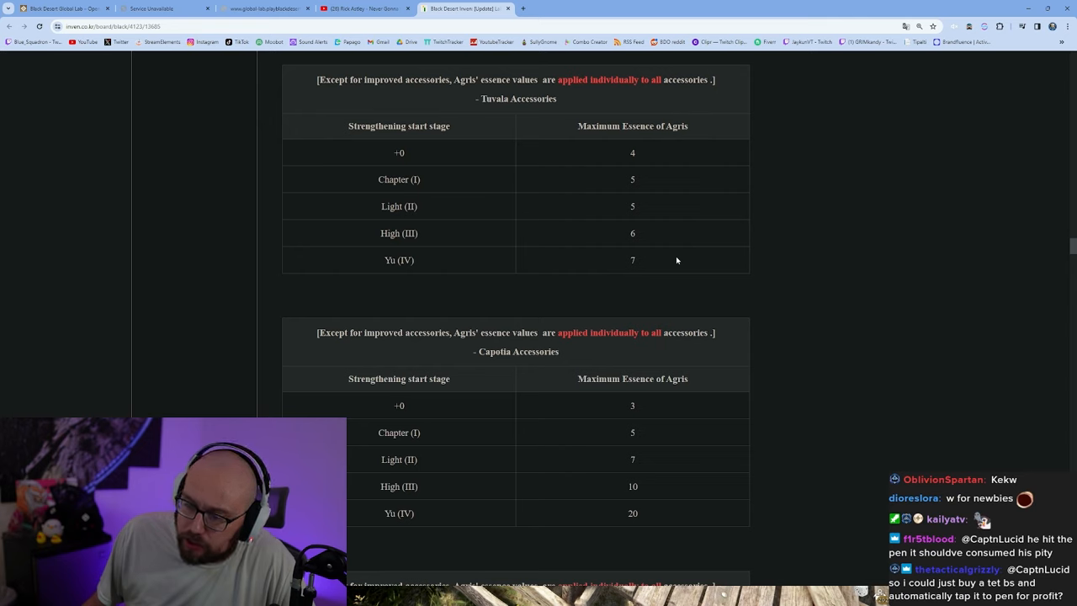
pyautogui.doubleClick(632, 260)
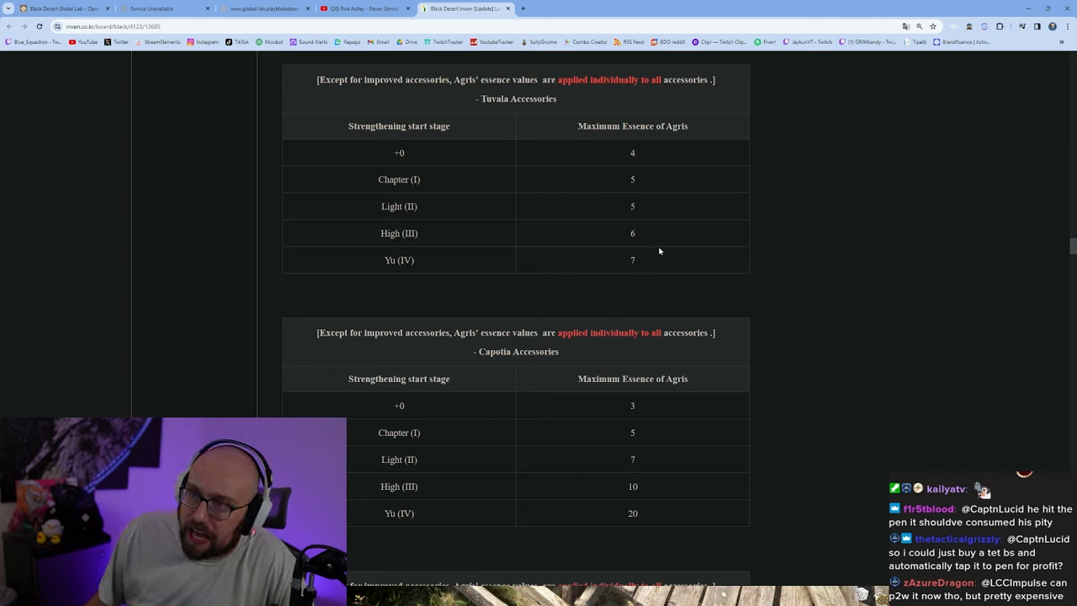
pyautogui.moveTo(623, 236)
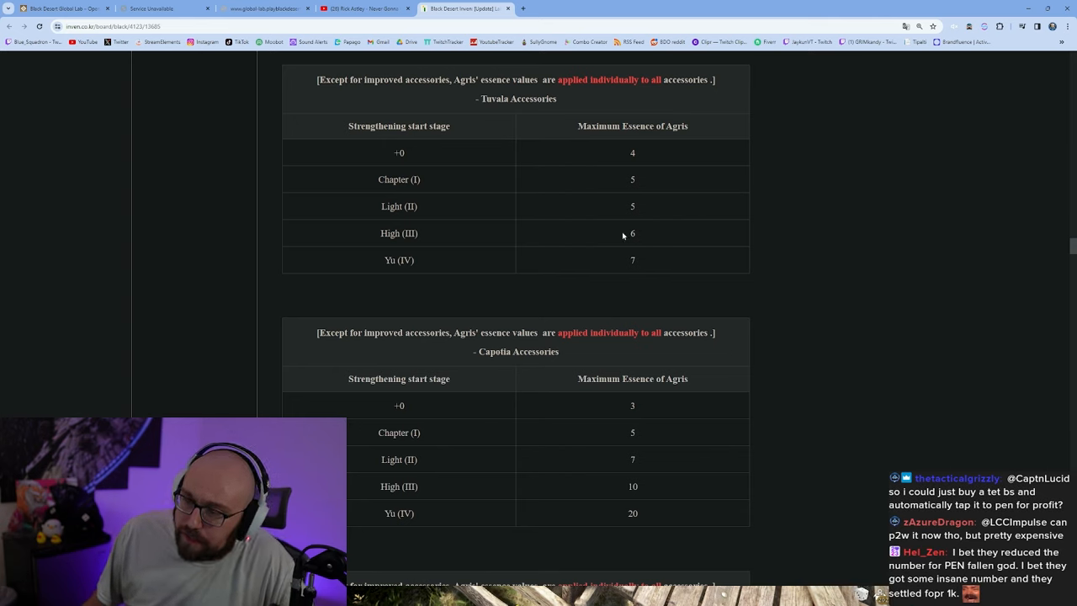
pyautogui.doubleClick(632, 179)
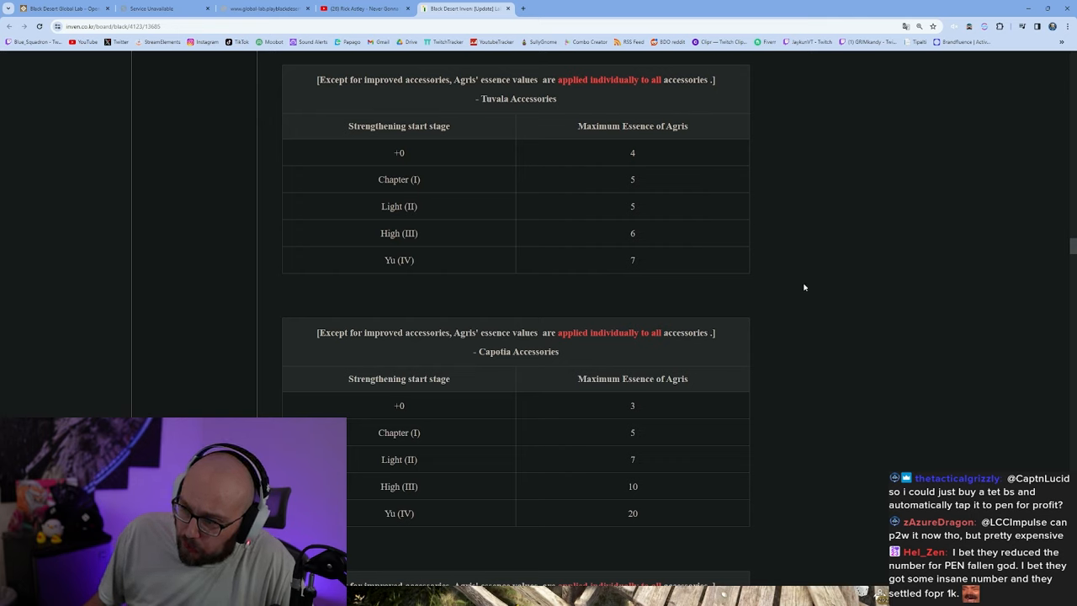
pyautogui.moveTo(791, 268)
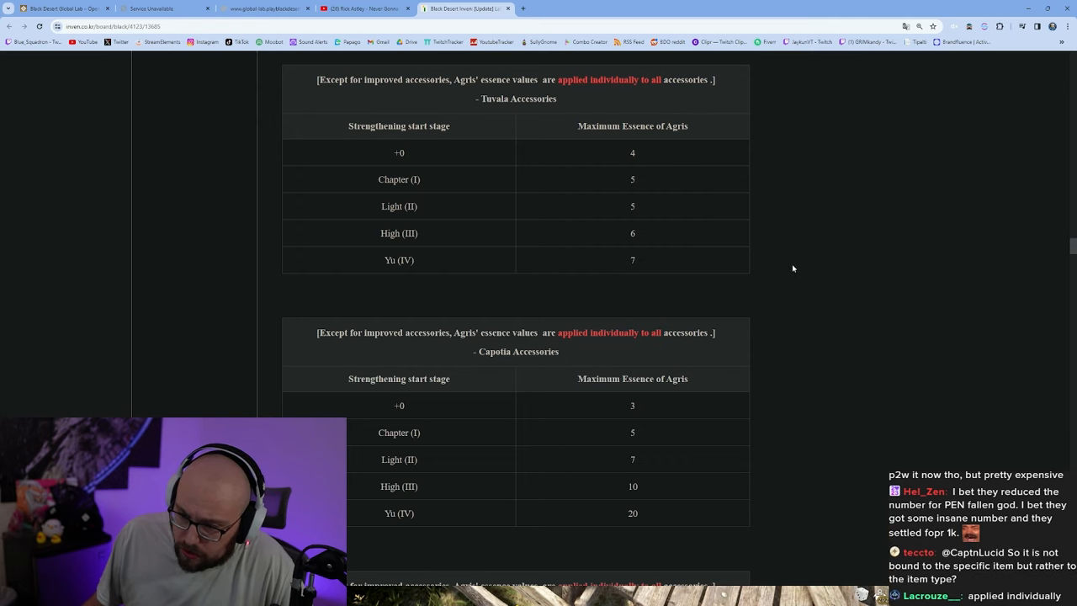
pyautogui.moveTo(759, 238)
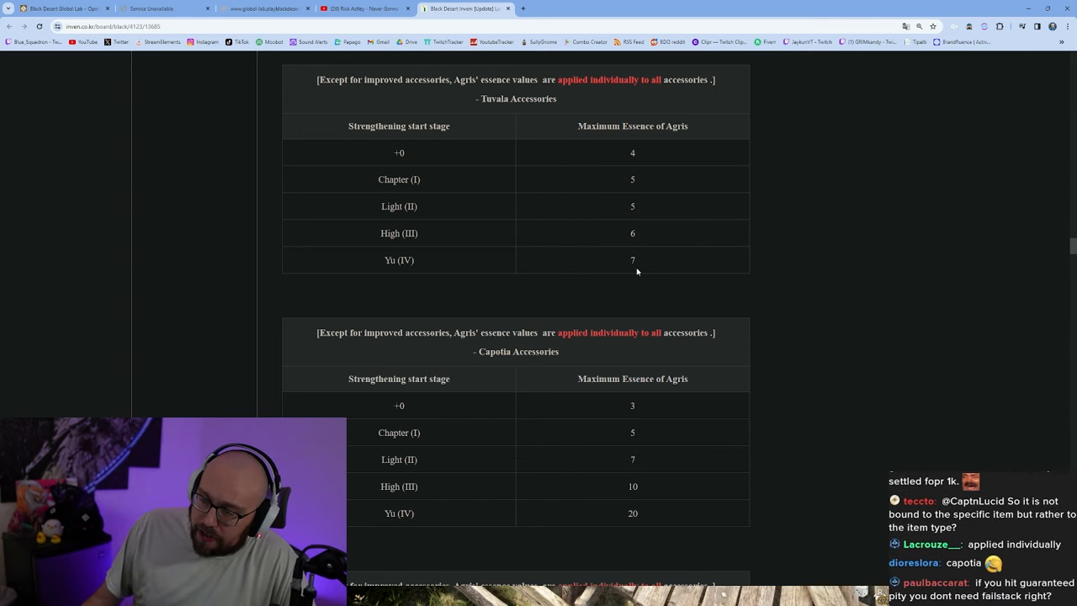
pyautogui.moveTo(635, 209)
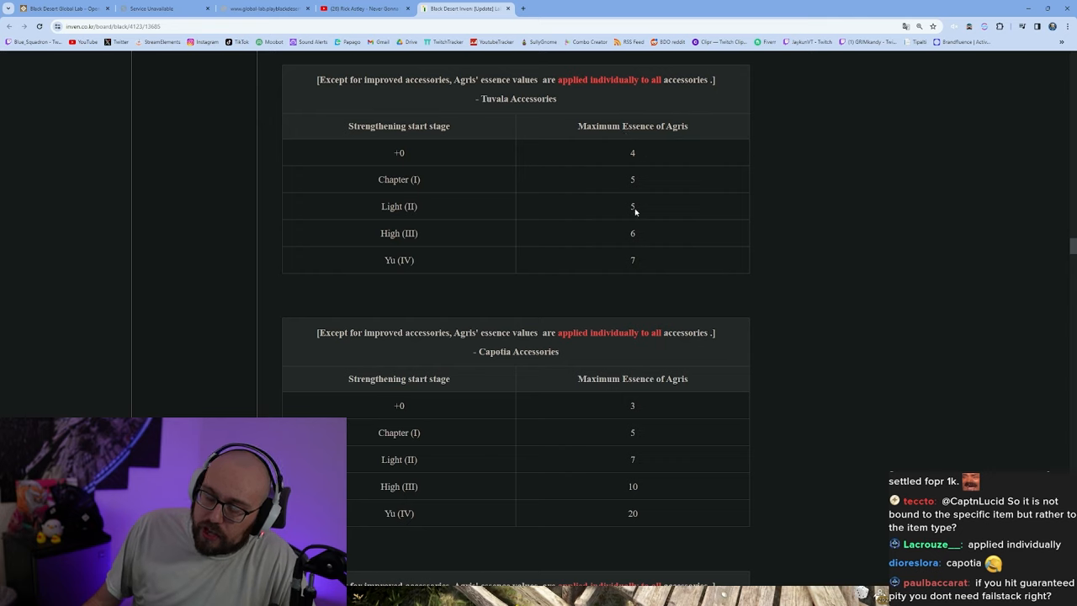
pyautogui.doubleClick(632, 259)
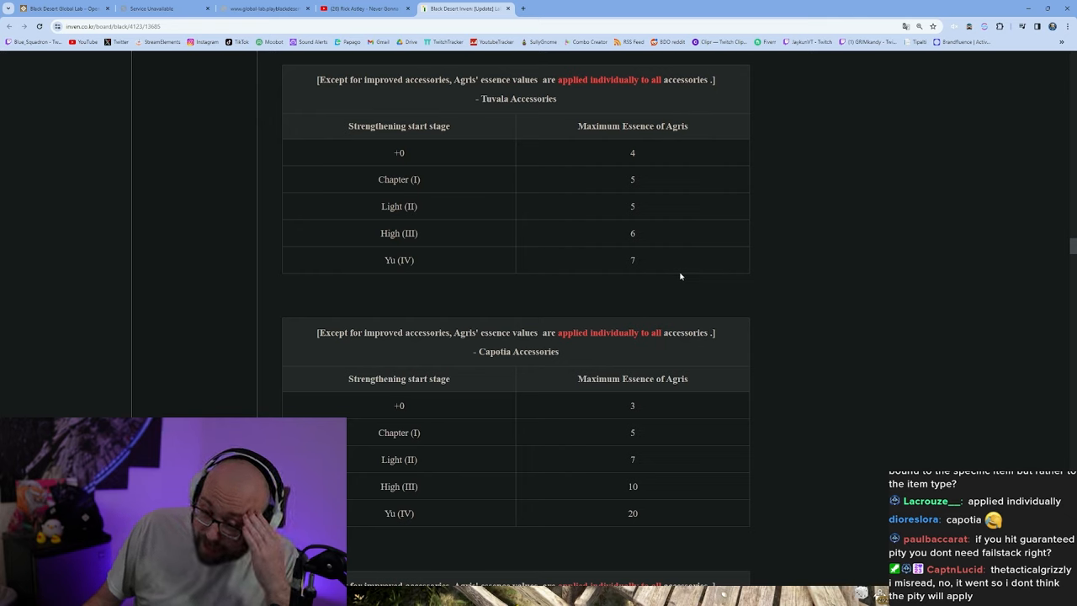
pyautogui.moveTo(672, 259)
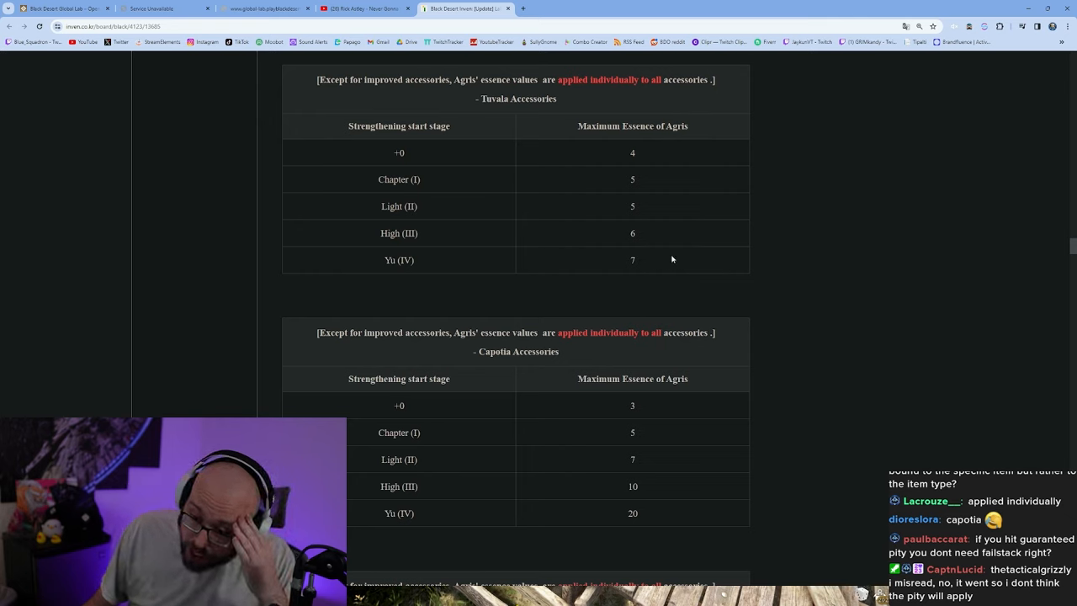
pyautogui.moveTo(679, 264)
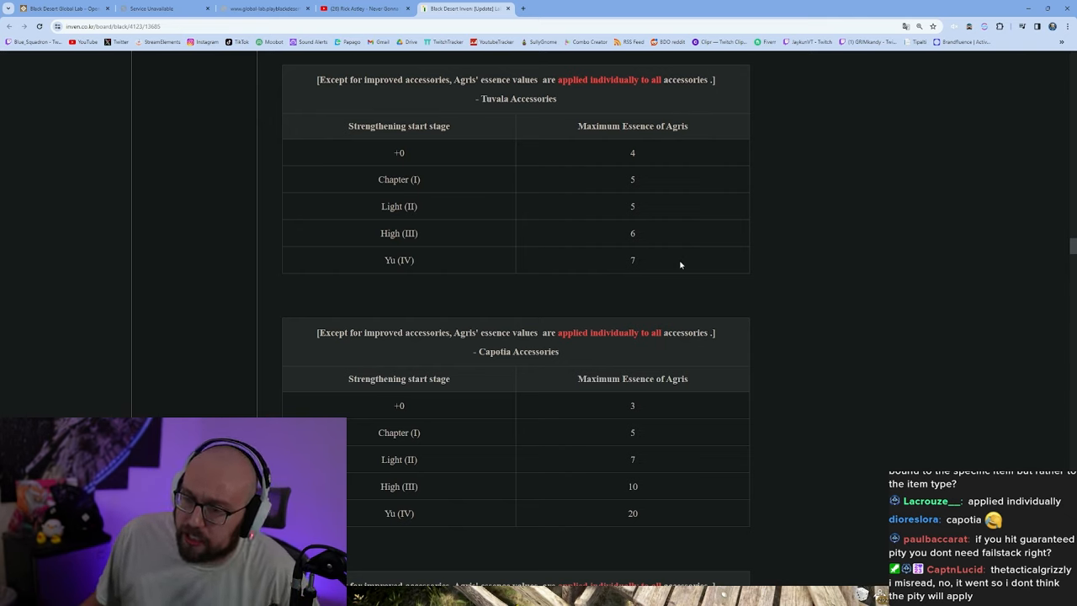
pyautogui.moveTo(795, 322)
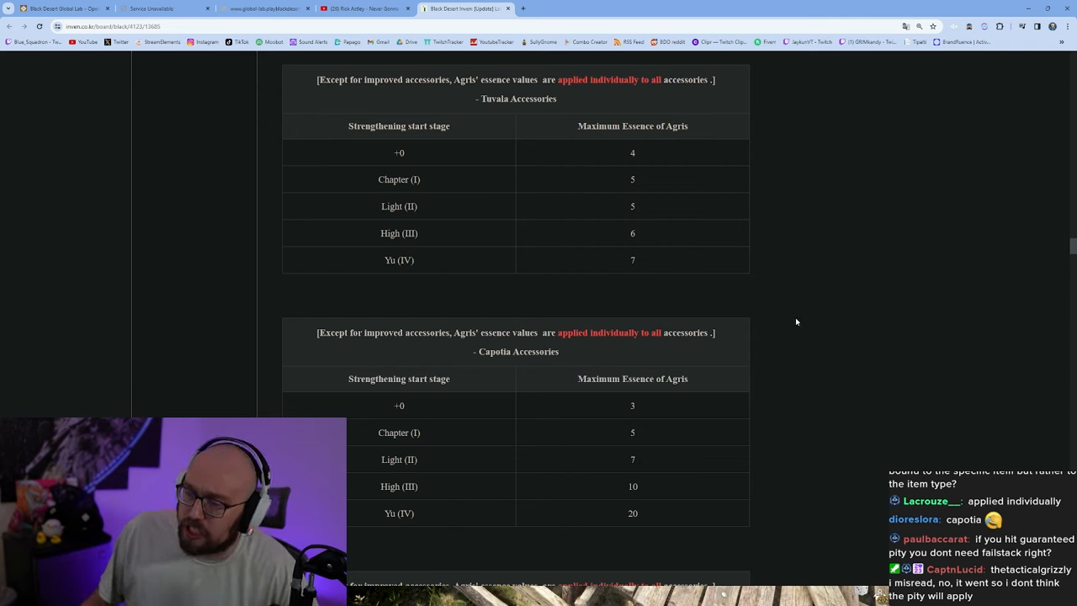
pyautogui.moveTo(856, 285)
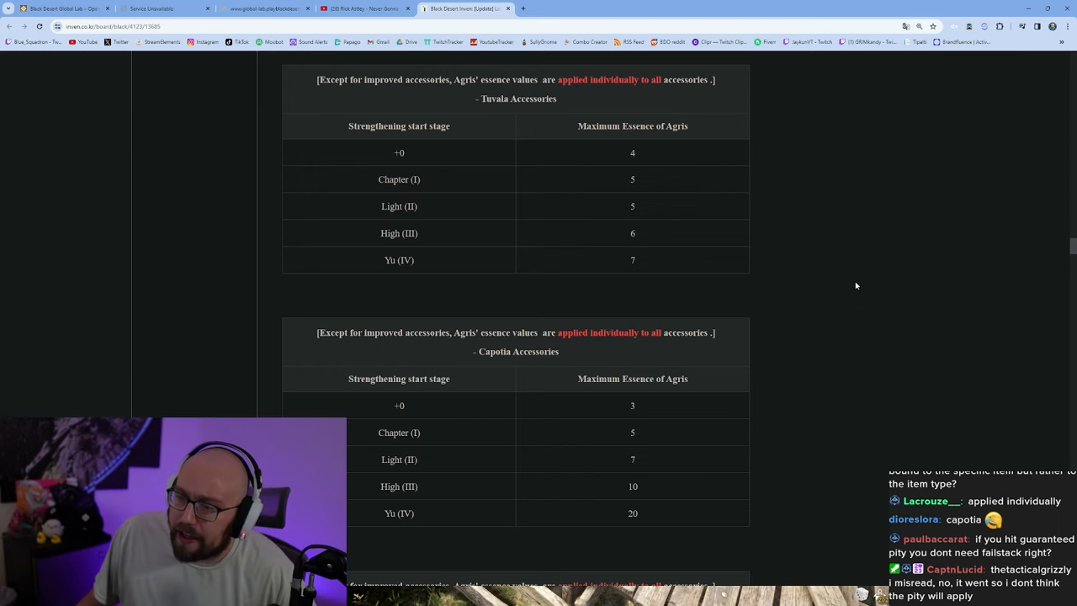
pyautogui.scroll(-3)
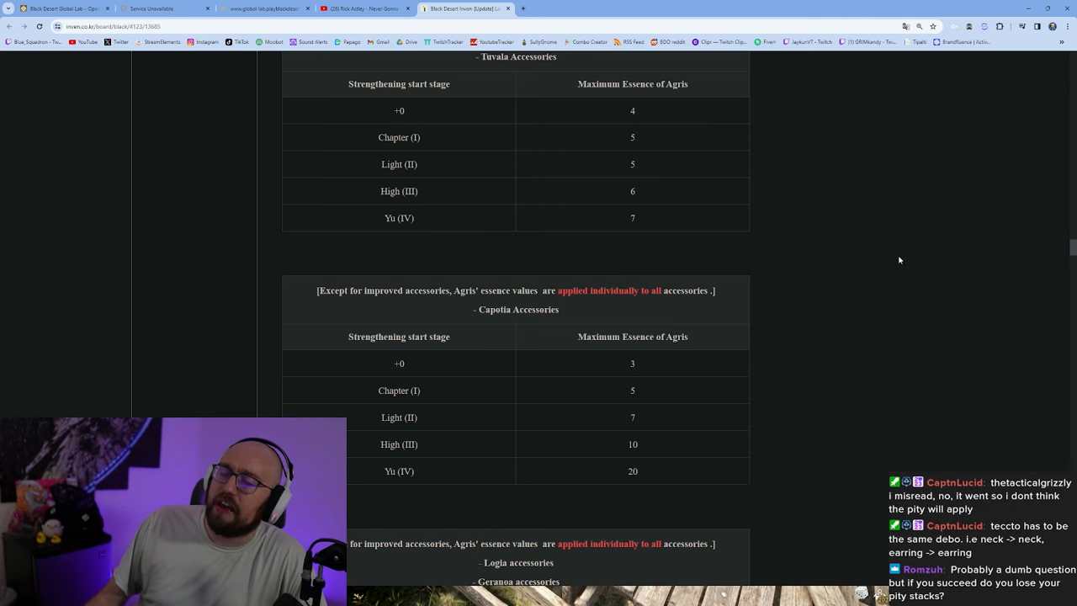
# Scroll to the Logia, Geranoa and Manos accessories table, fully visible through Yu(IV)'s 40.
pyautogui.scroll(-3)
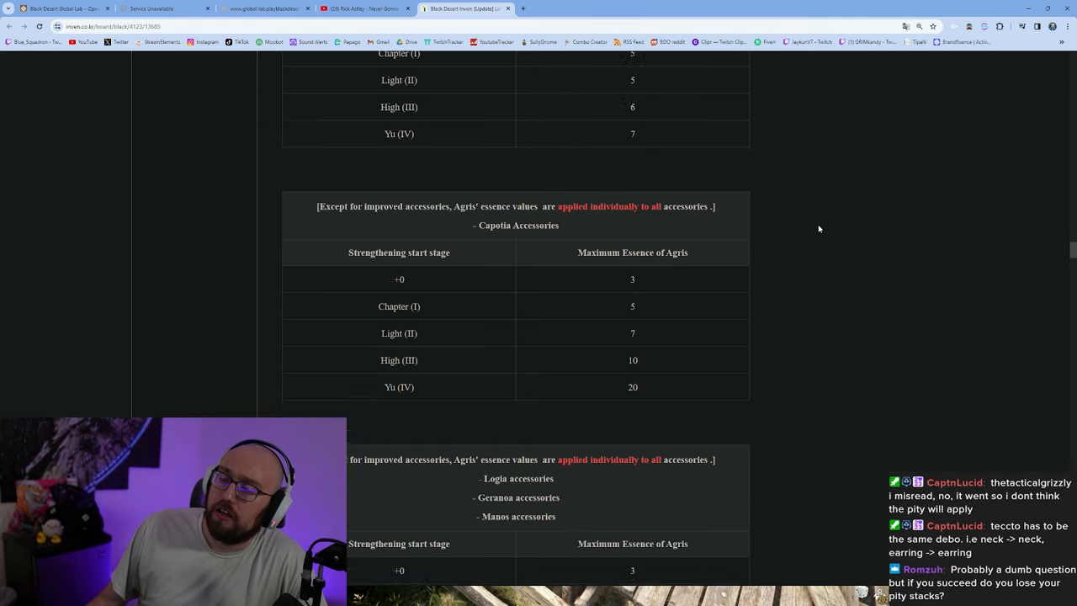
pyautogui.scroll(-3)
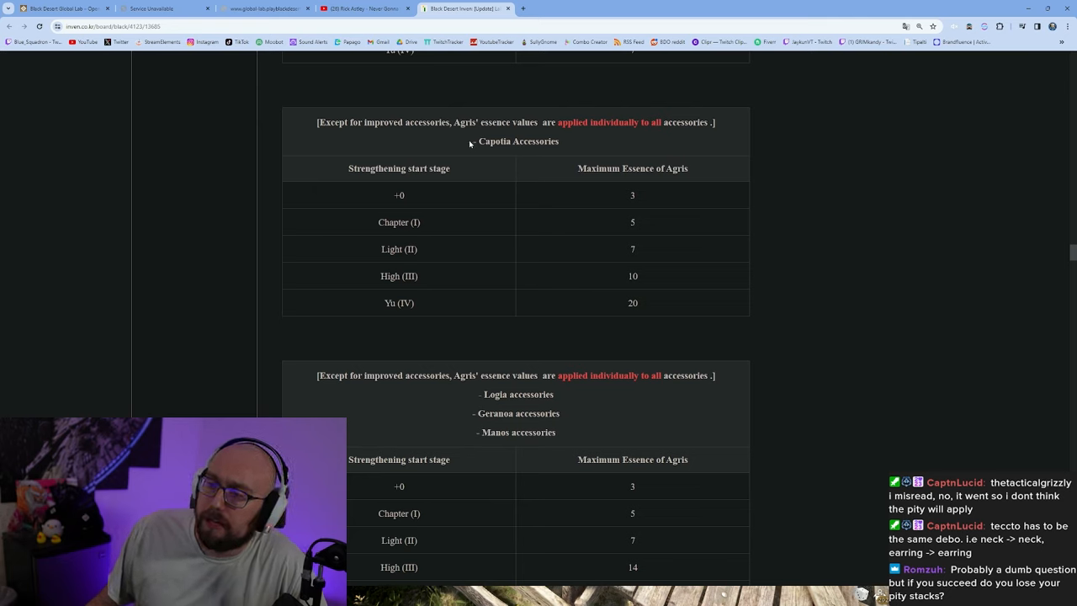
pyautogui.doubleClick(518, 140)
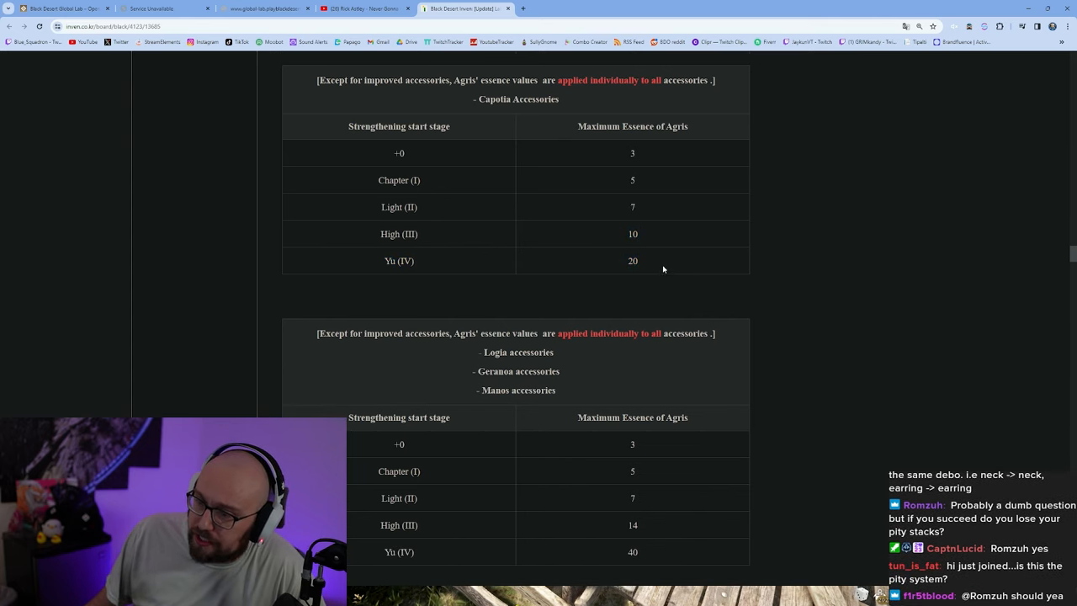
pyautogui.doubleClick(631, 260)
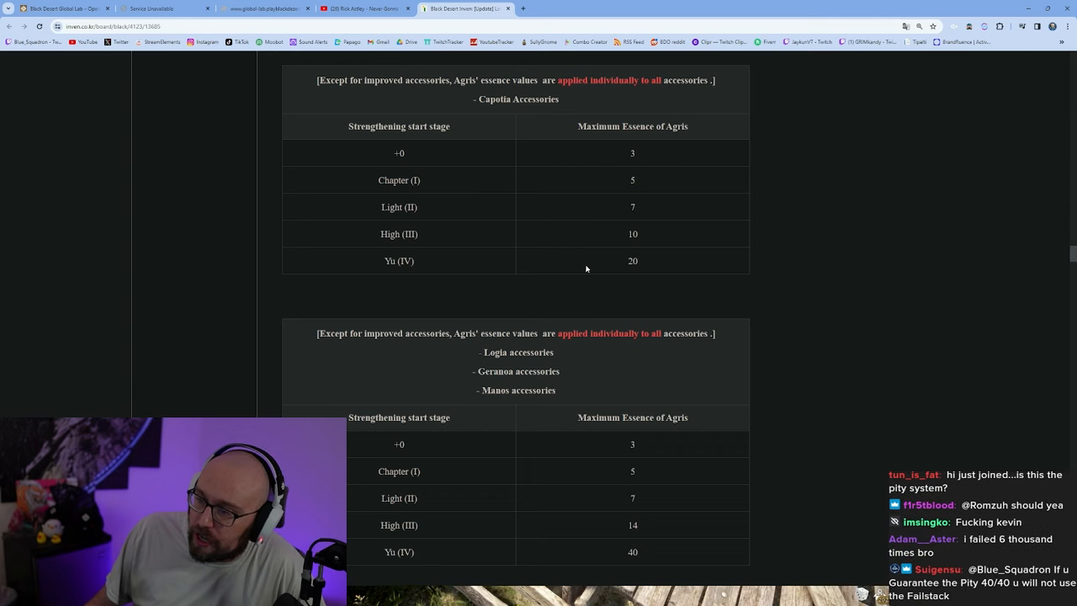
pyautogui.moveTo(635, 202)
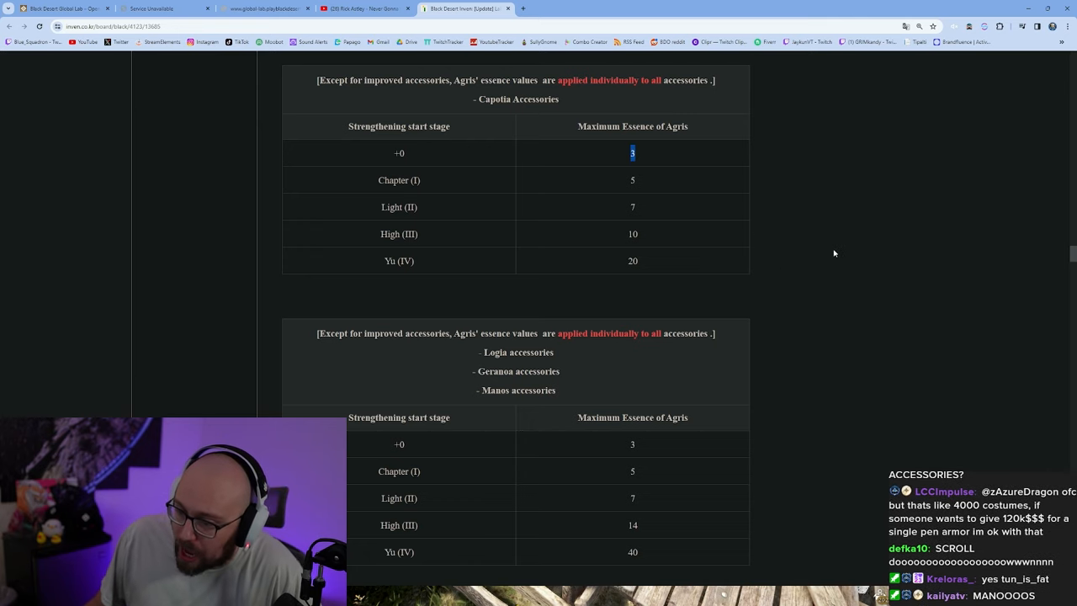
pyautogui.scroll(-3)
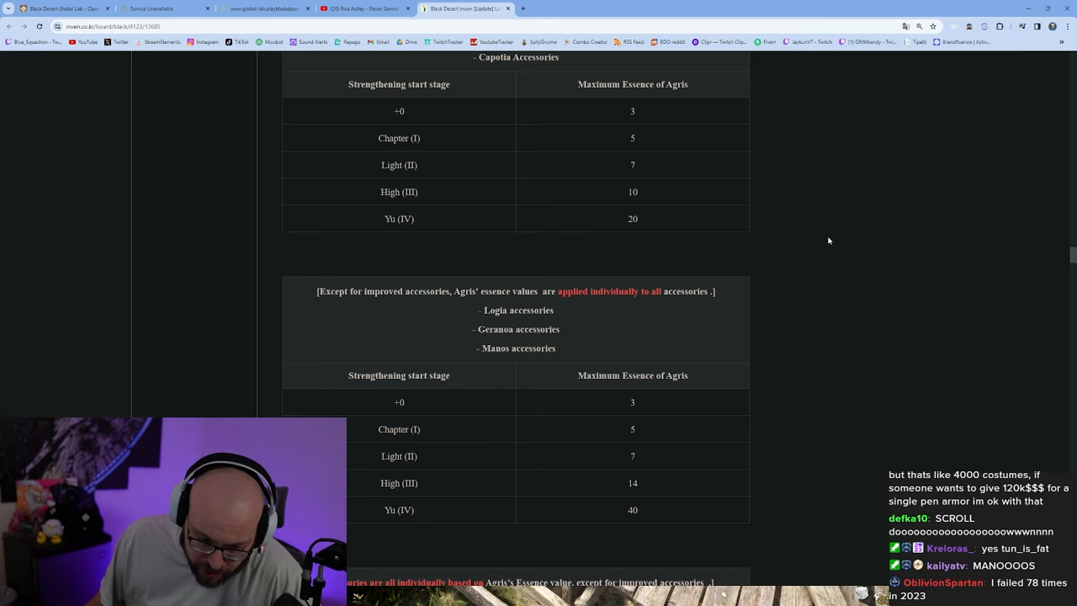
# Scroll on to the Asula's Red Eye and sealed magical power accessories table, highlighting values down to Yu(IV)'s 15.
pyautogui.scroll(-3)
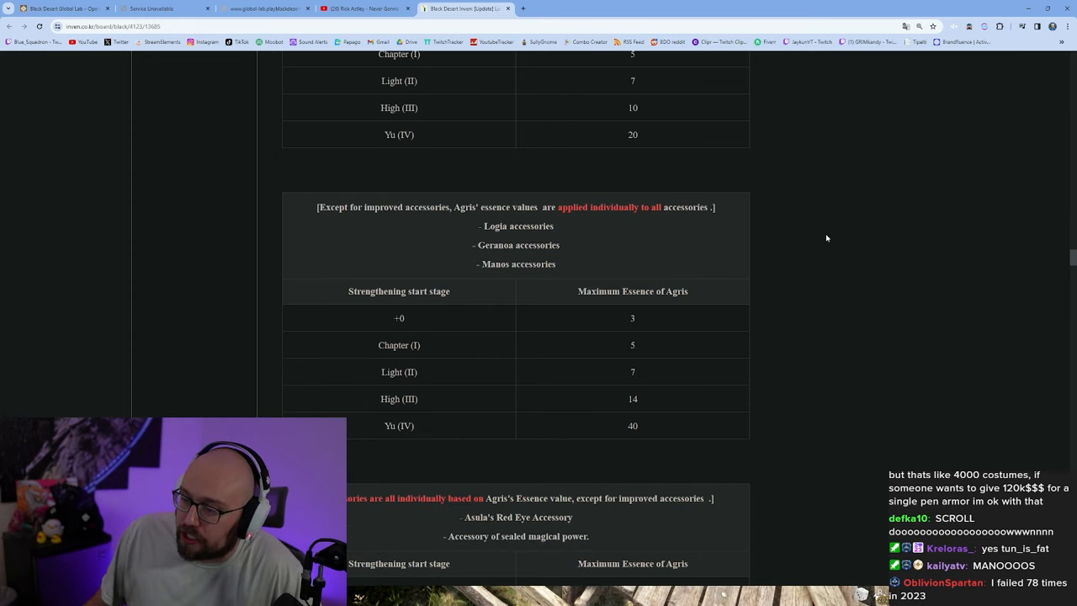
pyautogui.scroll(-3)
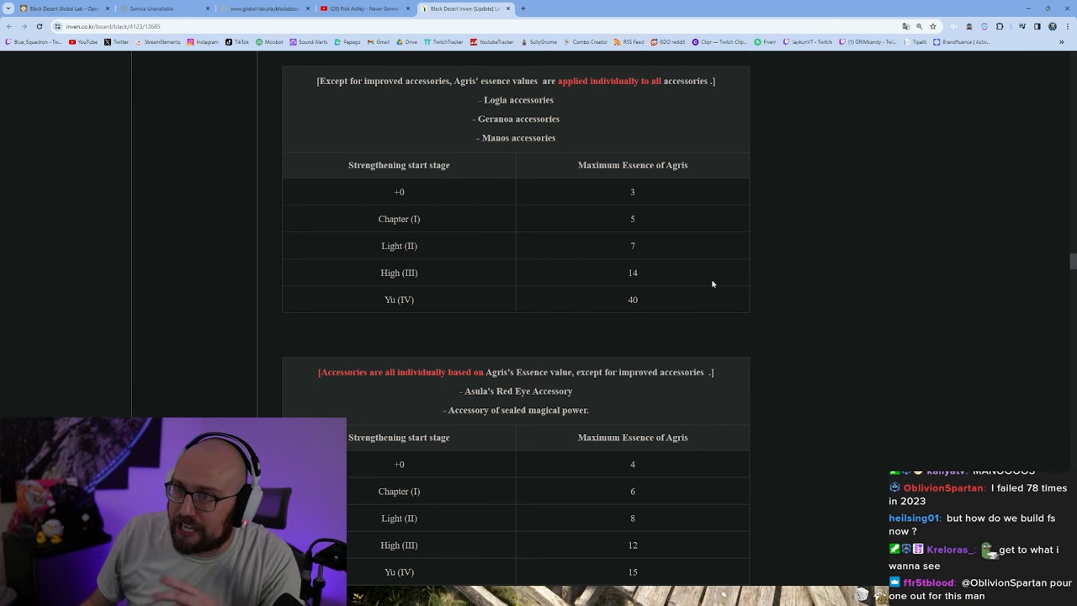
pyautogui.moveTo(705, 318)
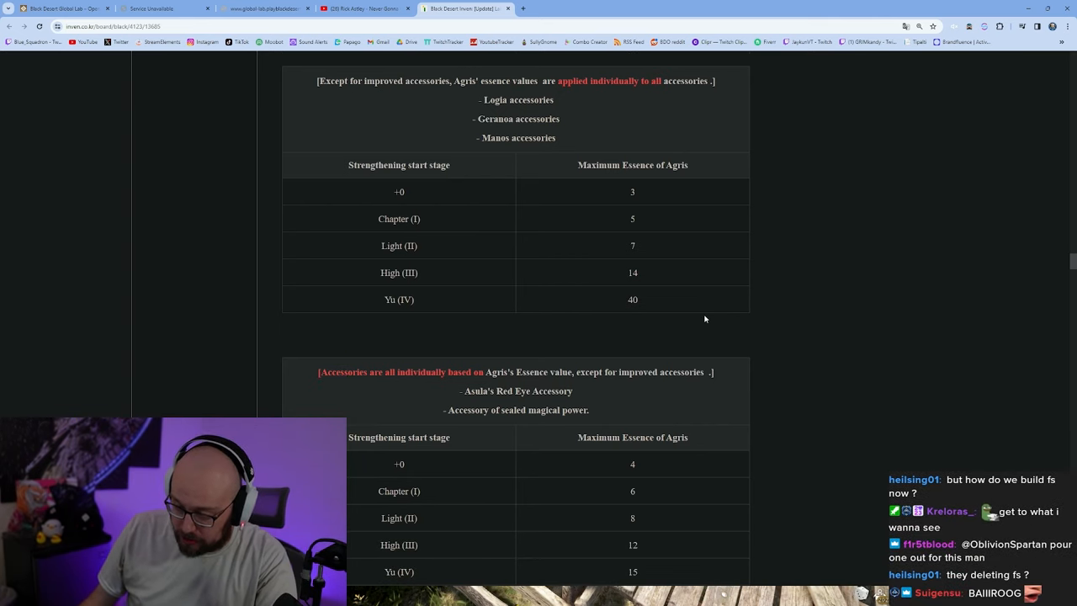
pyautogui.doubleClick(632, 299)
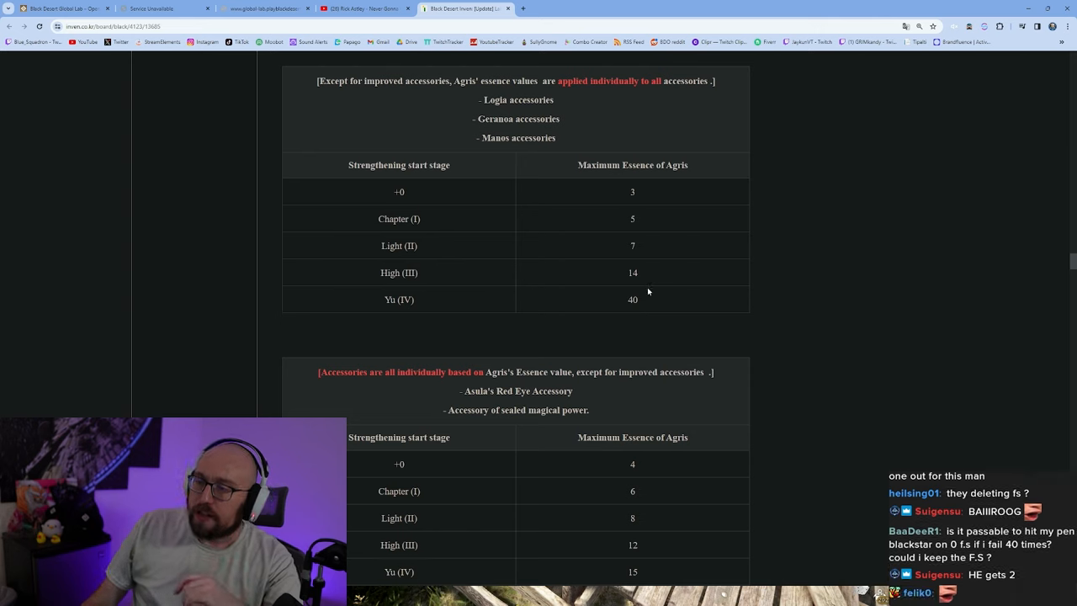
pyautogui.moveTo(578, 269)
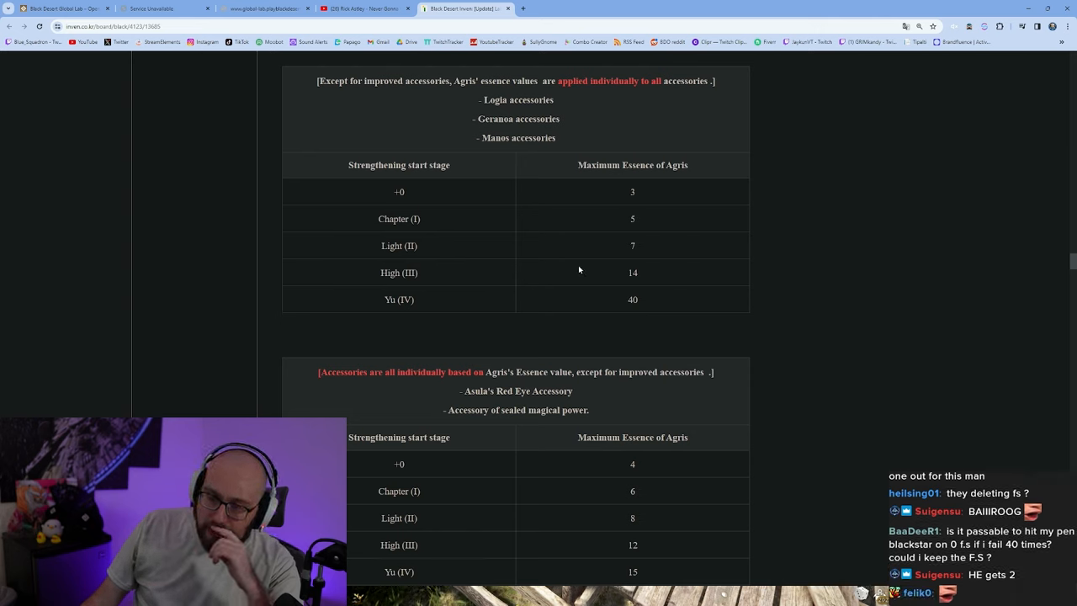
pyautogui.moveTo(706, 280)
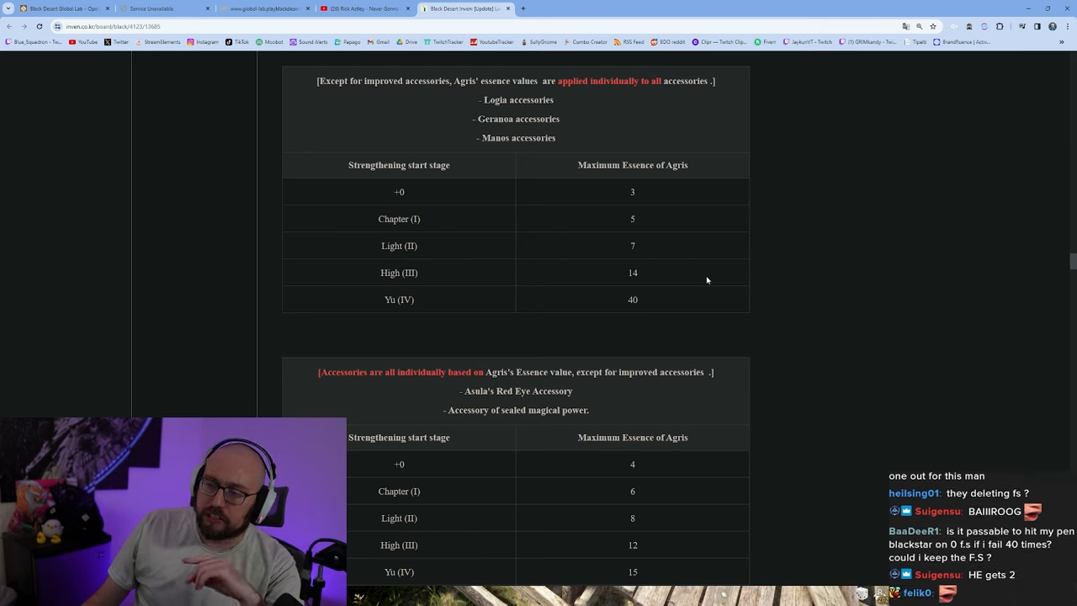
pyautogui.doubleClick(632, 245)
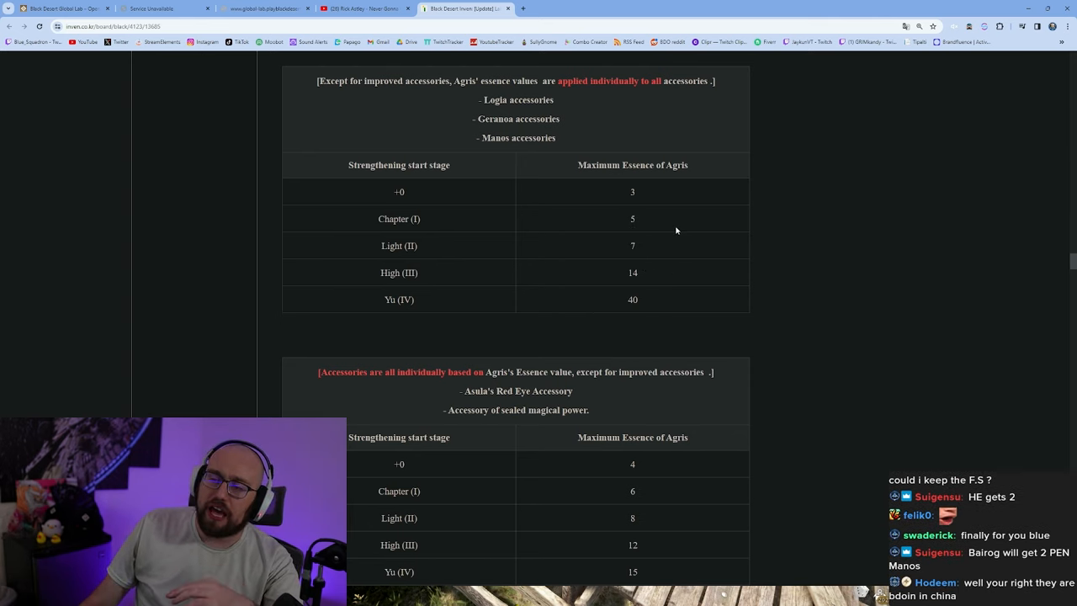
pyautogui.moveTo(778, 267)
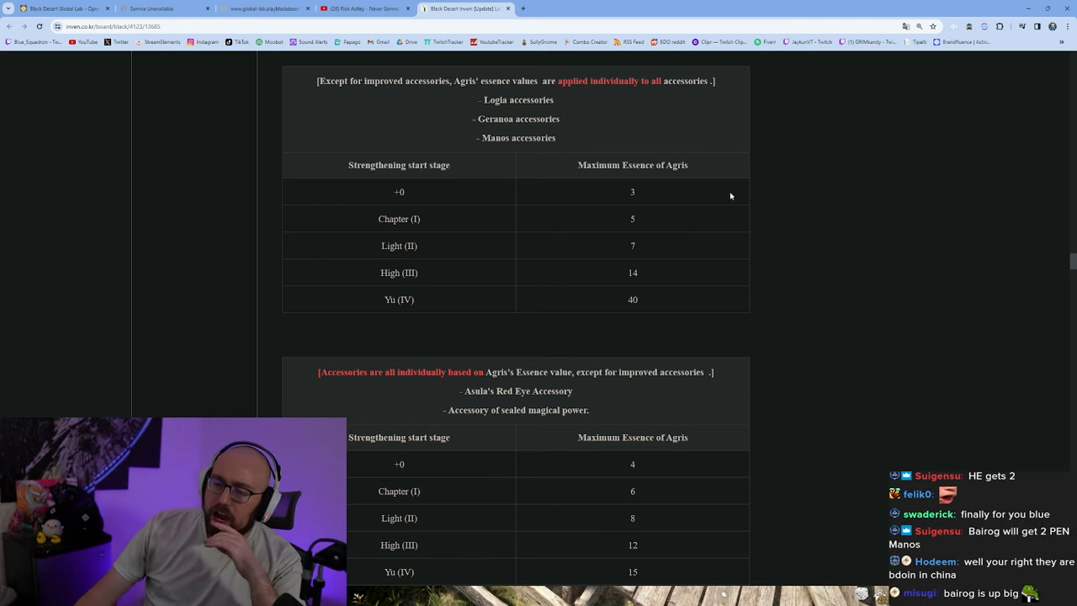
pyautogui.moveTo(722, 274)
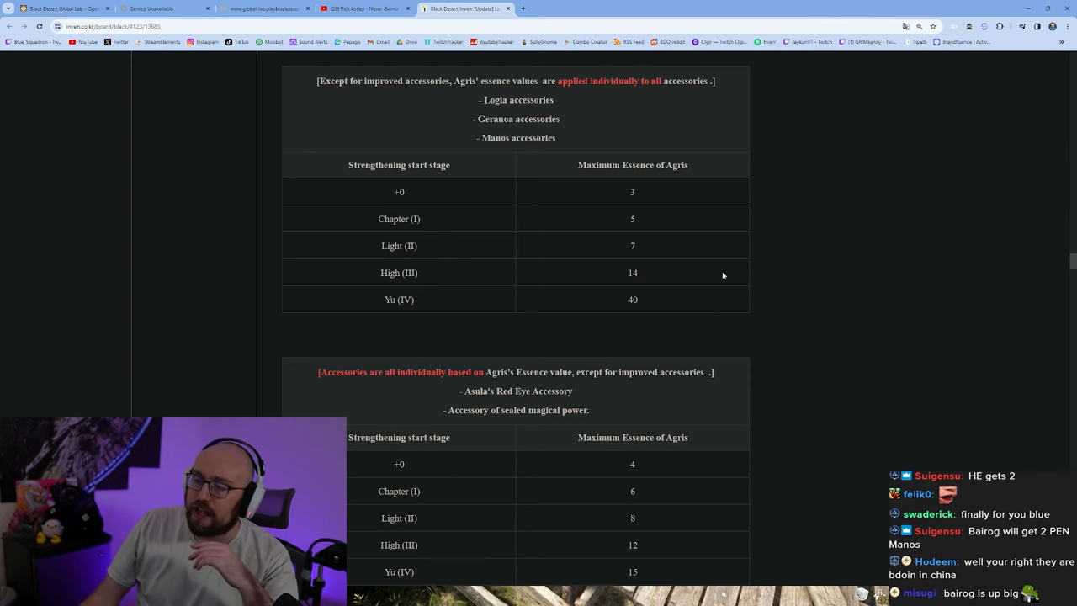
pyautogui.moveTo(757, 306)
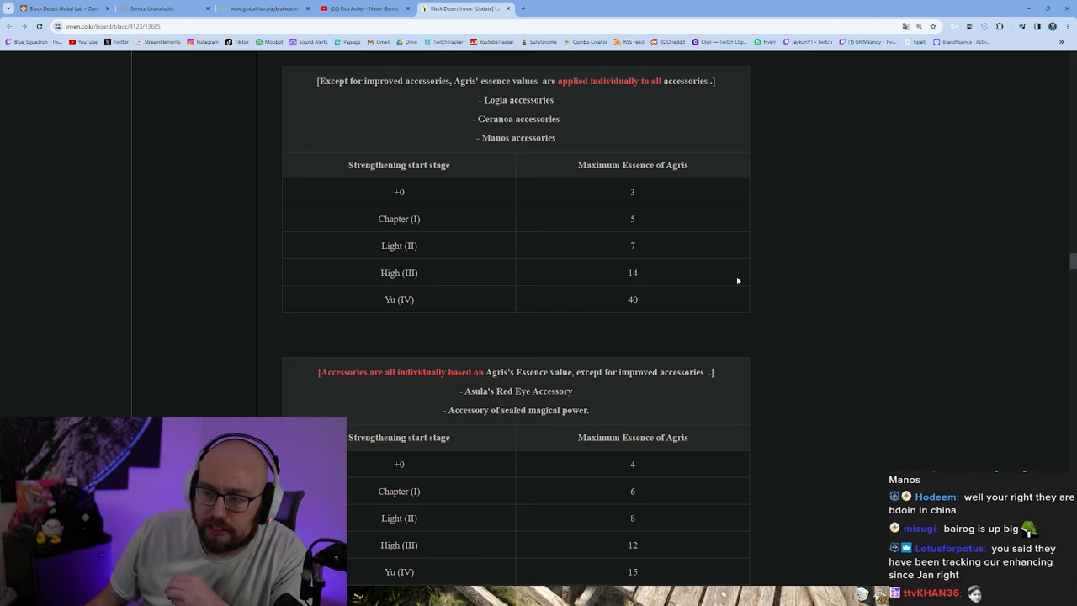
pyautogui.moveTo(826, 409)
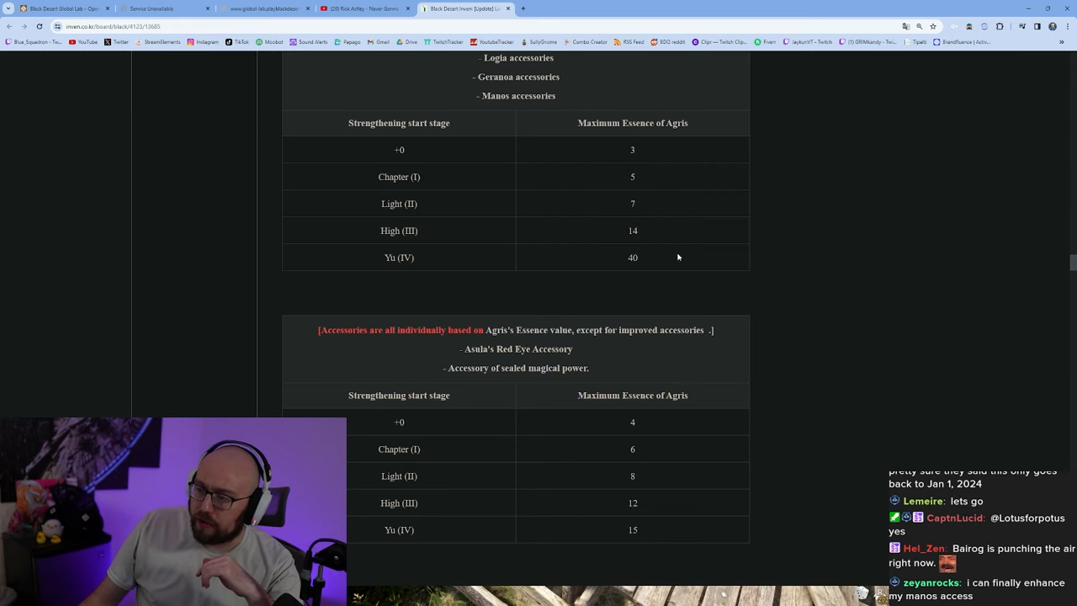
pyautogui.moveTo(677, 266)
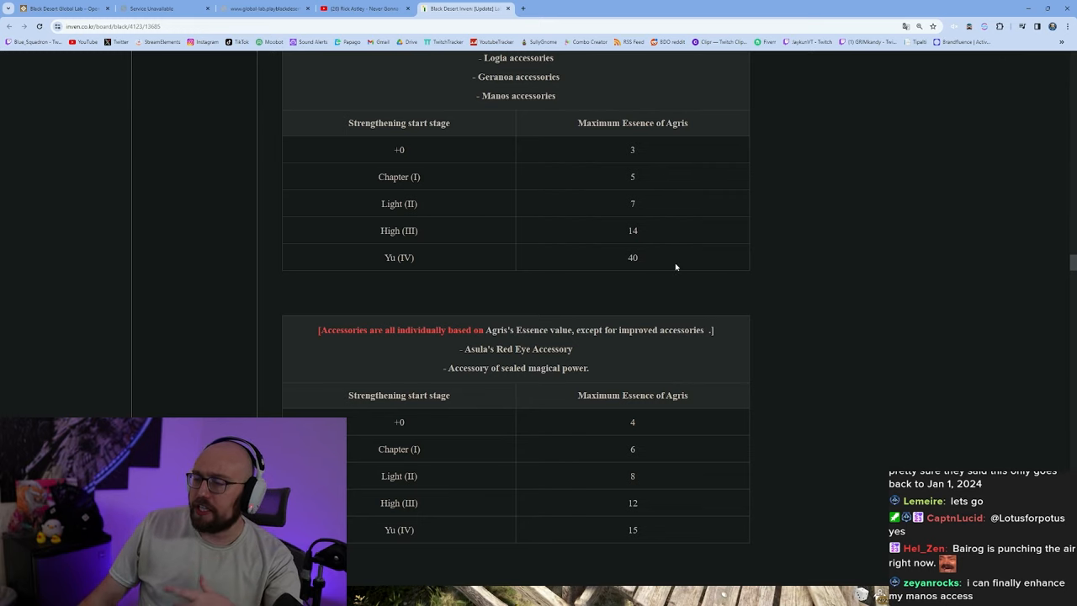
# Scroll past the Asula's Red Eye table to the Naru, quest-reward and Tranan accessories table.
pyautogui.scroll(-3)
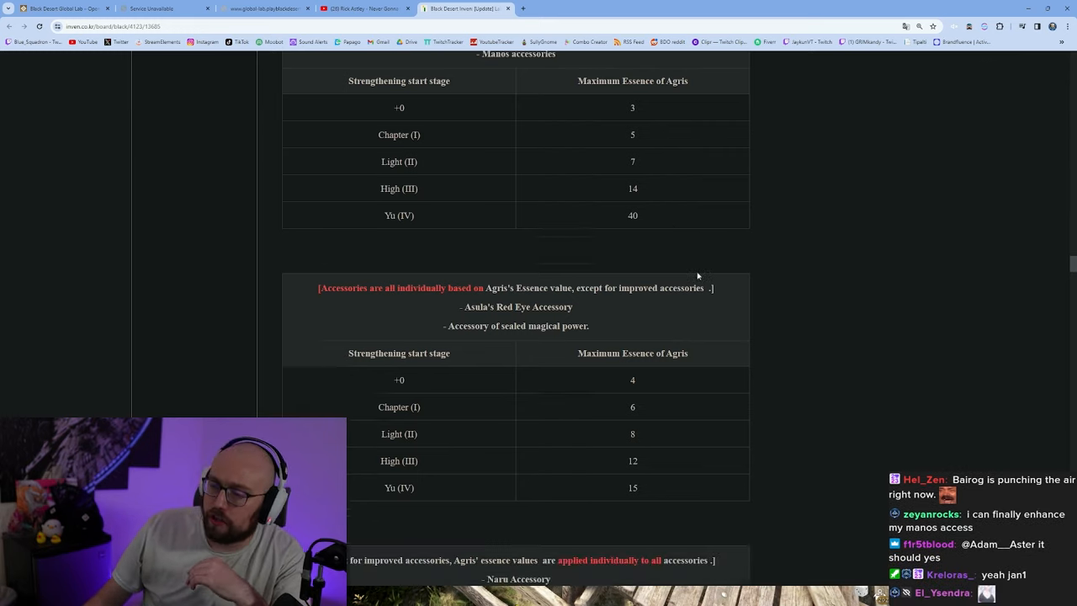
pyautogui.scroll(-3)
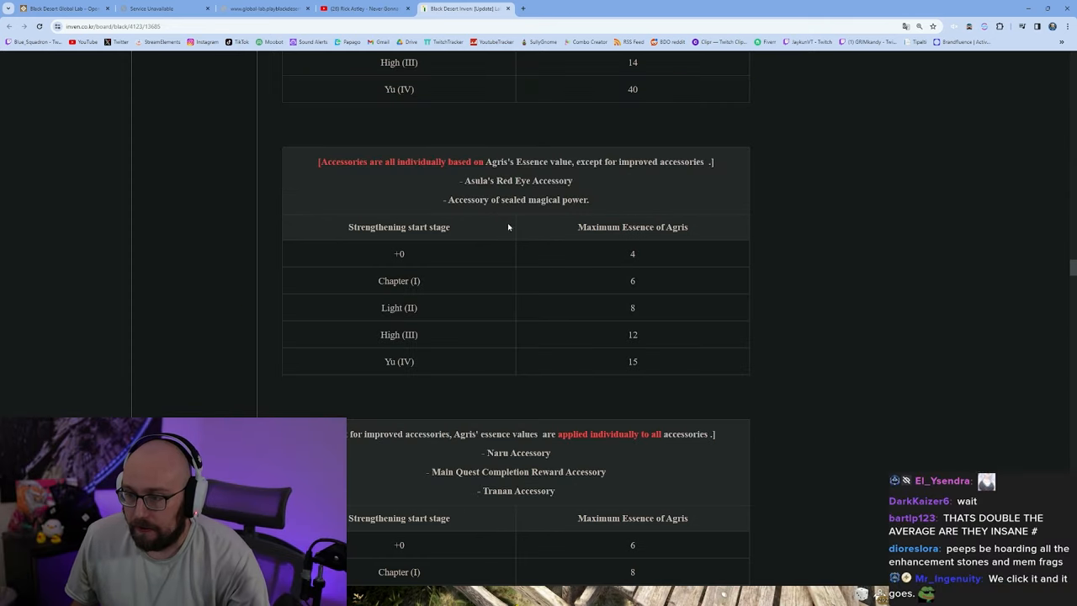
pyautogui.scroll(-3)
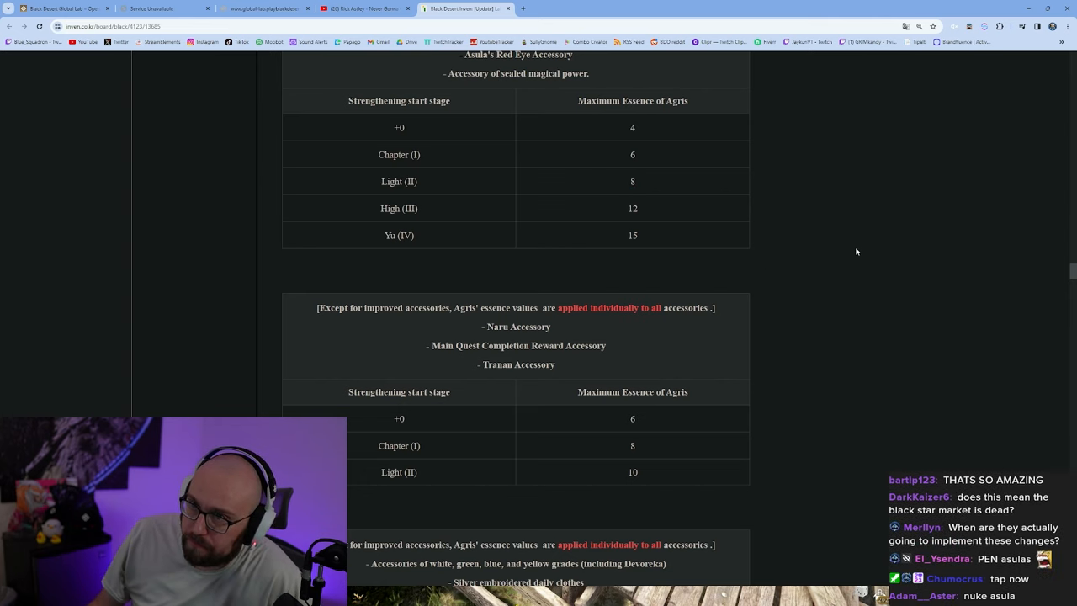
pyautogui.moveTo(810, 241)
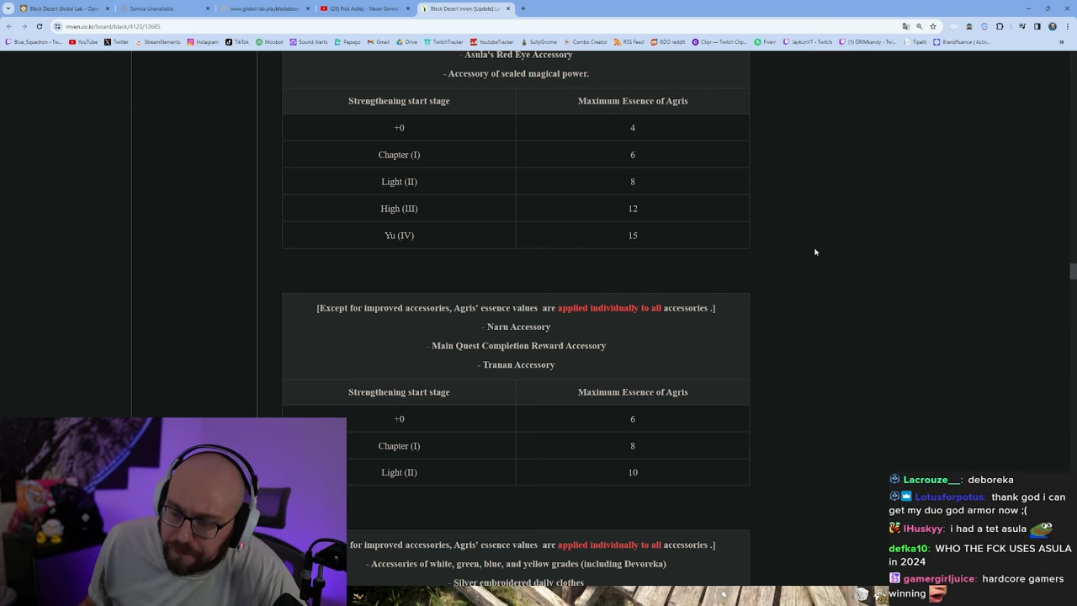
# Highlight the Naru table's Light(II) value 10 and +0 value 6, then reach the white-to-yellow grade accessories table.
pyautogui.scroll(-3)
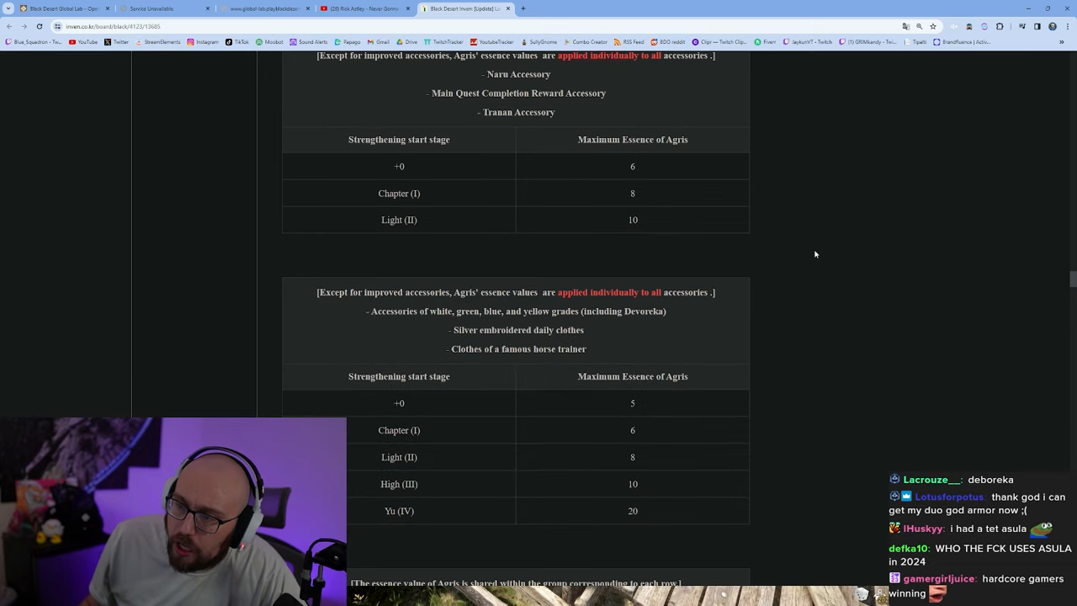
pyautogui.scroll(3)
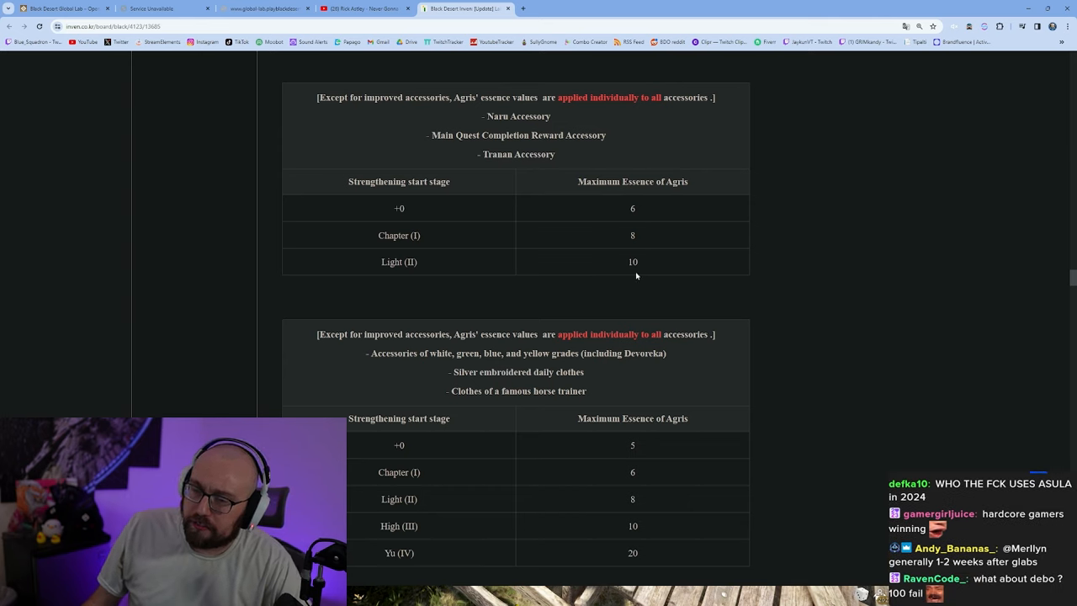
pyautogui.doubleClick(632, 262)
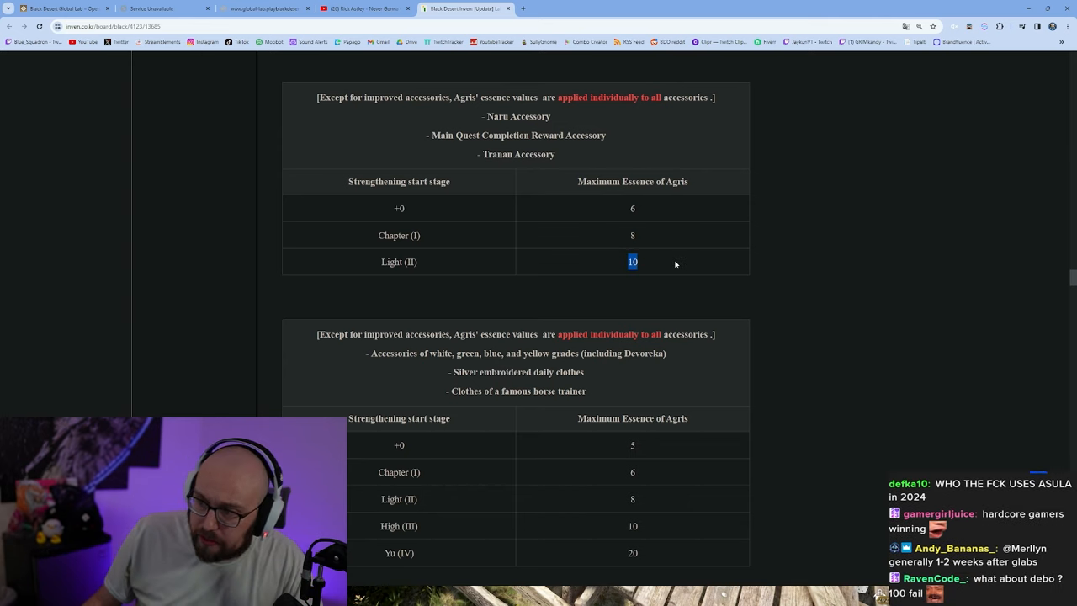
pyautogui.moveTo(689, 228)
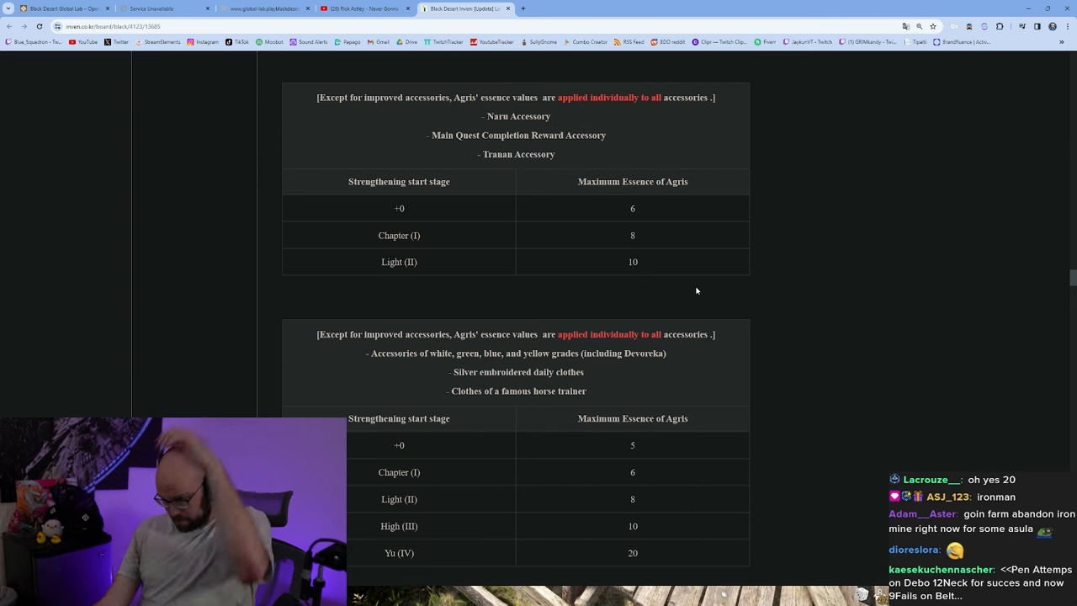
pyautogui.moveTo(690, 260)
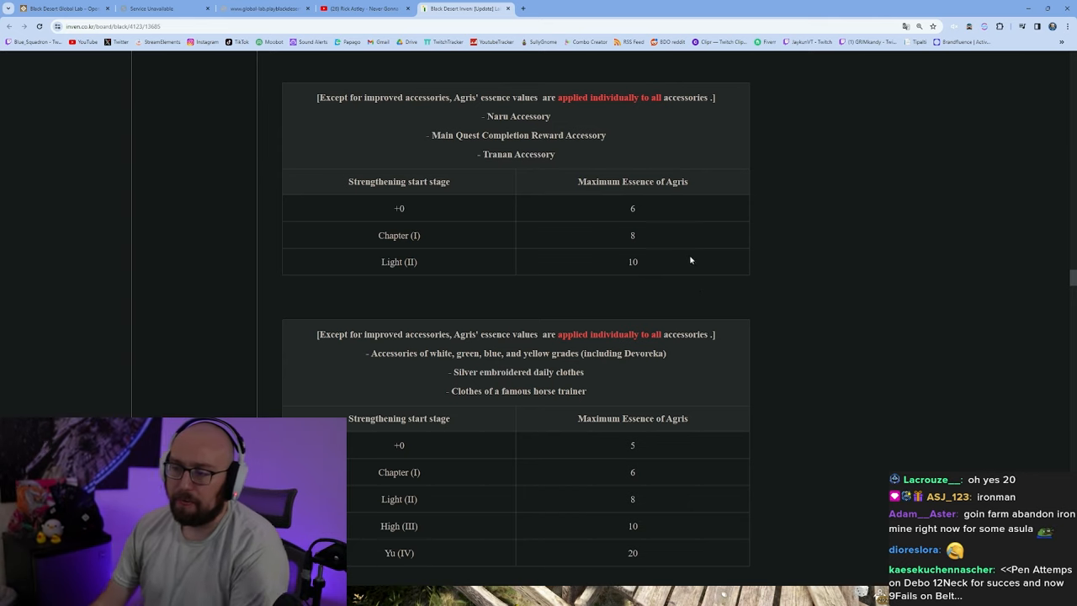
pyautogui.doubleClick(632, 261)
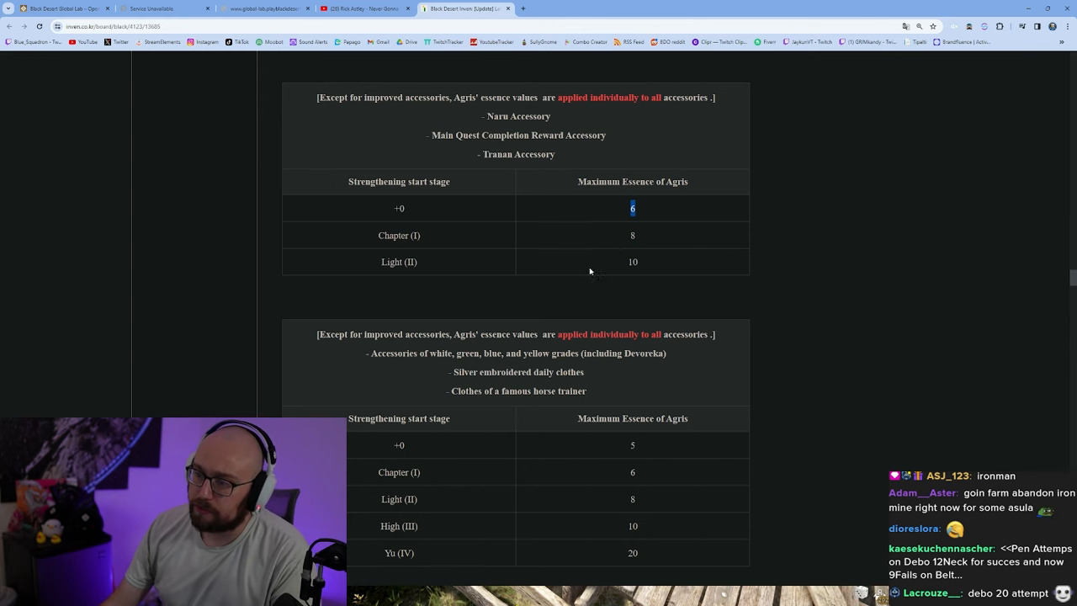
pyautogui.scroll(-3)
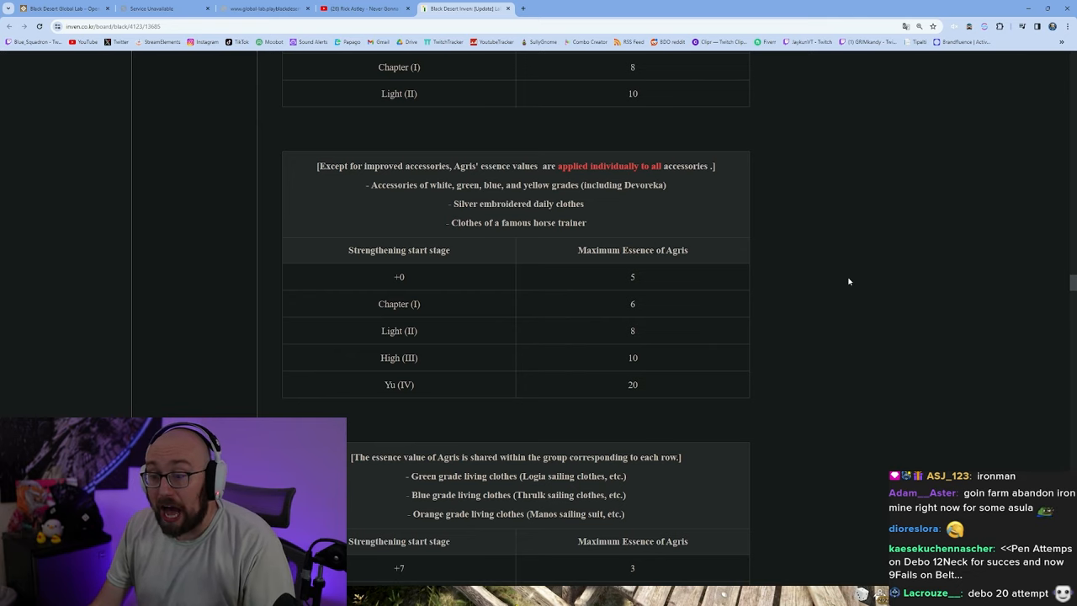
# Highlight the Devoreka accessories table's Yu(IV) value 20 and scroll on to the living clothes table.
pyautogui.scroll(-3)
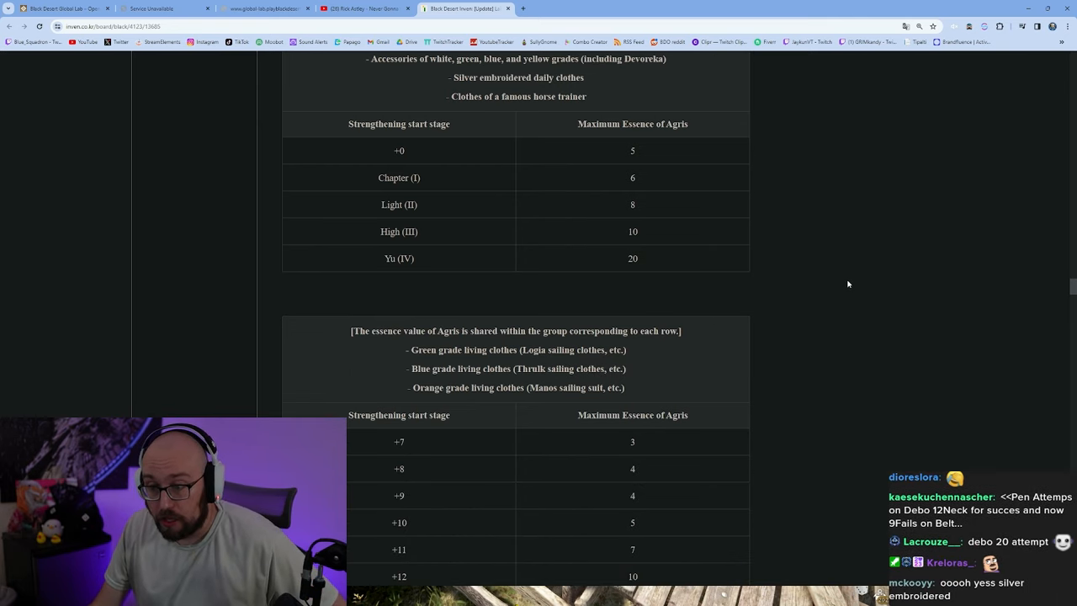
pyautogui.moveTo(683, 283)
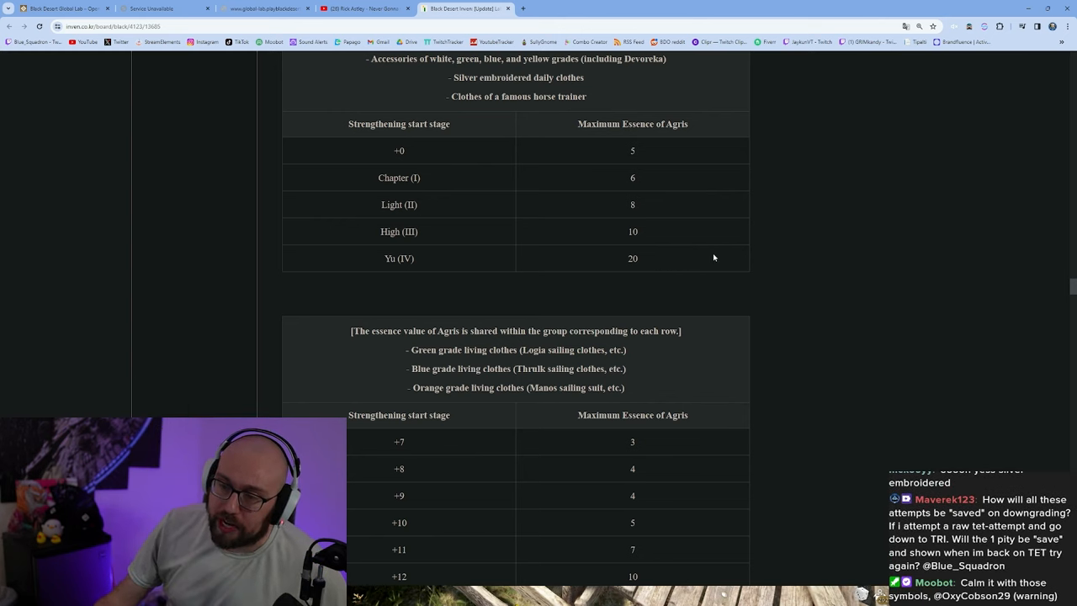
pyautogui.moveTo(670, 263)
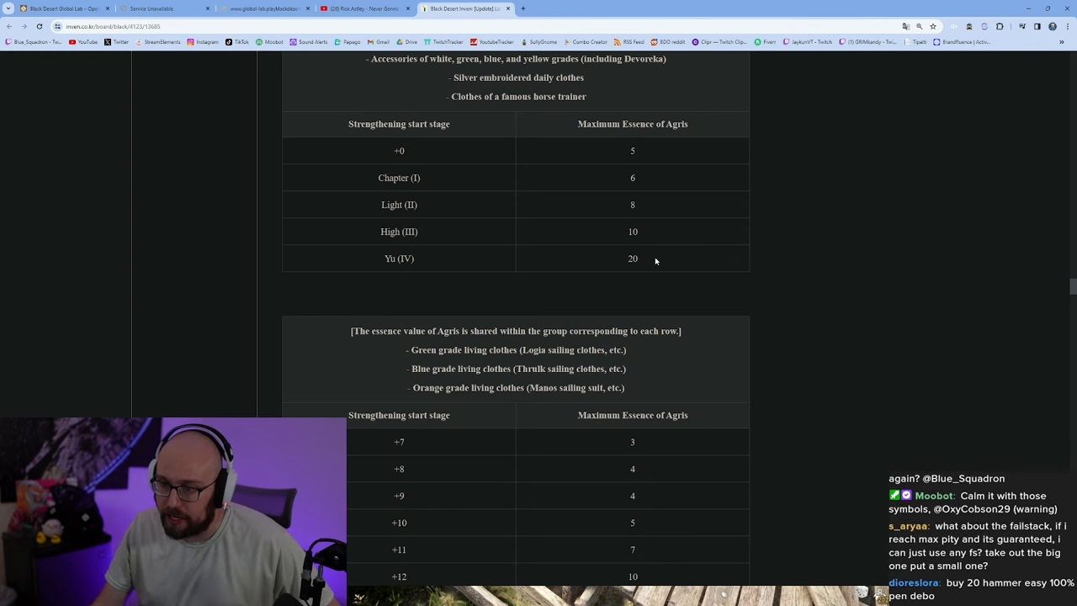
pyautogui.moveTo(650, 268)
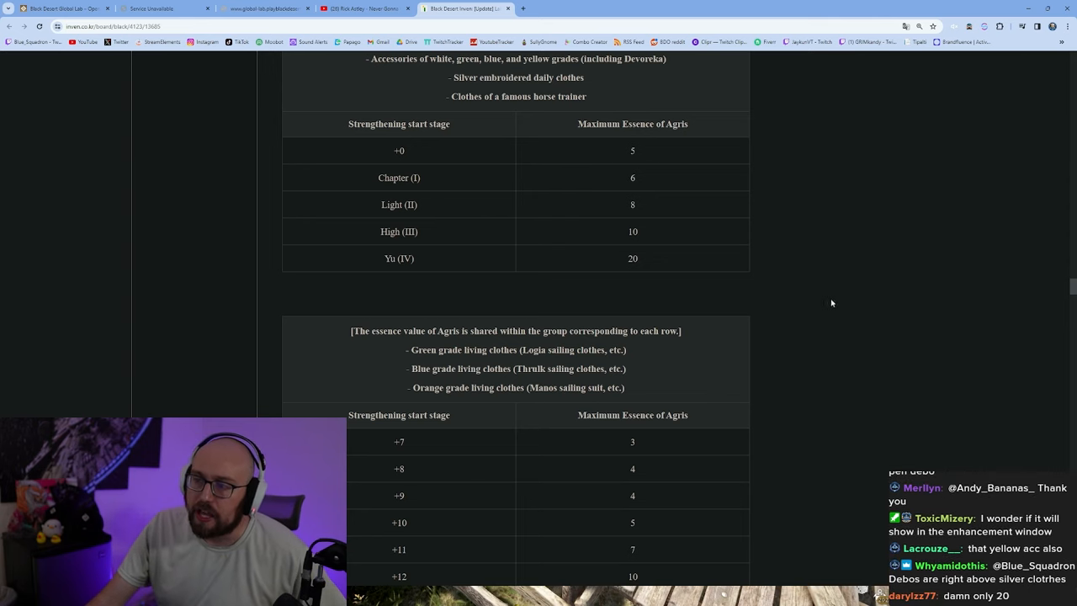
pyautogui.moveTo(706, 317)
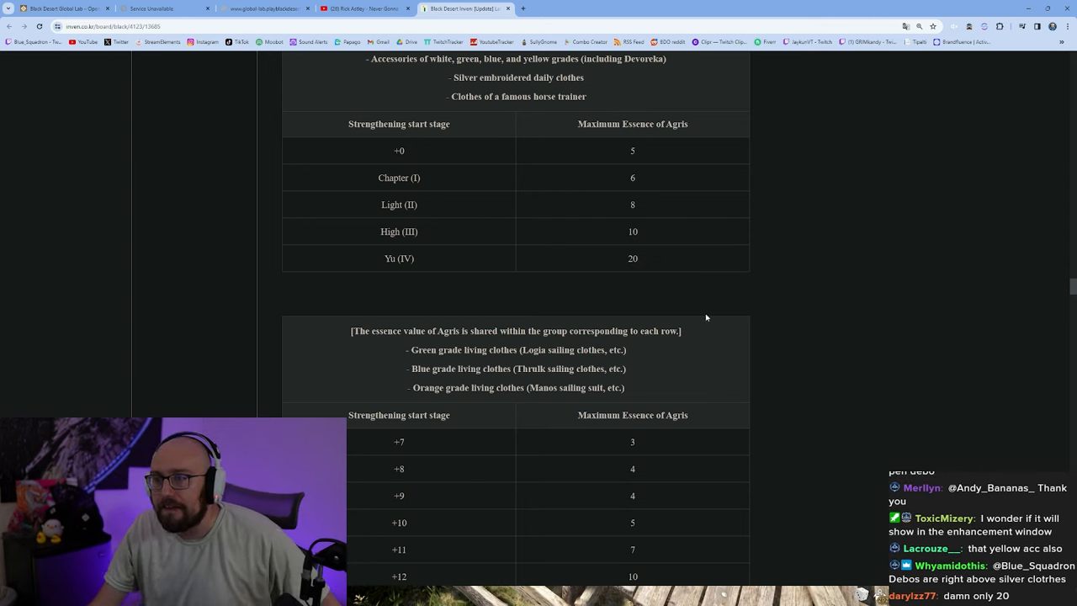
pyautogui.doubleClick(632, 258)
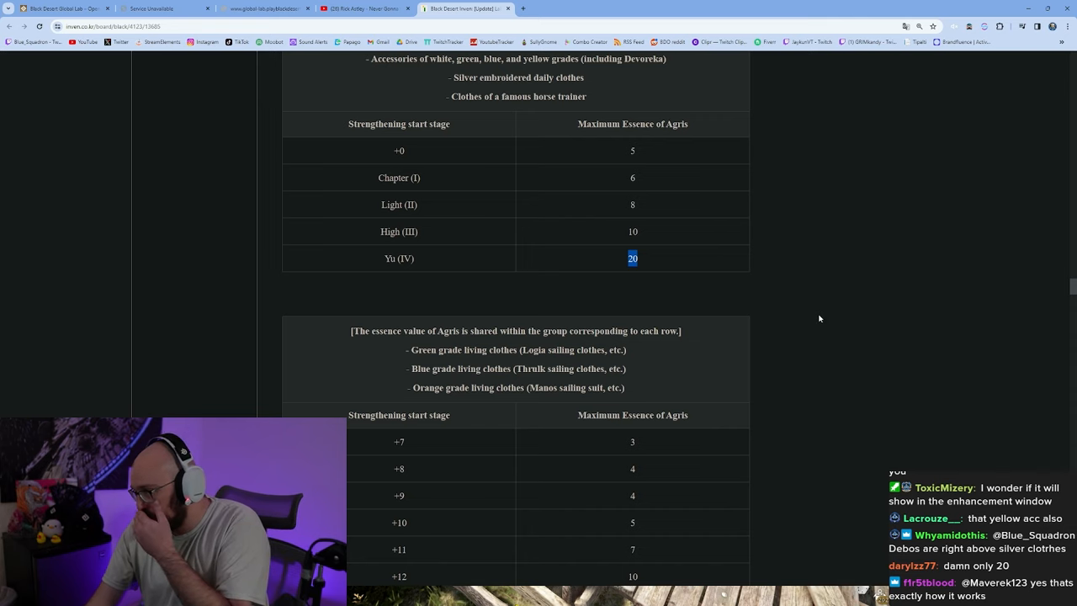
pyautogui.scroll(-3)
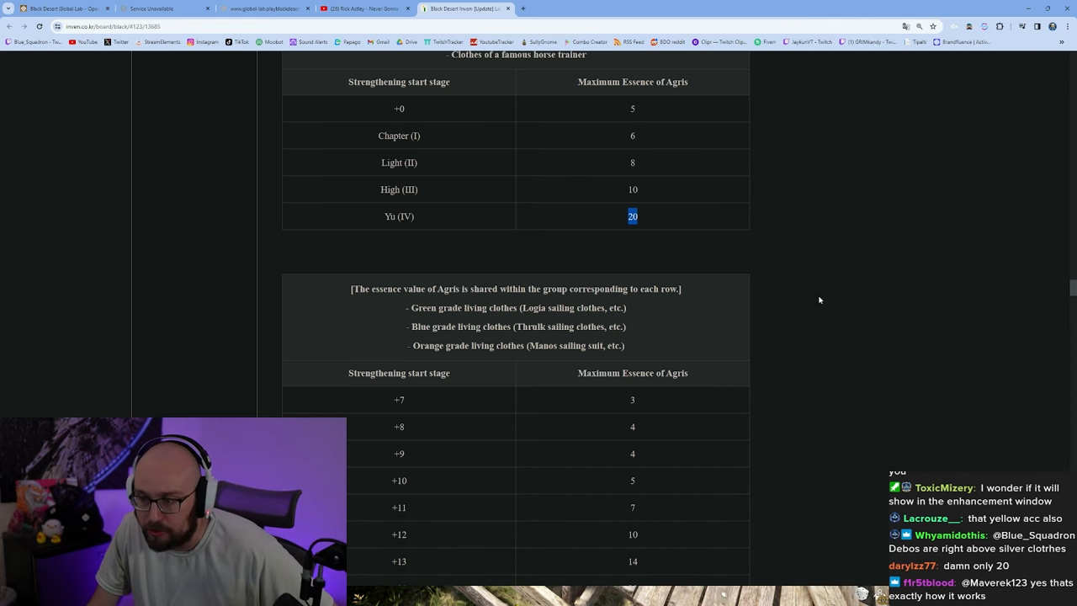
# Read the sailing-clothes essence table, highlighting Yu(IV)'s 35, Chapter(I)'s 8 and KO(III)'s 15.
pyautogui.scroll(-3)
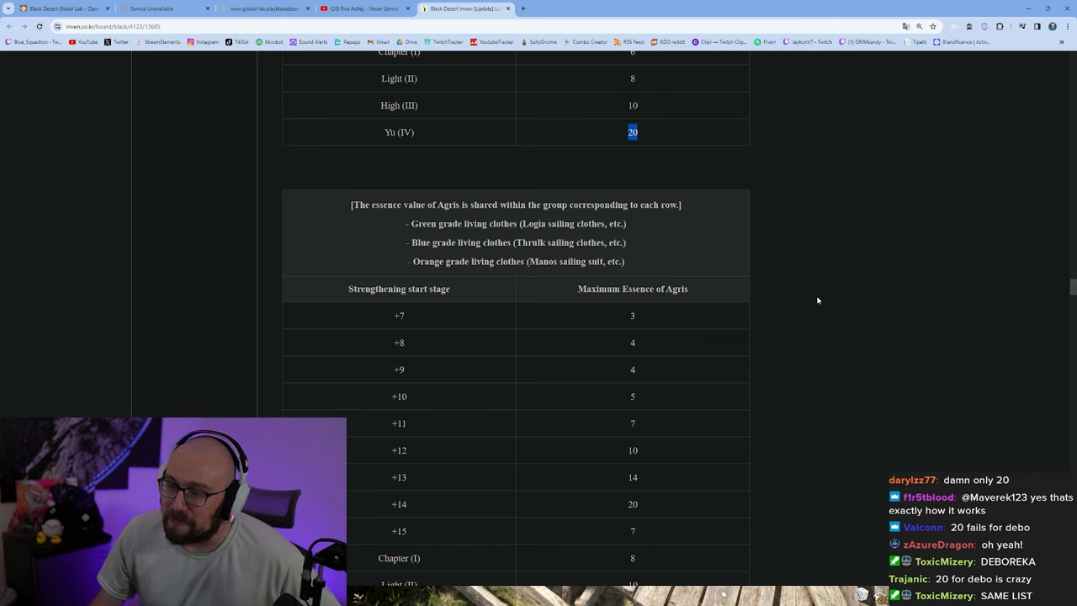
pyautogui.moveTo(824, 368)
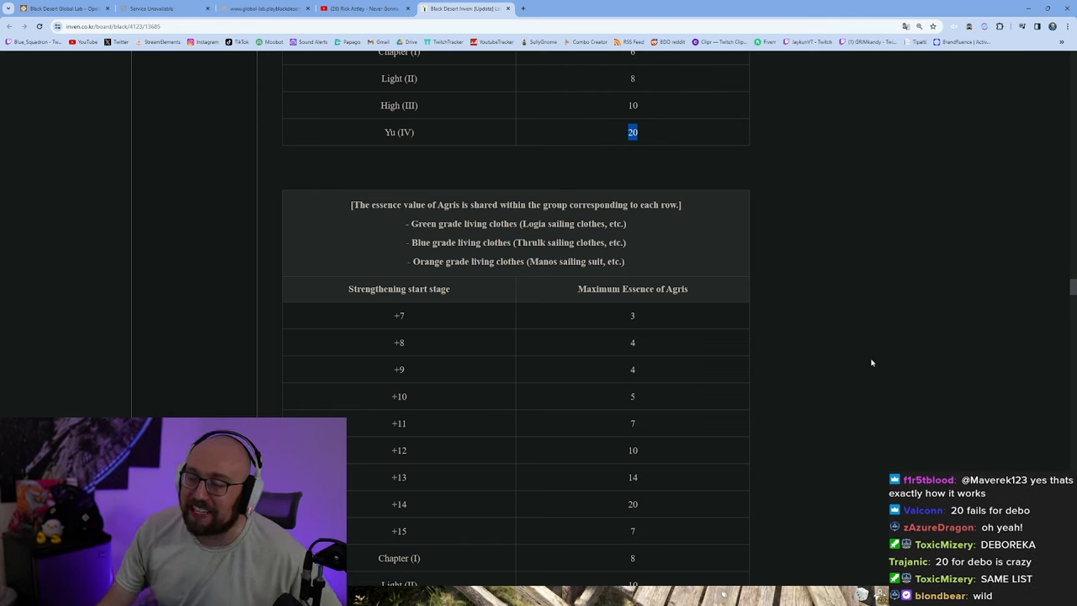
pyautogui.scroll(-3)
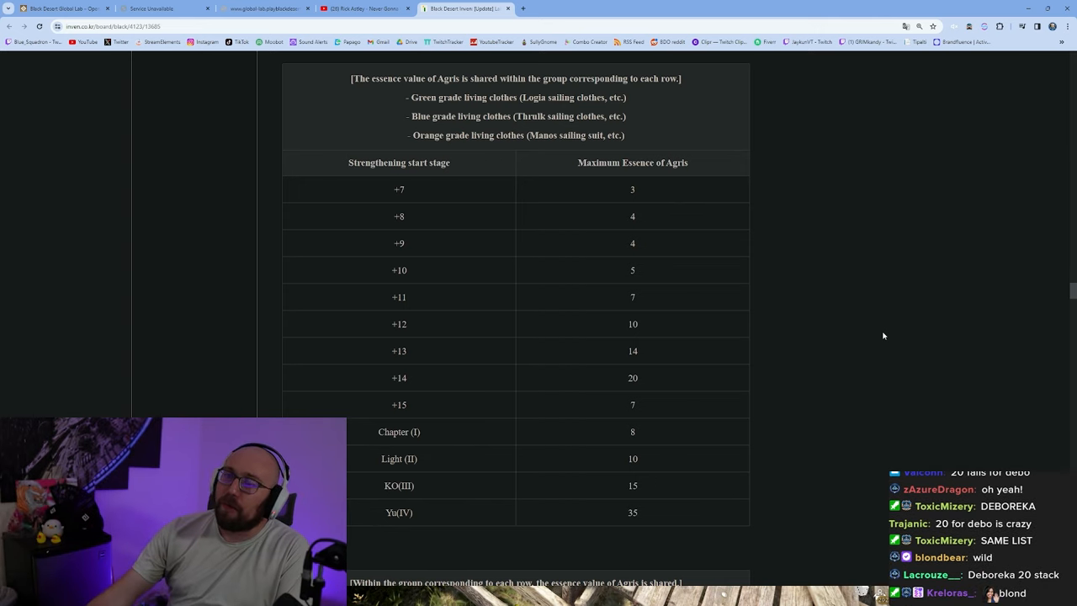
pyautogui.scroll(-3)
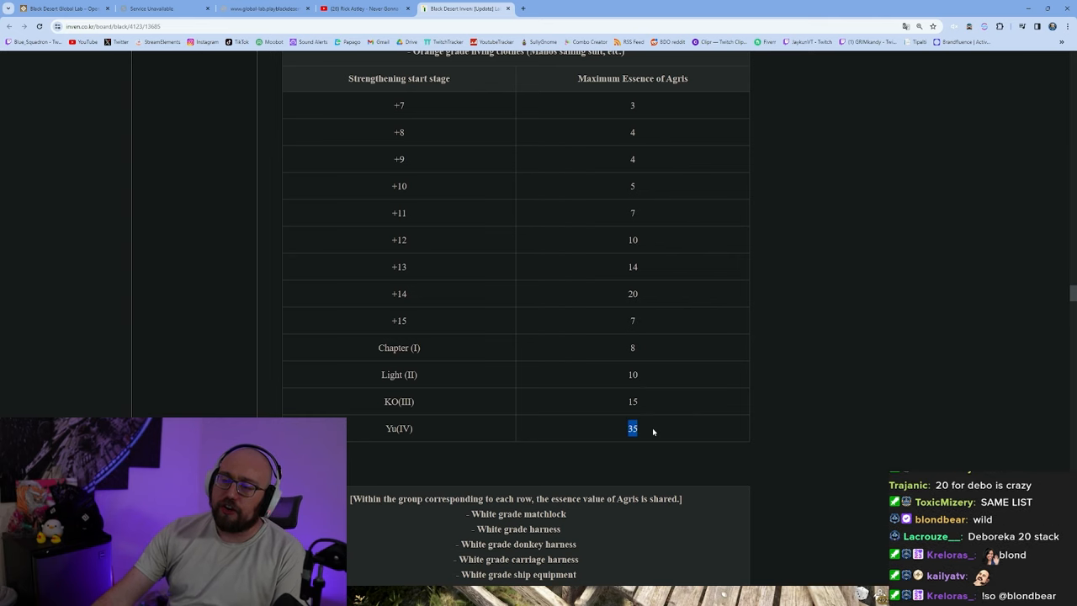
pyautogui.moveTo(786, 378)
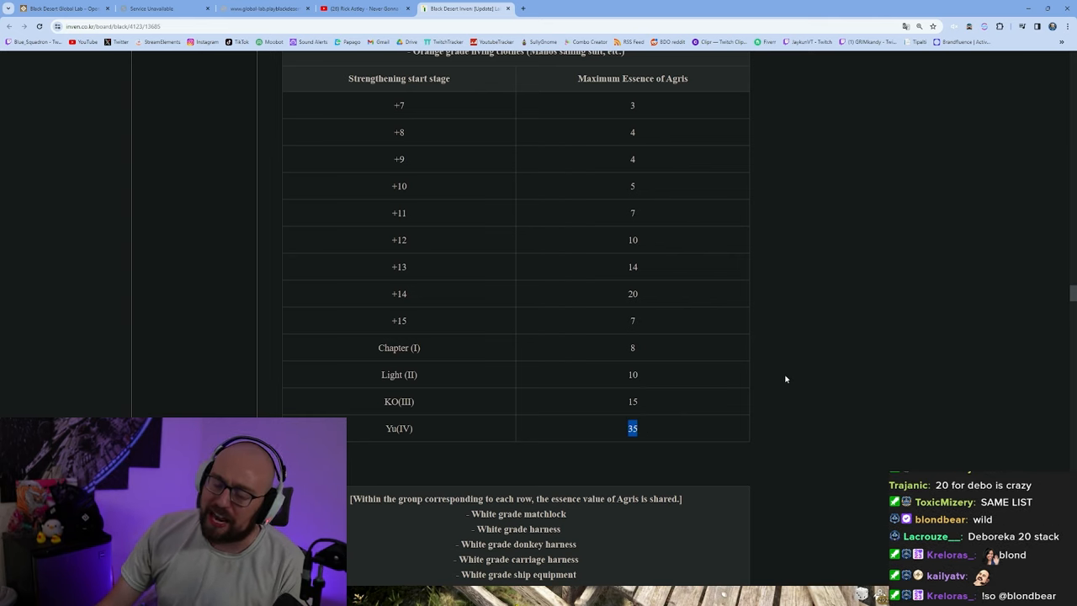
pyautogui.scroll(-3)
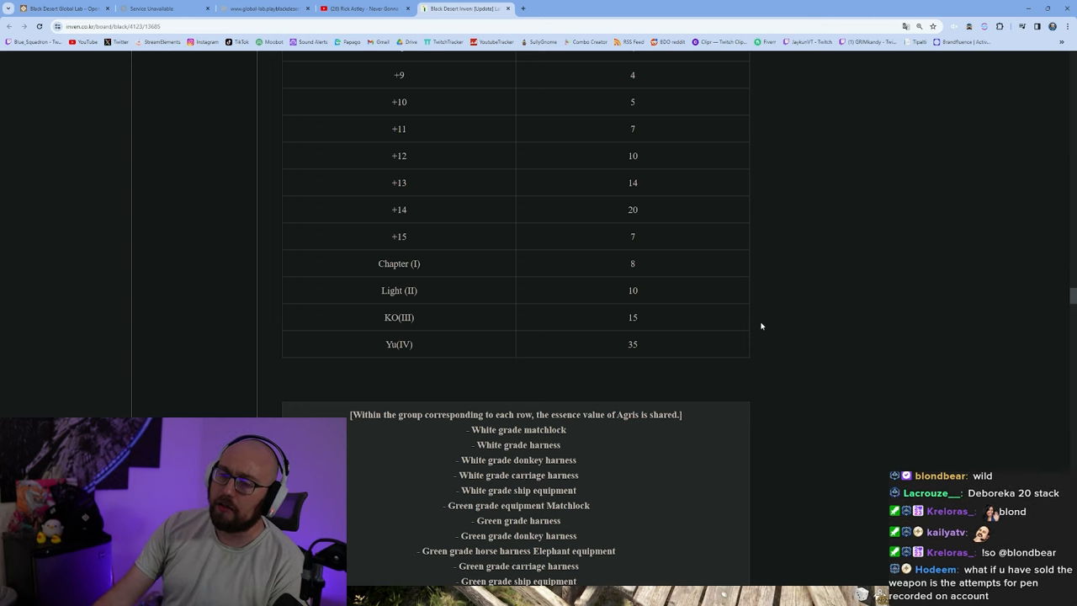
pyautogui.moveTo(863, 397)
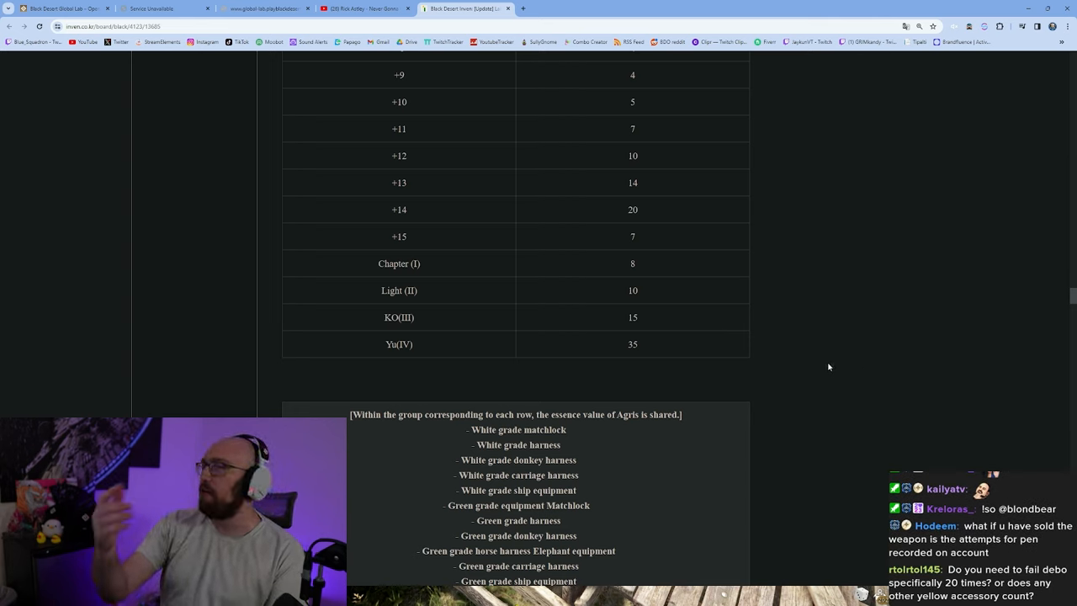
pyautogui.moveTo(817, 344)
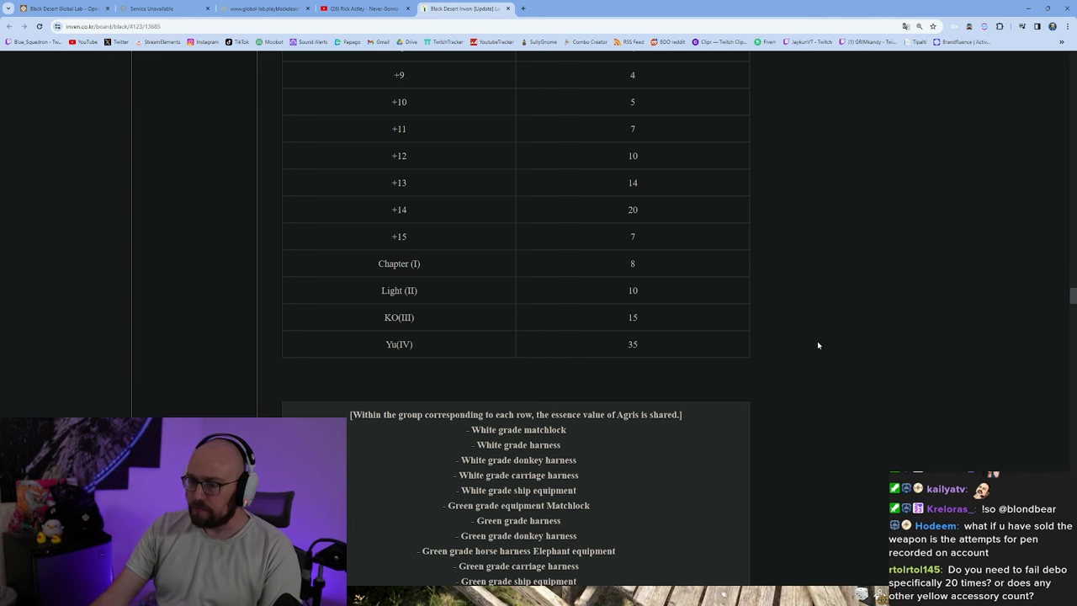
pyautogui.scroll(-3)
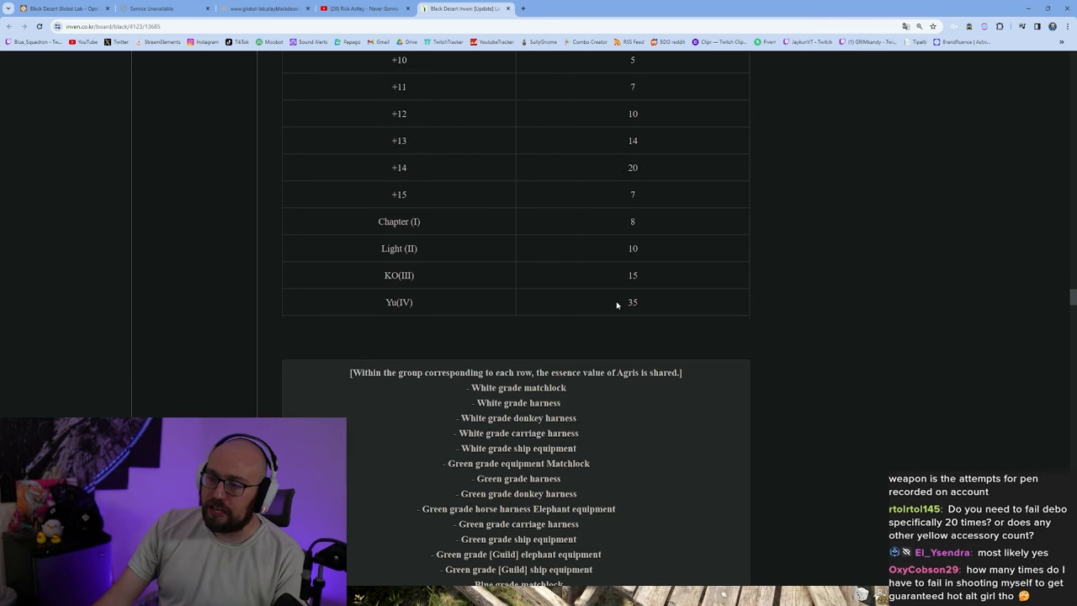
pyautogui.doubleClick(632, 302)
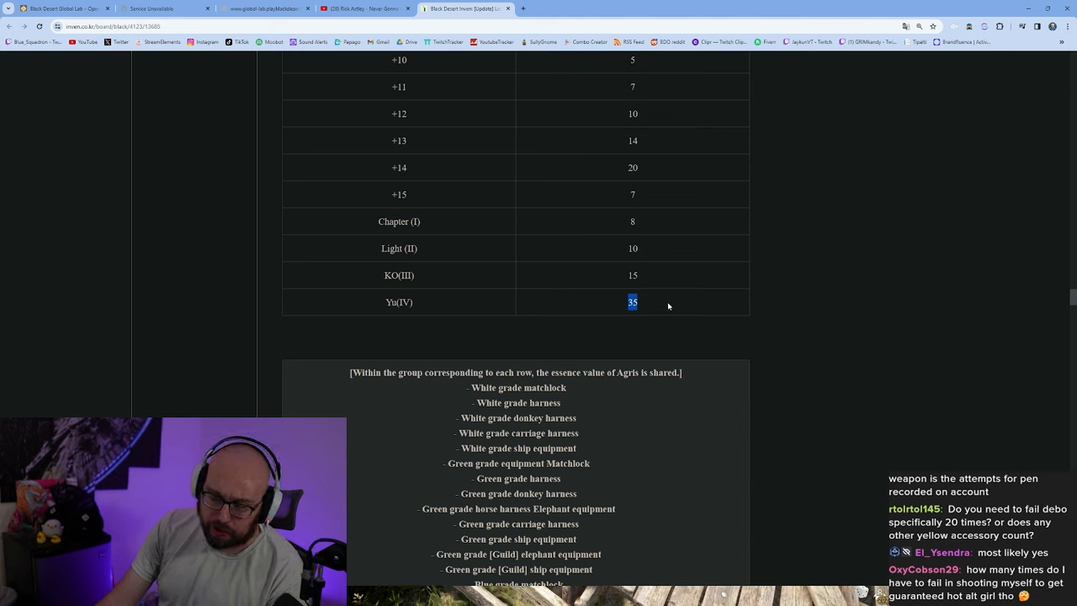
pyautogui.moveTo(689, 310)
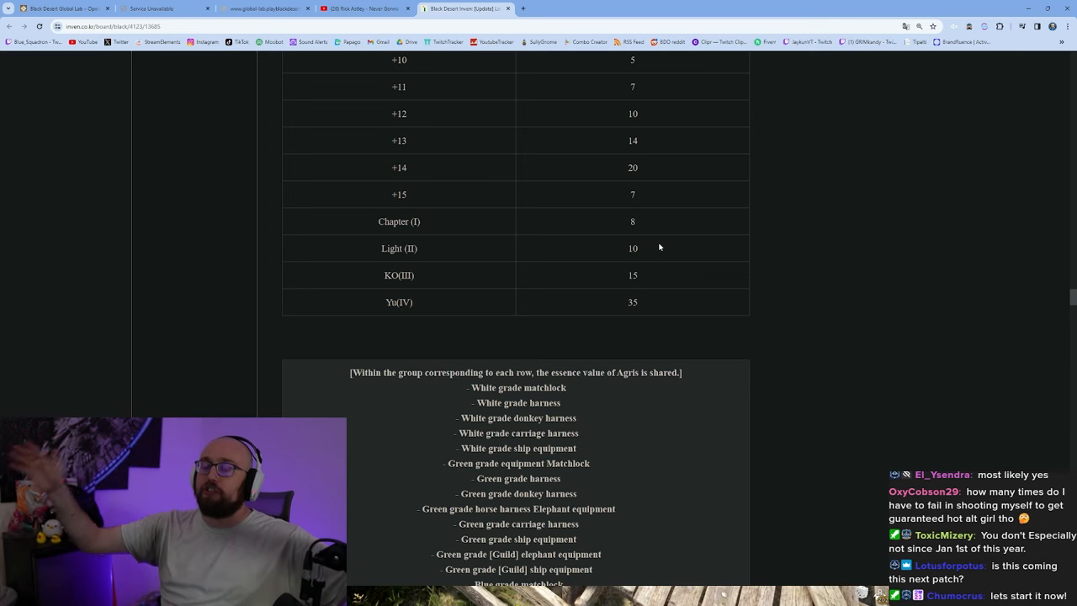
pyautogui.moveTo(559, 217)
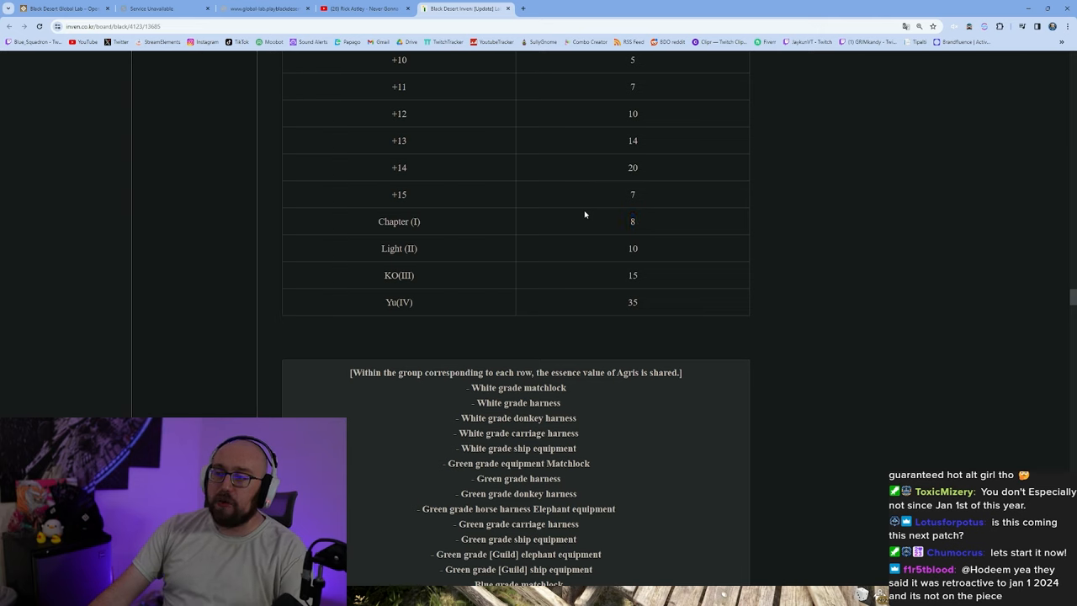
pyautogui.doubleClick(632, 221)
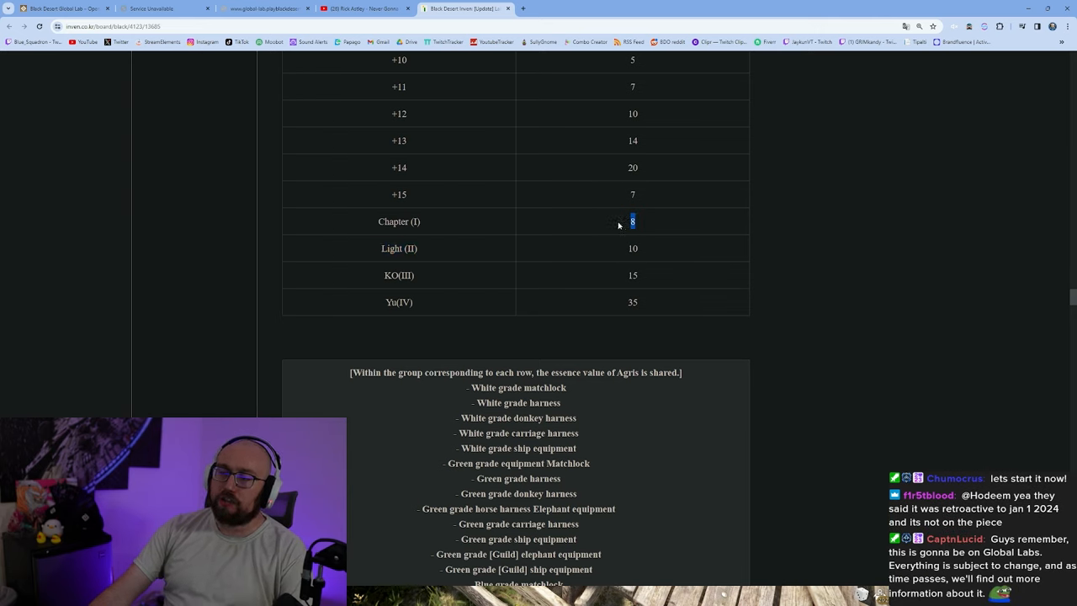
pyautogui.moveTo(622, 231)
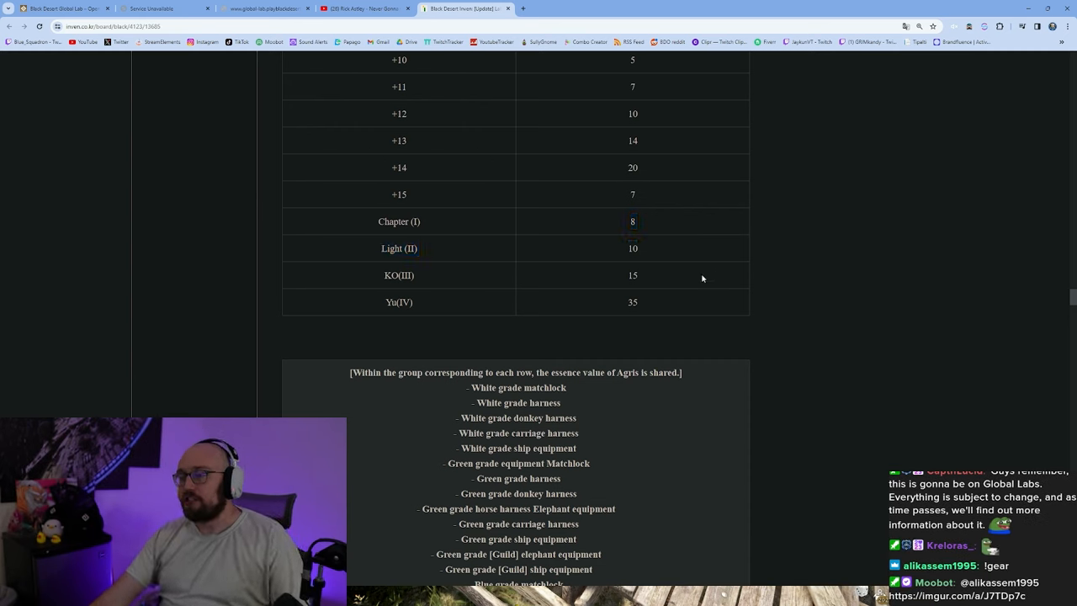
pyautogui.moveTo(645, 271)
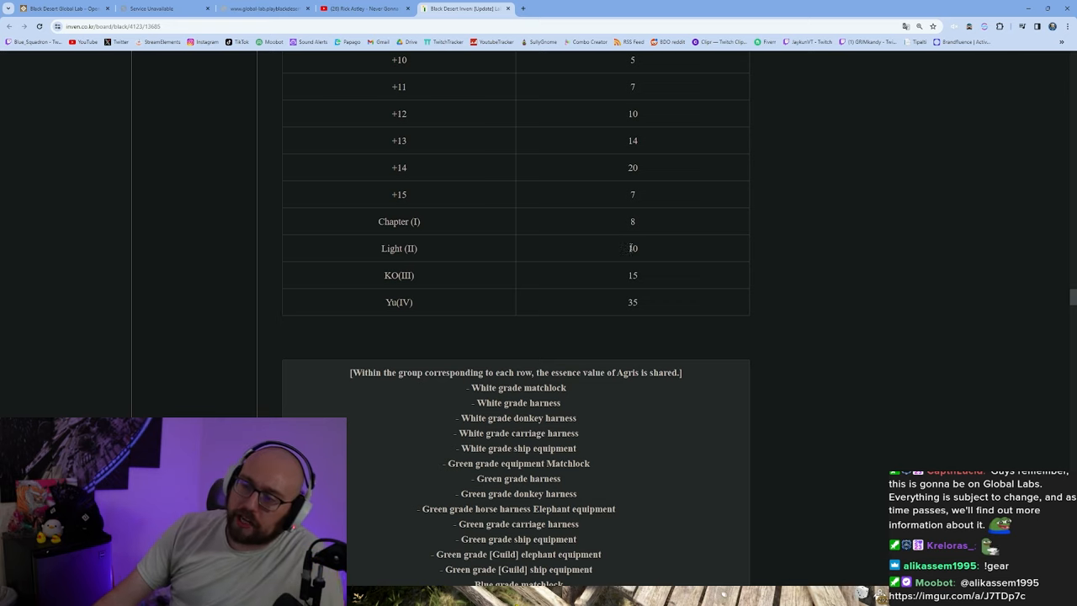
pyautogui.moveTo(699, 299)
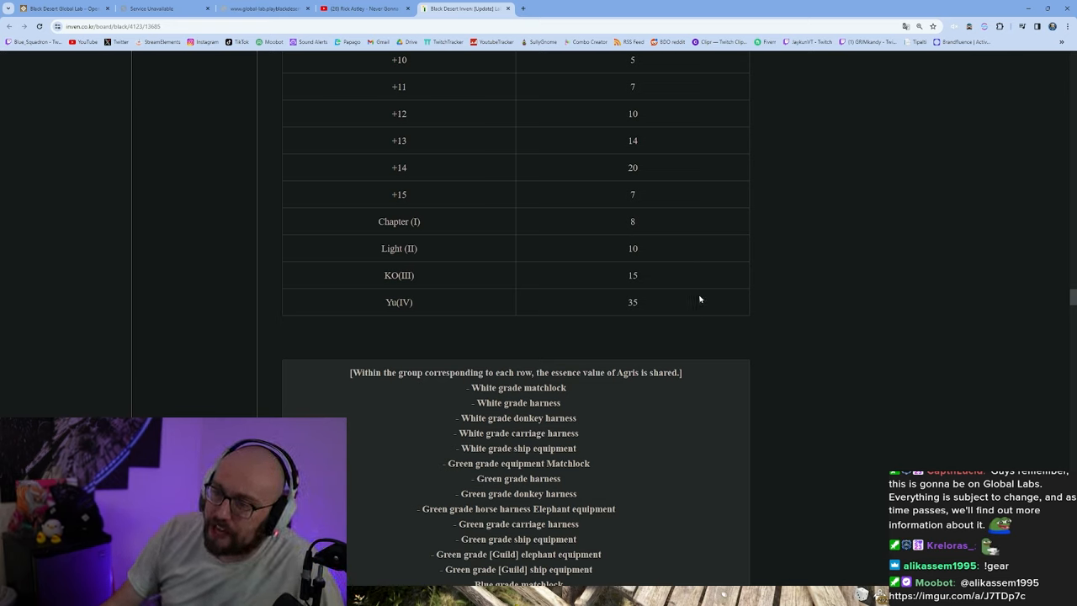
pyautogui.doubleClick(633, 275)
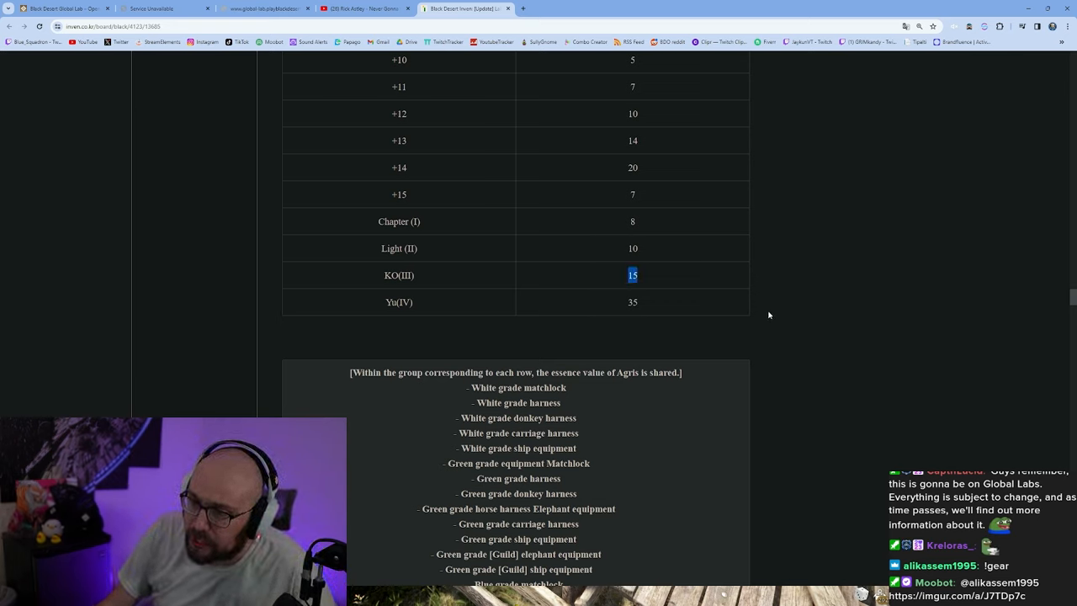
pyautogui.scroll(-3)
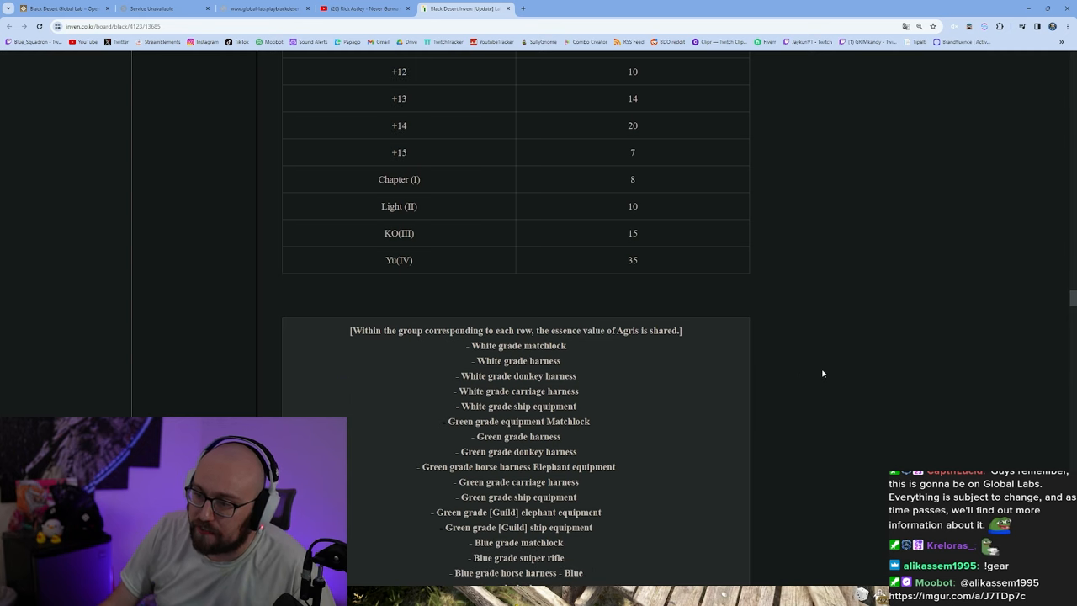
# Scroll past the shared-essence equipment group list to its strengthening-stage table showing +14's 20.
pyautogui.scroll(-3)
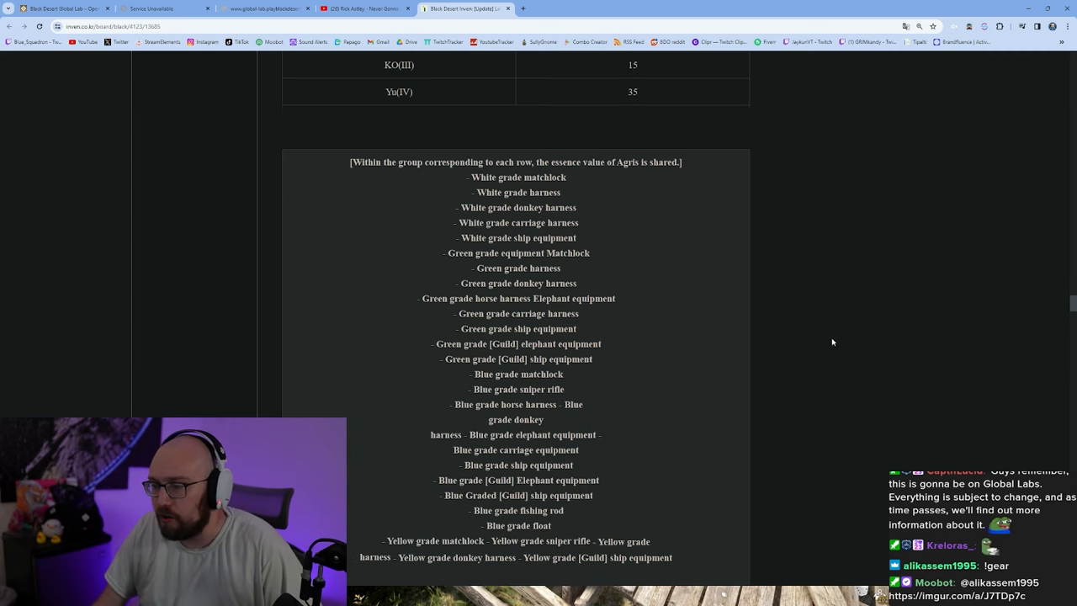
pyautogui.moveTo(813, 328)
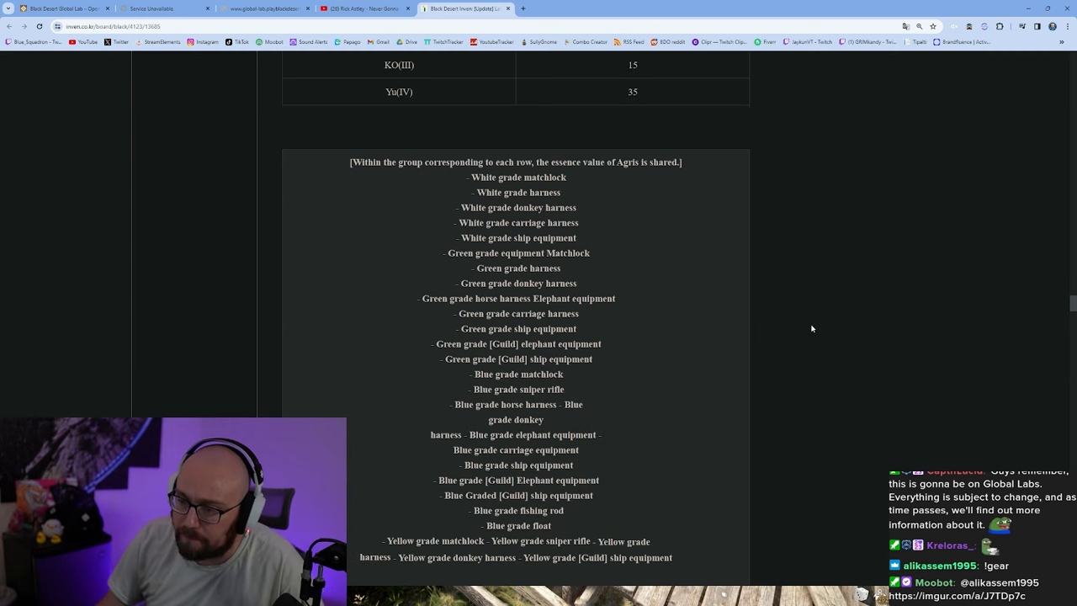
pyautogui.scroll(-3)
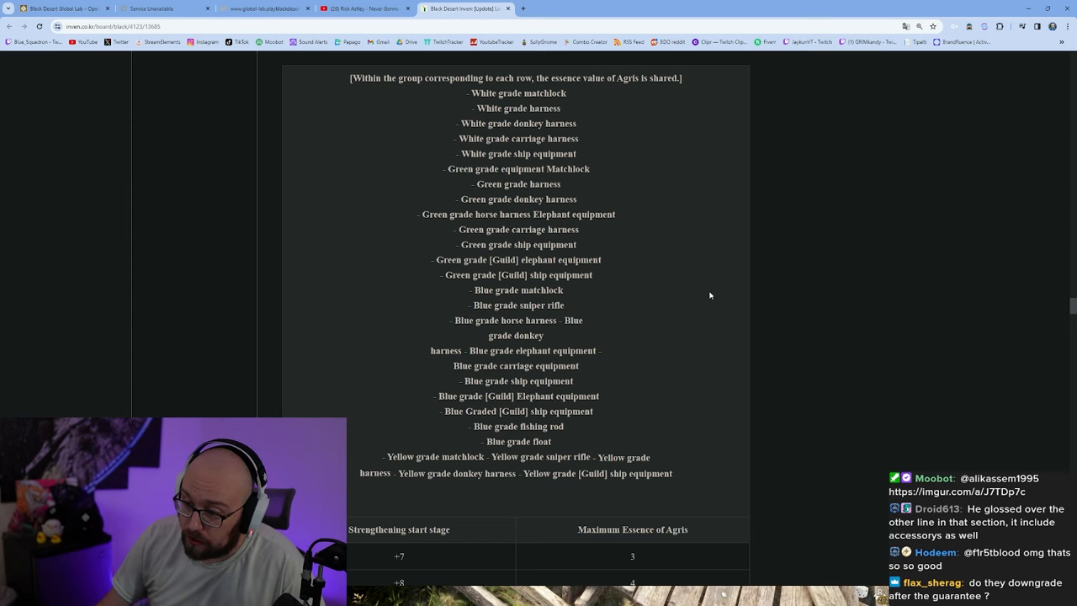
pyautogui.scroll(-3)
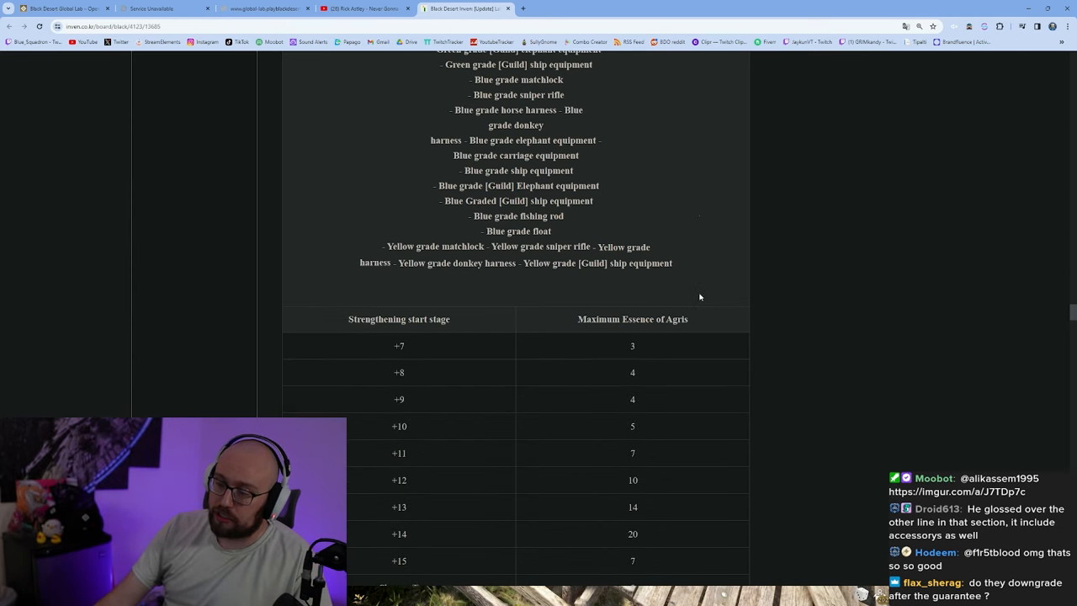
pyautogui.scroll(-3)
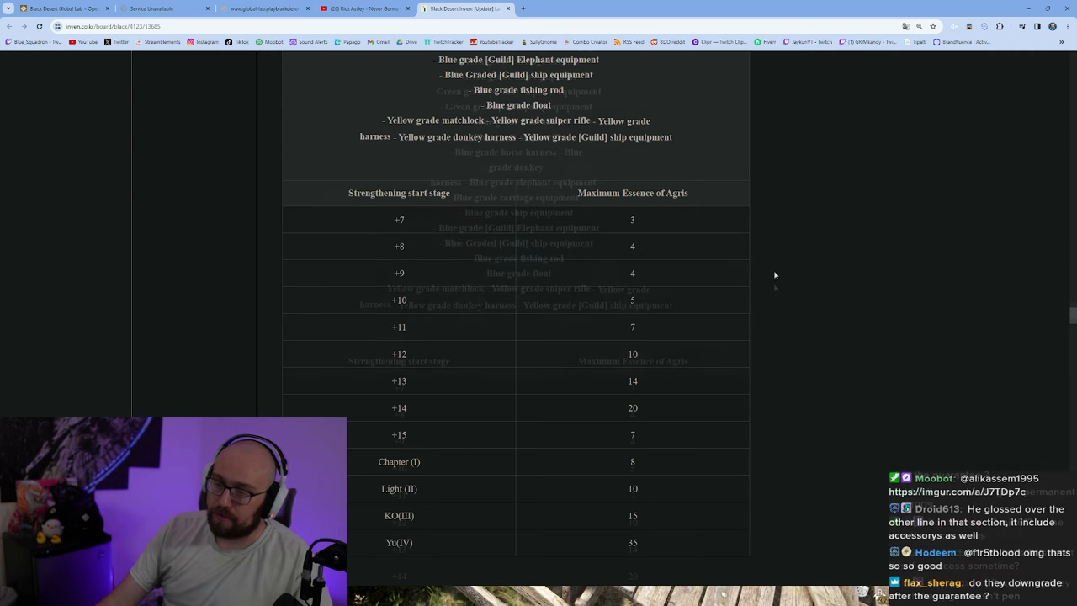
pyautogui.scroll(3)
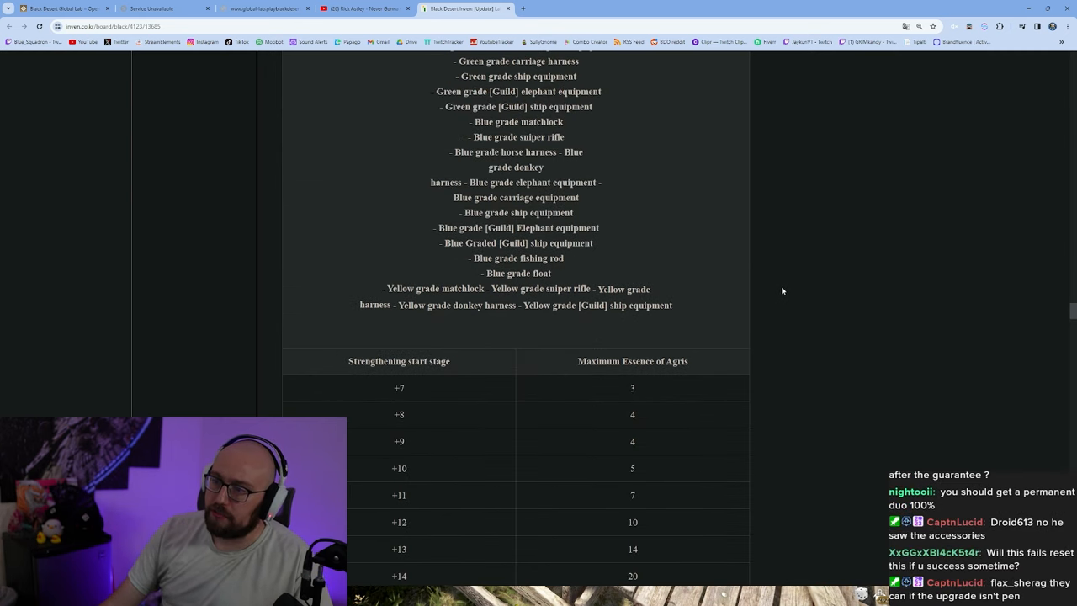
pyautogui.moveTo(743, 272)
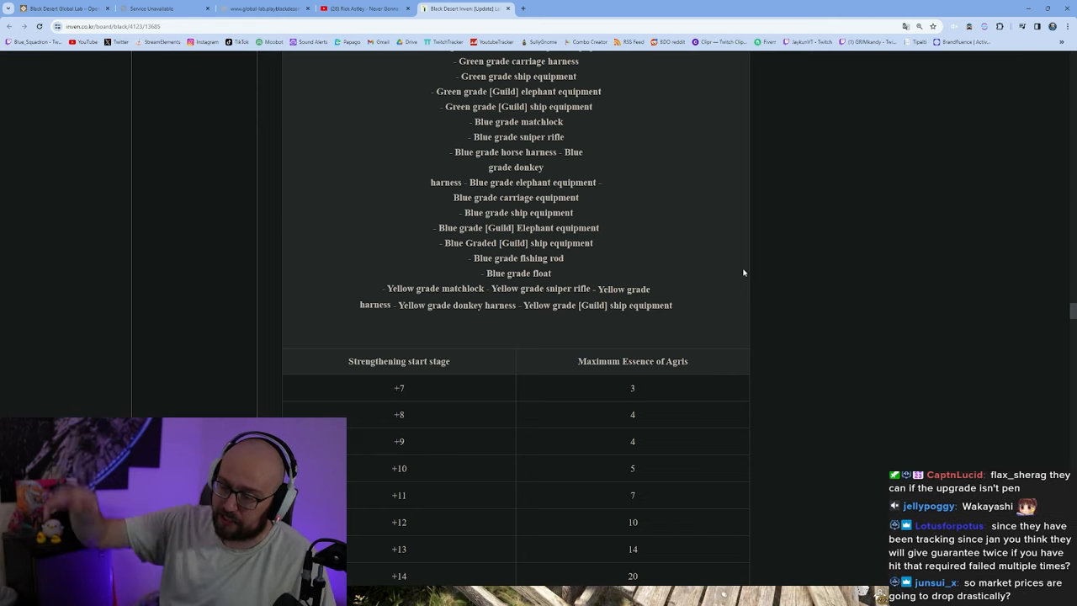
# Review the yellow-grade equipment-group essence table from +7, highlighting one of its values.
pyautogui.scroll(-3)
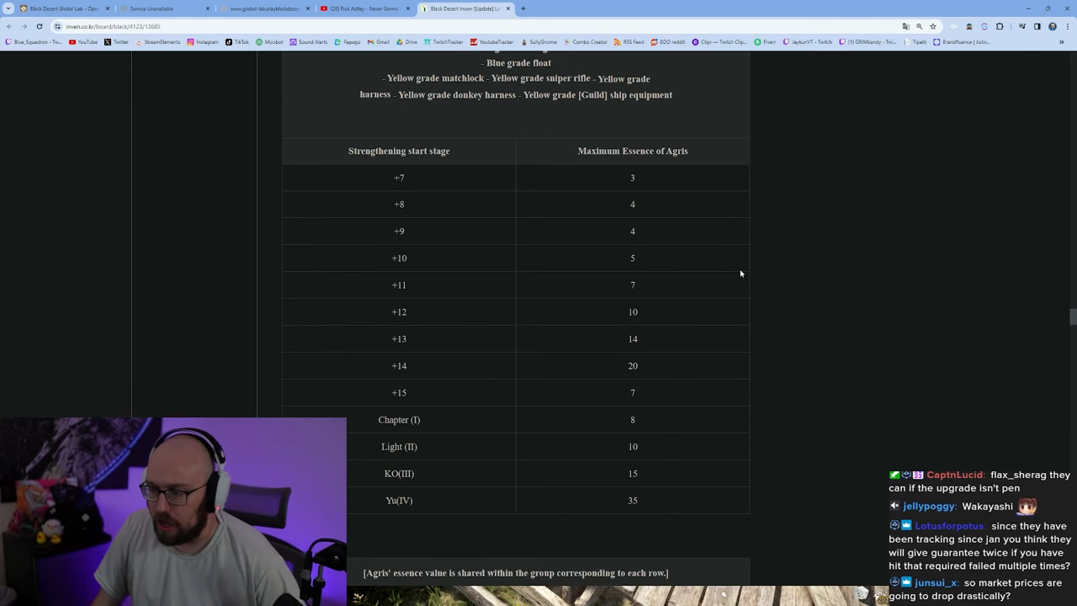
pyautogui.moveTo(730, 231)
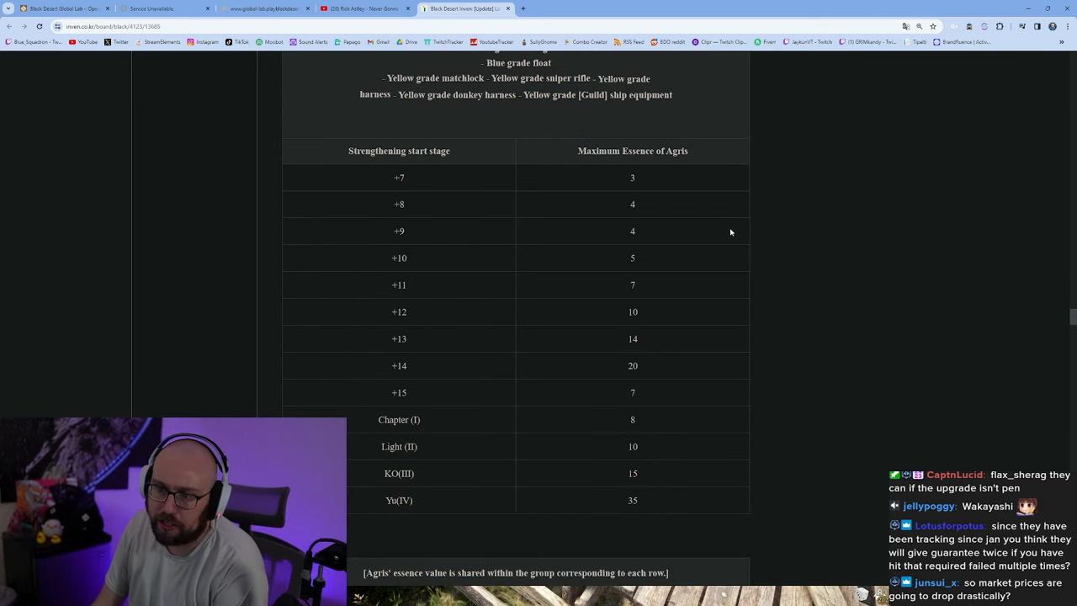
pyautogui.moveTo(666, 218)
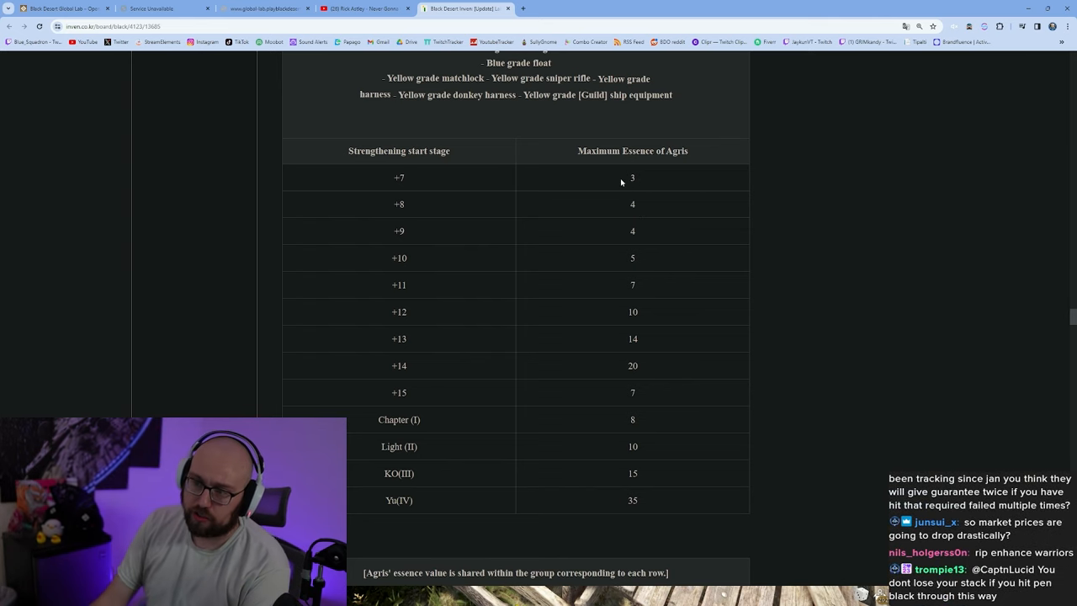
pyautogui.scroll(3)
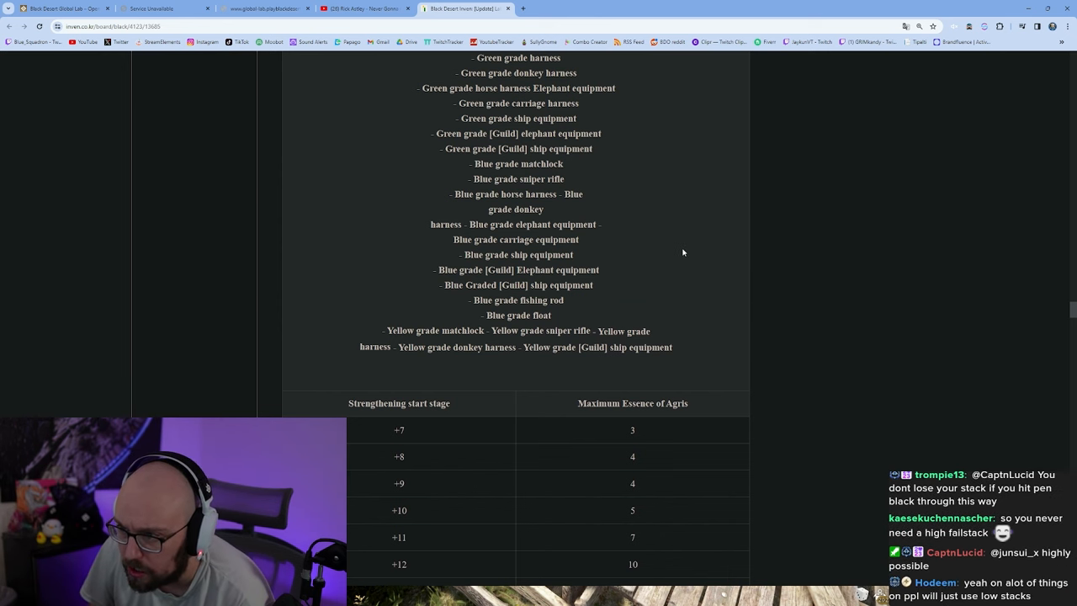
pyautogui.scroll(3)
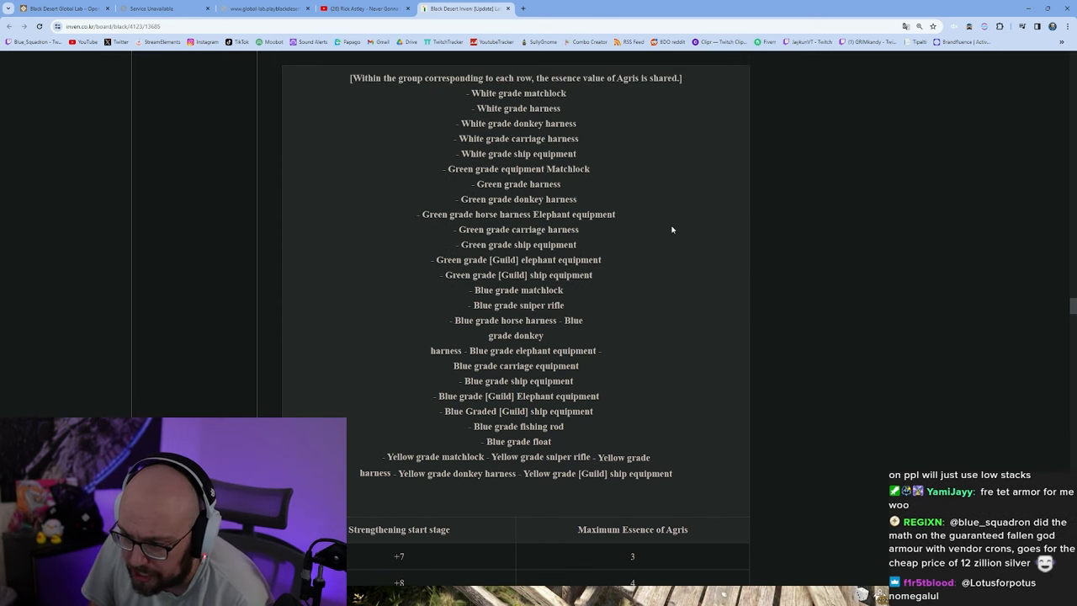
pyautogui.scroll(-3)
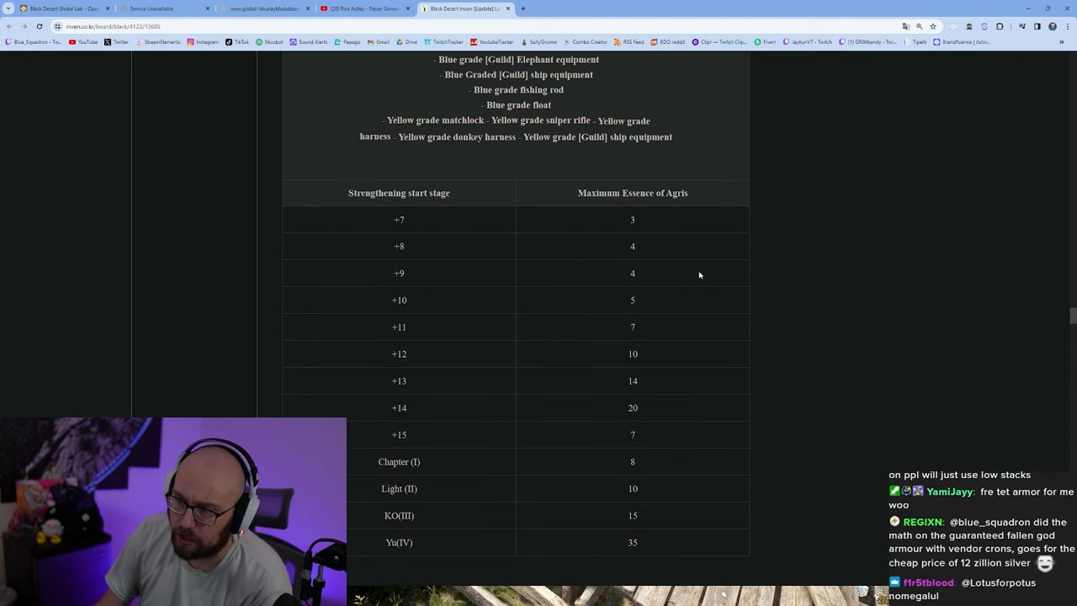
pyautogui.scroll(-3)
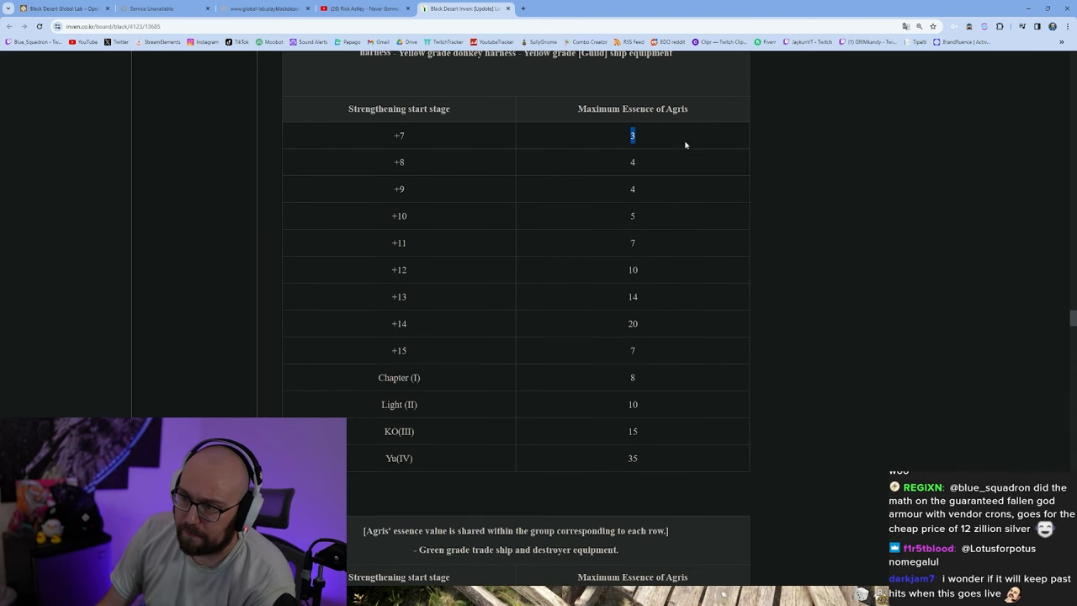
pyautogui.moveTo(671, 124)
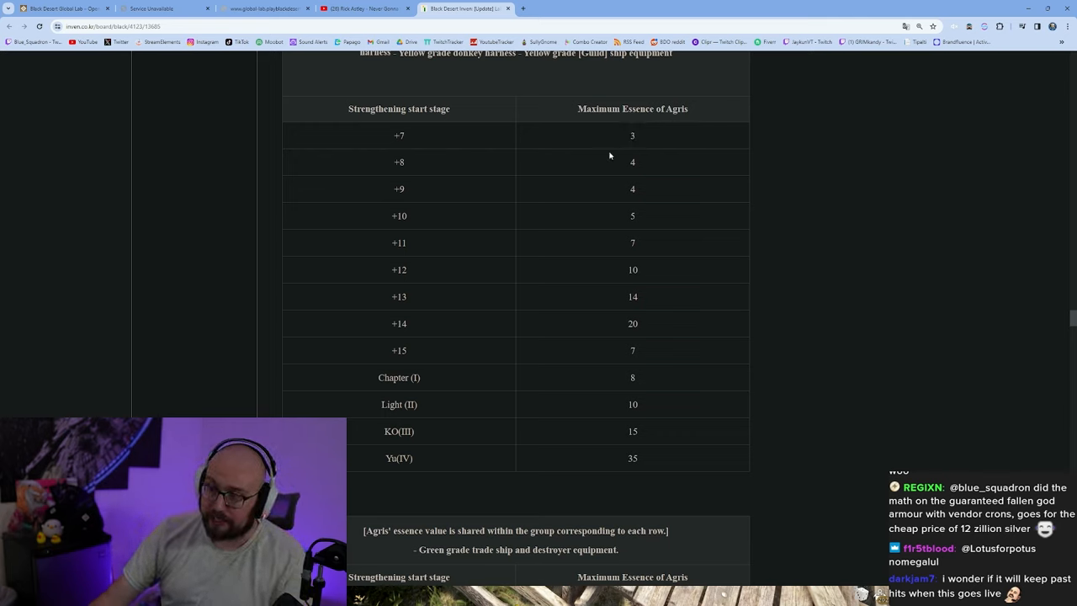
pyautogui.moveTo(646, 166)
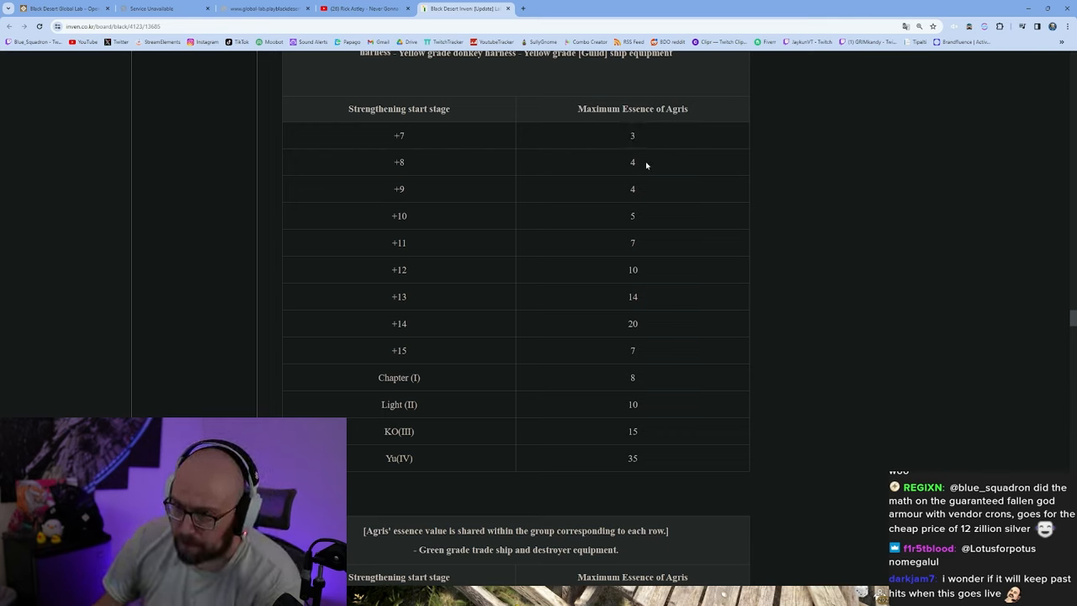
pyautogui.doubleClick(632, 188)
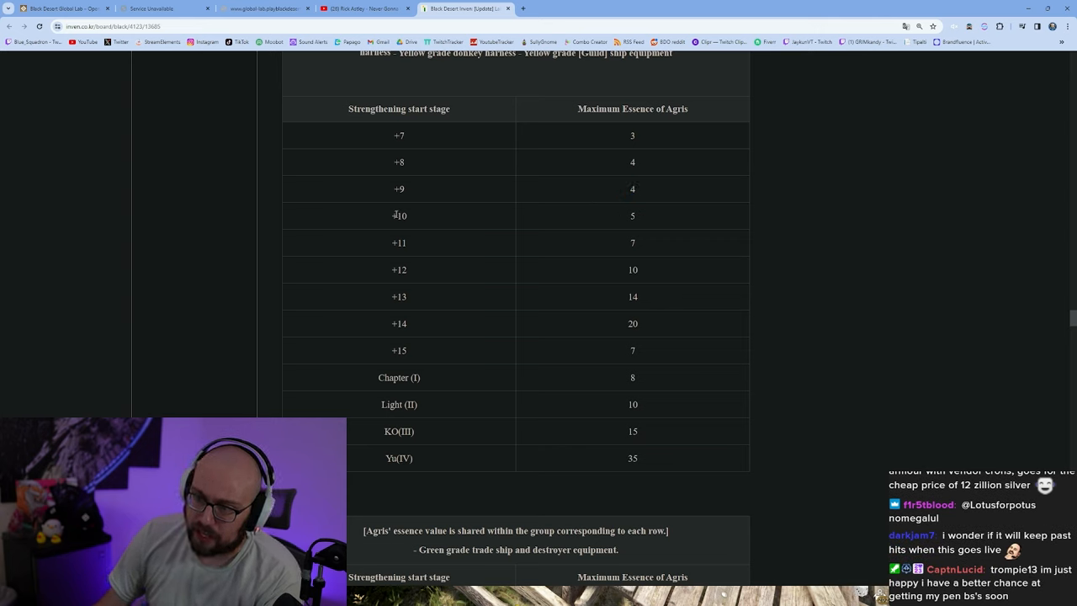
pyautogui.moveTo(650, 268)
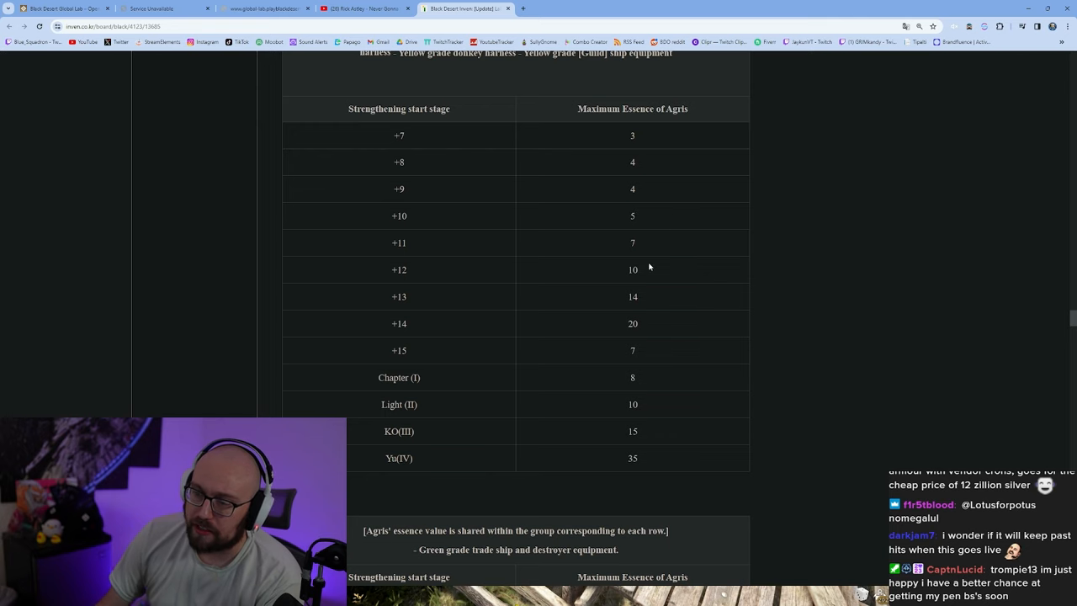
pyautogui.moveTo(402, 238)
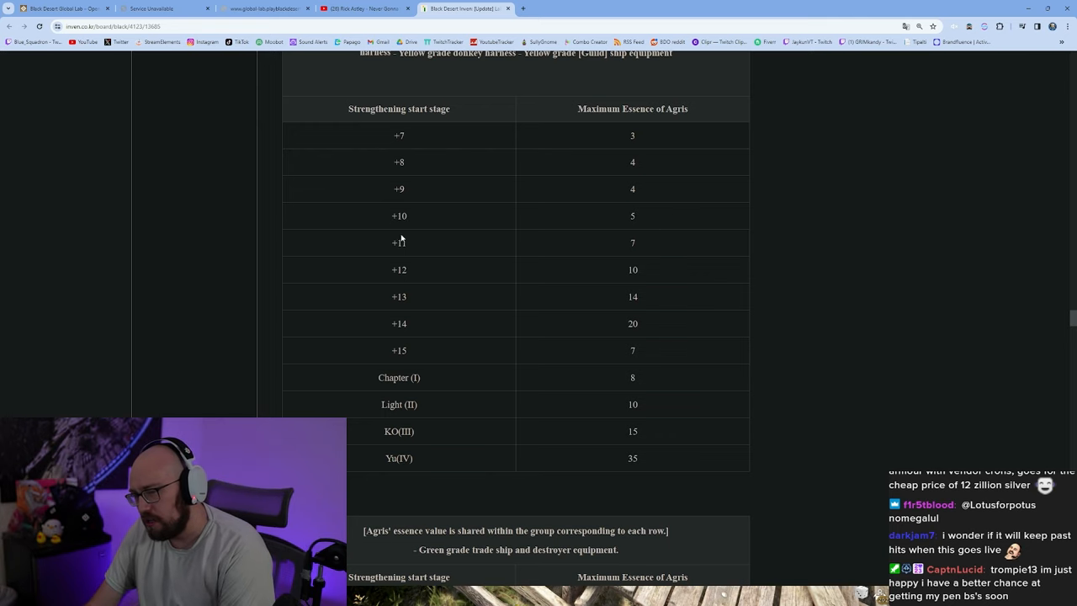
# Read the table through Yu(IV)'s 35 and reach the green-grade trade ship and destroyer table to +8.
pyautogui.scroll(3)
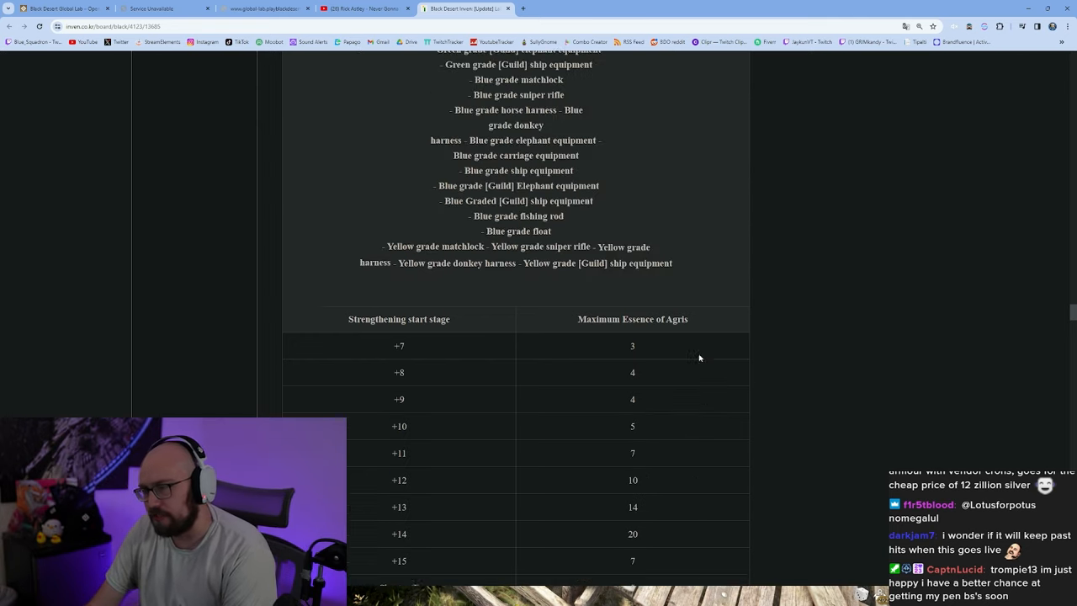
pyautogui.scroll(3)
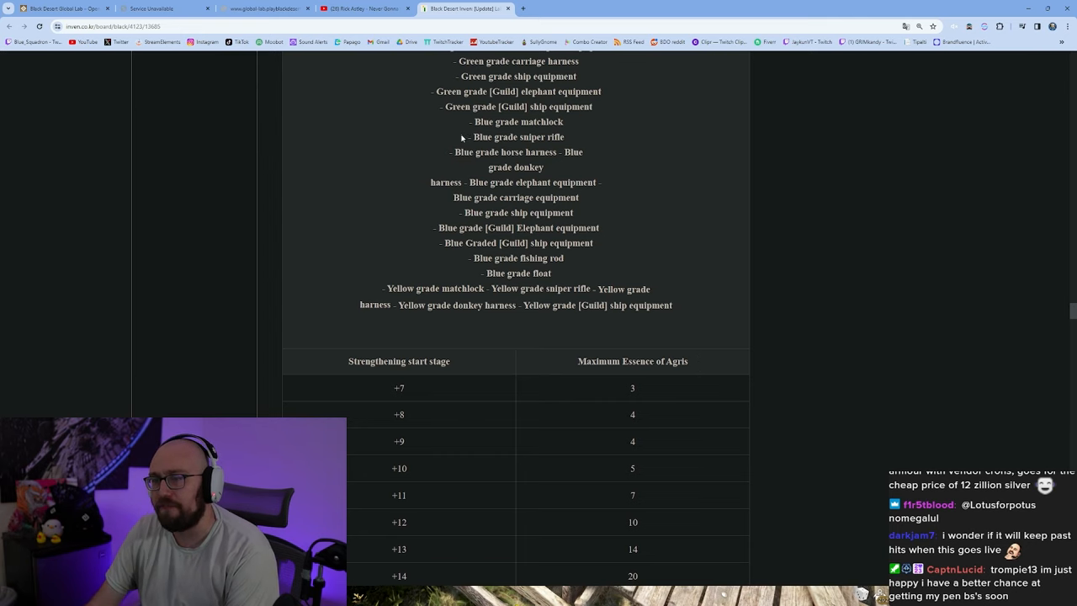
pyautogui.scroll(-3)
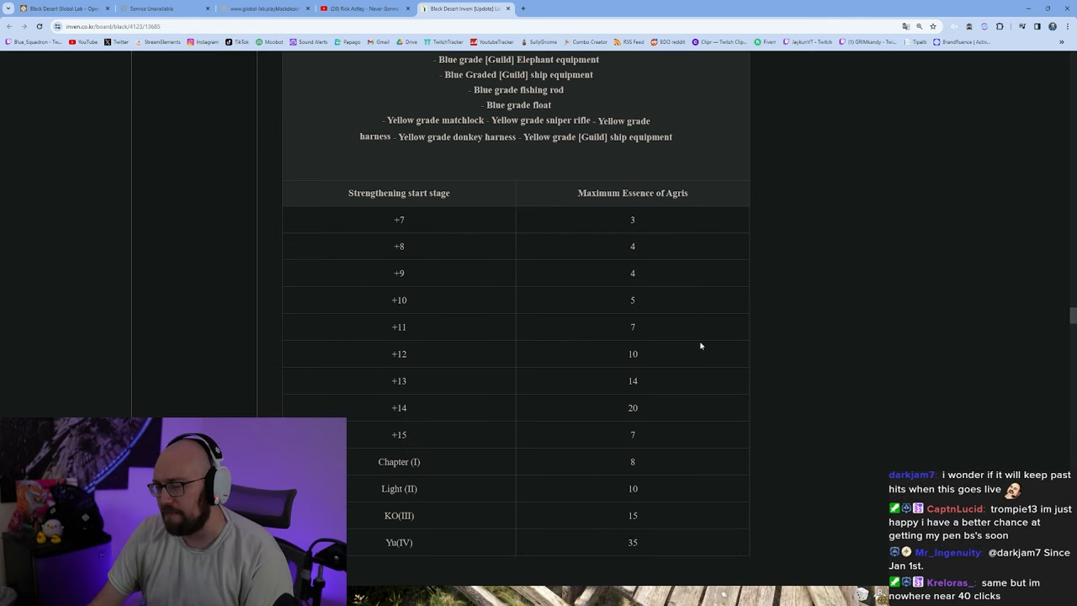
pyautogui.scroll(-3)
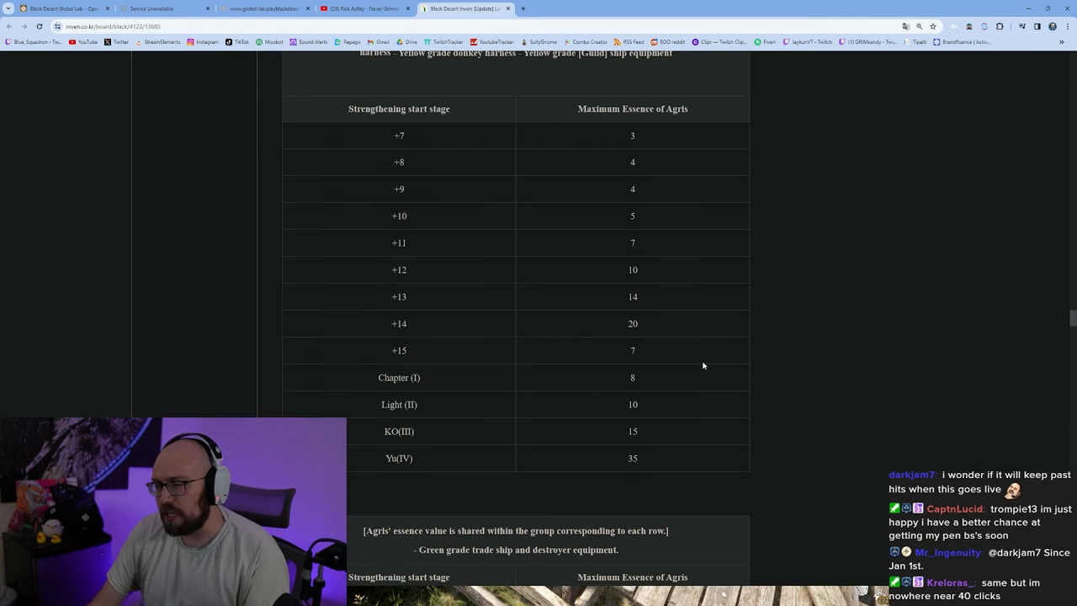
pyautogui.scroll(-3)
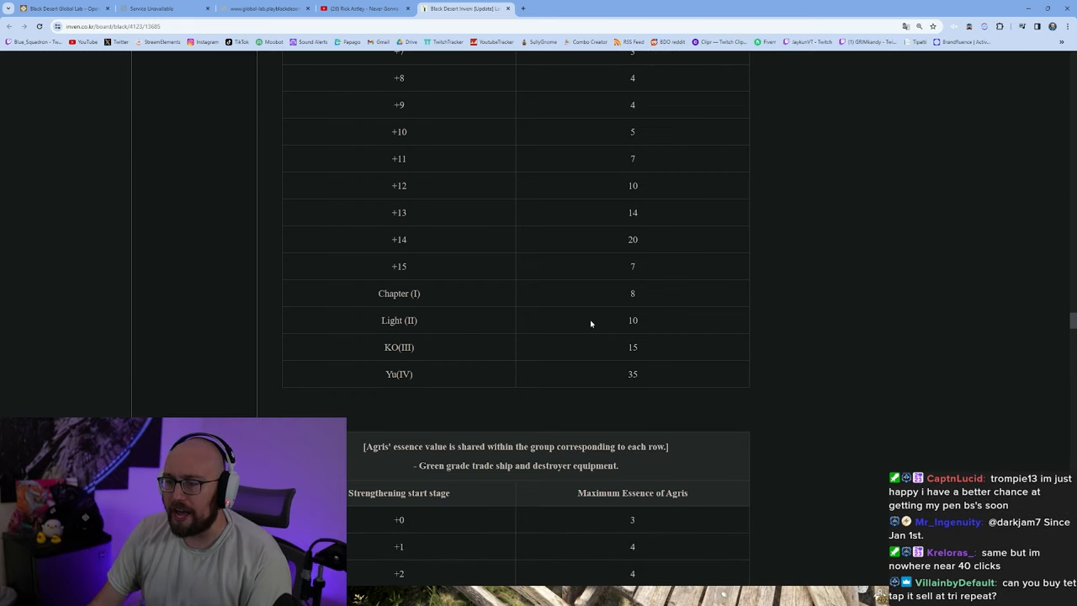
pyautogui.moveTo(625, 294)
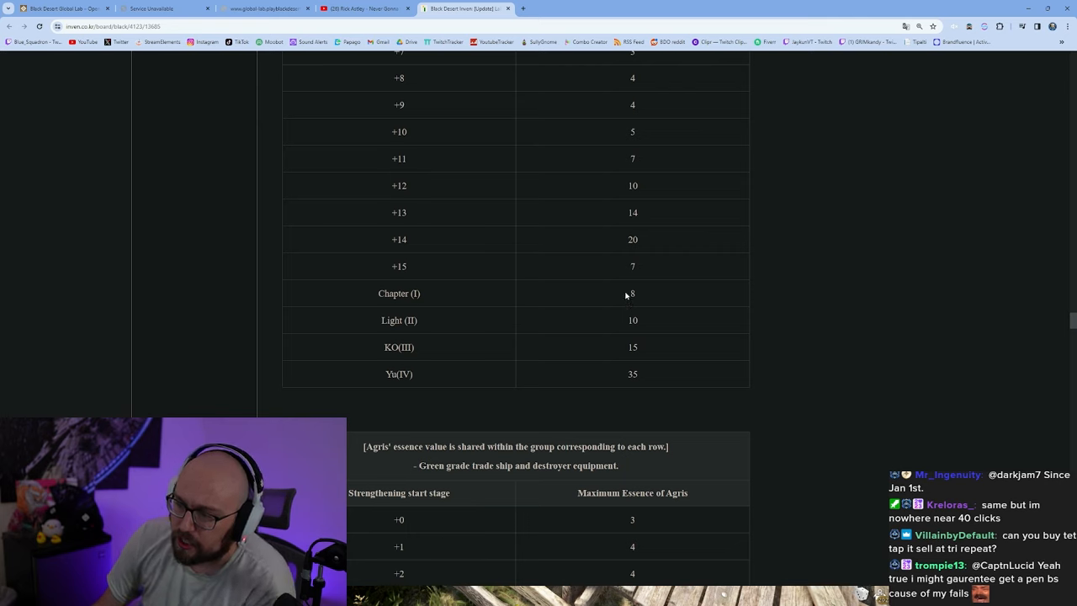
pyautogui.moveTo(646, 296)
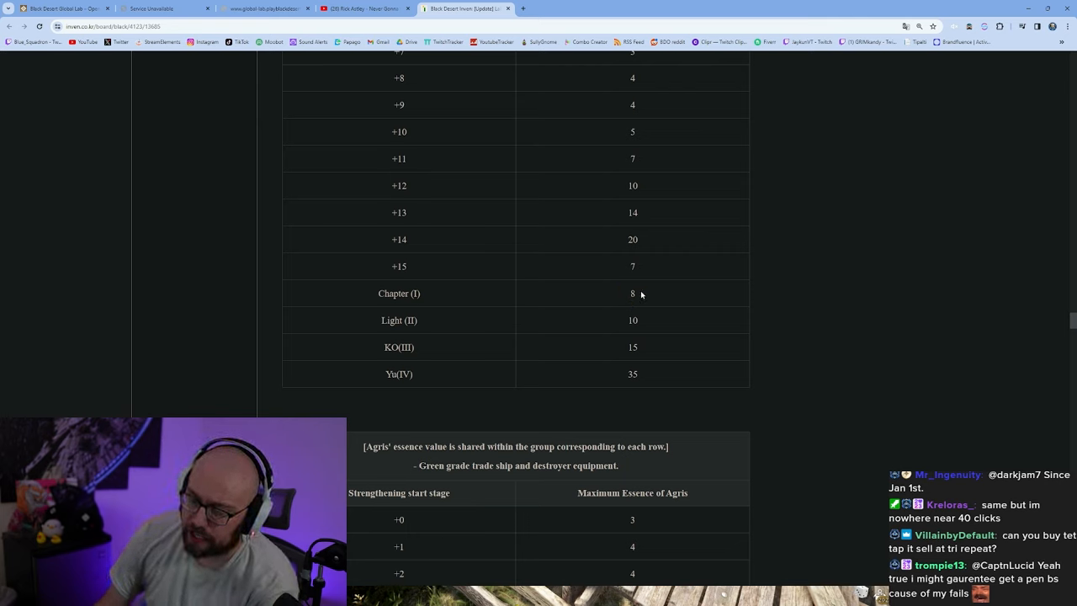
pyautogui.moveTo(623, 317)
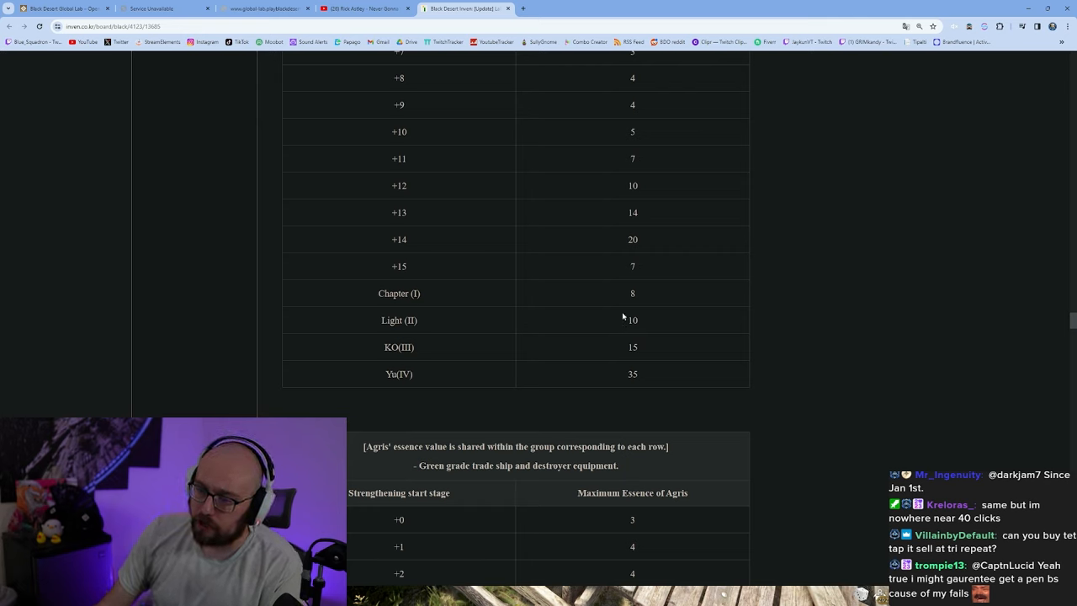
pyautogui.doubleClick(631, 347)
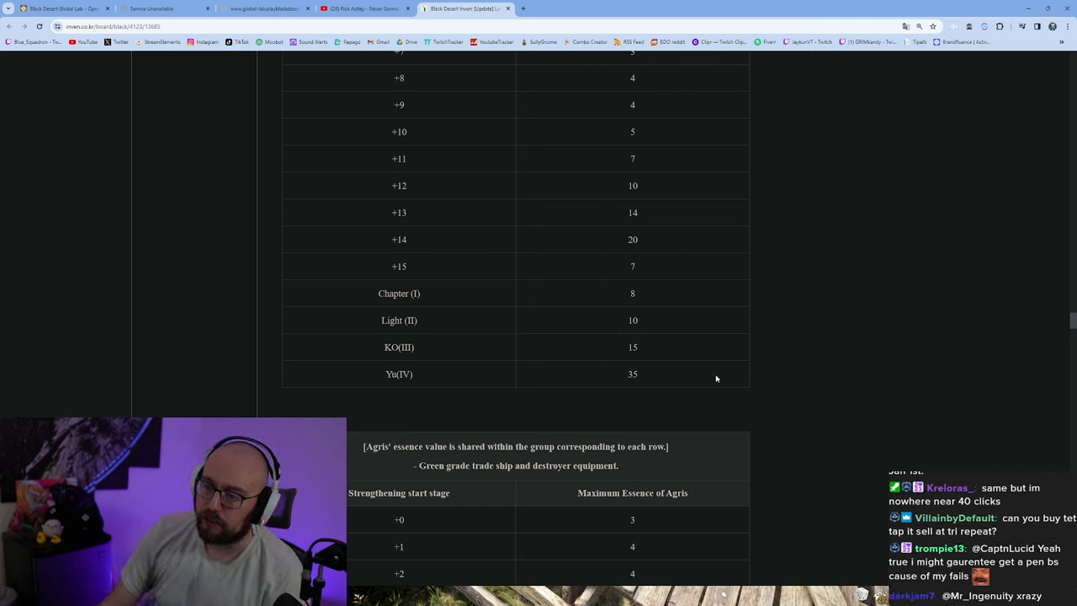
pyautogui.scroll(-3)
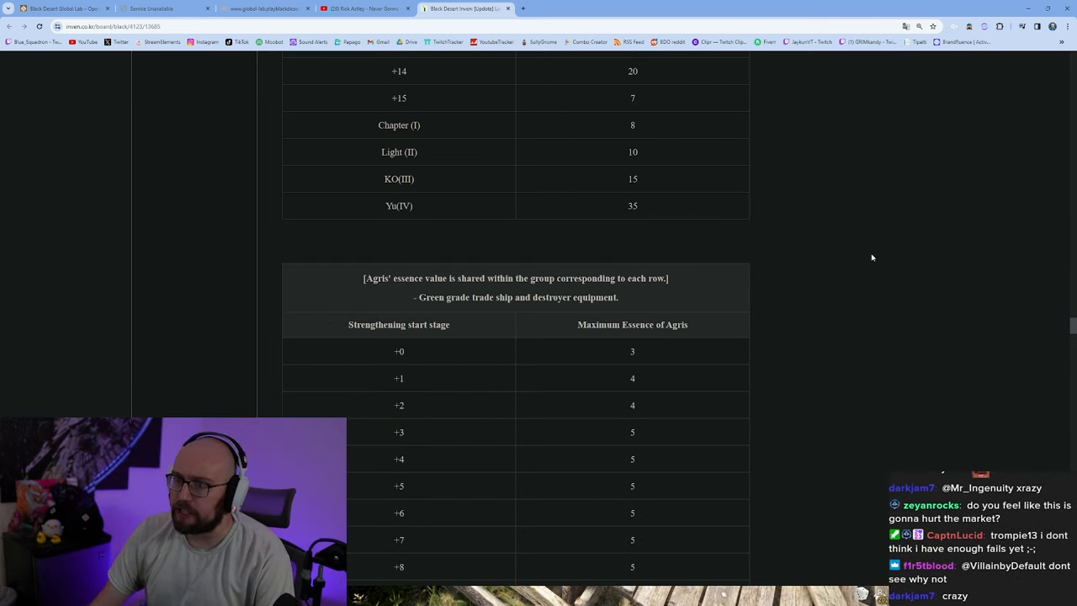
# Reach the blue class trade ship table and mark its +7 essence value of 9.
pyautogui.scroll(-3)
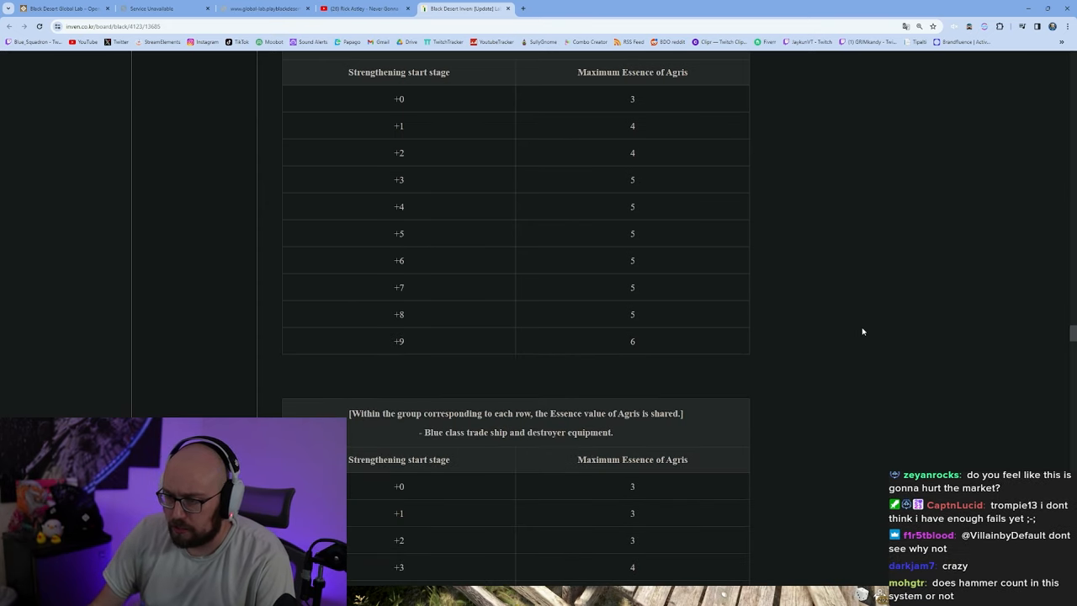
pyautogui.scroll(-3)
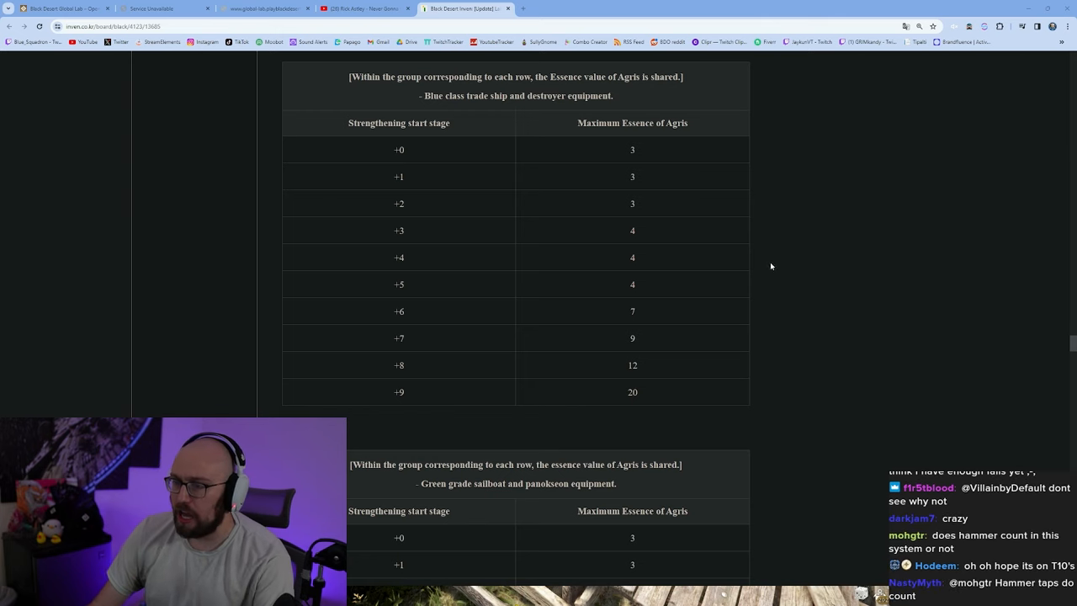
pyautogui.moveTo(661, 297)
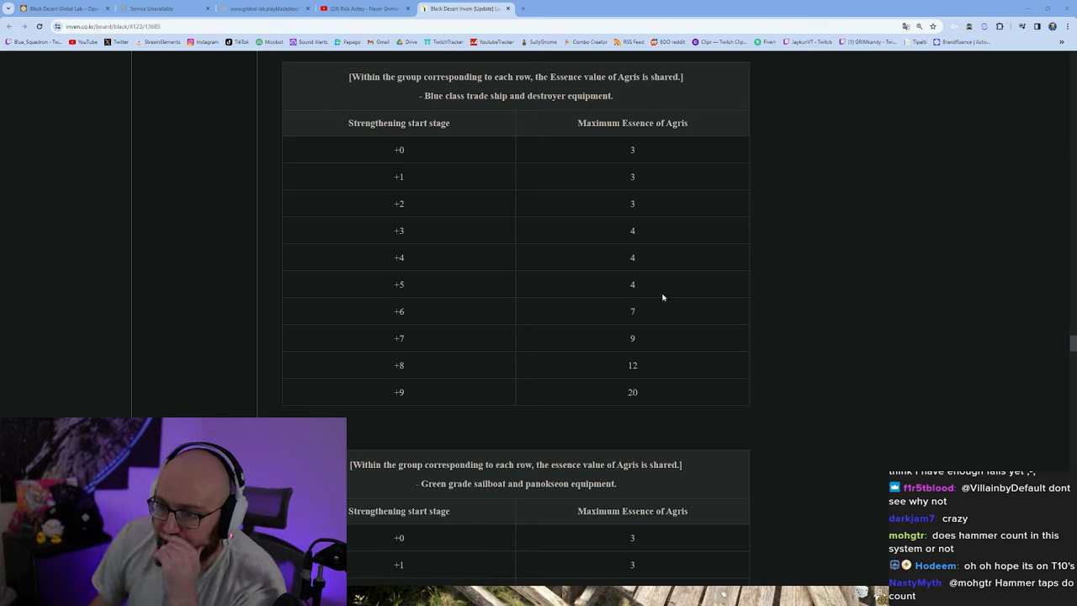
pyautogui.moveTo(645, 289)
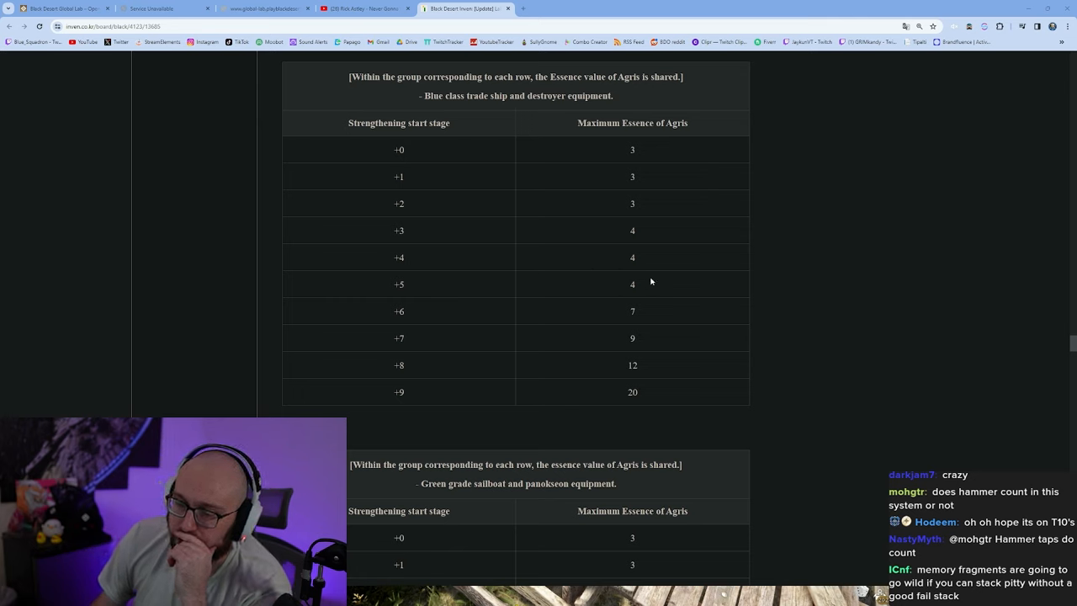
pyautogui.doubleClick(632, 284)
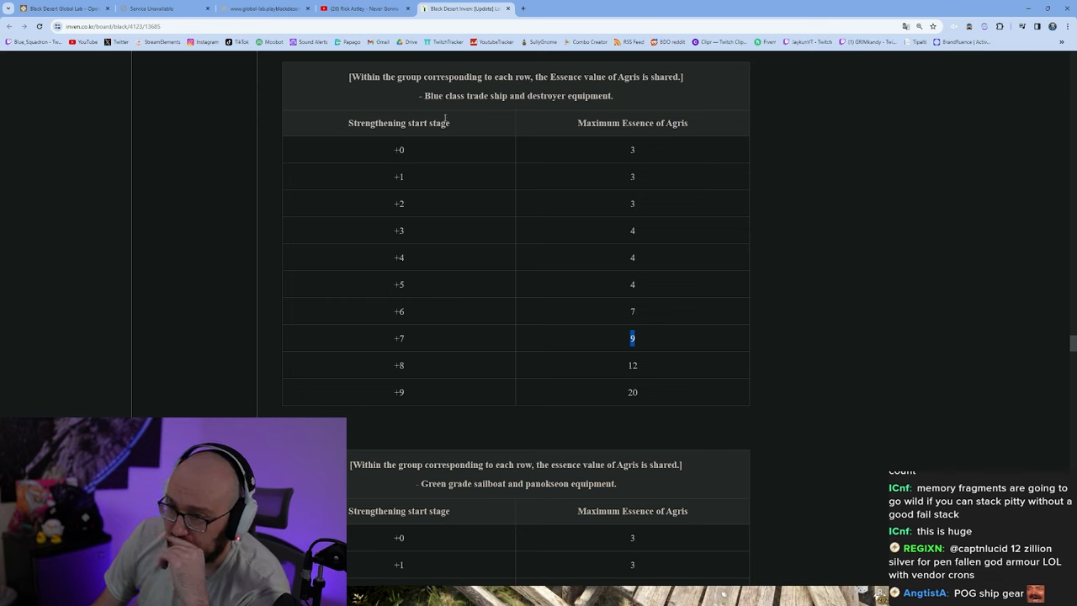
pyautogui.moveTo(635, 101)
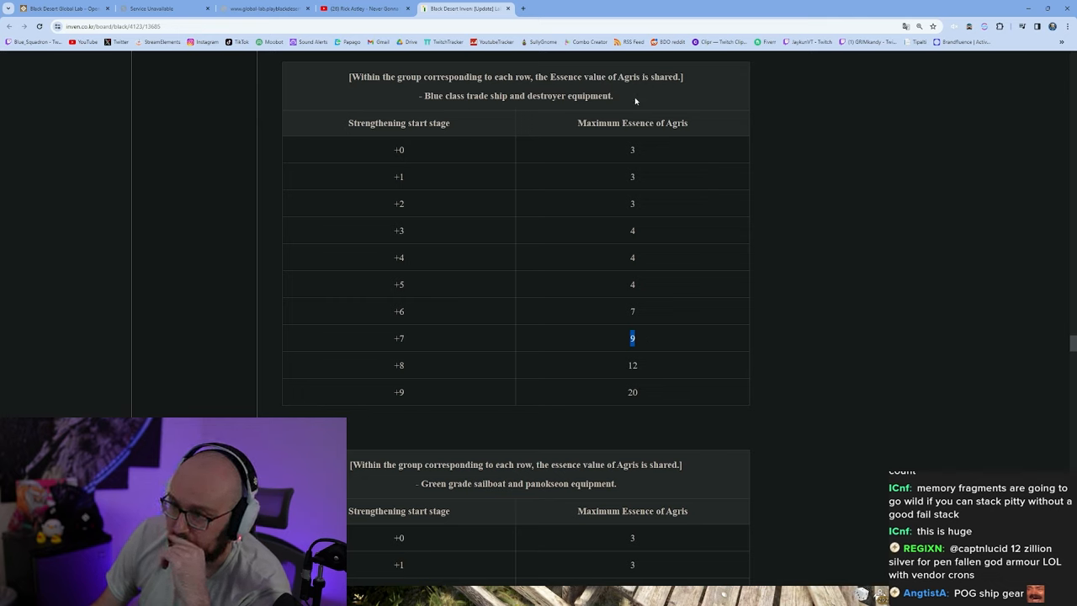
# Mark the blue trade ship table's +9 essence value of 20 and continue toward the sailboat table.
pyautogui.scroll(-3)
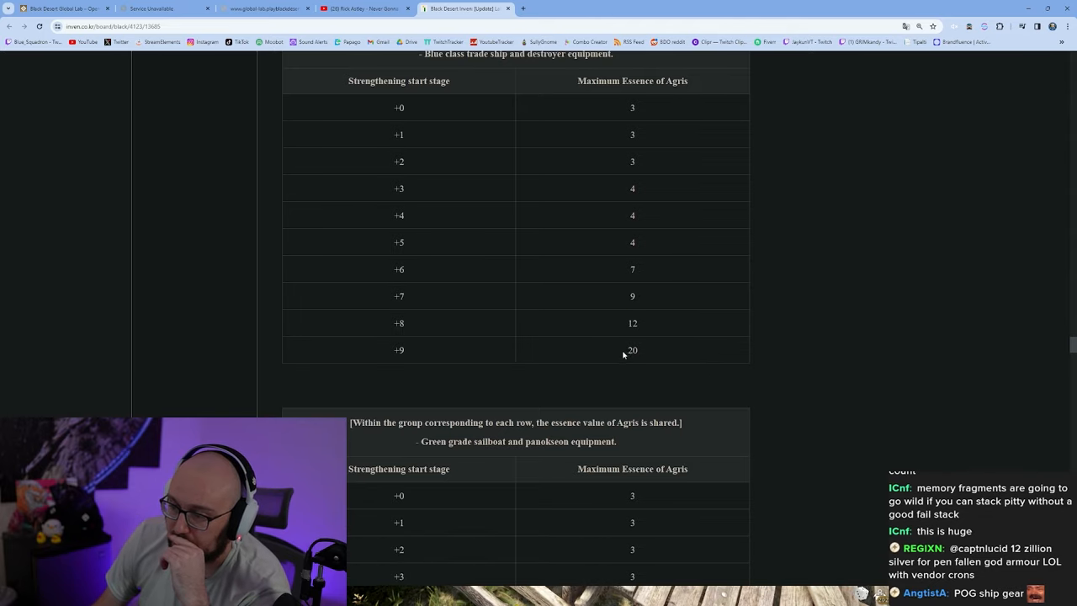
pyautogui.doubleClick(631, 349)
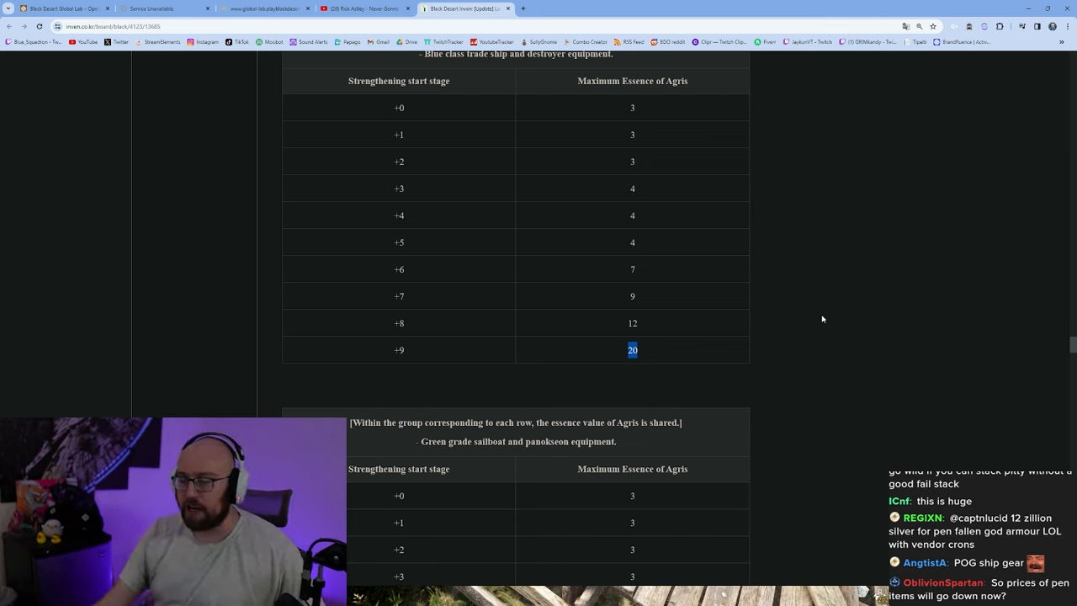
pyautogui.scroll(-3)
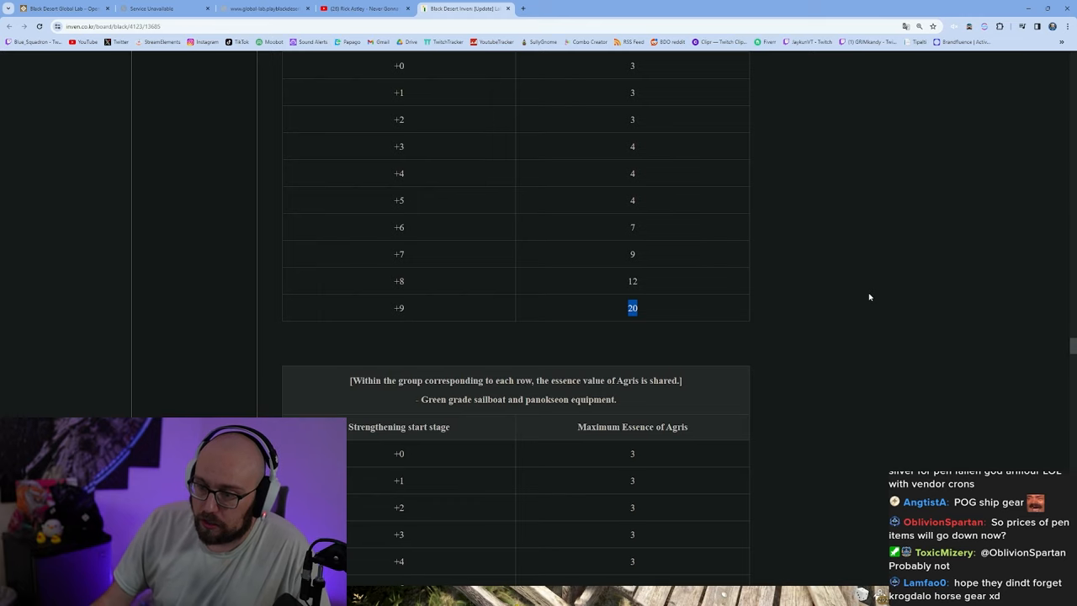
# Read down into the sailboat tables and mark a value in the essence column.
pyautogui.scroll(-3)
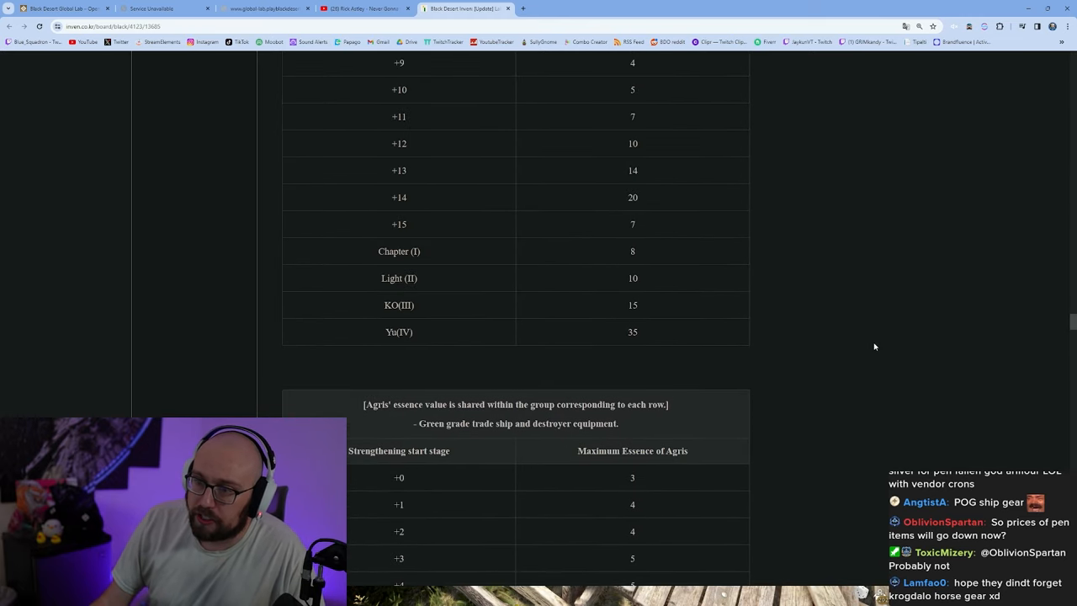
pyautogui.scroll(-3)
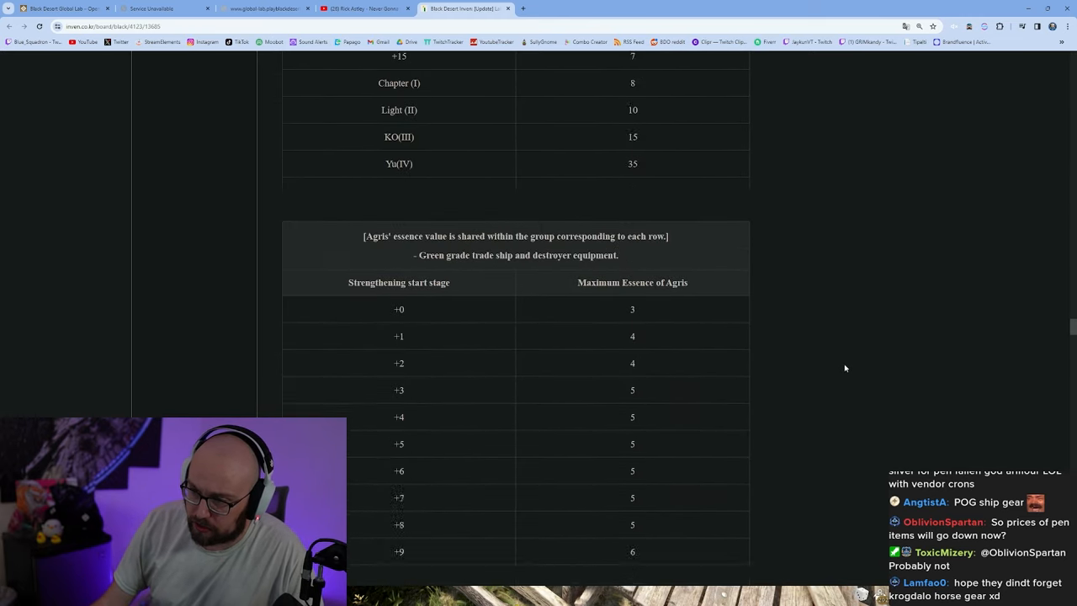
pyautogui.scroll(-3)
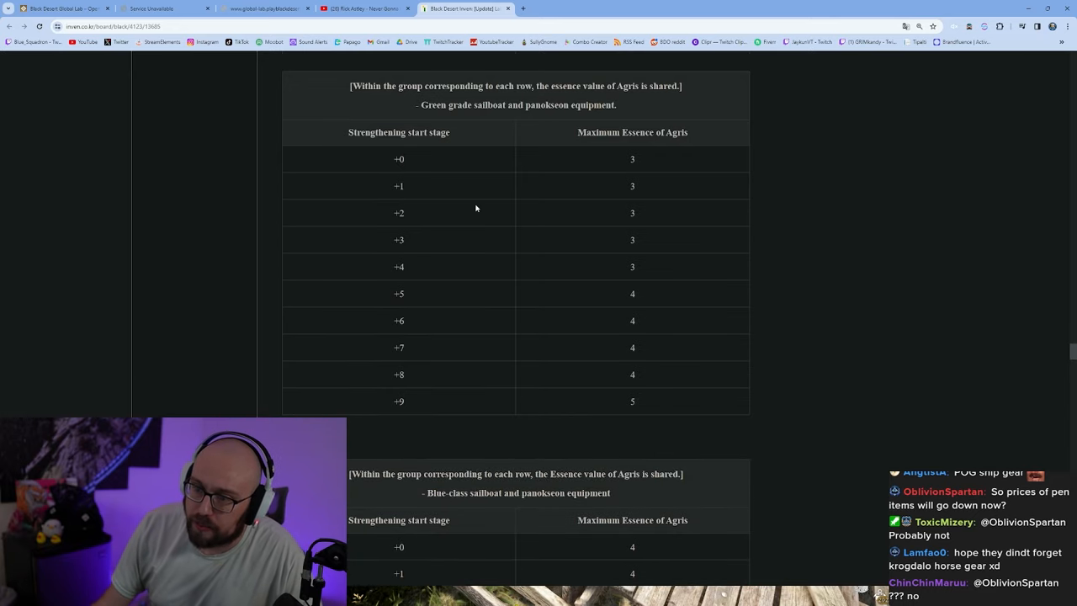
pyautogui.moveTo(415, 105)
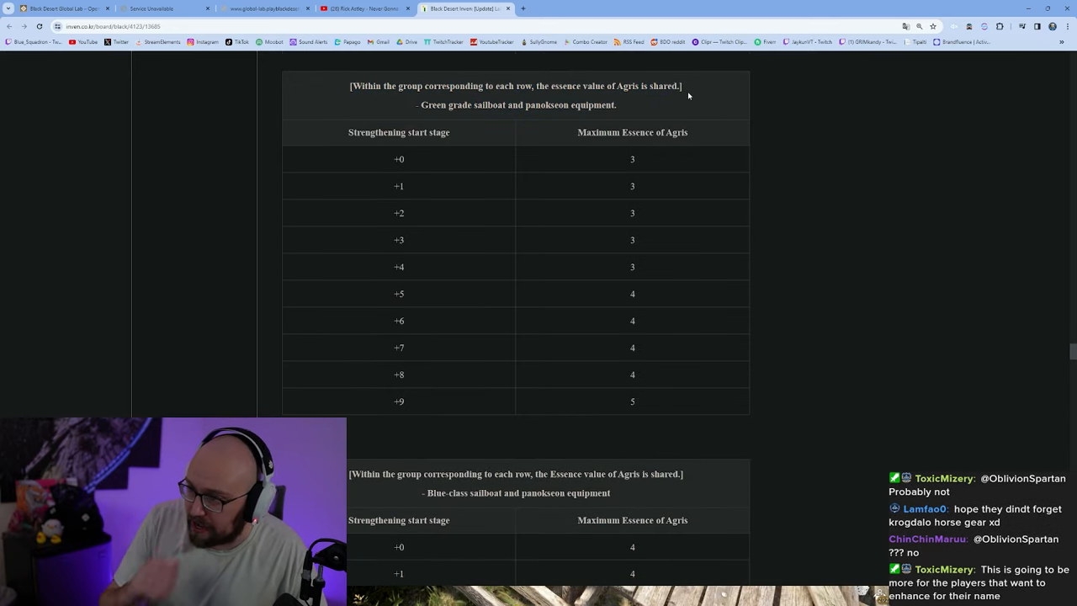
pyautogui.scroll(-3)
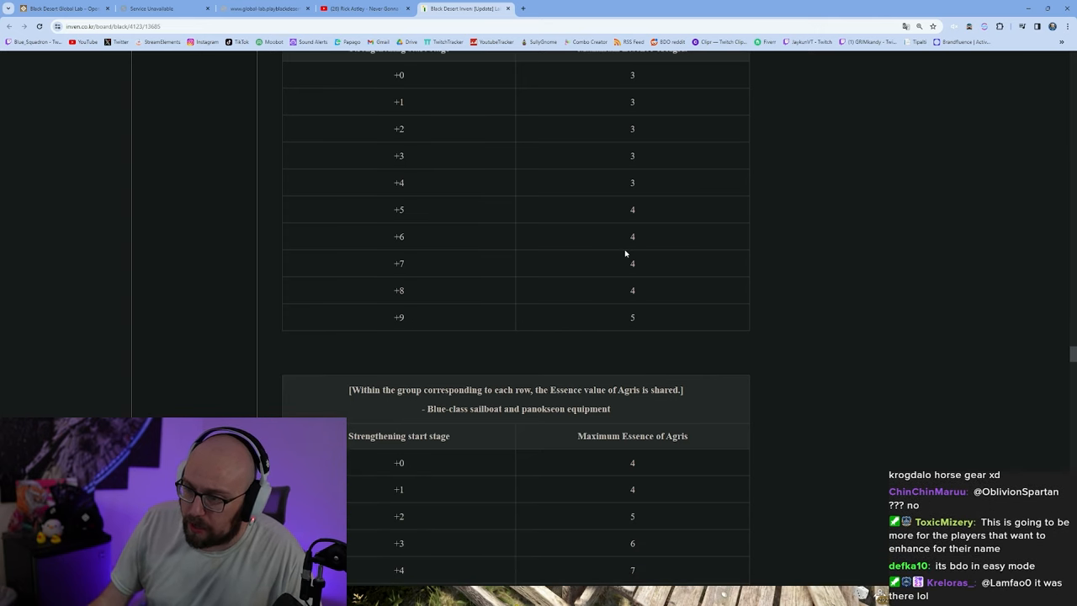
pyautogui.doubleClick(632, 236)
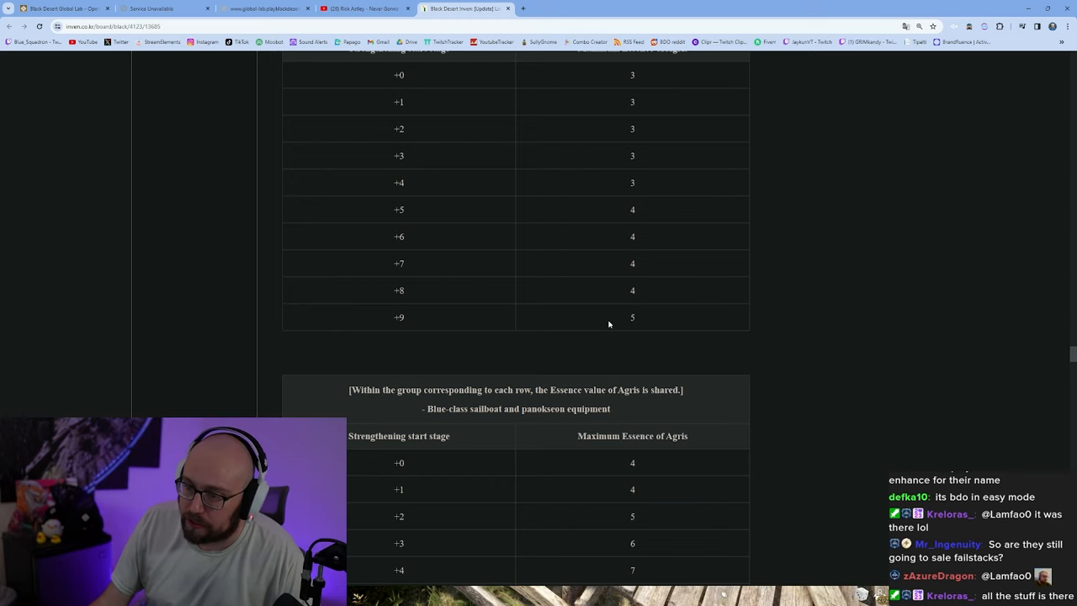
pyautogui.moveTo(856, 371)
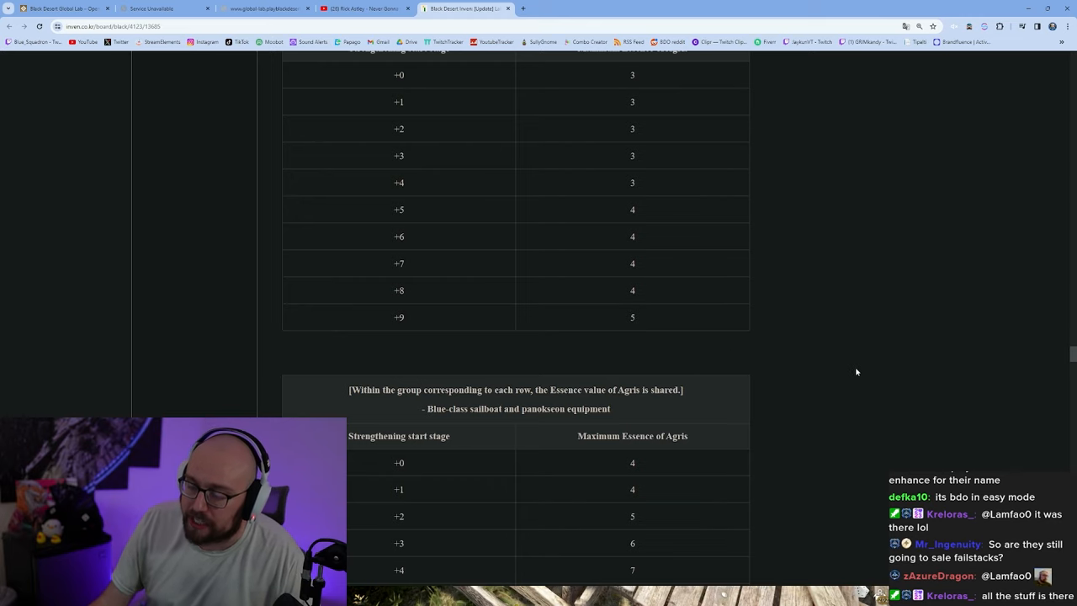
# Read the sailboat tables through +9's 25, then move back up toward the blue trade ship table.
pyautogui.scroll(-3)
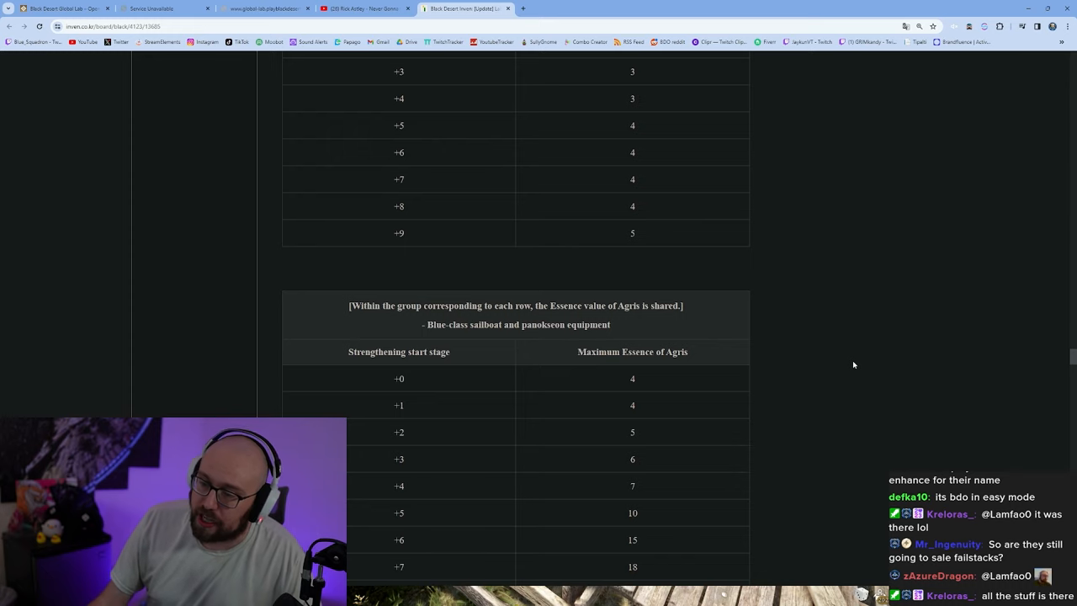
pyautogui.scroll(-3)
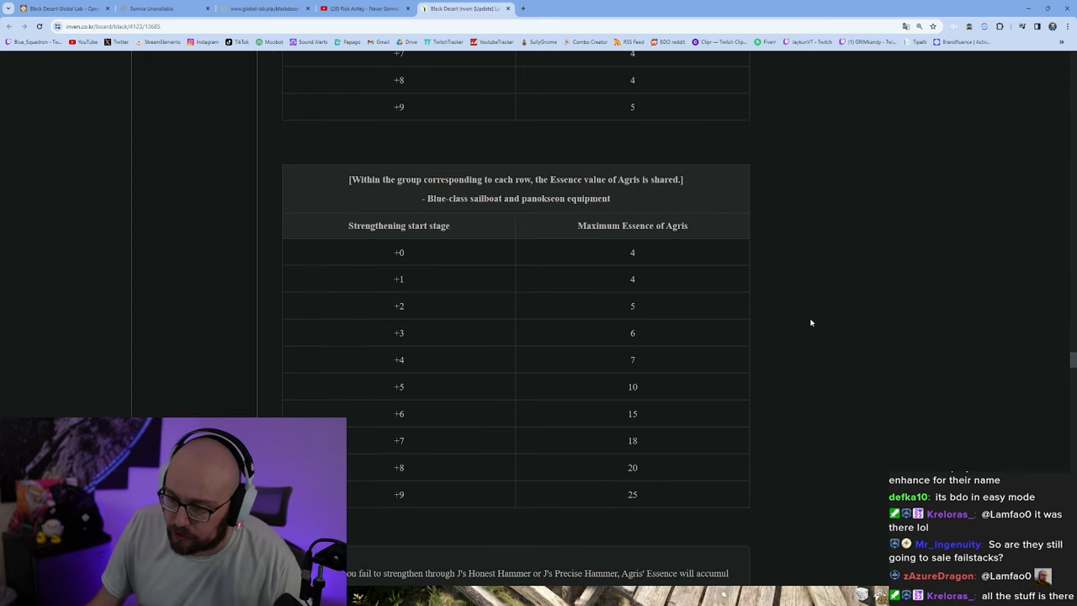
pyautogui.moveTo(547, 273)
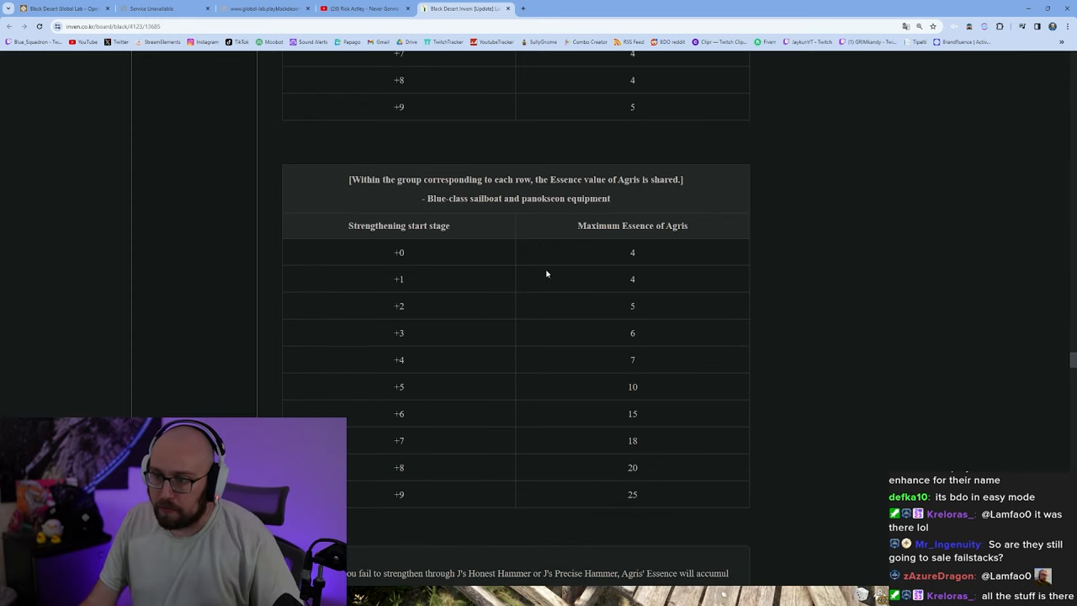
pyautogui.scroll(-3)
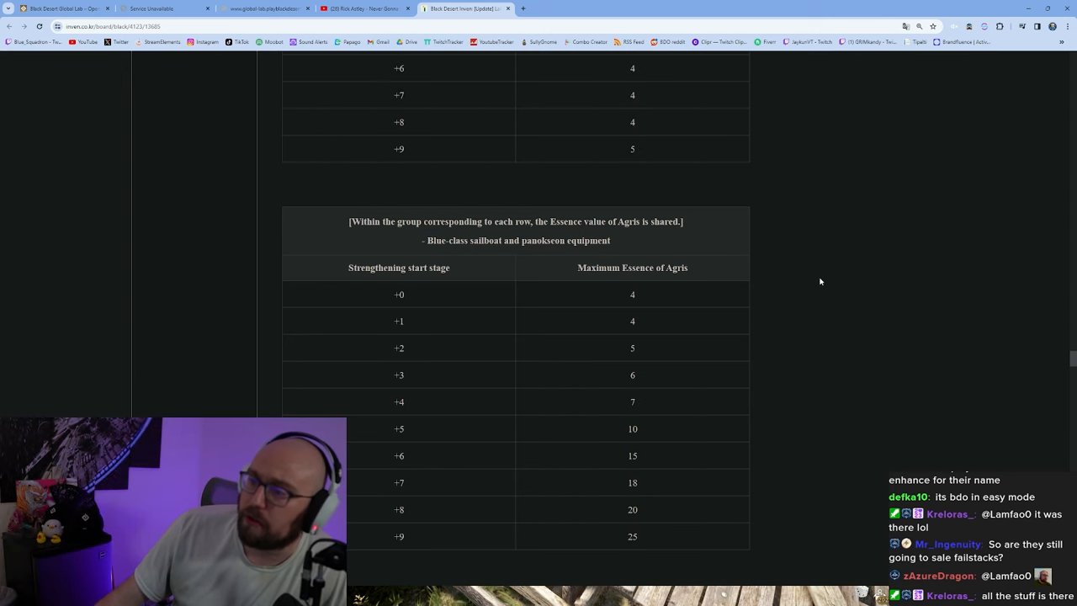
pyautogui.scroll(-3)
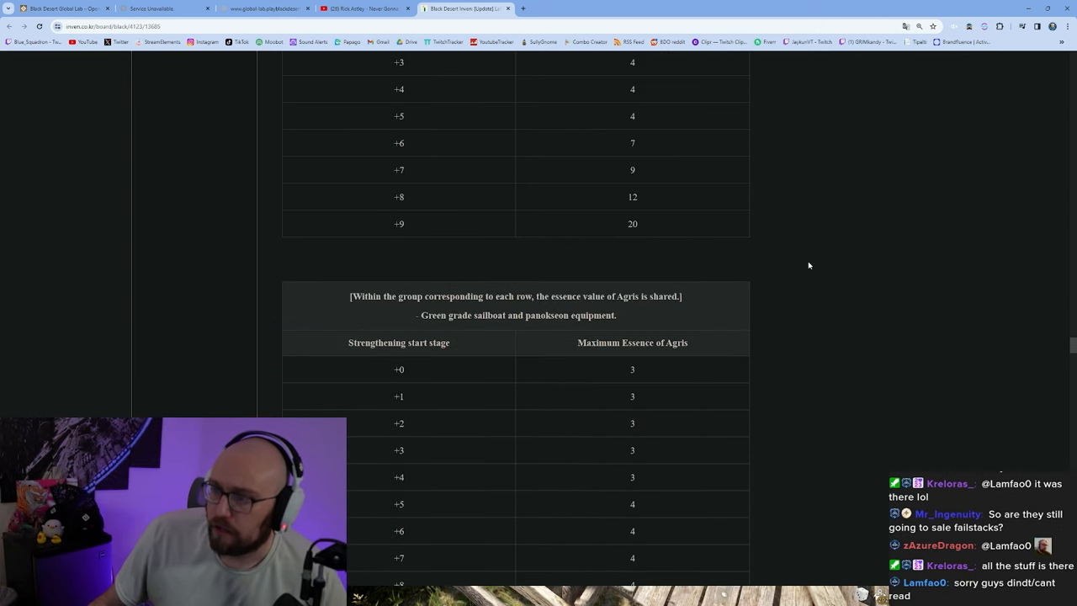
pyautogui.scroll(3)
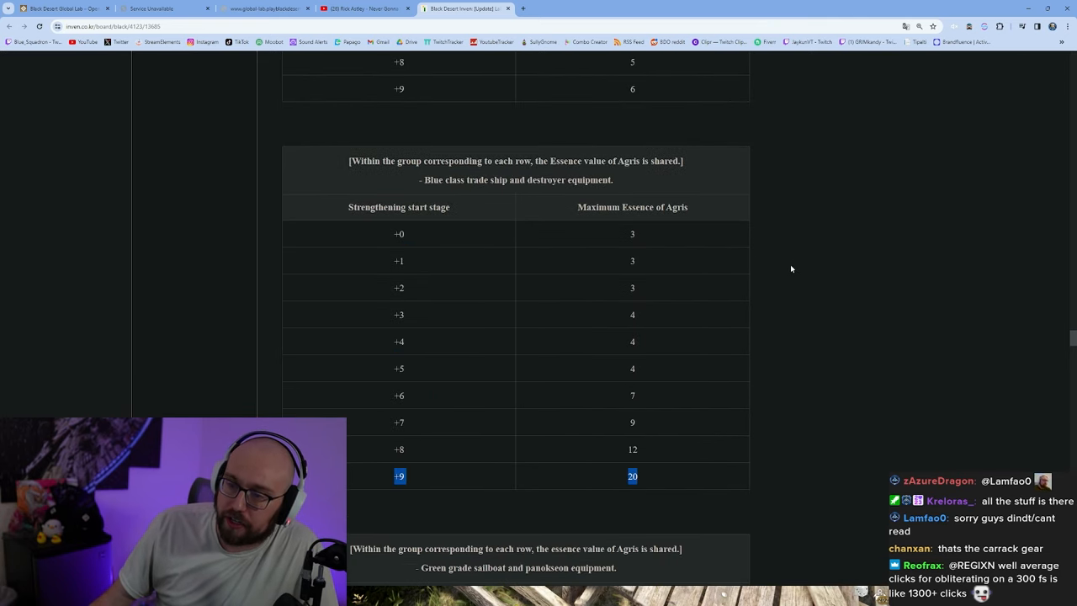
pyautogui.moveTo(746, 254)
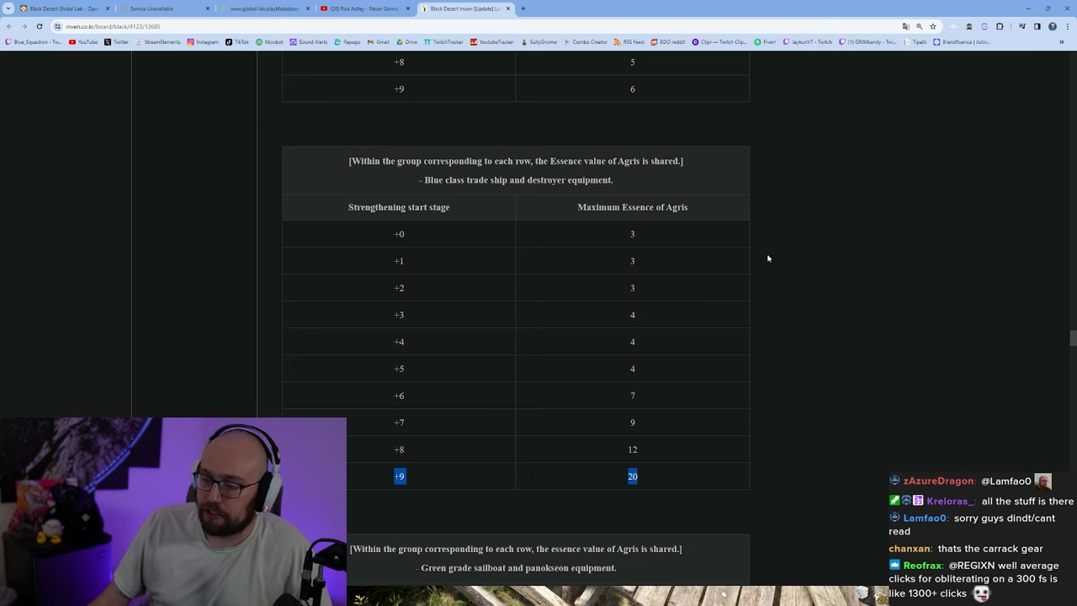
# Mark the blue sailboat table's +9 value of 25 and reveal the J's Hammer retroactive-accumulation notes.
pyautogui.scroll(-3)
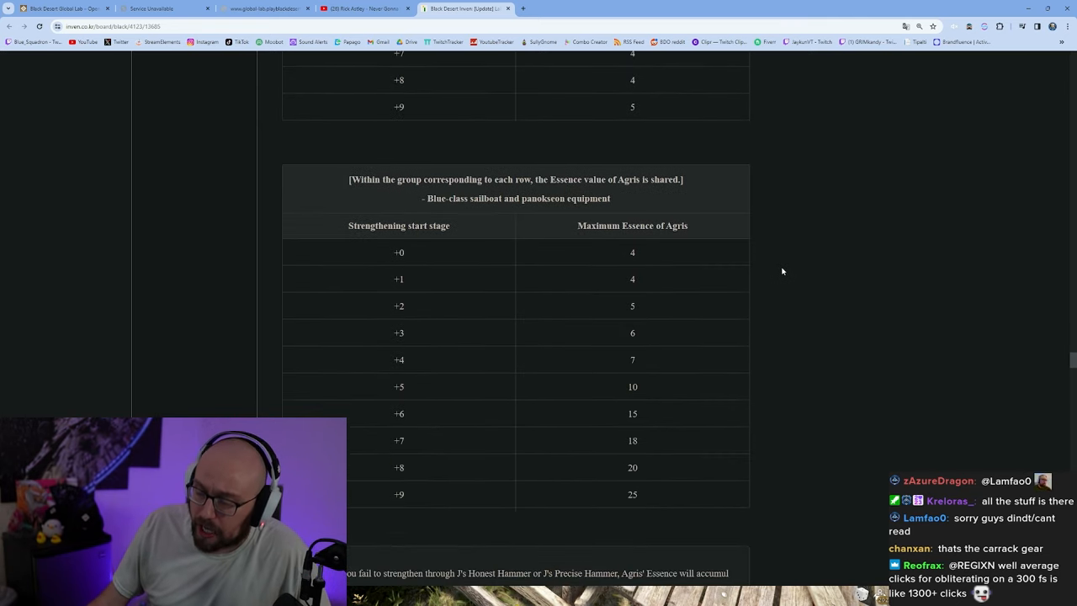
pyautogui.scroll(-3)
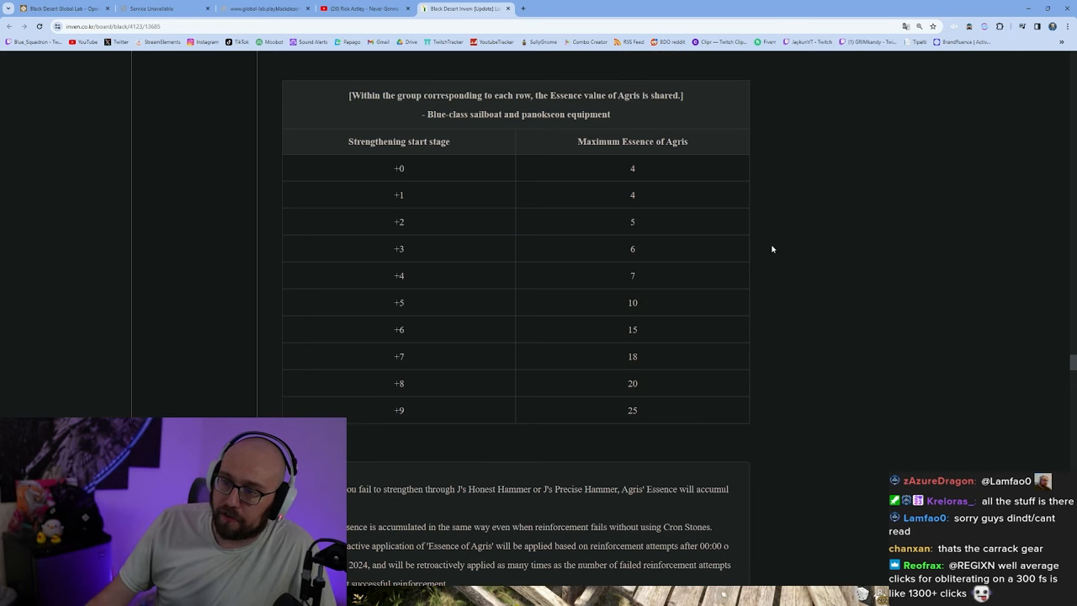
pyautogui.moveTo(652, 341)
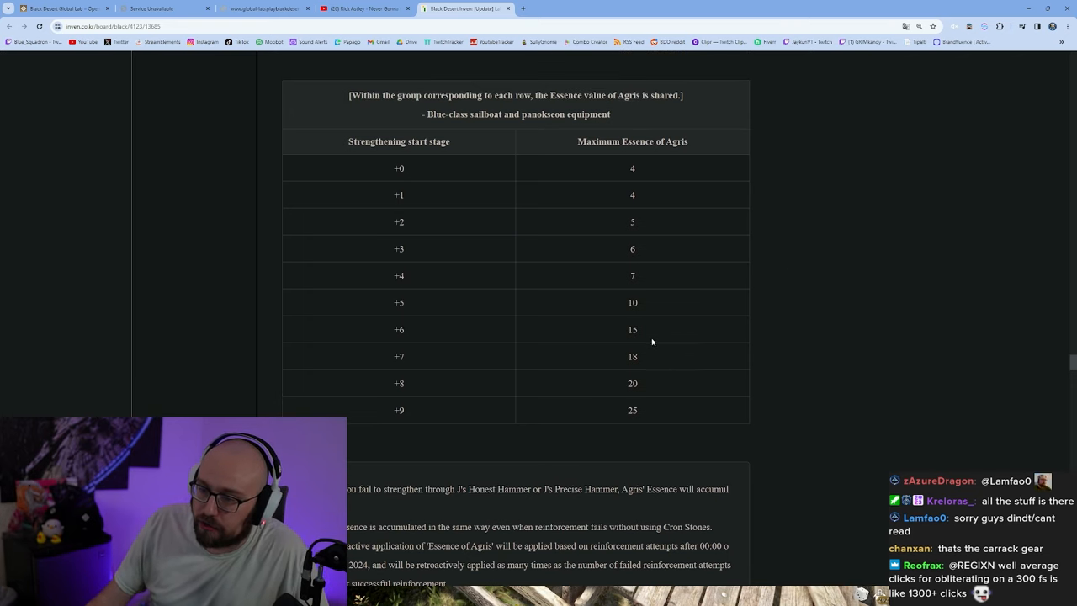
pyautogui.doubleClick(632, 329)
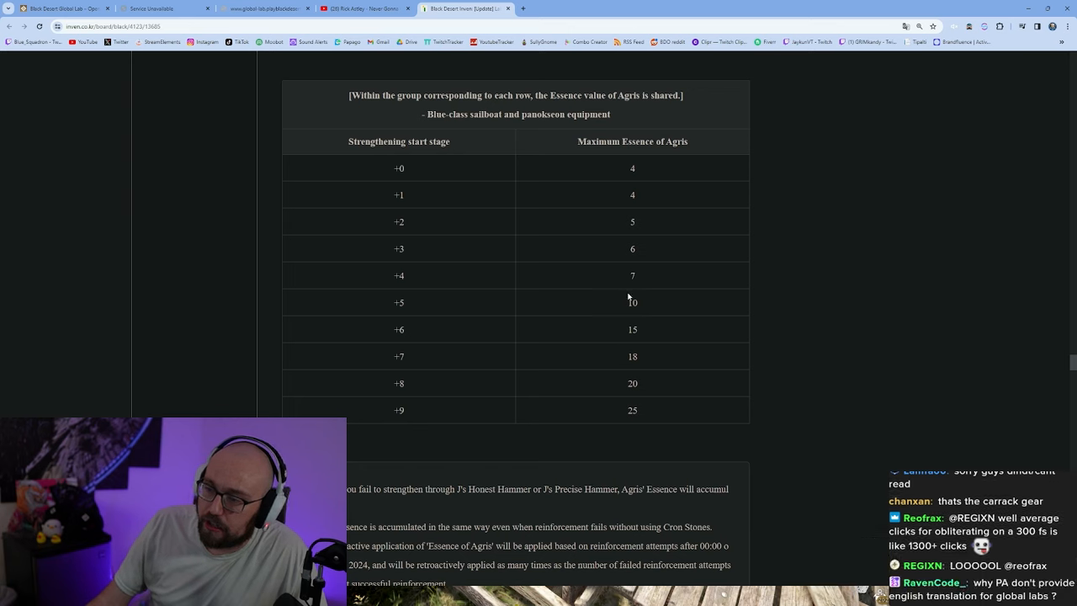
pyautogui.doubleClick(632, 329)
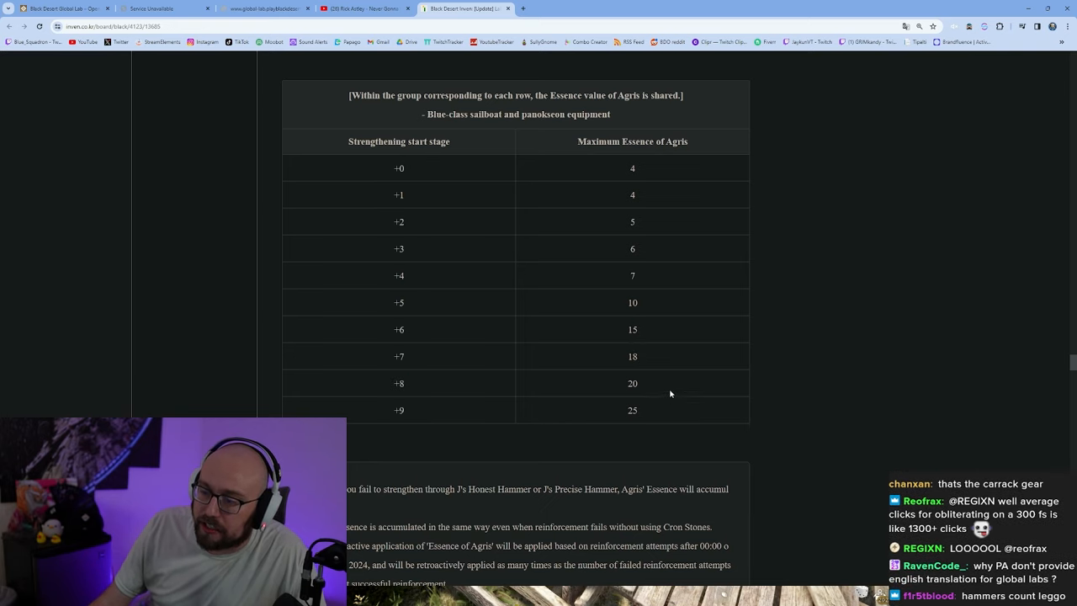
pyautogui.scroll(-3)
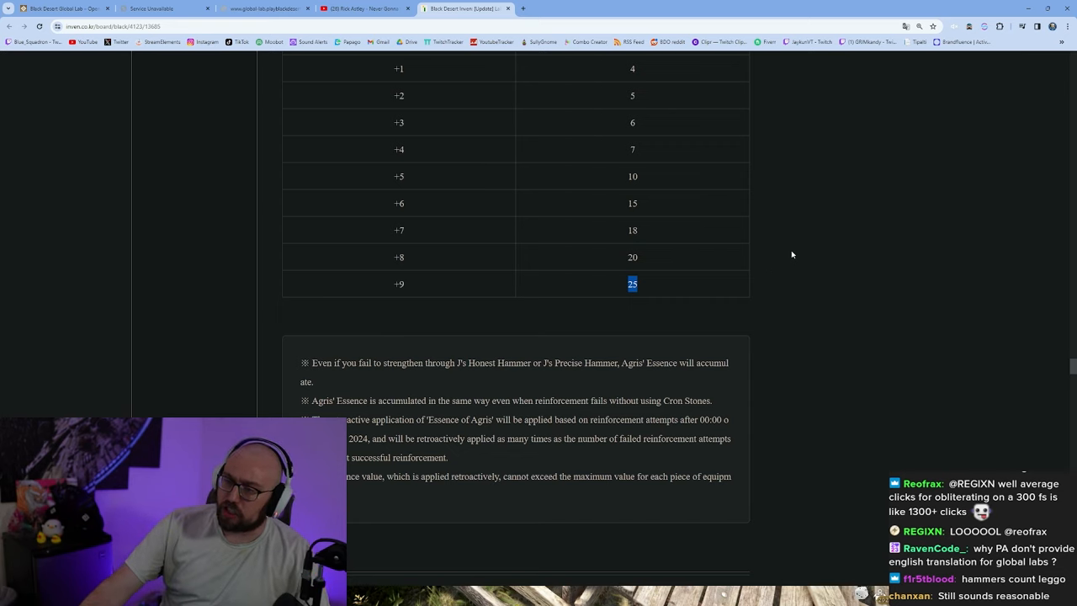
pyautogui.moveTo(744, 286)
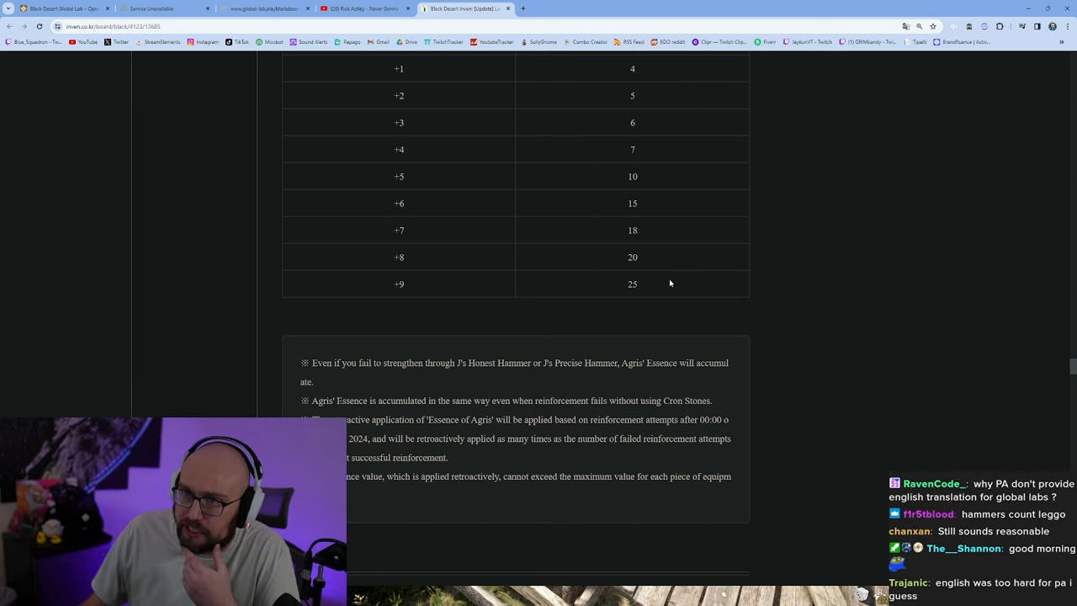
# Read the retroactive Agris essence notes, highlighting one line, until the Additions and Improvements heading appears.
pyautogui.scroll(-3)
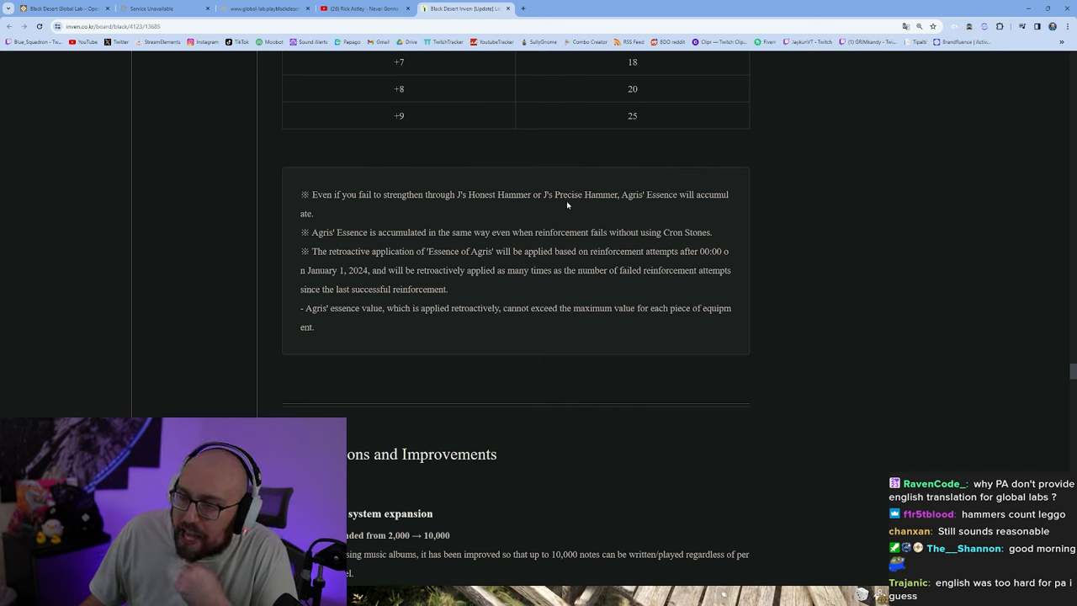
pyautogui.moveTo(648, 214)
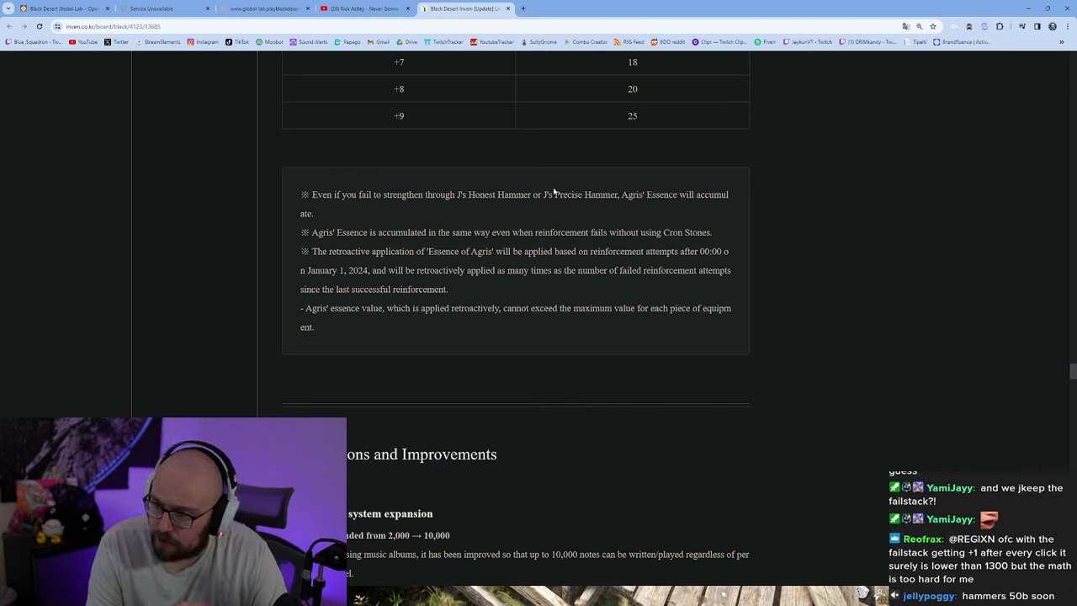
pyautogui.moveTo(567, 295)
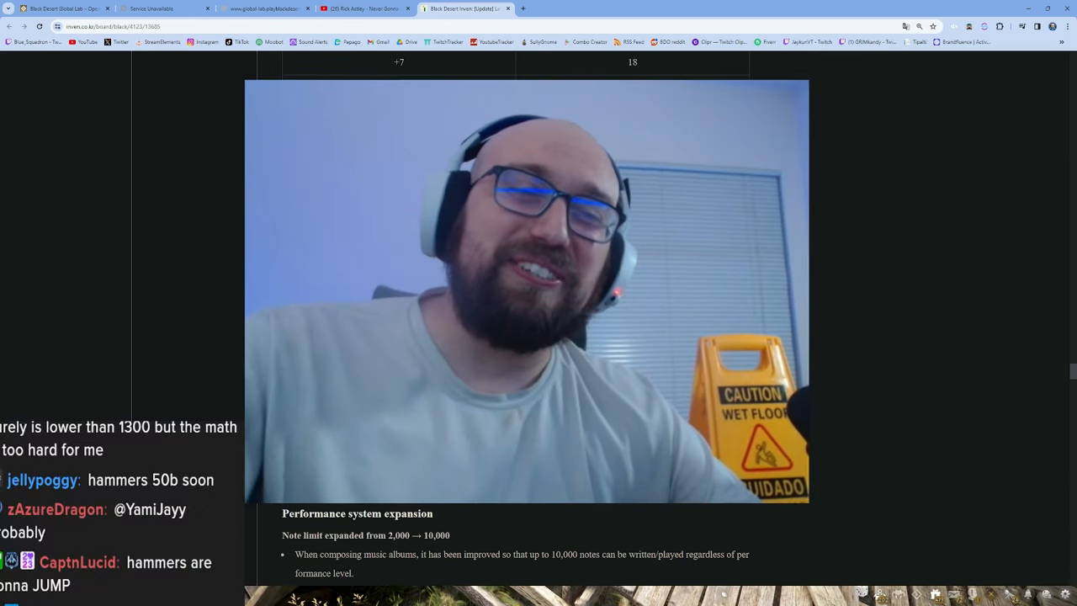
pyautogui.scroll(-3)
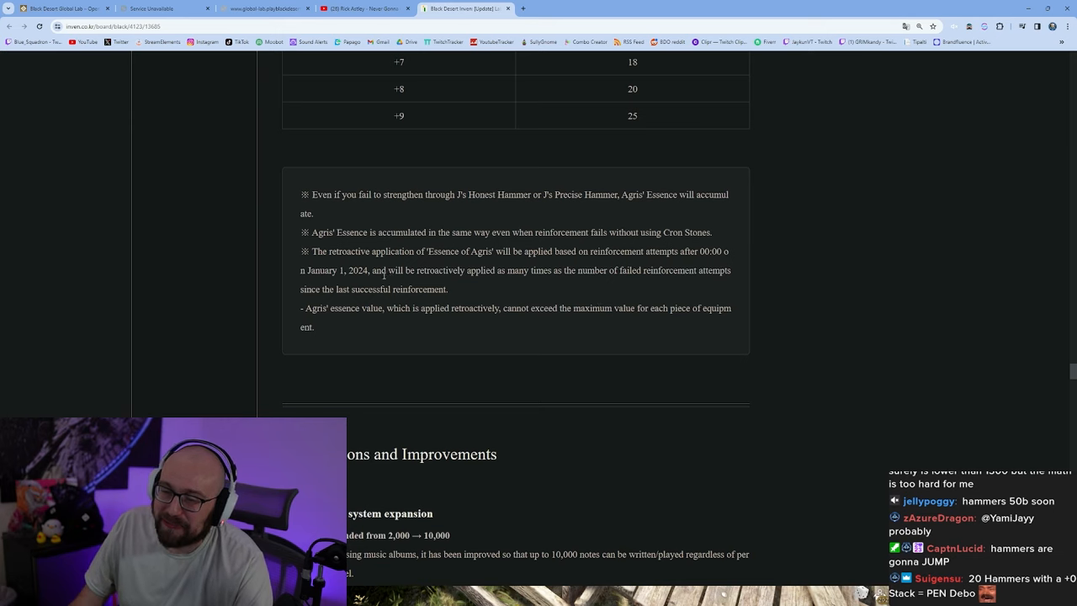
pyautogui.moveTo(368, 270); pyautogui.dragTo(545, 270)
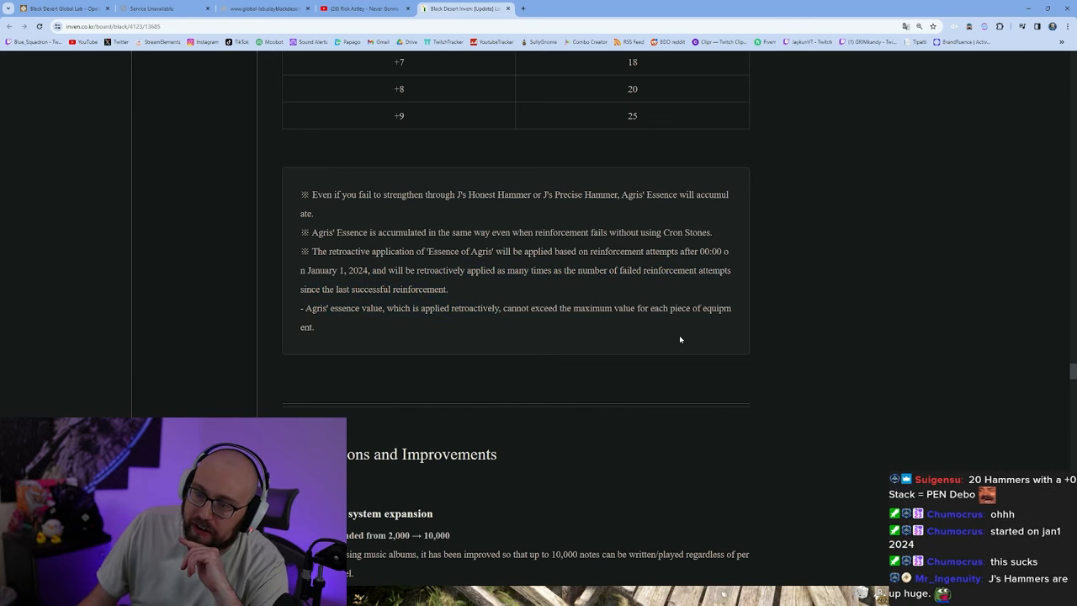
pyautogui.scroll(-3)
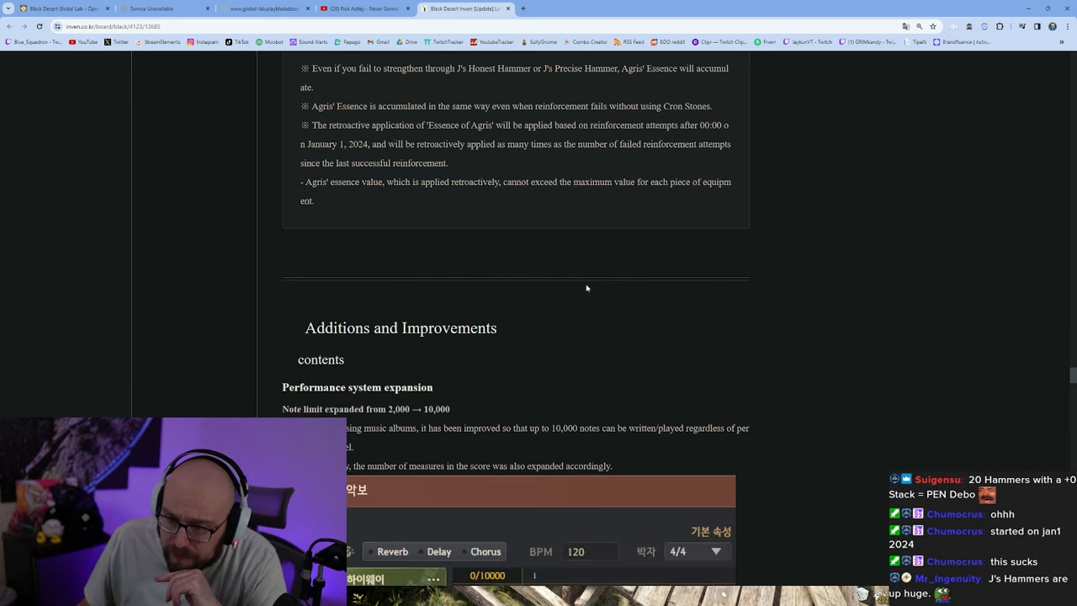
pyautogui.moveTo(519, 212)
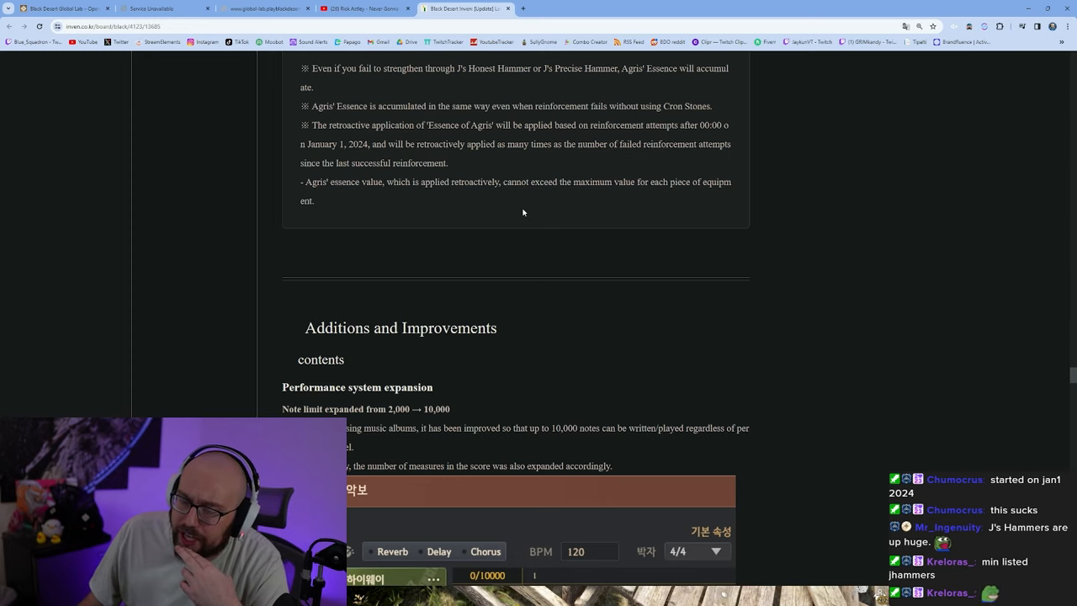
# Read the Performance system expansion and field ranking notes down to the guild league heading.
pyautogui.scroll(-3)
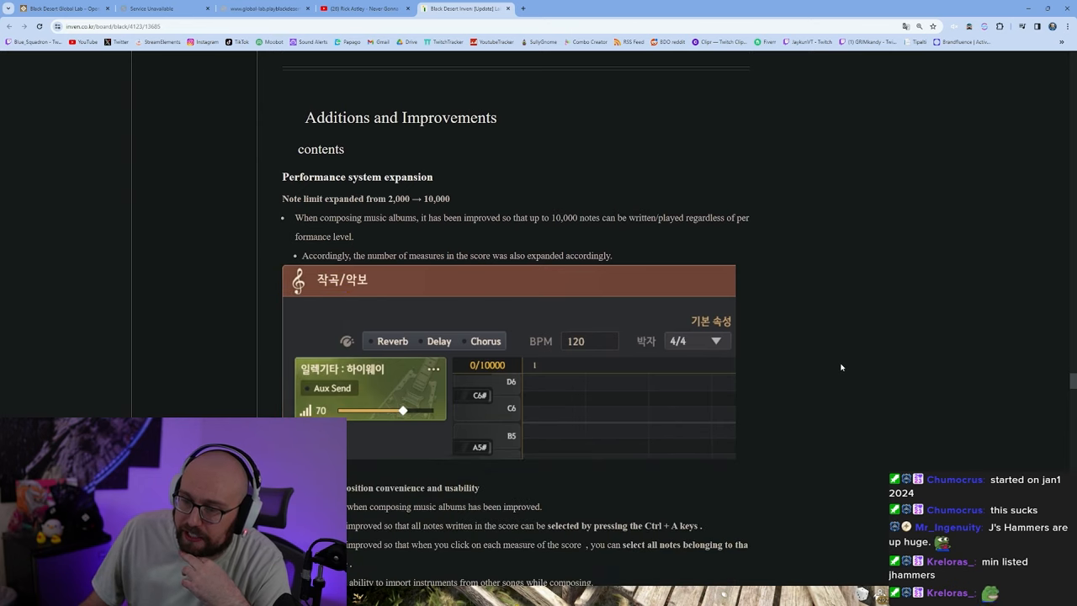
pyautogui.moveTo(857, 308)
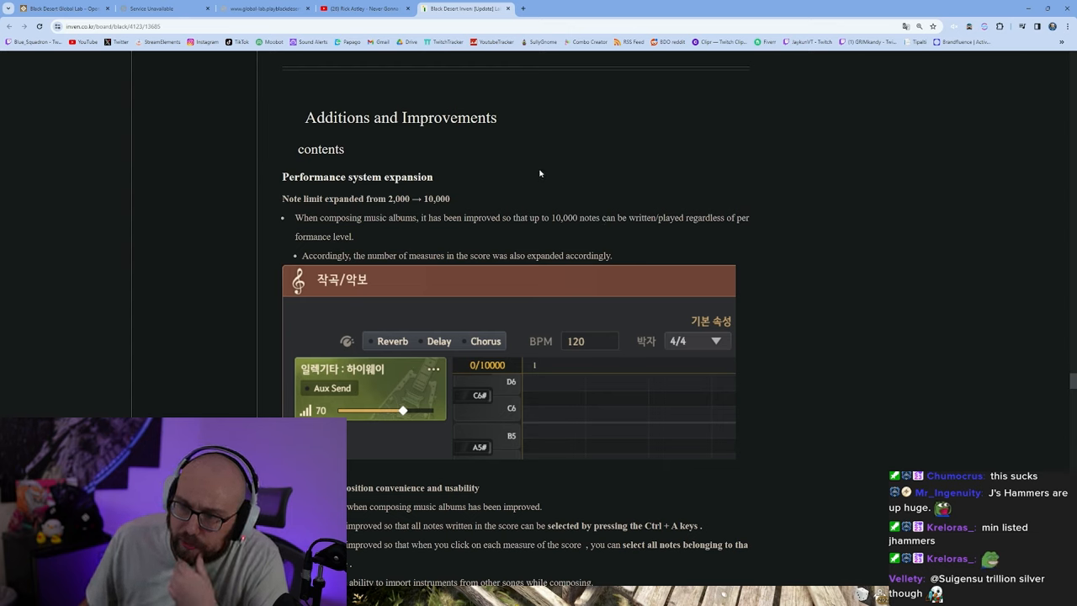
pyautogui.moveTo(540, 210)
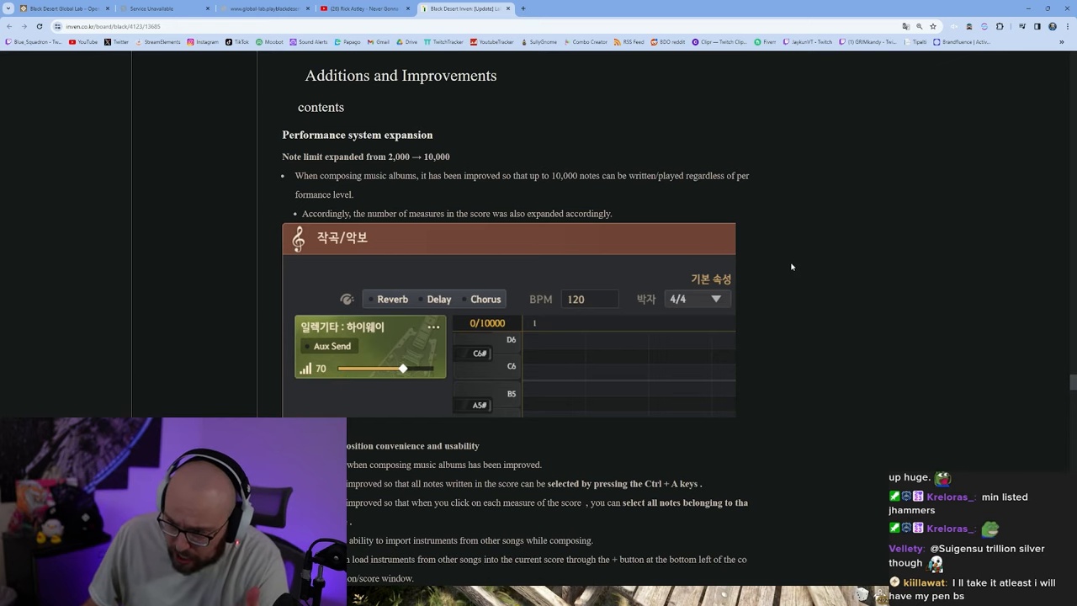
pyautogui.moveTo(474, 186)
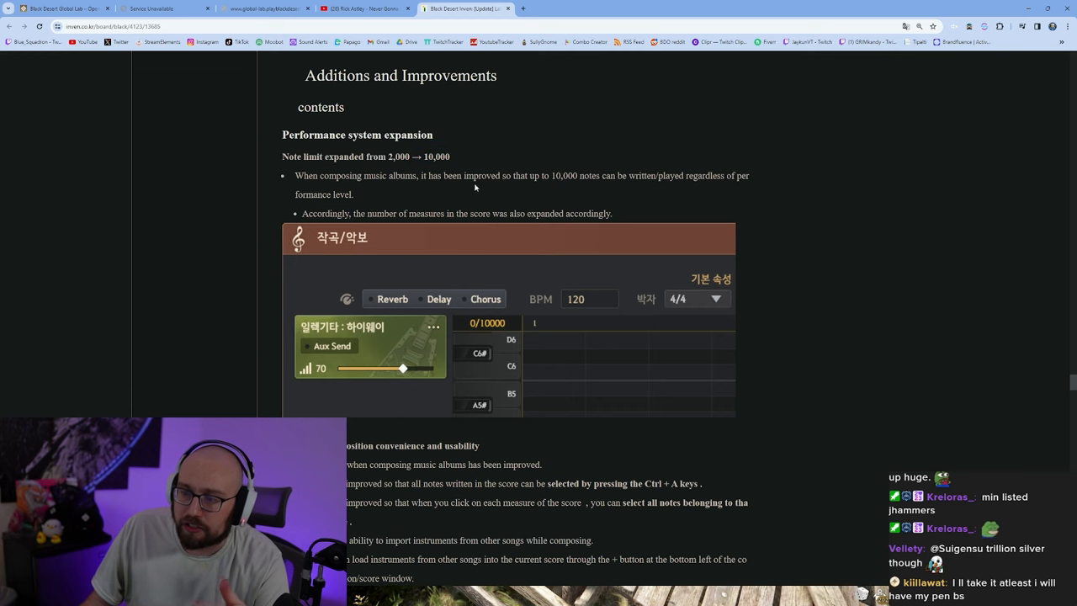
pyautogui.moveTo(853, 249)
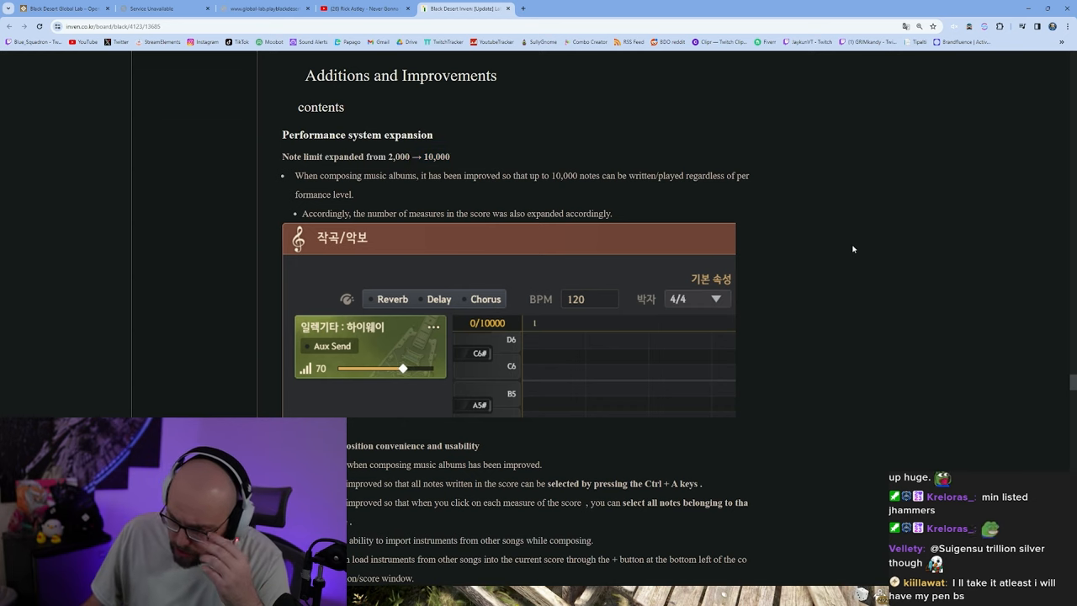
pyautogui.scroll(-3)
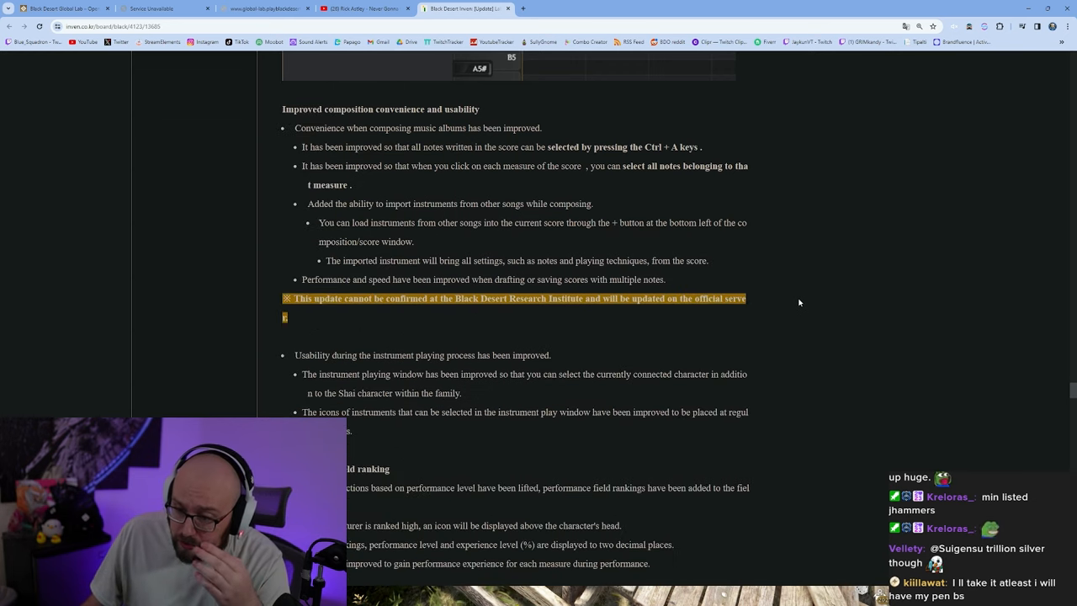
pyautogui.moveTo(789, 275)
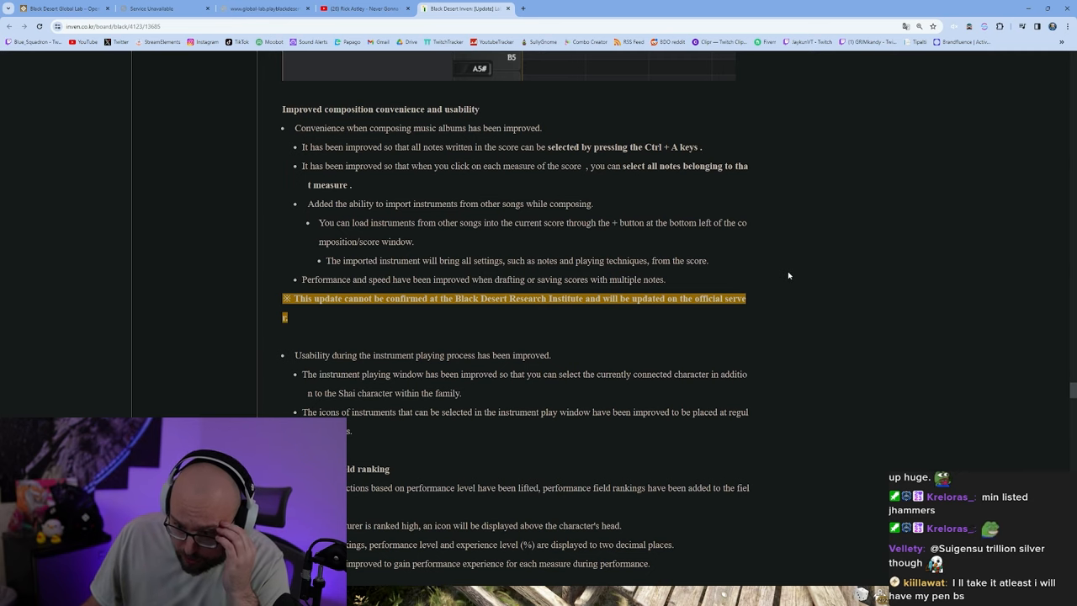
pyautogui.scroll(-3)
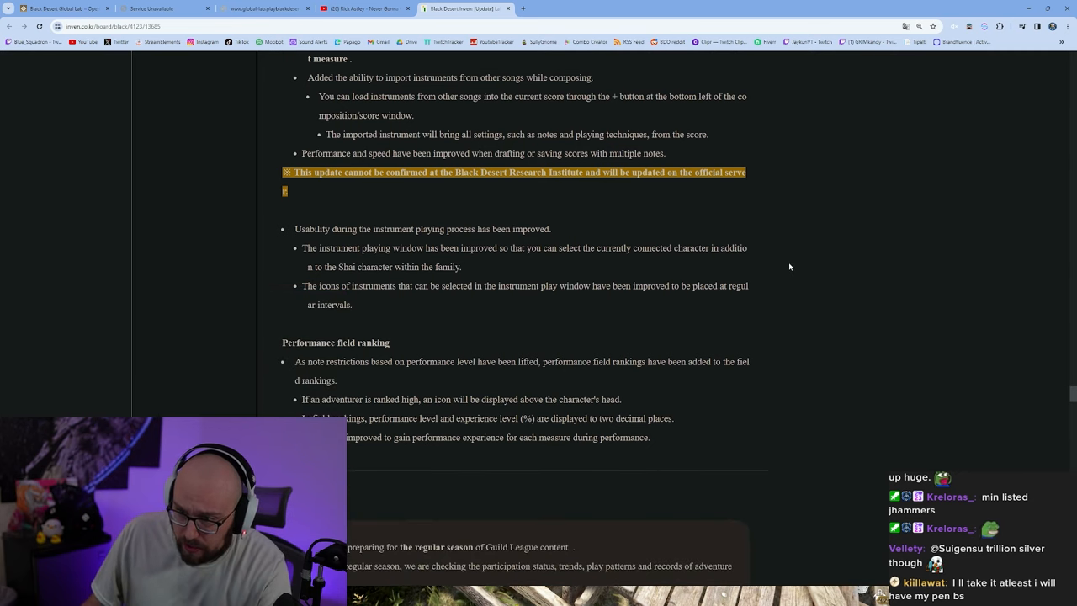
pyautogui.scroll(-3)
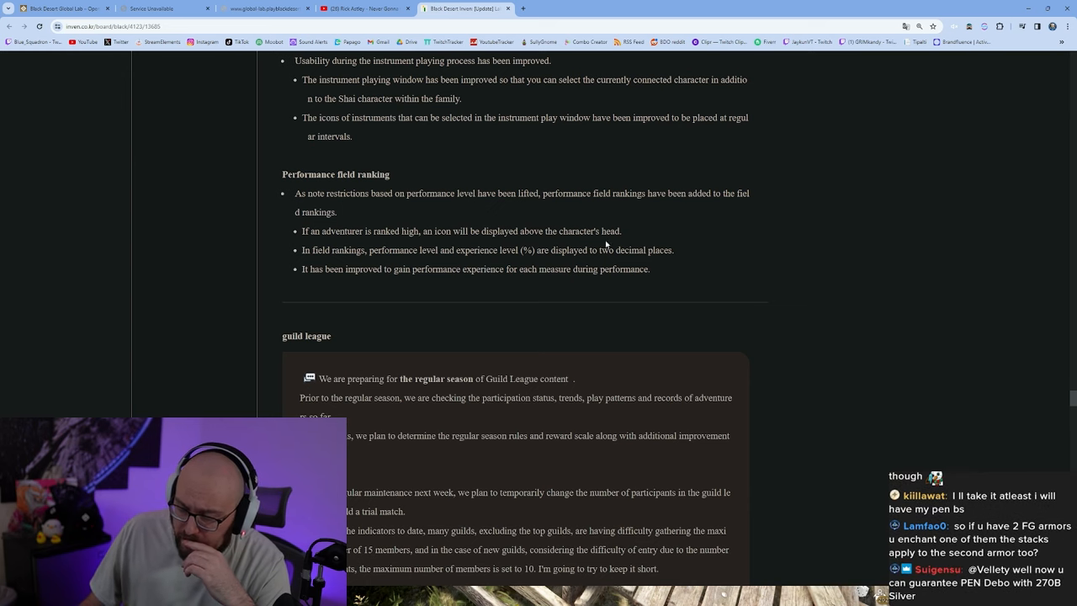
pyautogui.scroll(-3)
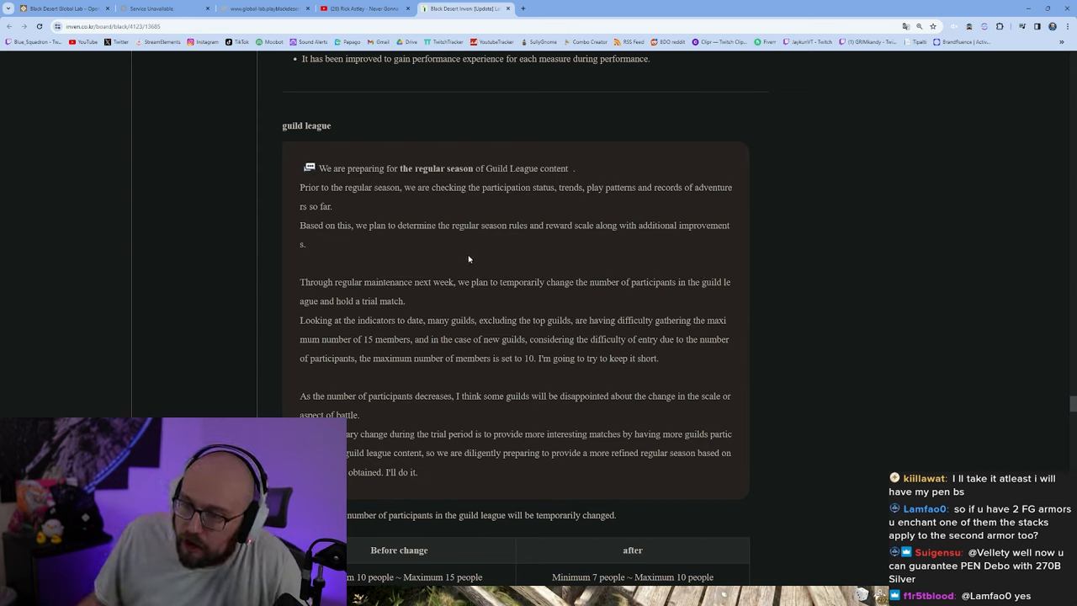
pyautogui.scroll(-3)
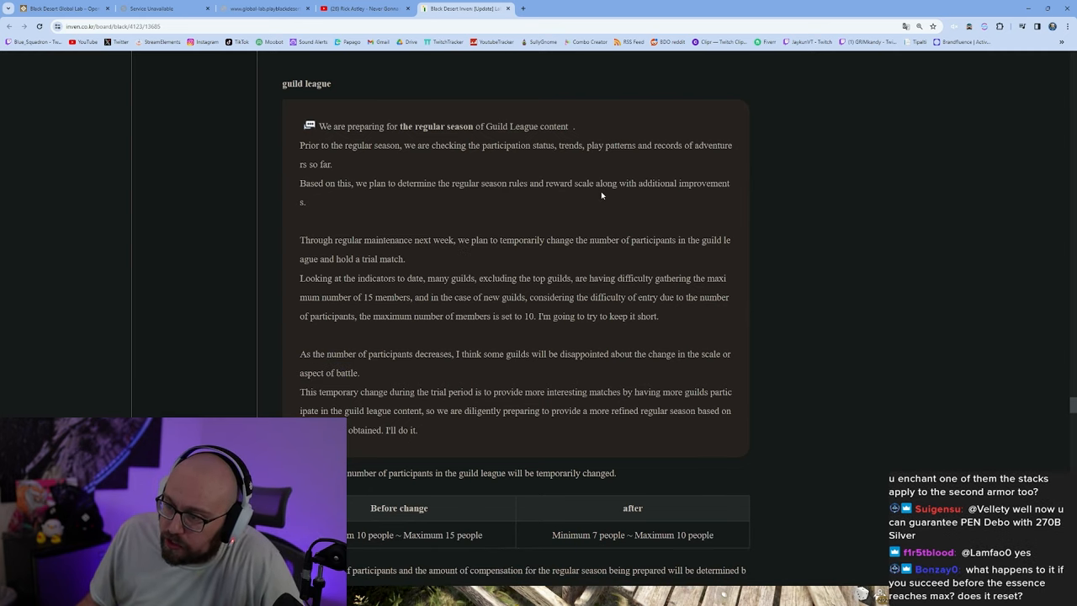
pyautogui.moveTo(445, 225)
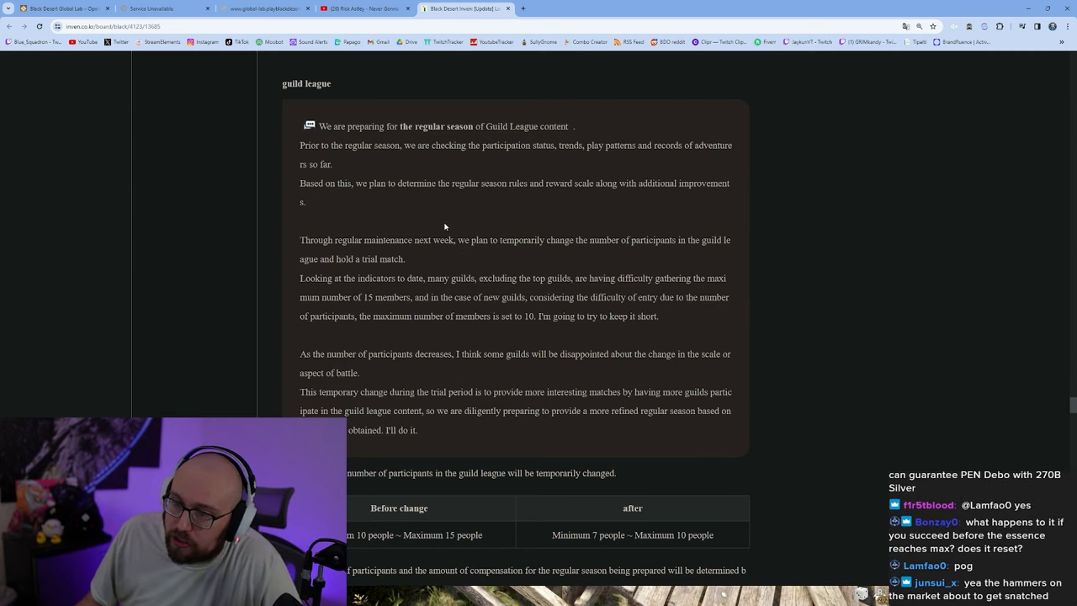
pyautogui.scroll(-3)
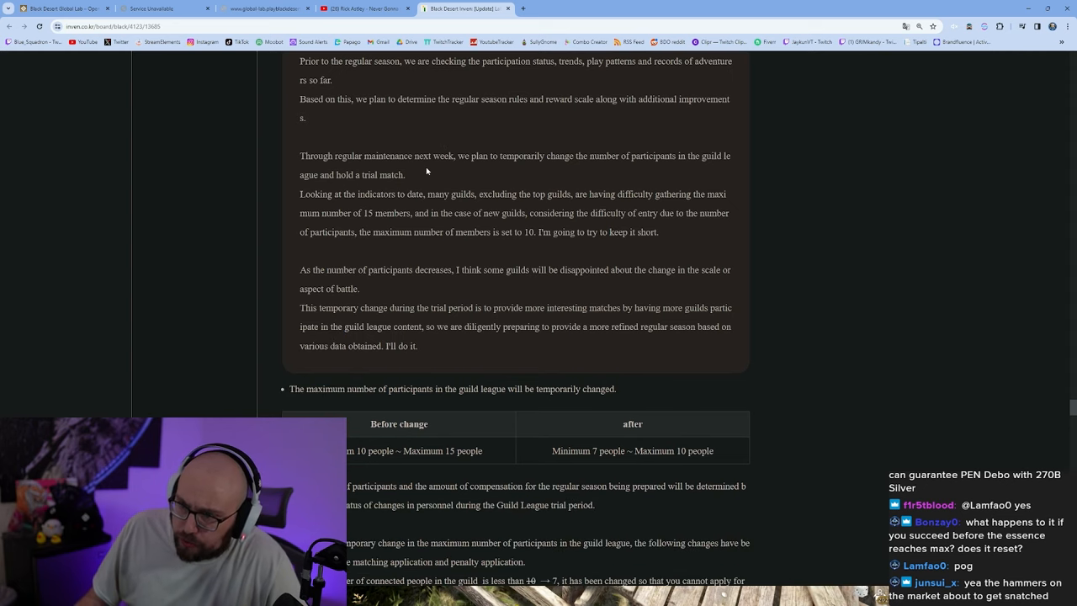
pyautogui.moveTo(497, 160)
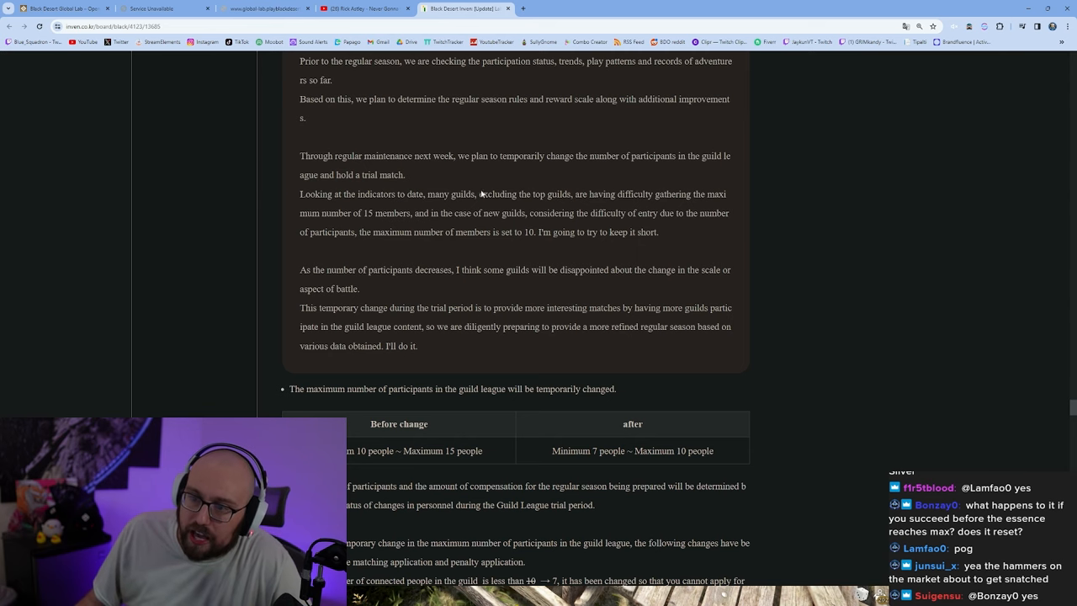
pyautogui.scroll(-3)
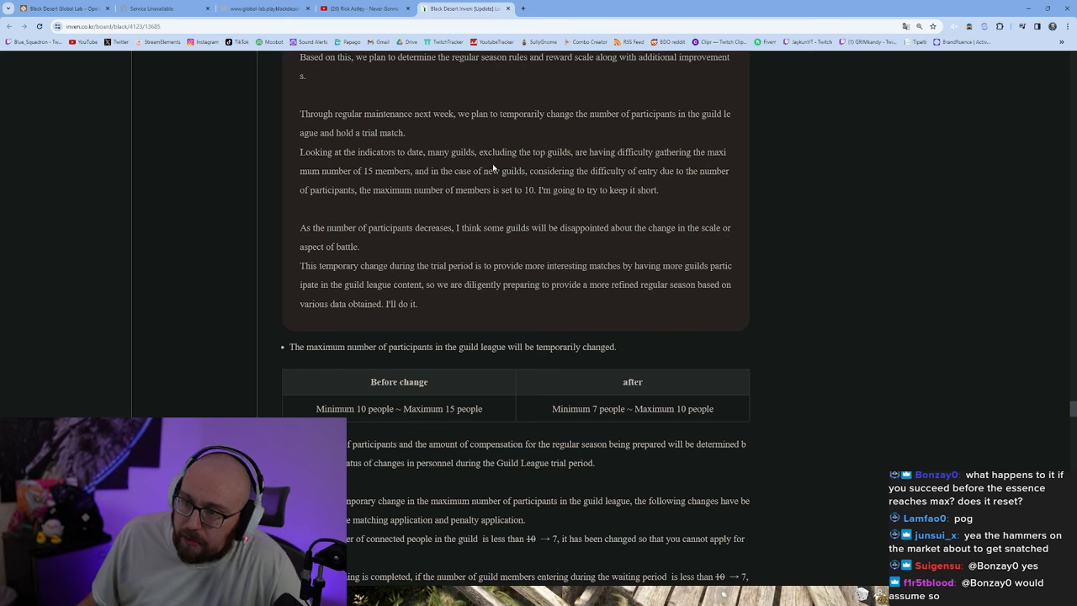
pyautogui.moveTo(598, 164)
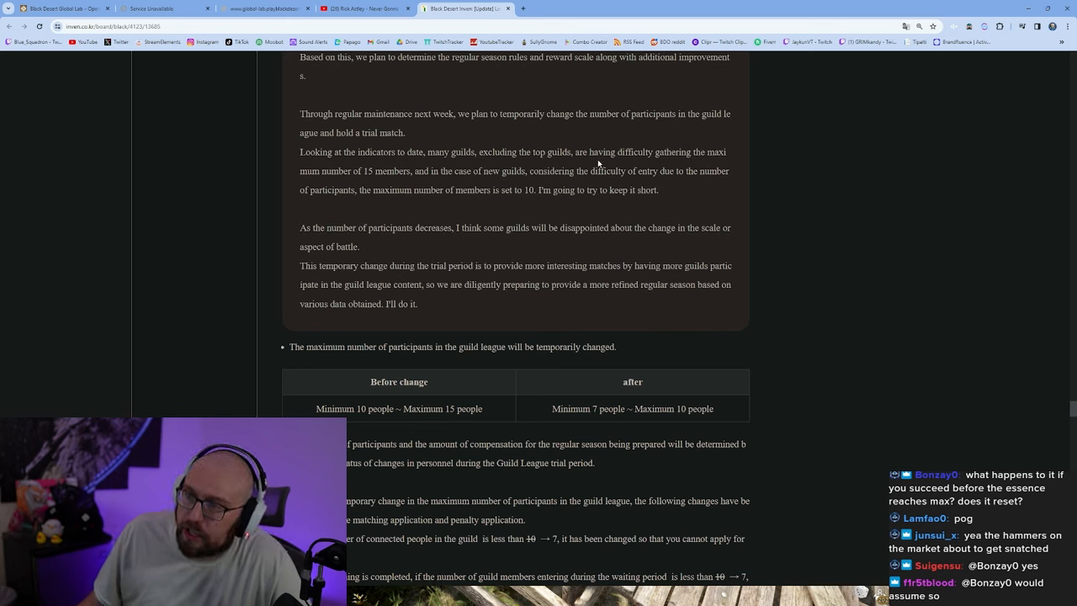
pyautogui.moveTo(341, 175)
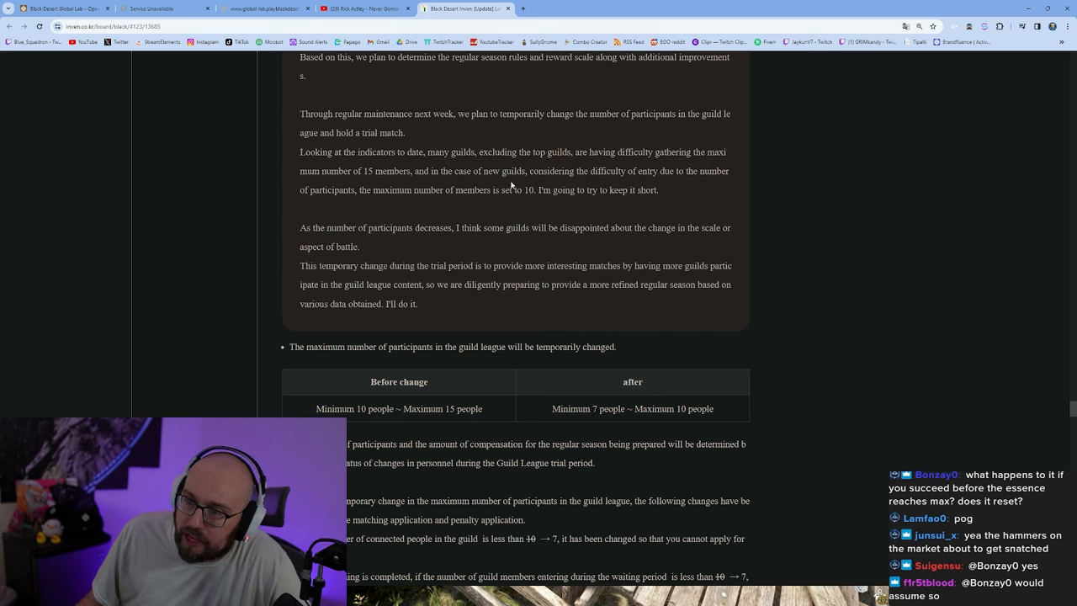
pyautogui.moveTo(700, 179)
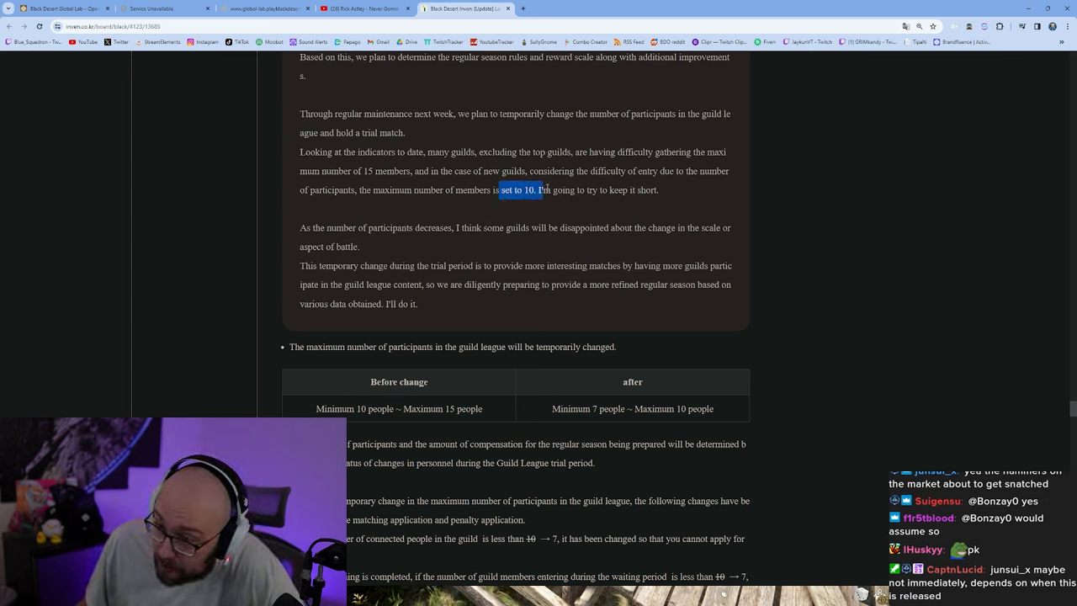
pyautogui.click(519, 189)
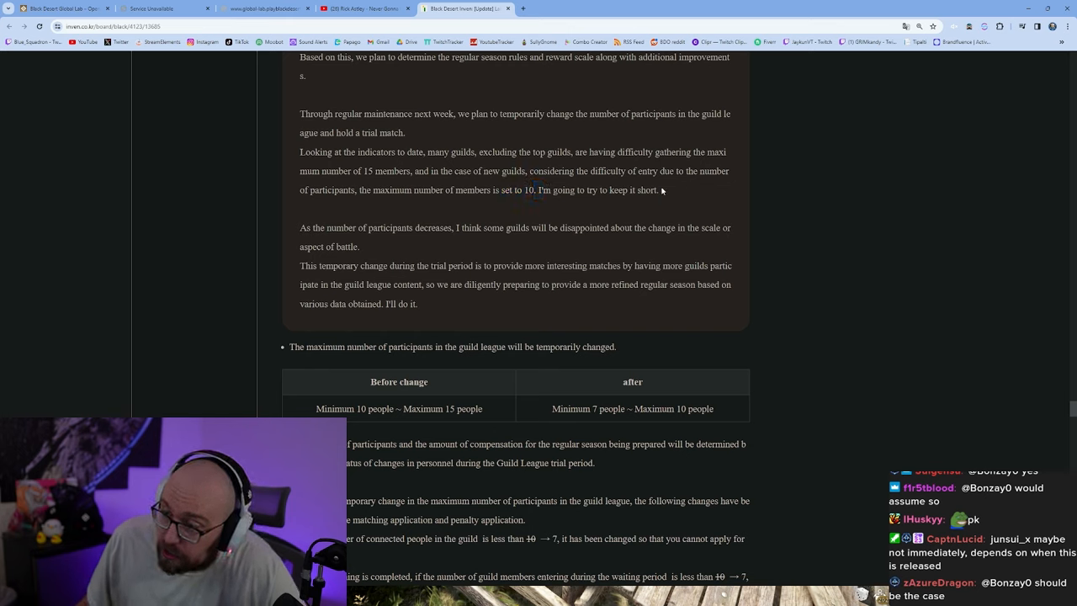
pyautogui.moveTo(505, 182)
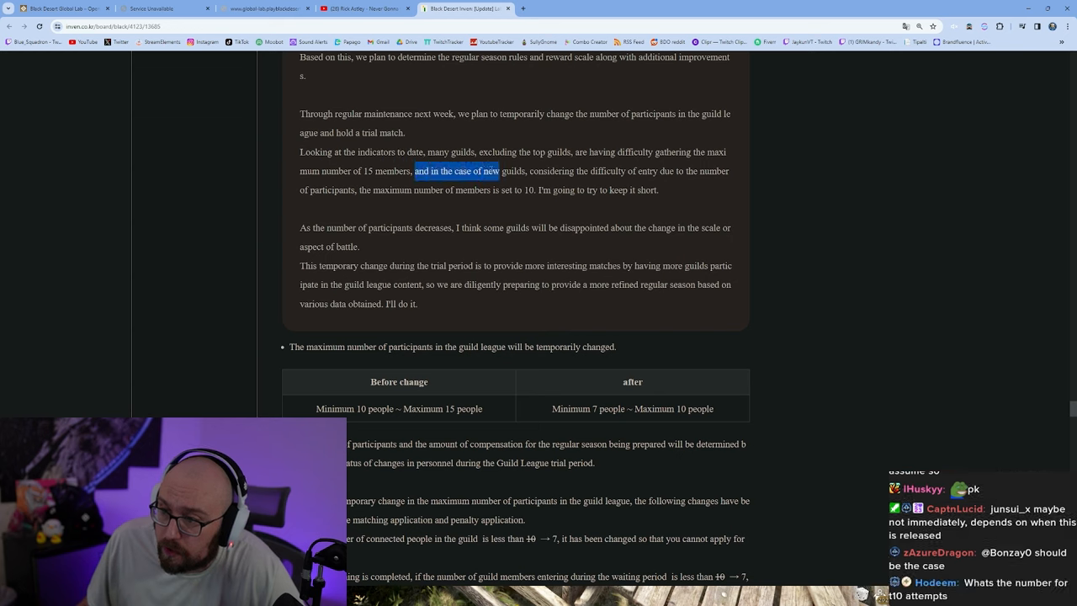
pyautogui.click(507, 183)
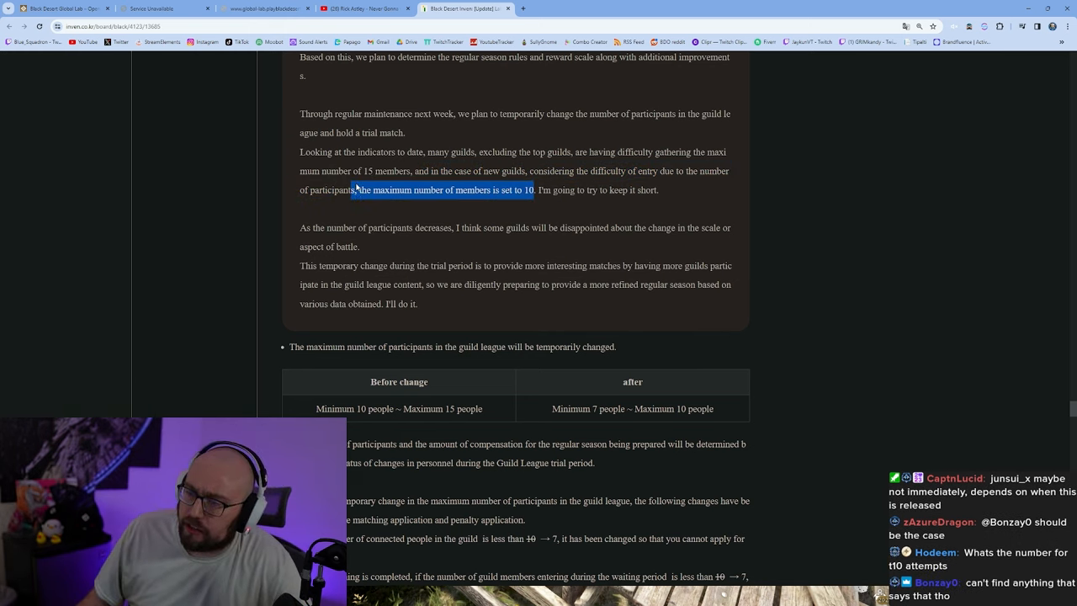
pyautogui.moveTo(533, 189); pyautogui.dragTo(377, 171)
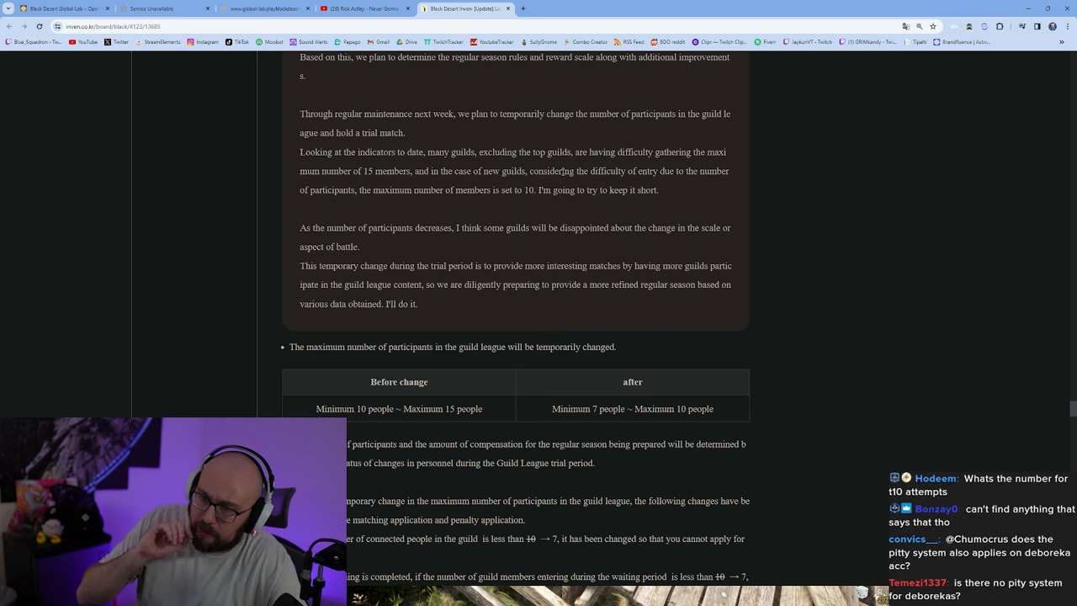
pyautogui.moveTo(842, 308)
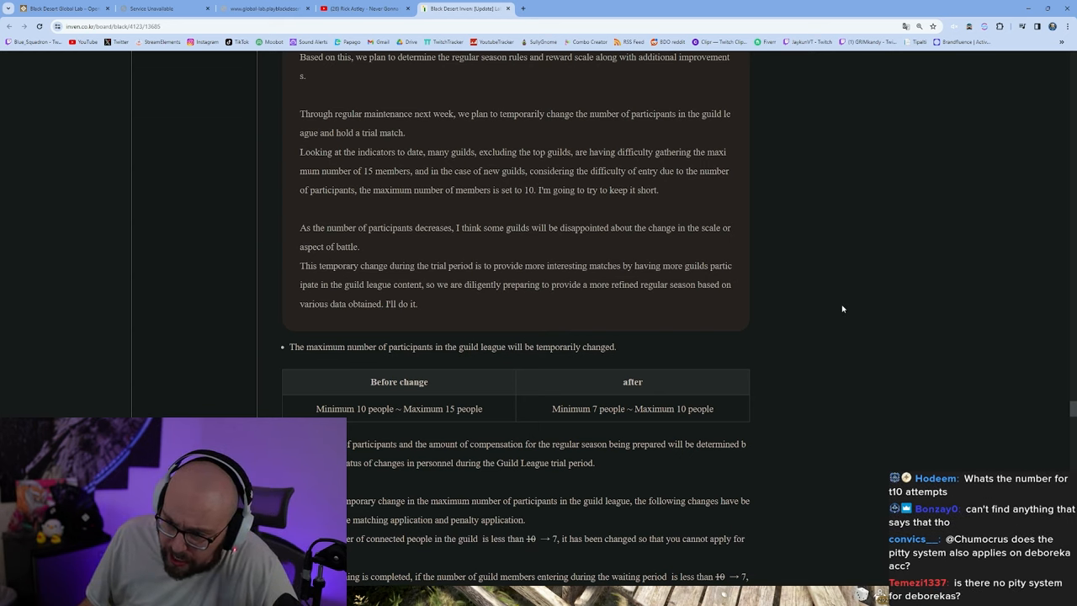
pyautogui.scroll(-3)
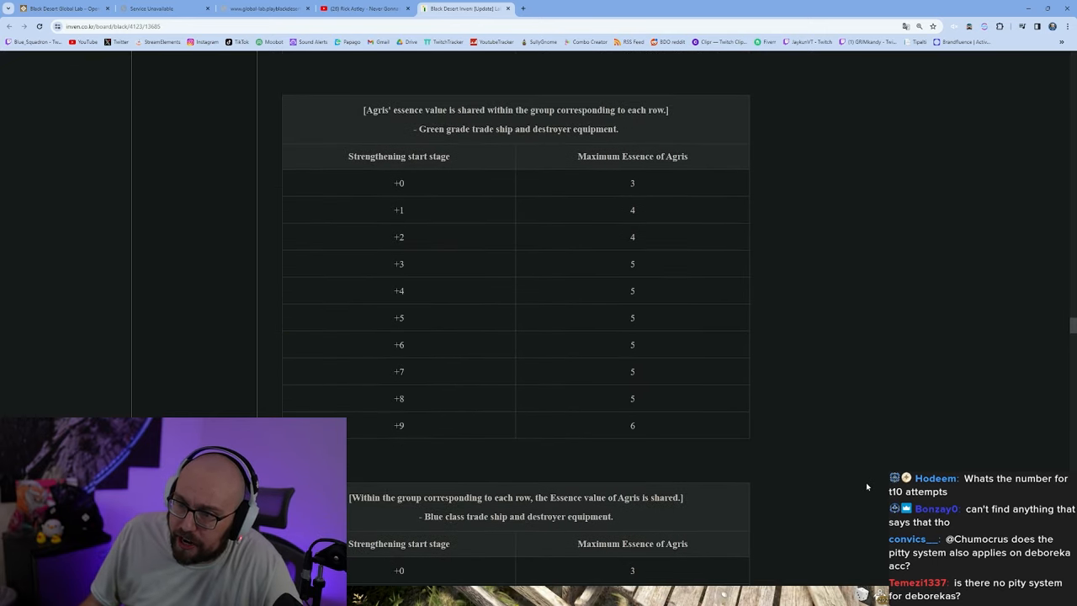
pyautogui.scroll(-3)
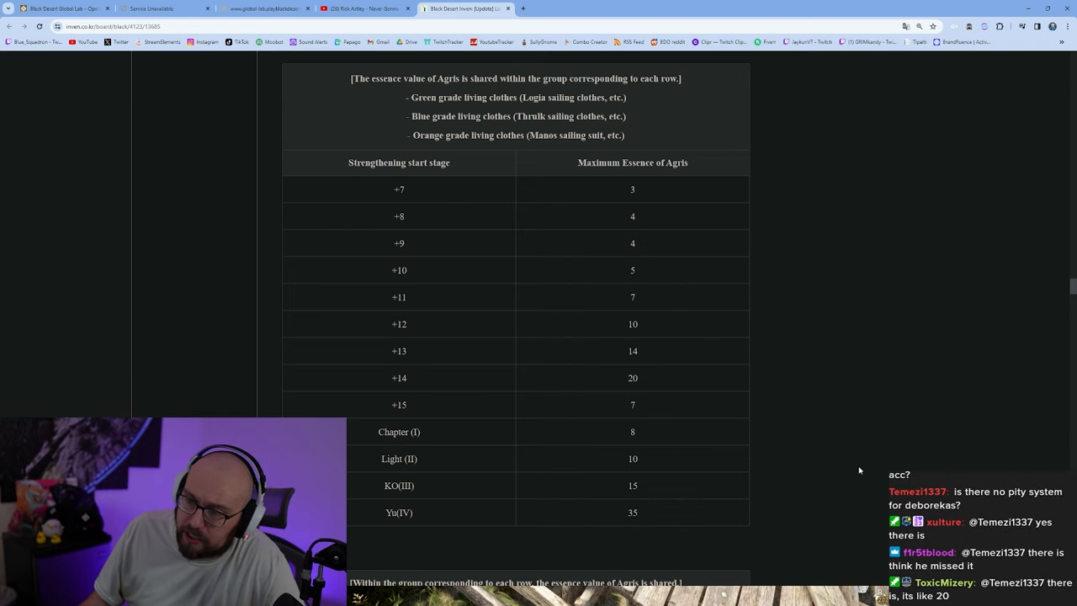
pyautogui.scroll(-3)
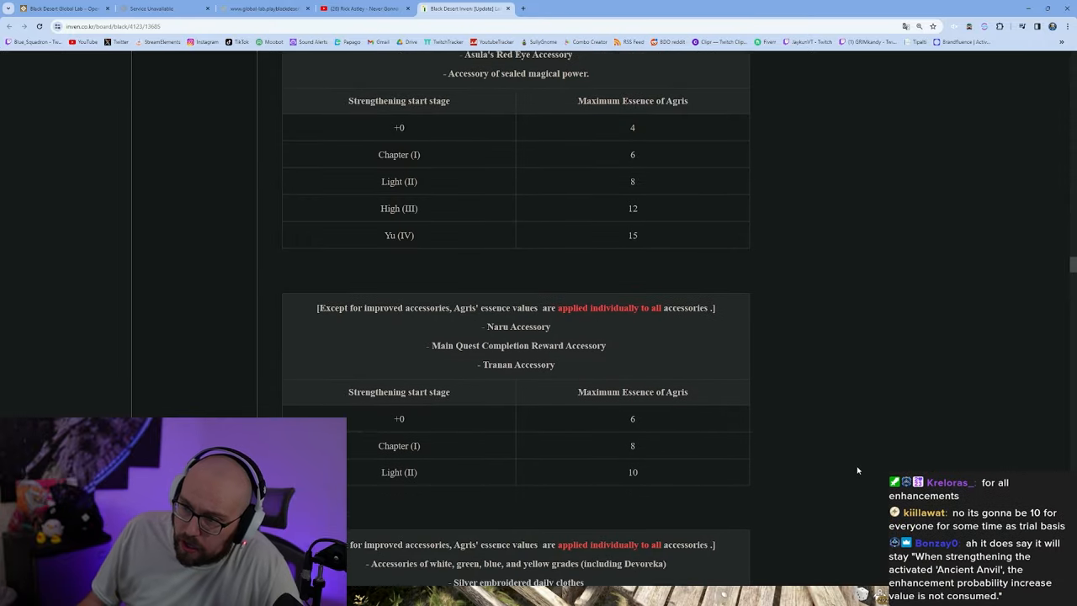
pyautogui.scroll(-3)
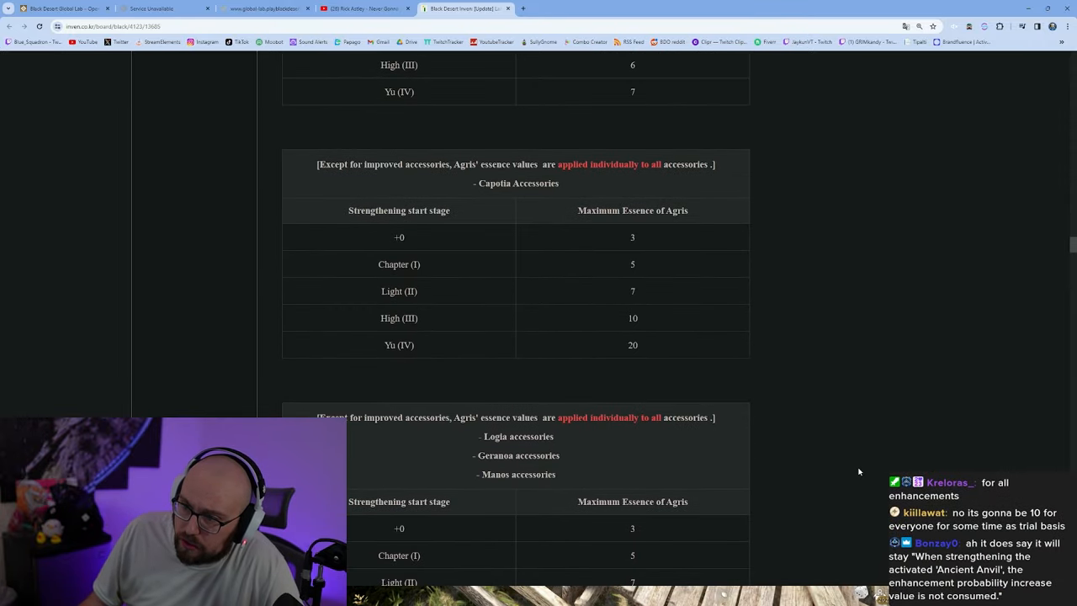
pyautogui.scroll(-3)
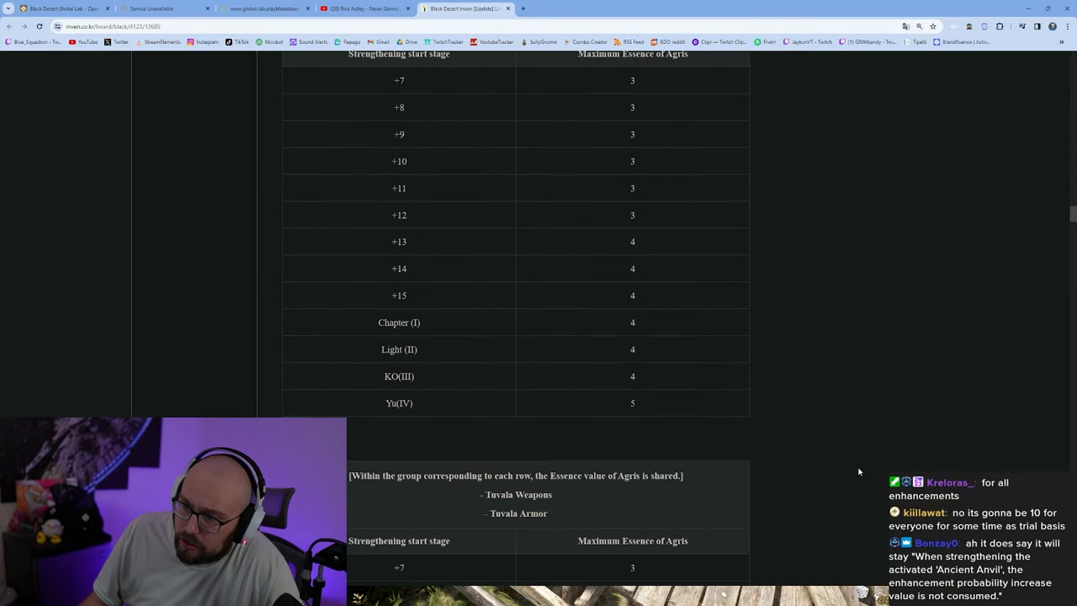
pyautogui.scroll(-3)
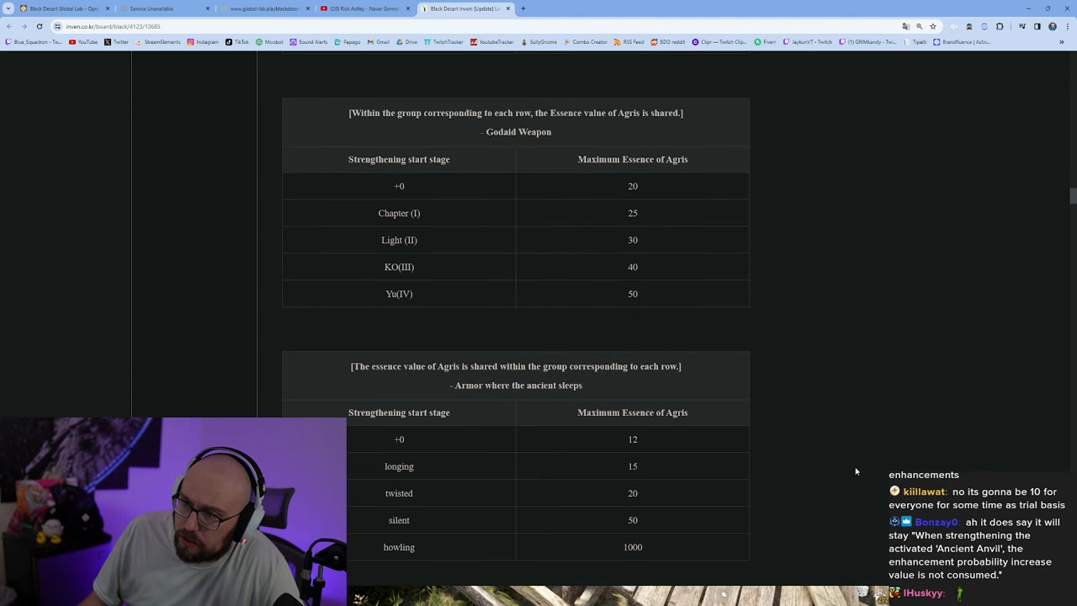
pyautogui.scroll(-3)
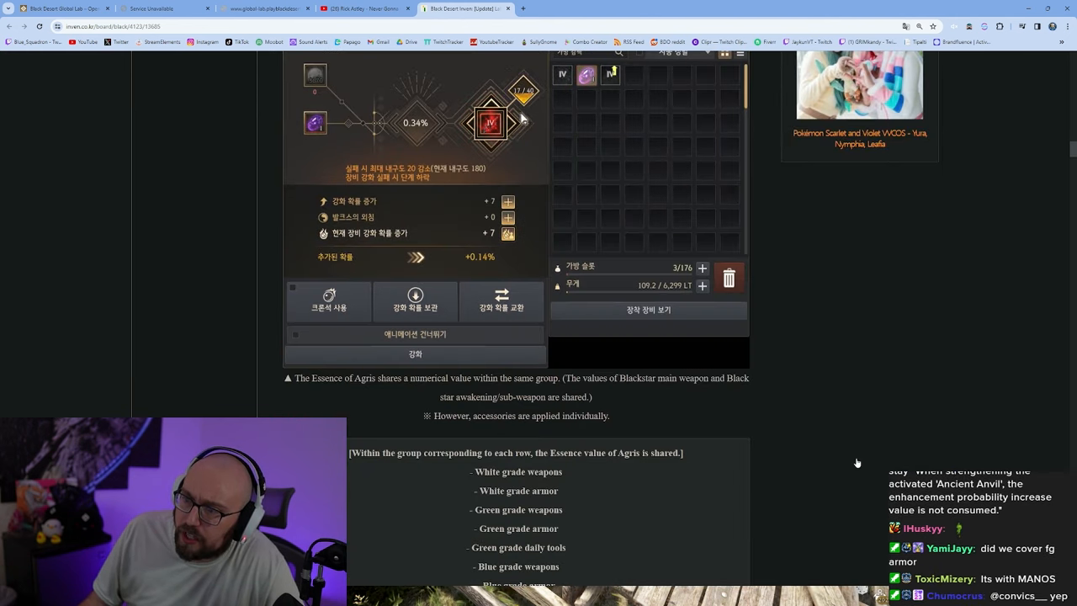
pyautogui.scroll(-3)
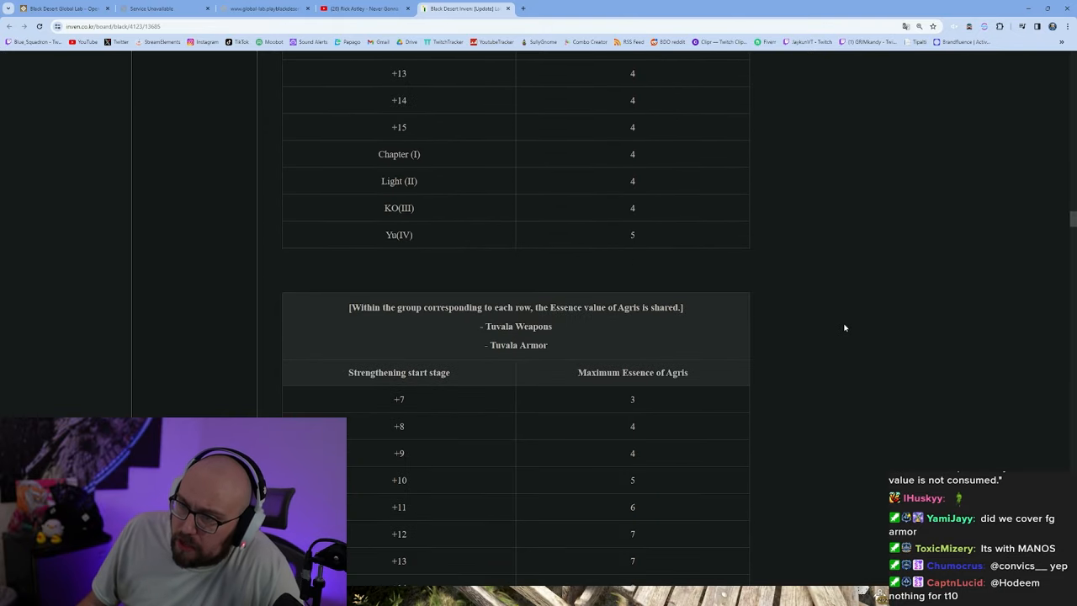
pyautogui.scroll(-3)
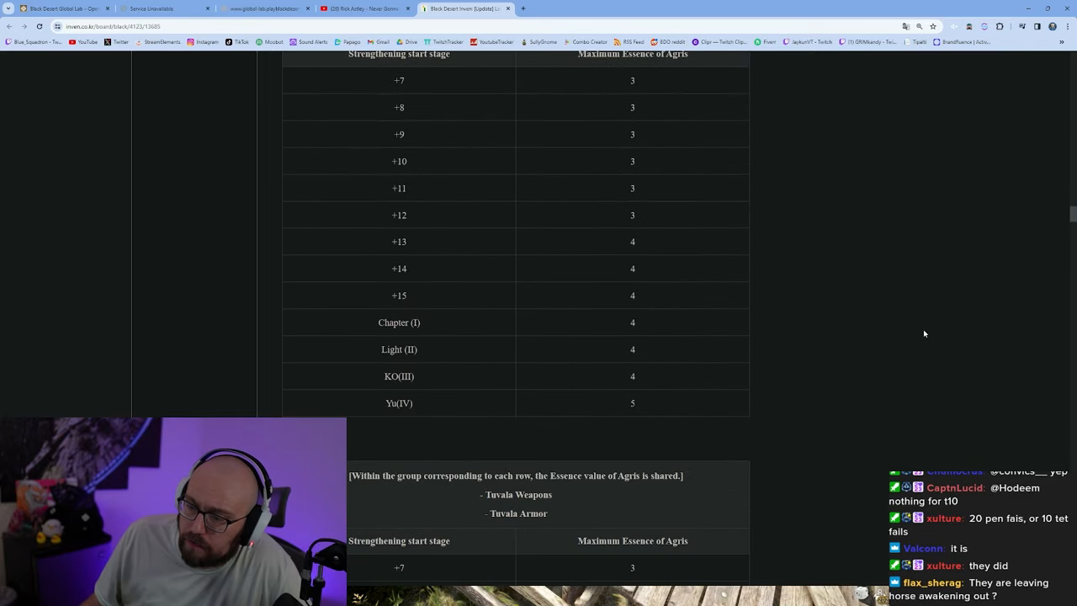
pyautogui.scroll(-3)
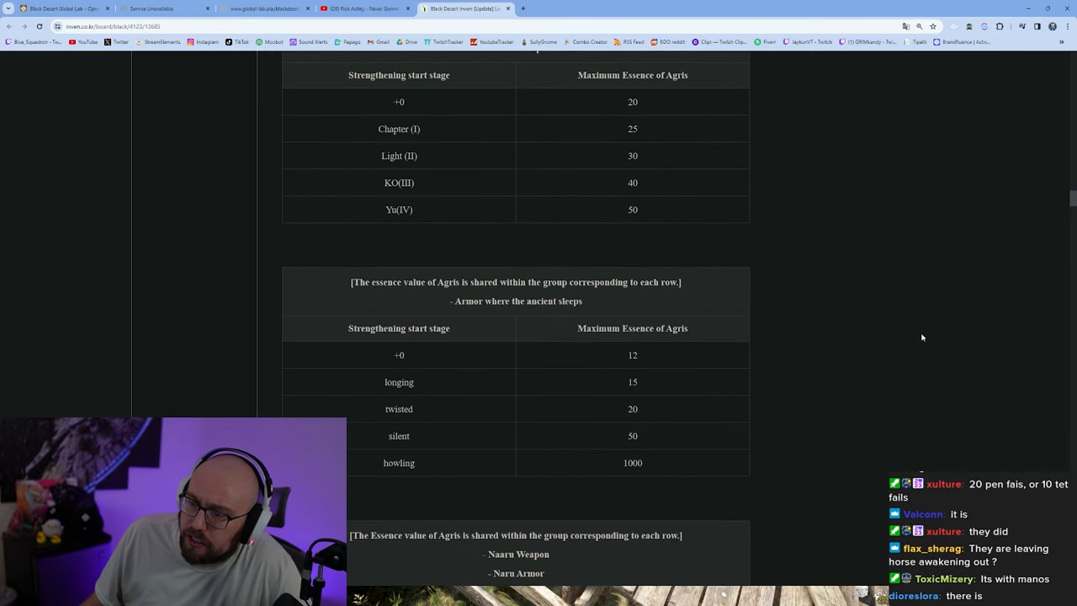
pyautogui.scroll(3)
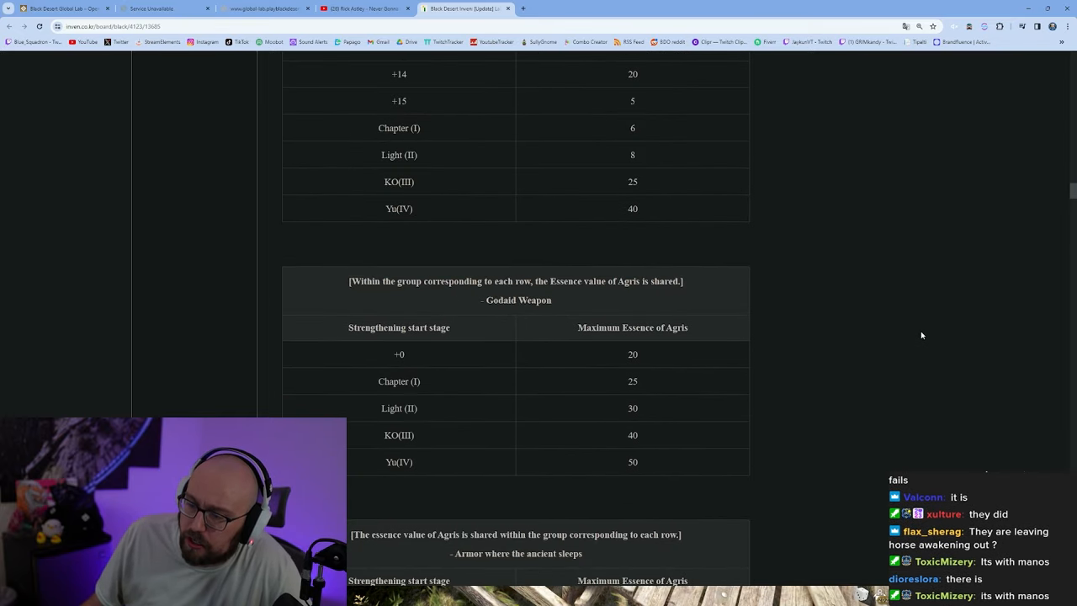
pyautogui.scroll(-3)
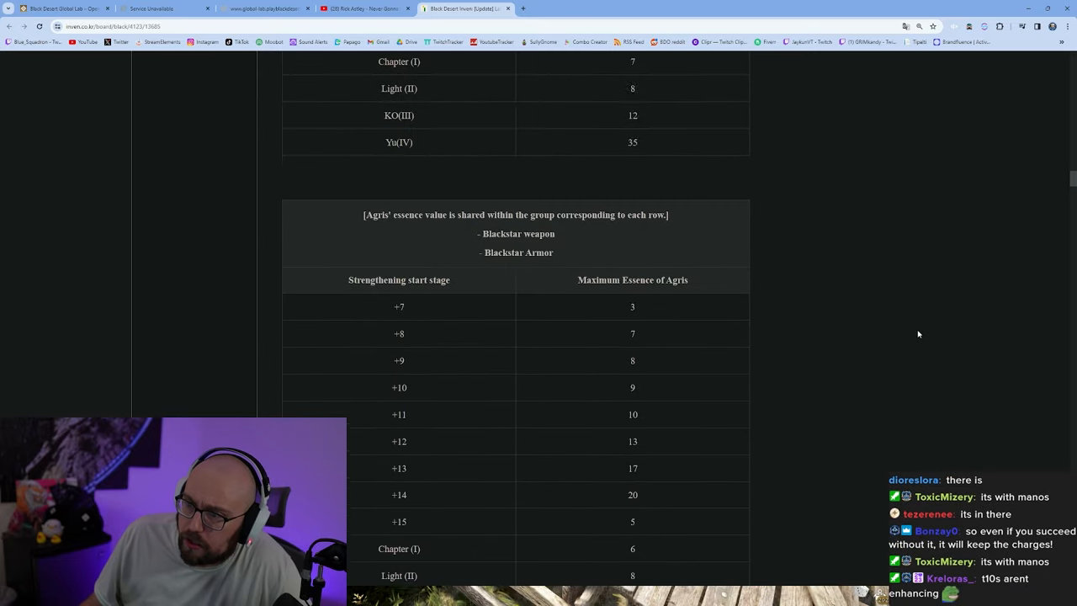
pyautogui.scroll(-3)
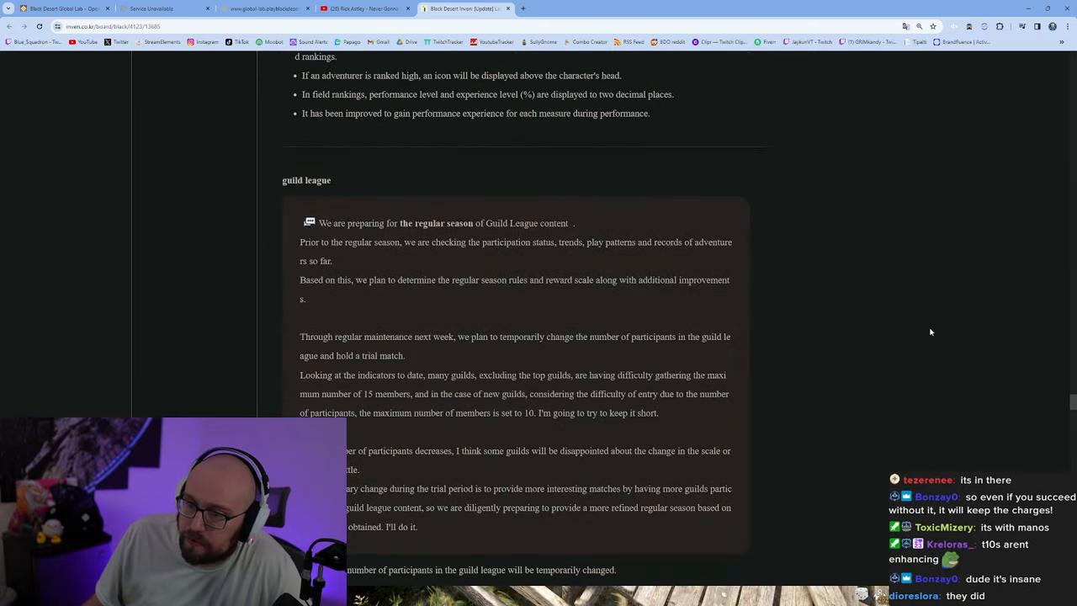
# Highlight the phrase about some guilds being disappointed in the guild league notes, then clear the highlights.
pyautogui.scroll(-3)
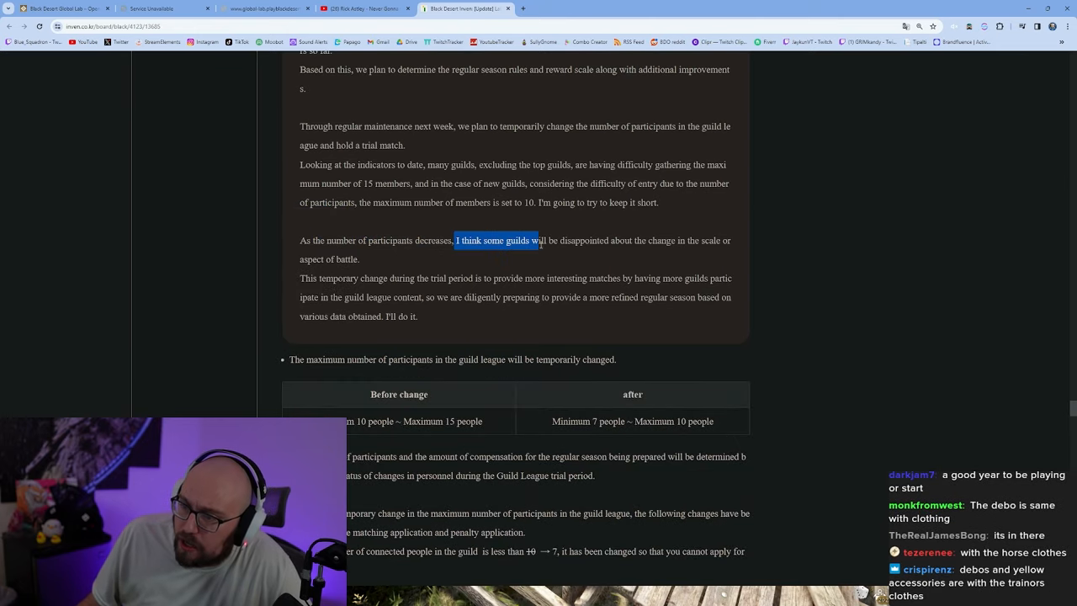
pyautogui.moveTo(537, 239); pyautogui.dragTo(727, 240)
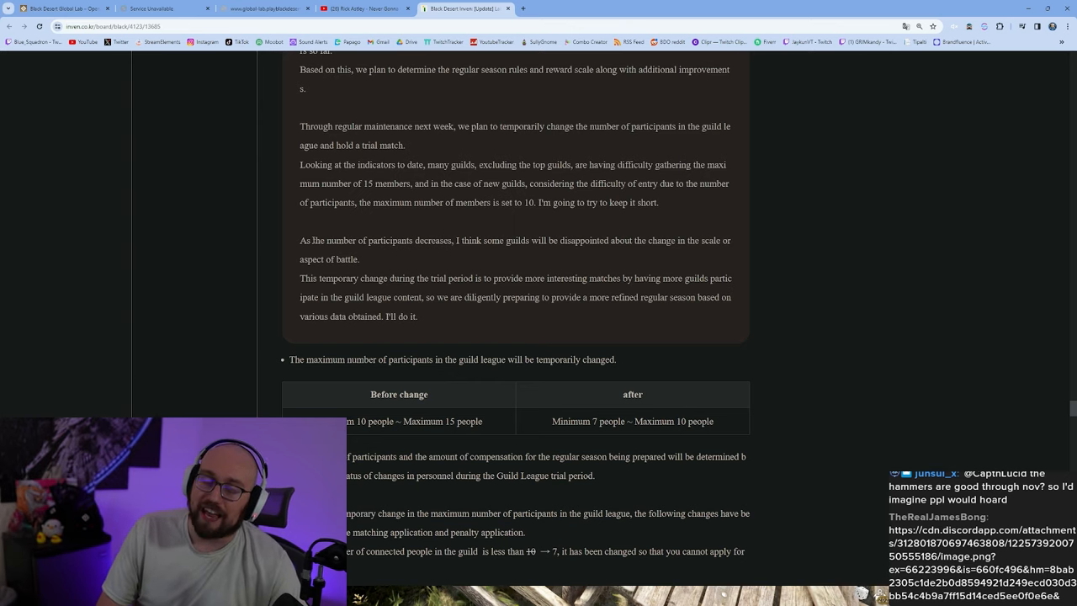
pyautogui.click(623, 8)
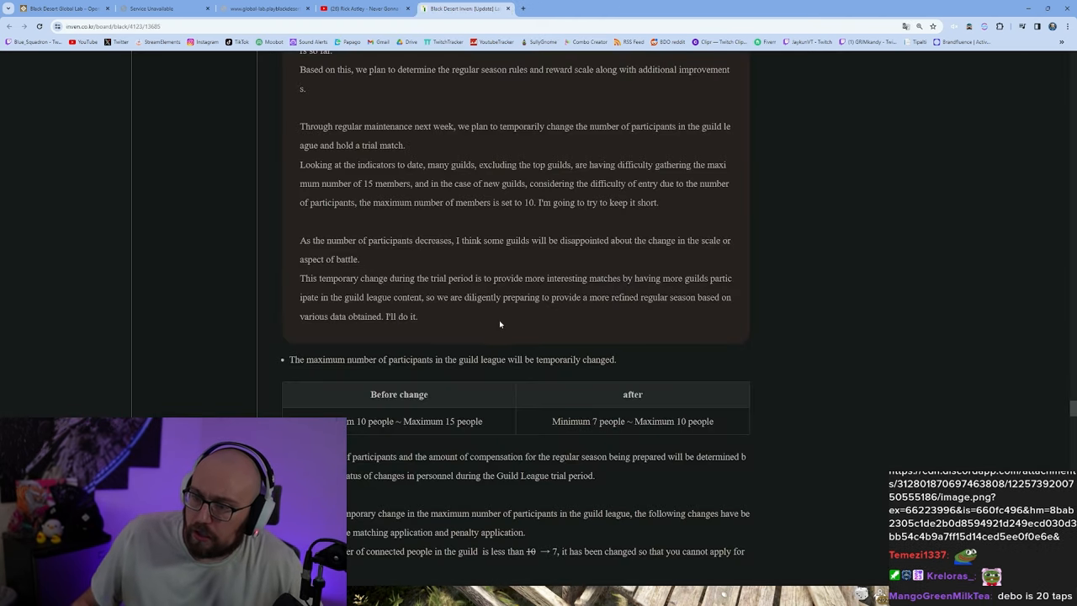
pyautogui.moveTo(470, 178)
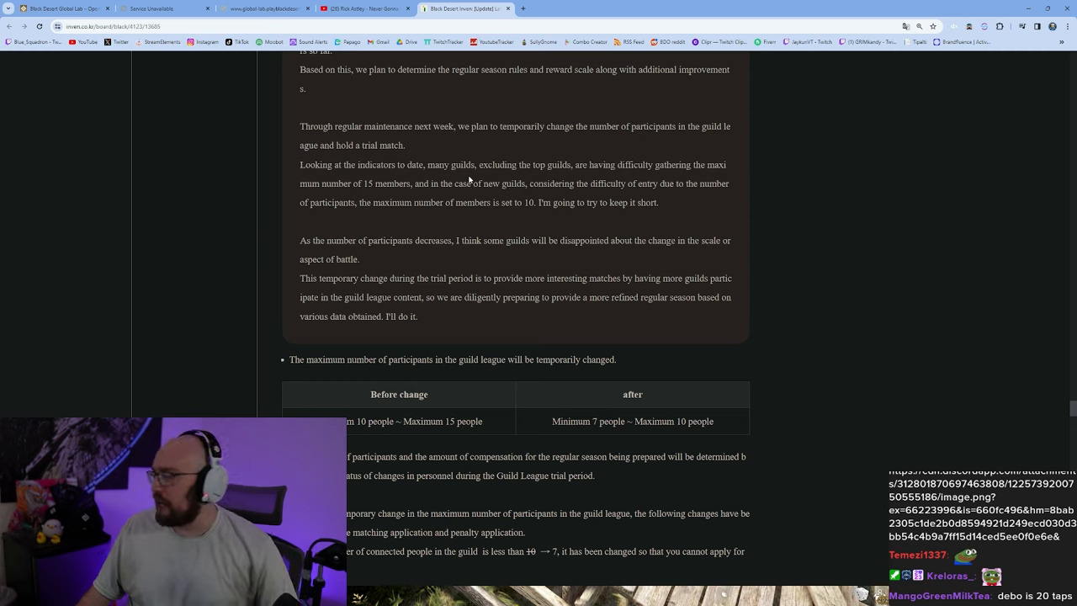
pyautogui.moveTo(505, 275)
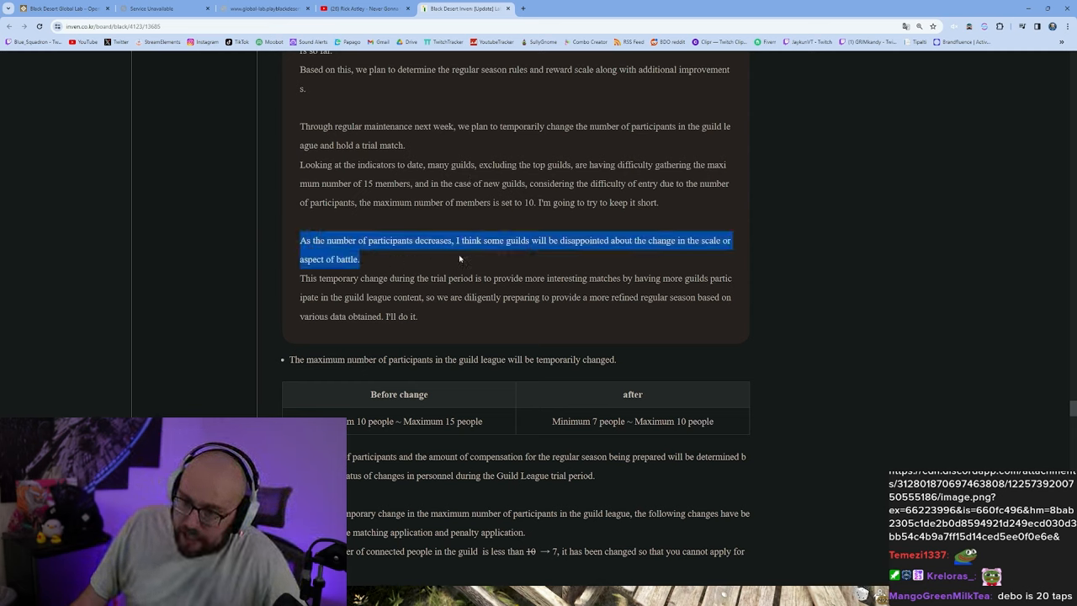
pyautogui.click(408, 294)
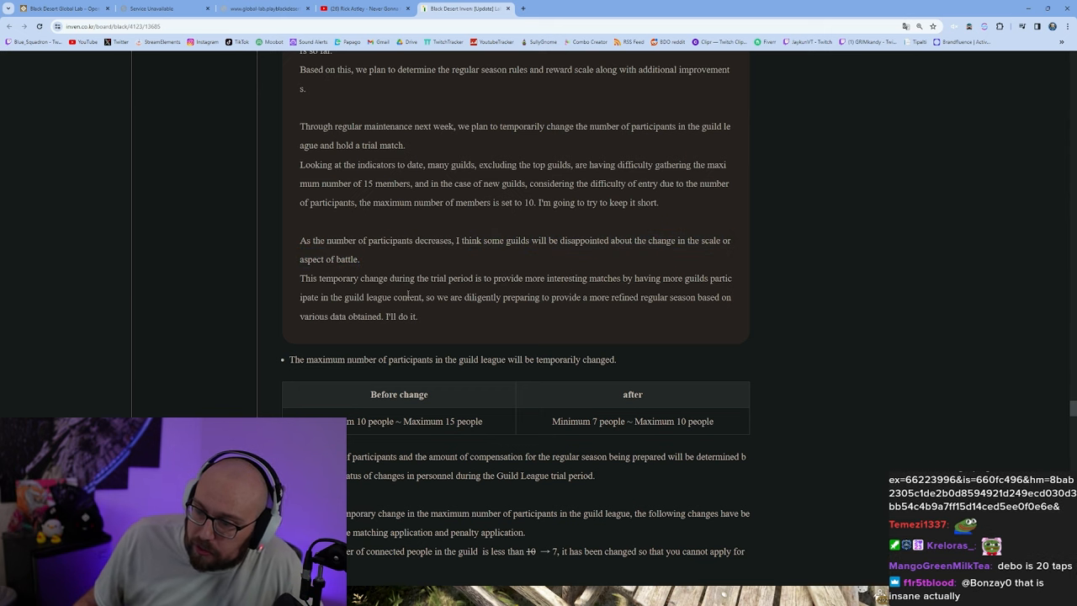
# Read the before/after participant table and penalty bullets, marking words in the matching rules.
pyautogui.scroll(-3)
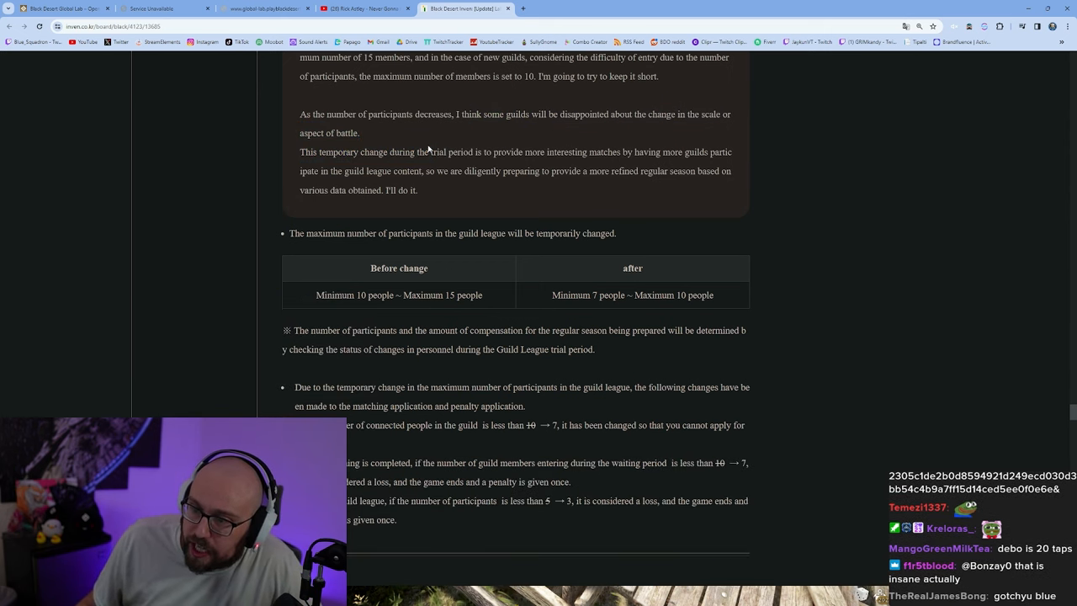
pyautogui.moveTo(679, 160)
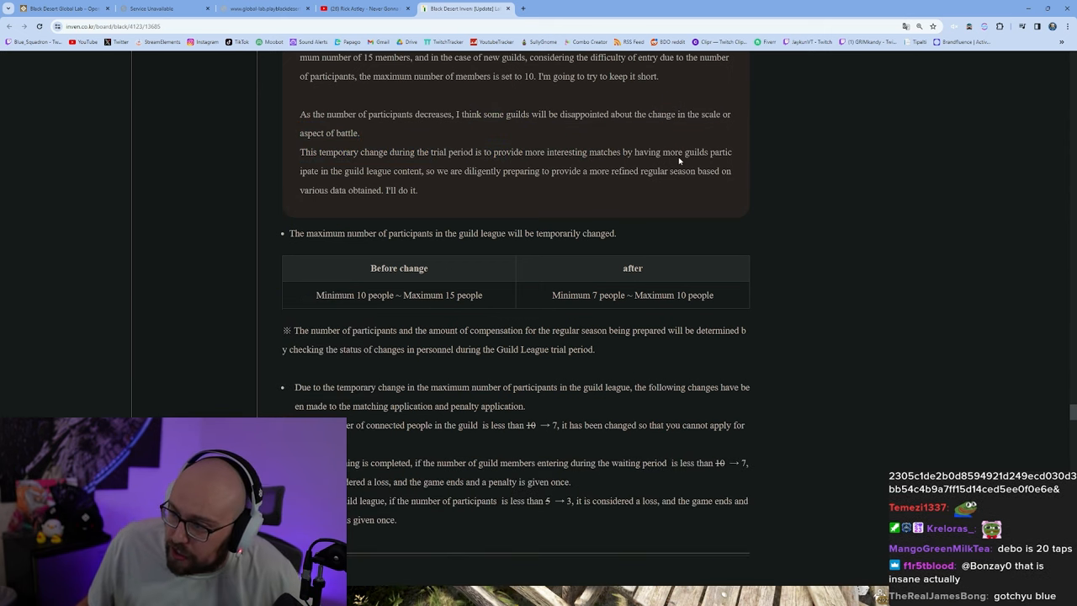
pyautogui.doubleClick(411, 171)
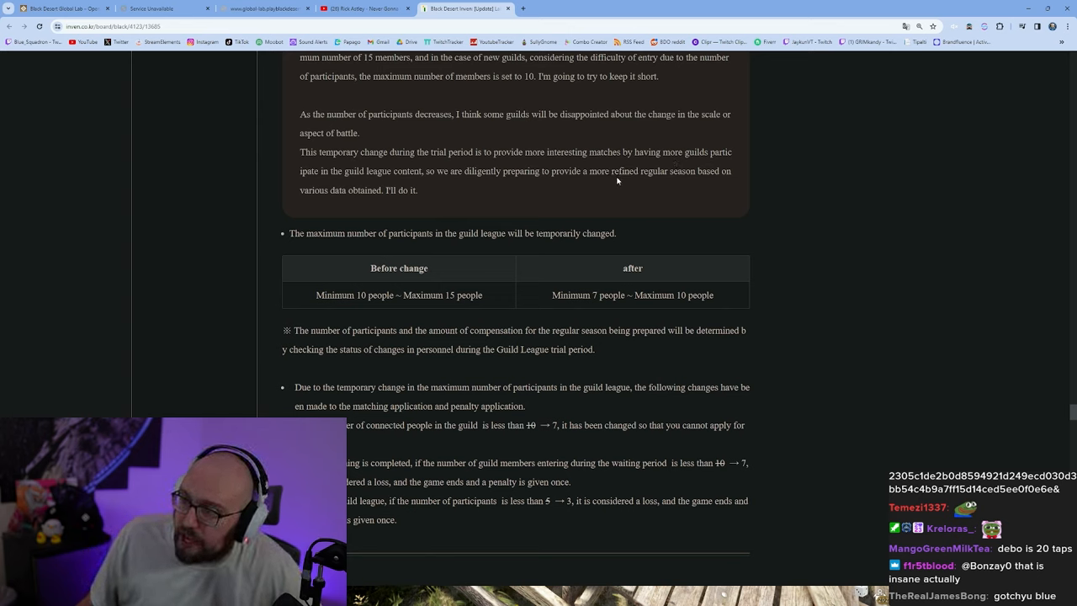
pyautogui.moveTo(412, 208)
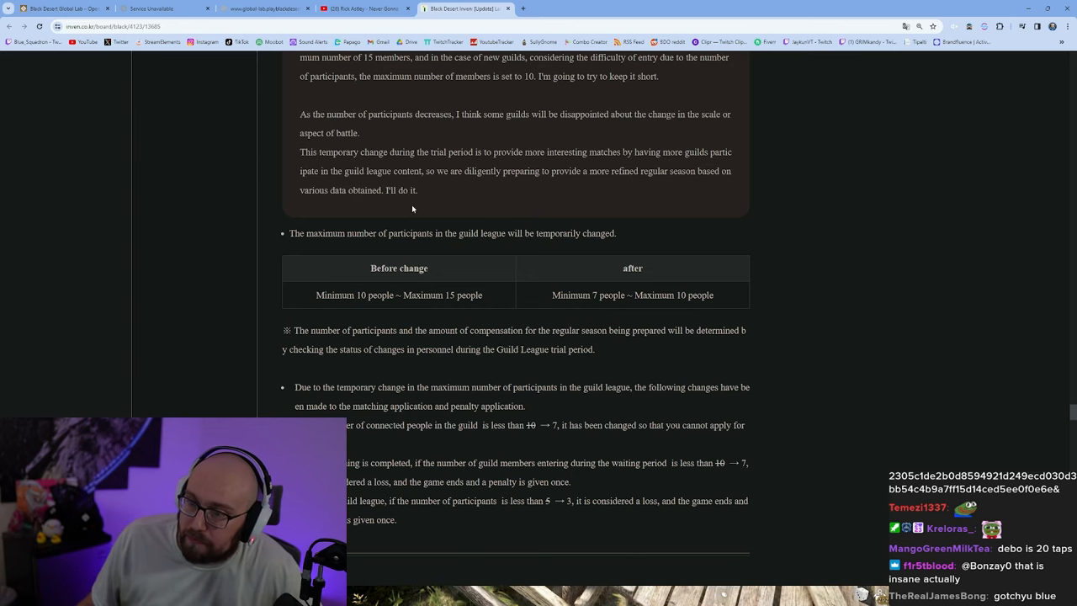
pyautogui.moveTo(870, 326)
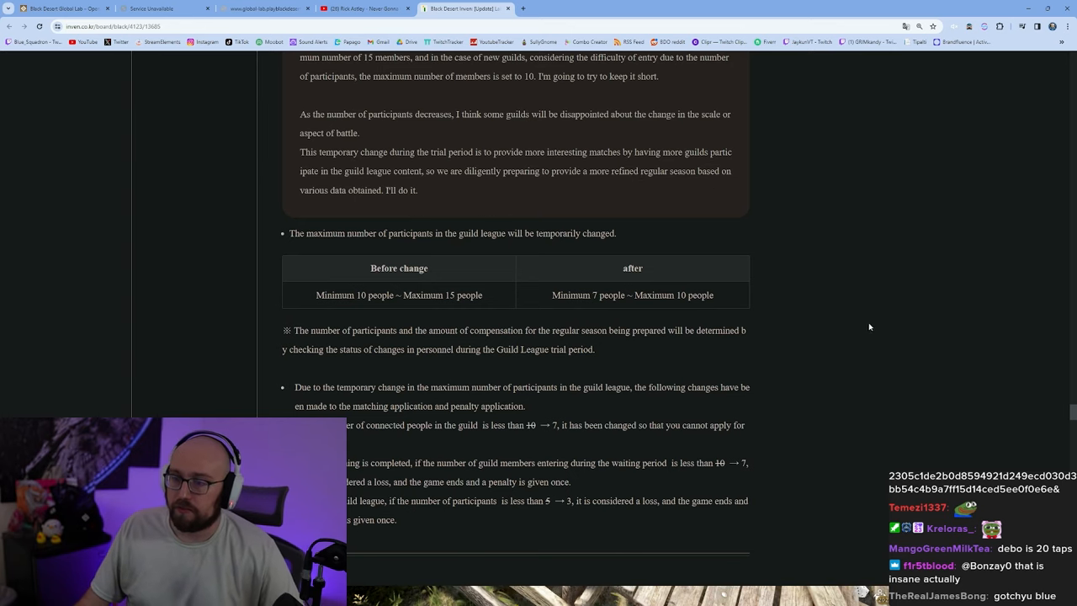
pyautogui.scroll(-3)
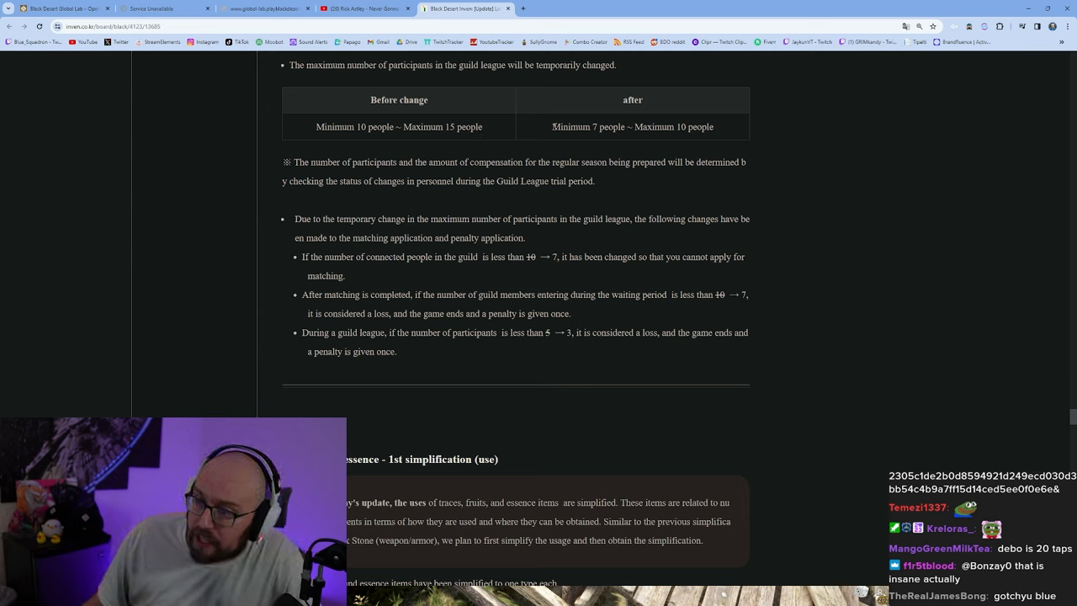
pyautogui.doubleClick(673, 127)
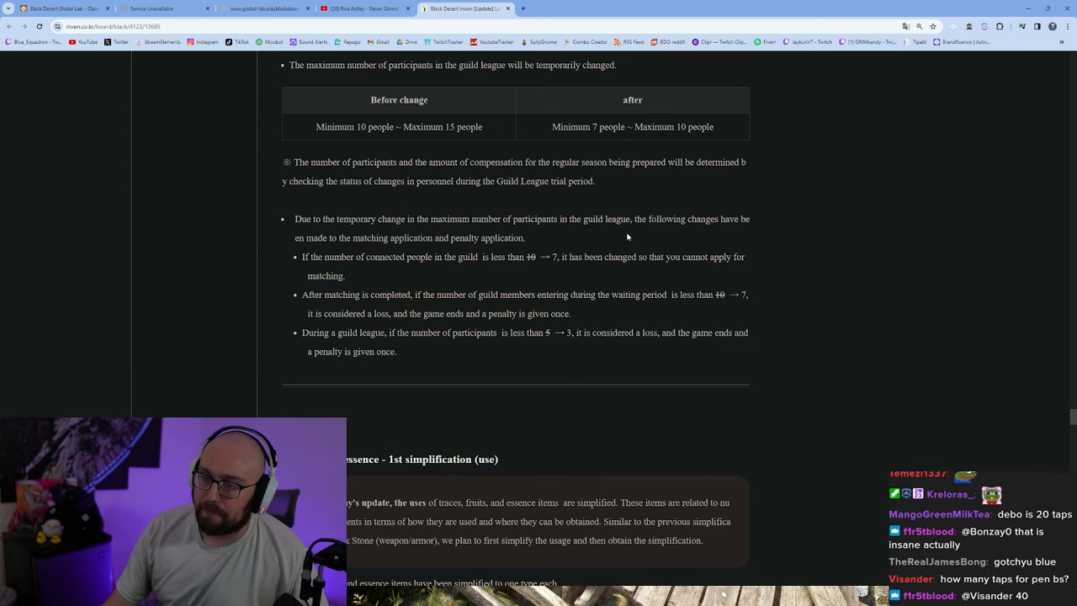
# Read the Item section's trace, fruit and essence simplification table and bullets, marking a word near the alchemy formulas.
pyautogui.scroll(-3)
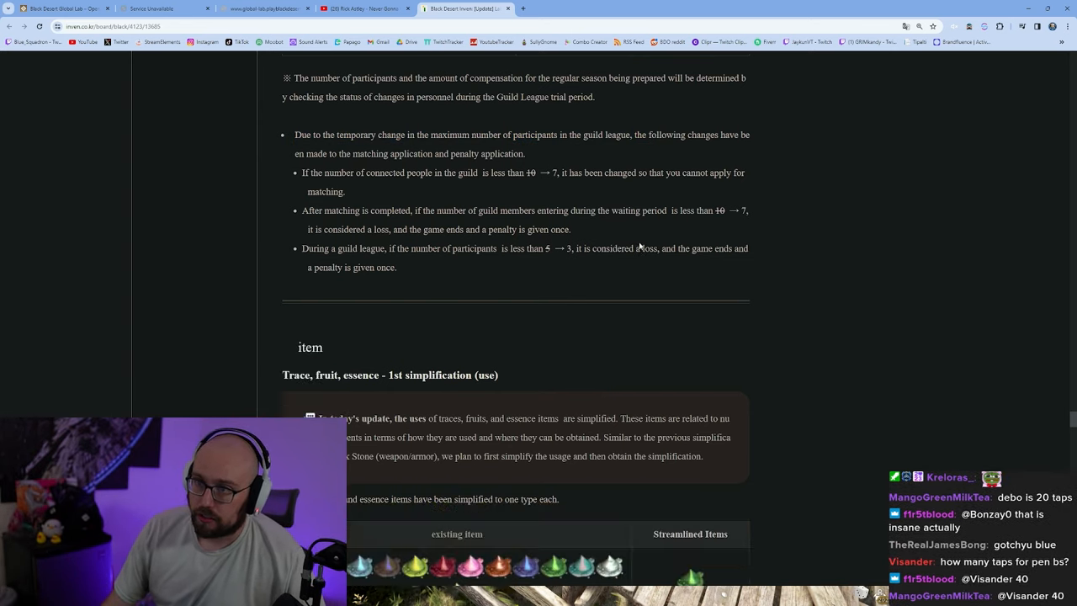
pyautogui.scroll(-3)
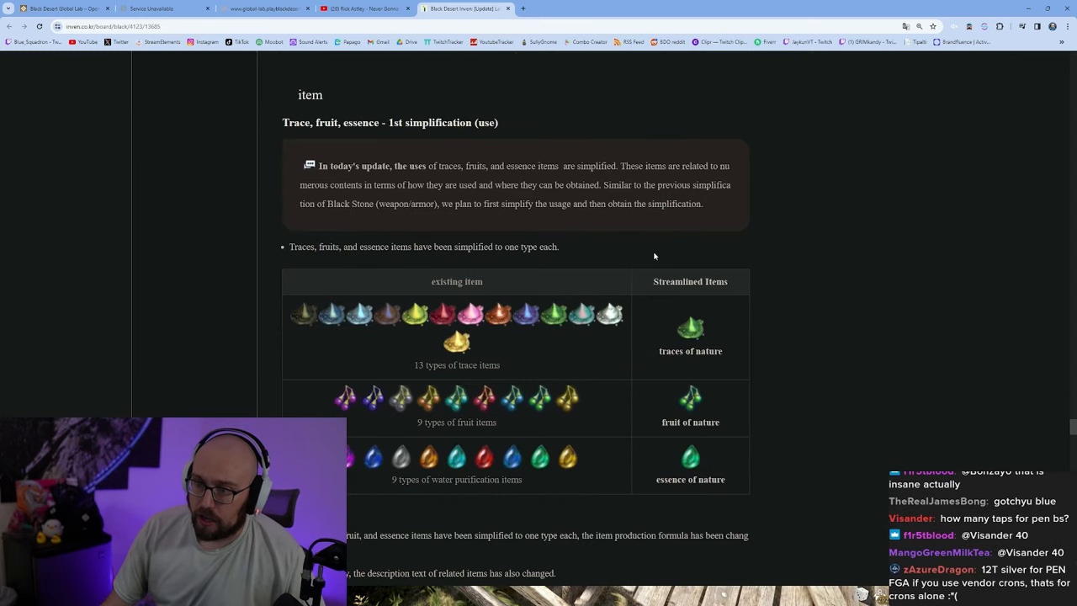
pyautogui.moveTo(651, 251)
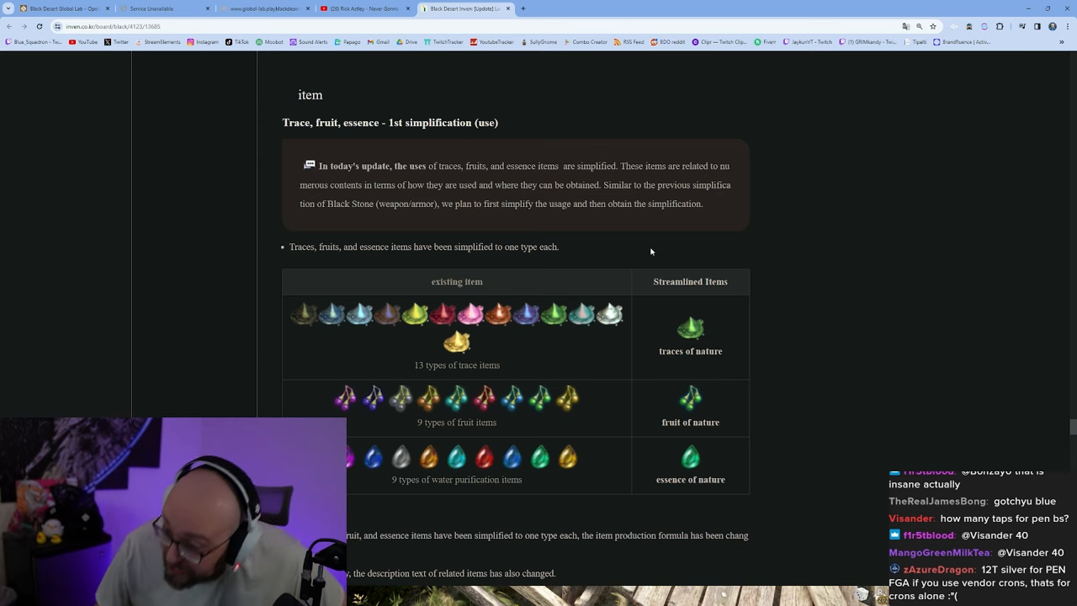
pyautogui.moveTo(634, 251)
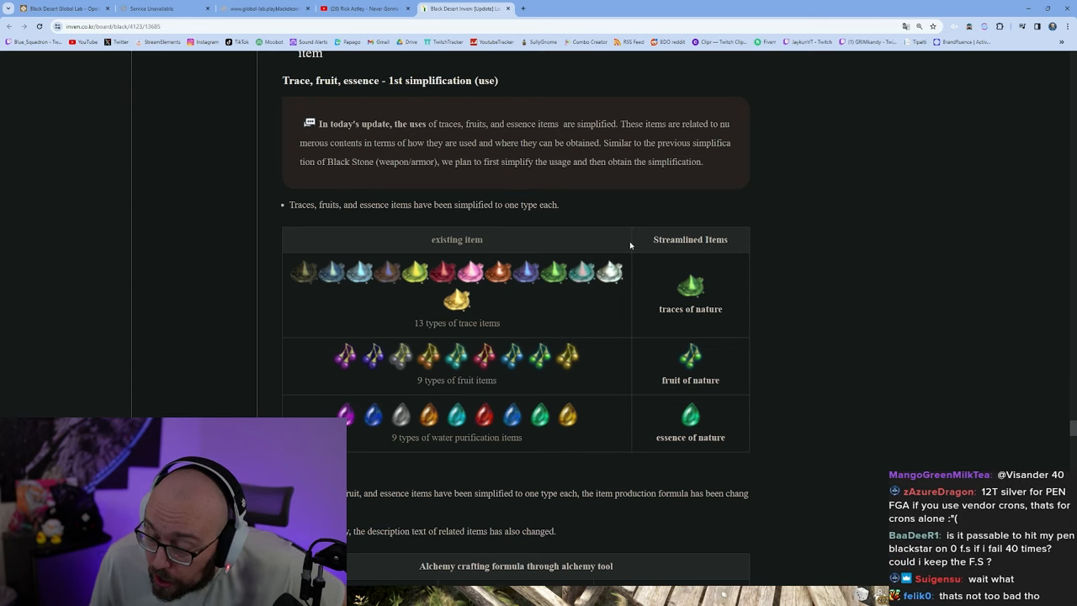
pyautogui.scroll(-3)
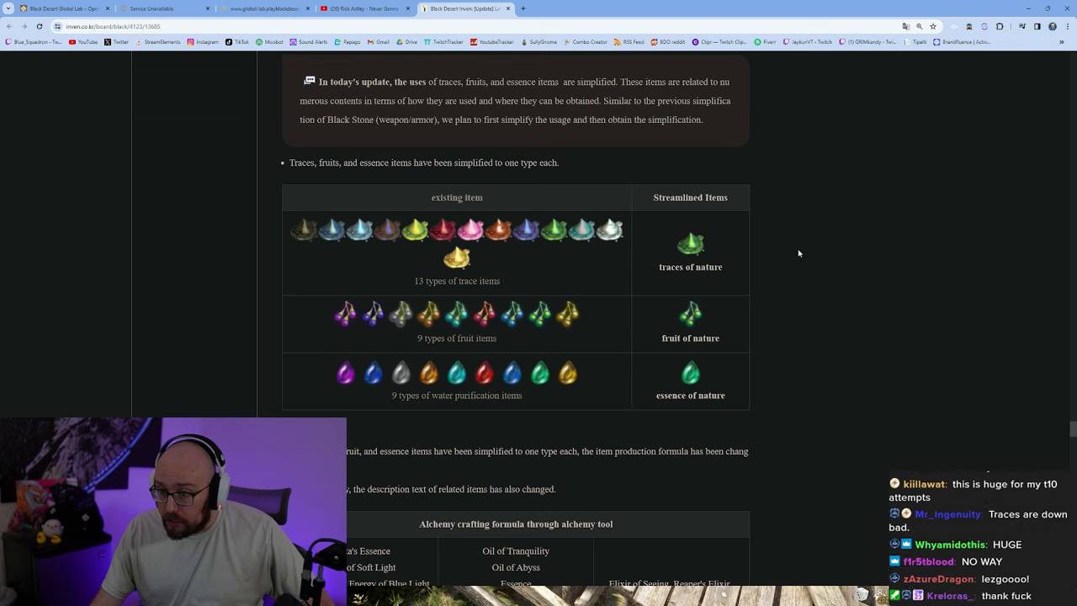
pyautogui.moveTo(797, 259)
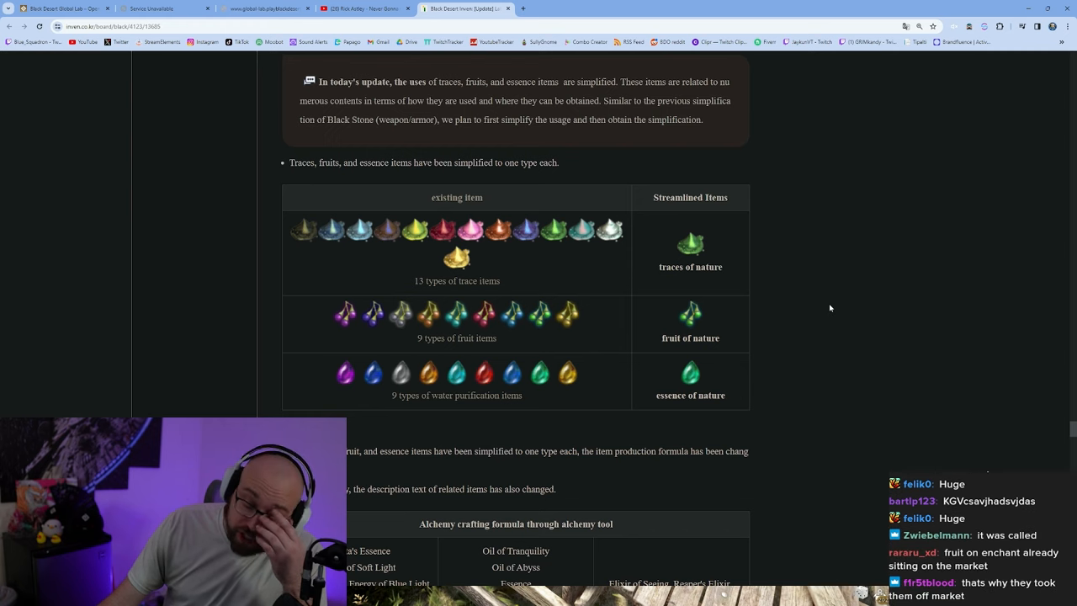
pyautogui.moveTo(816, 297)
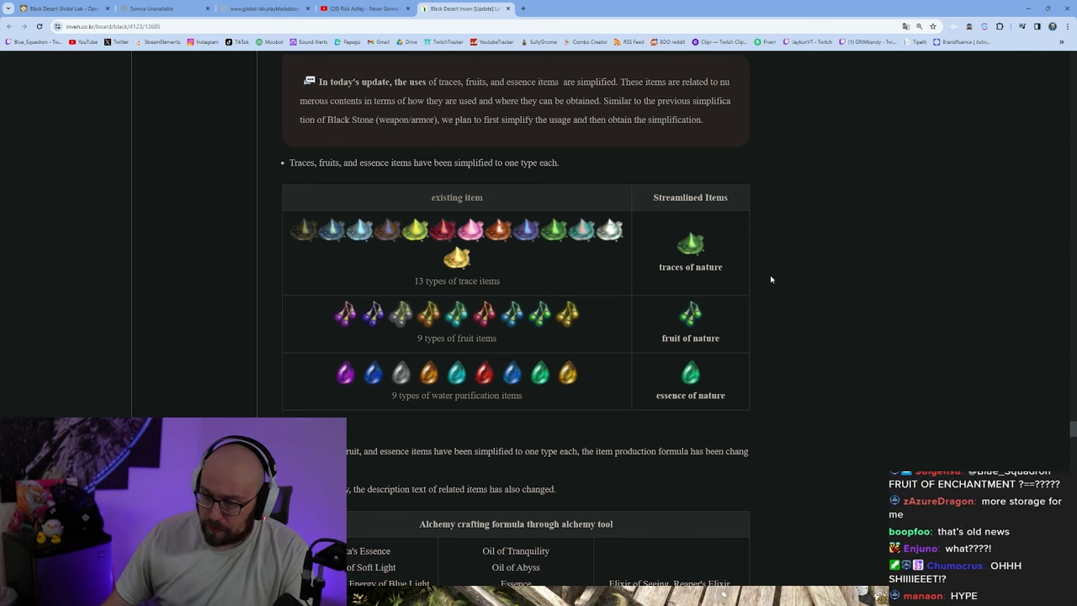
pyautogui.scroll(-3)
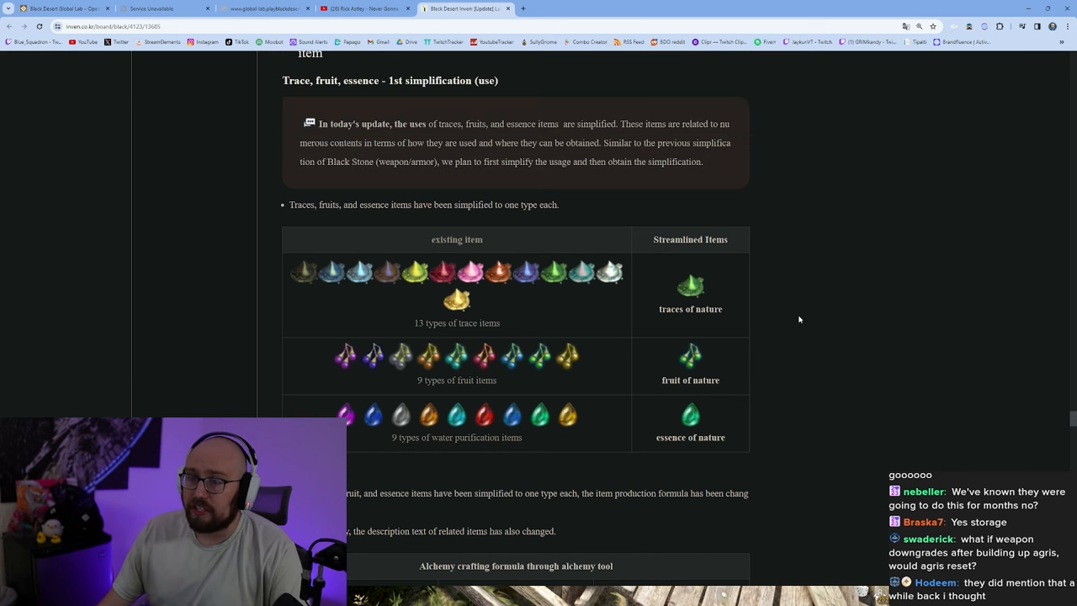
pyautogui.scroll(-3)
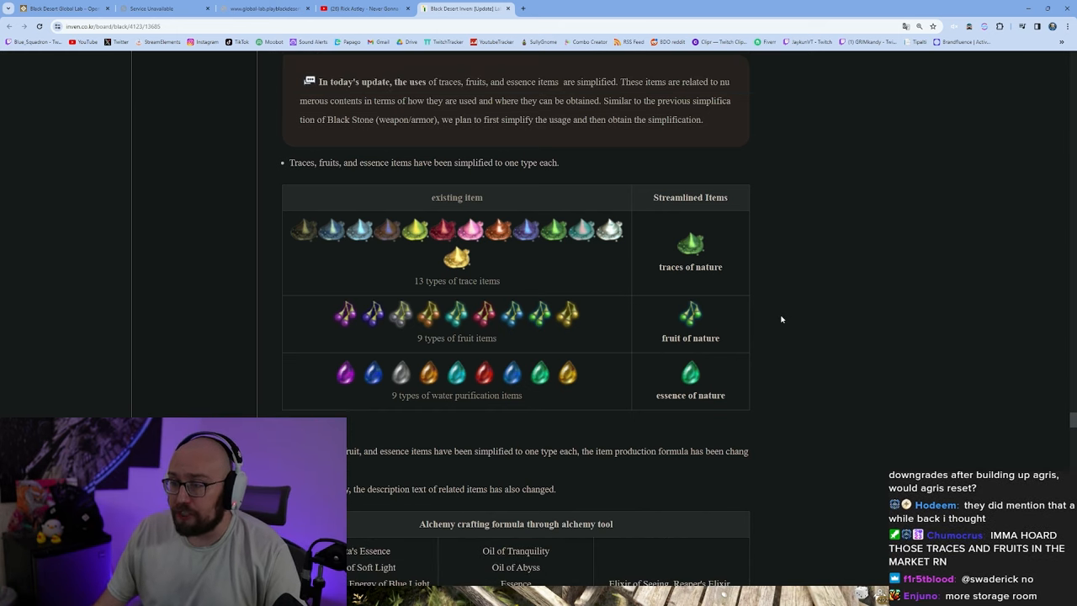
pyautogui.moveTo(765, 399)
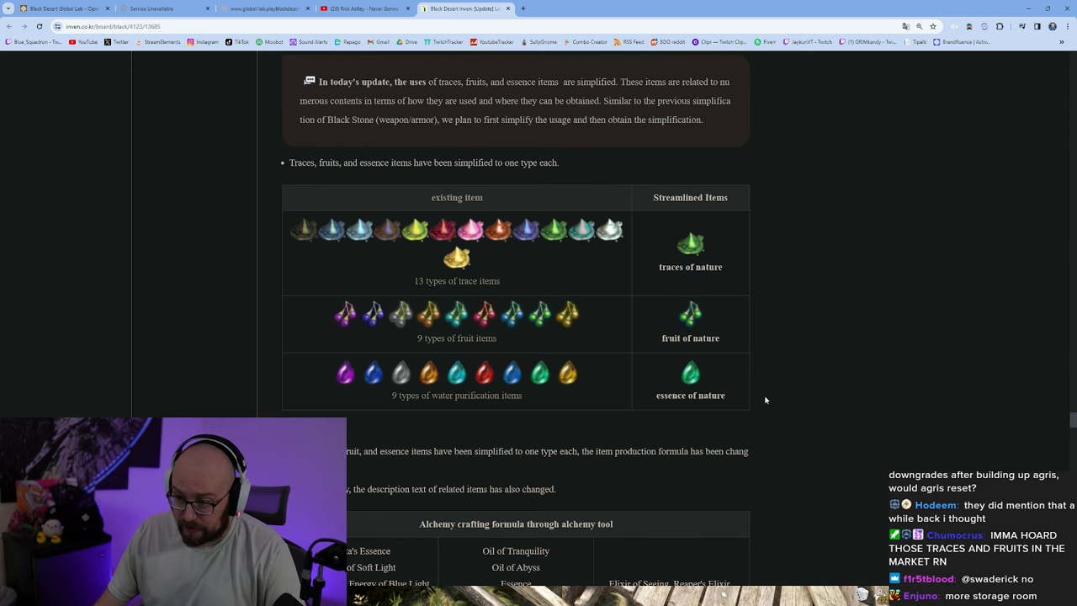
pyautogui.scroll(-3)
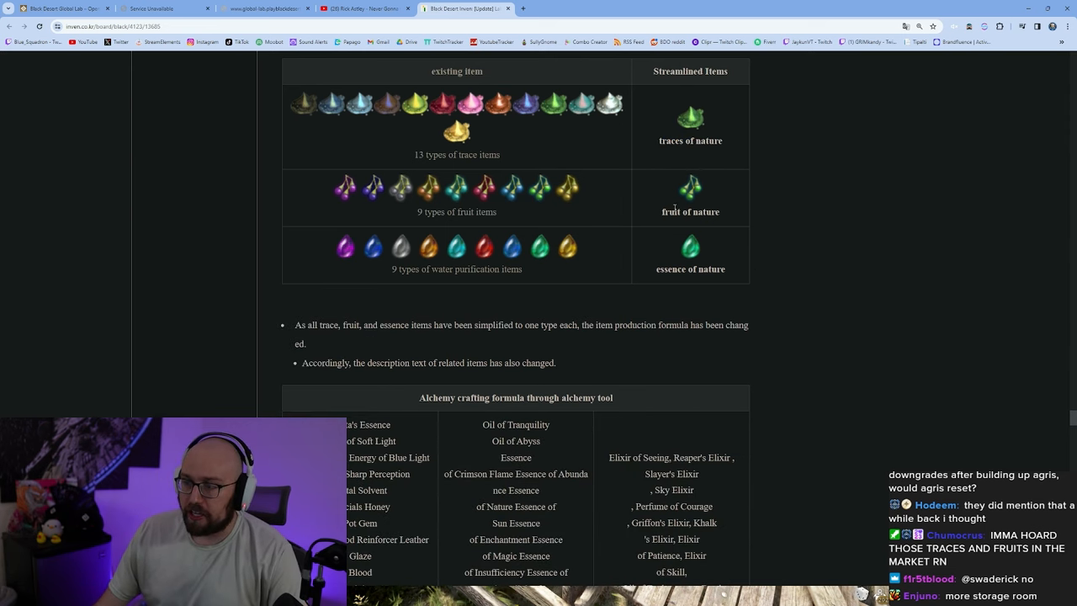
pyautogui.doubleClick(690, 269)
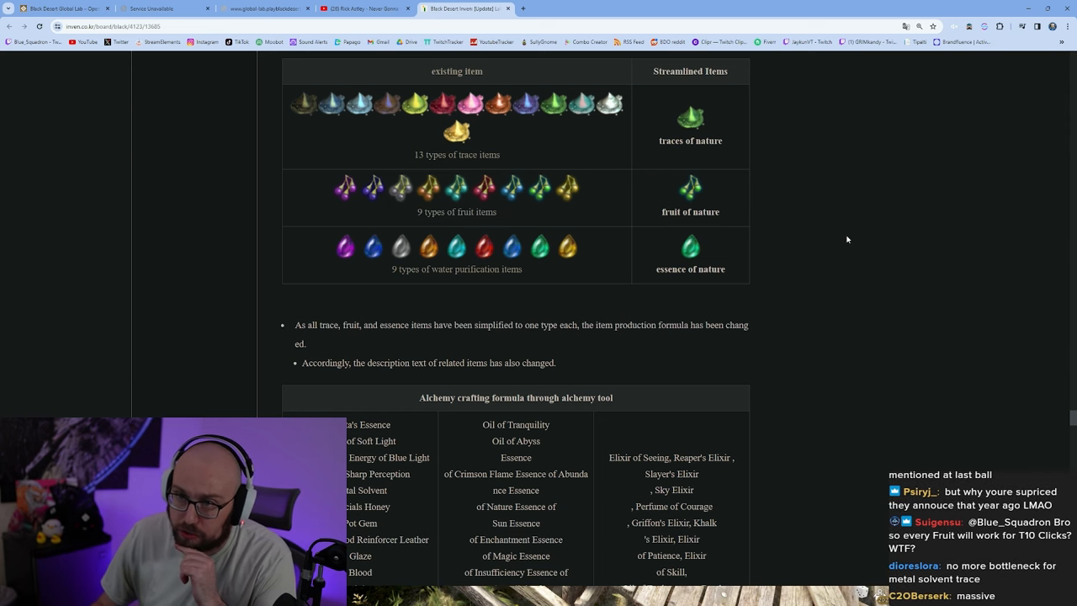
# Move past the changed alchemy and processing formula tables to the [Repeat] Season Special Gift notes.
pyautogui.scroll(-3)
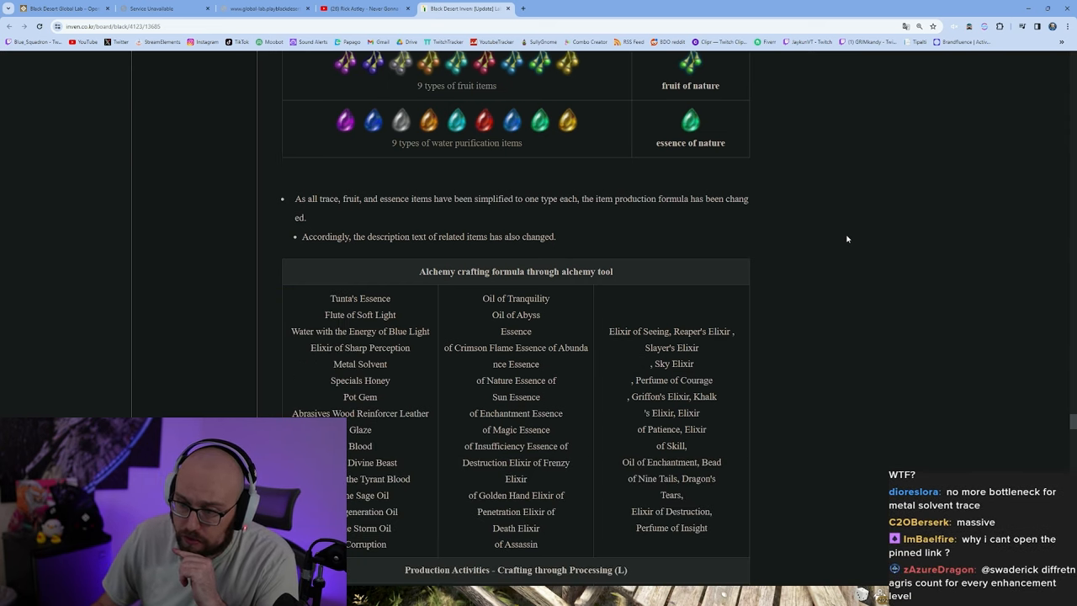
pyautogui.scroll(-3)
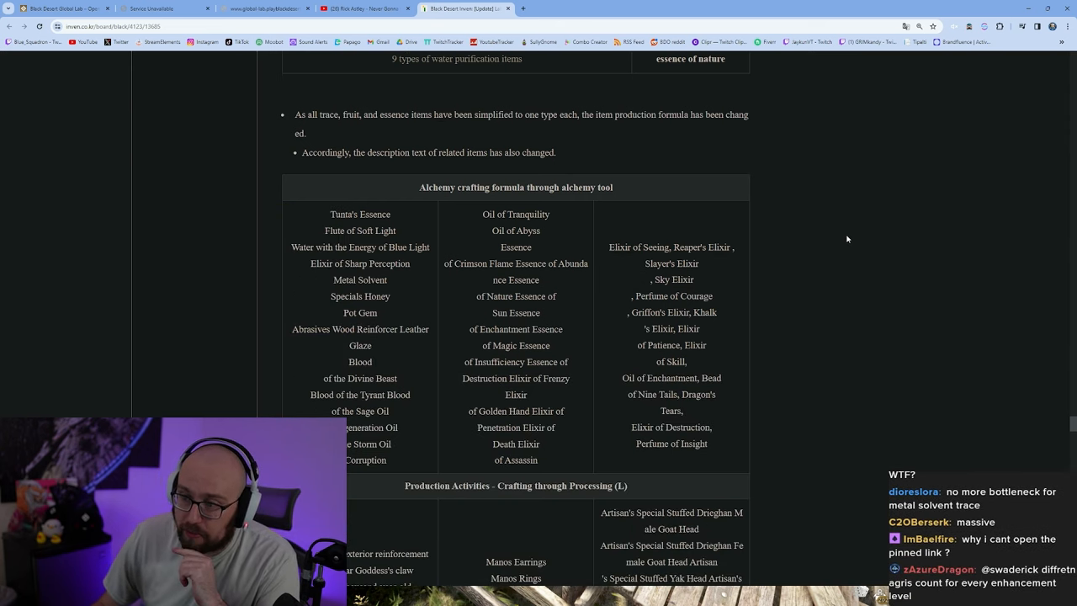
pyautogui.scroll(-3)
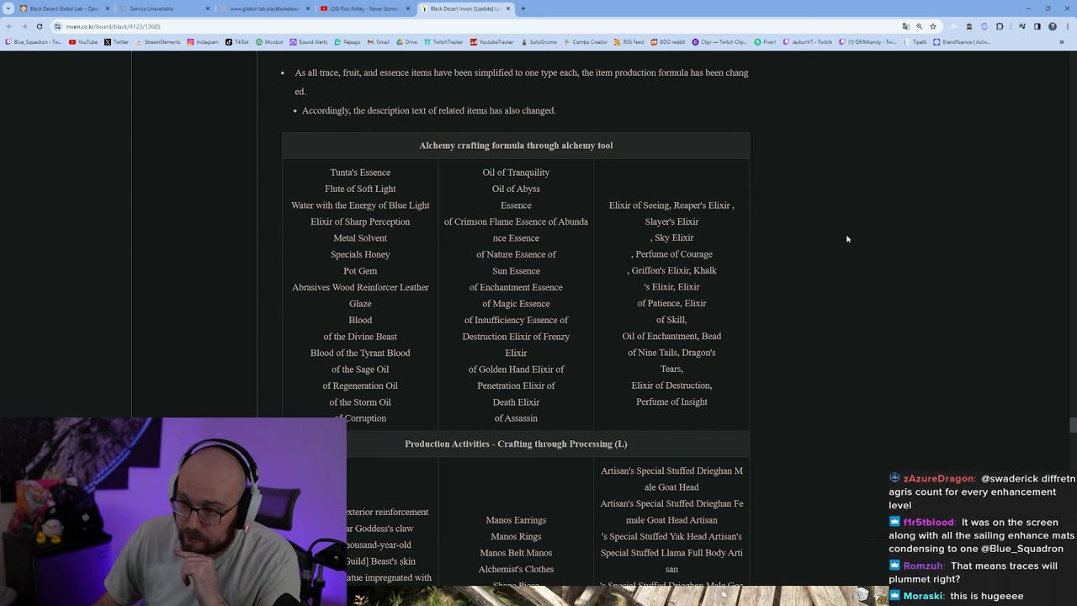
pyautogui.scroll(-3)
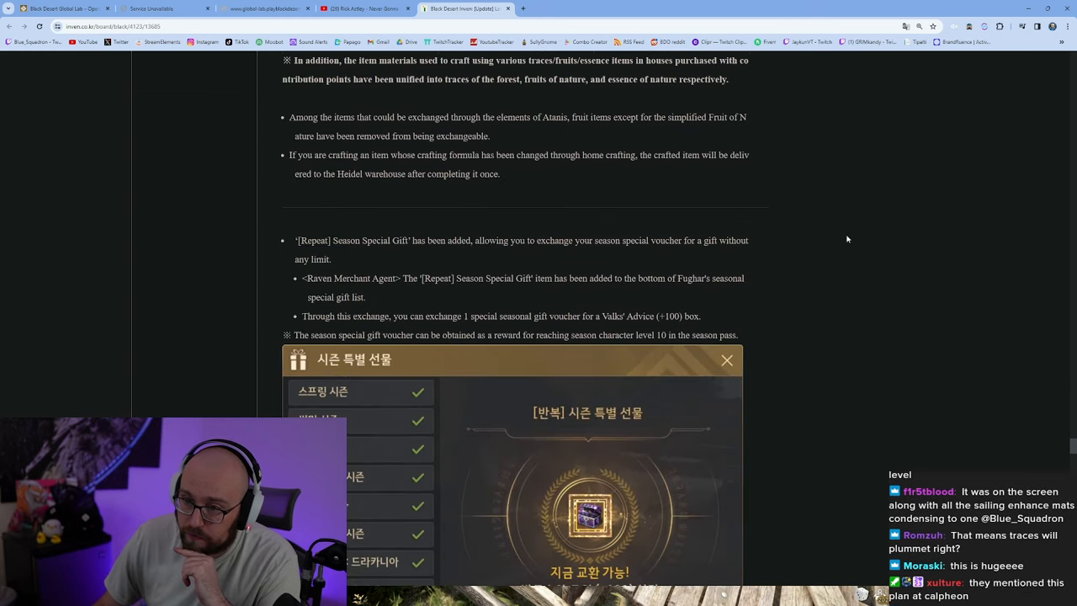
pyautogui.scroll(3)
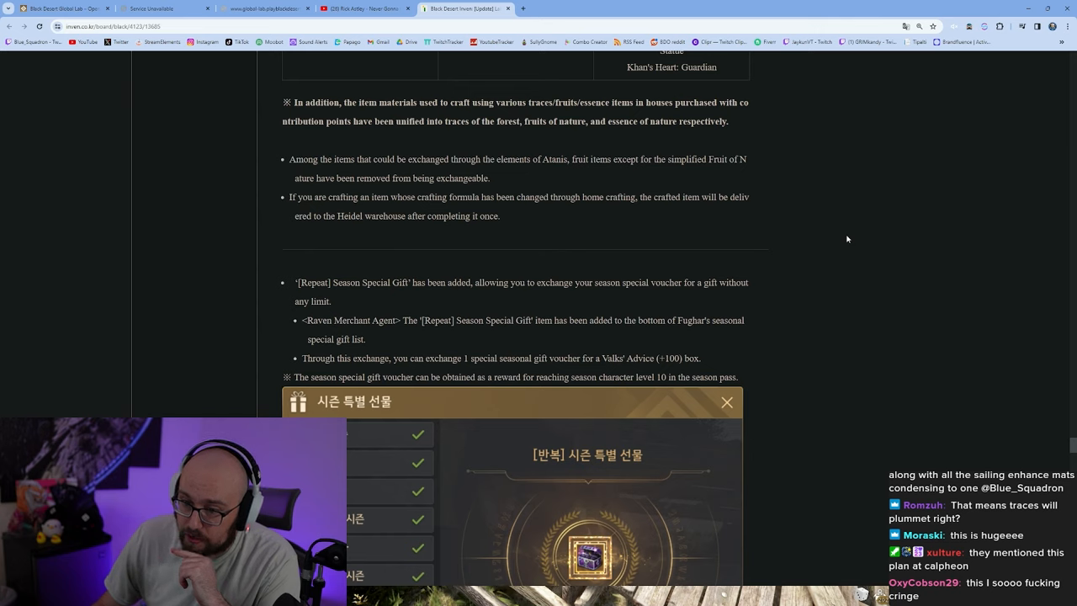
pyautogui.moveTo(840, 242)
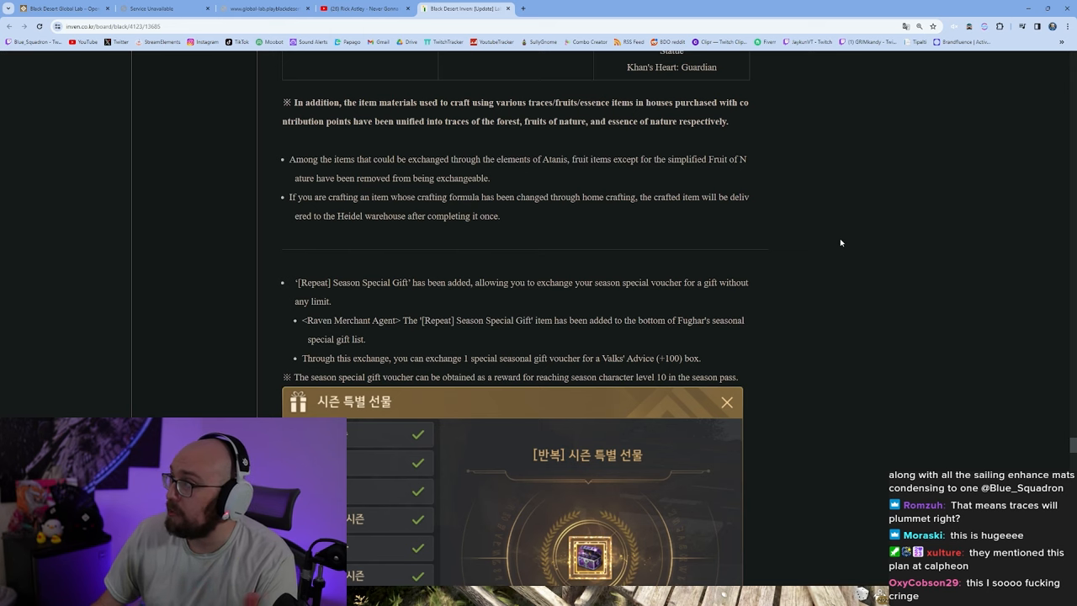
# Read the Season Special Gift exchange notes and screenshot down to the J's Precision Hammer deletion notice.
pyautogui.scroll(-3)
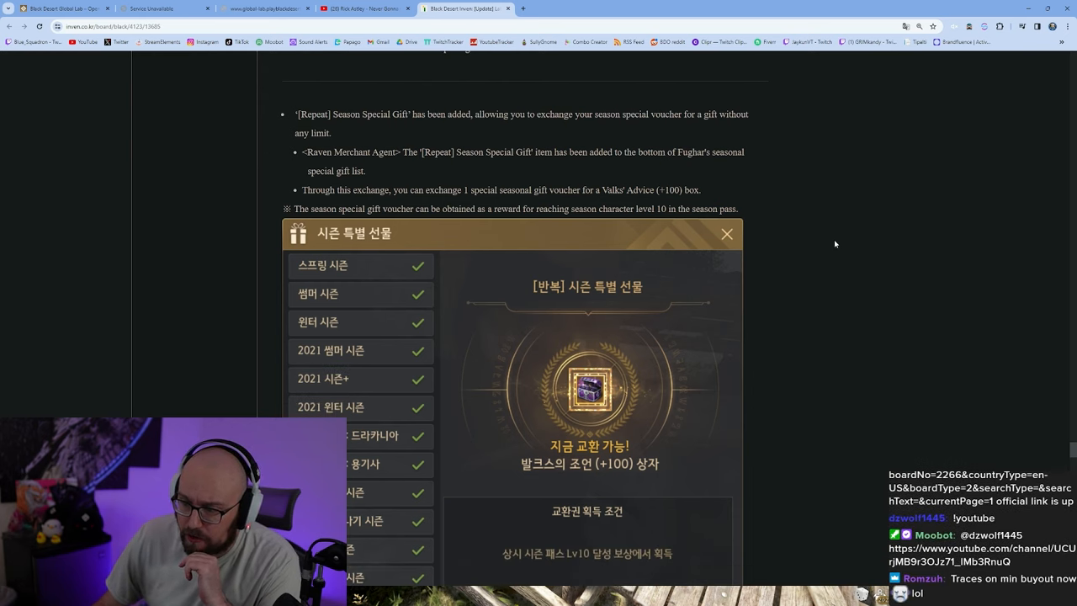
pyautogui.moveTo(828, 245)
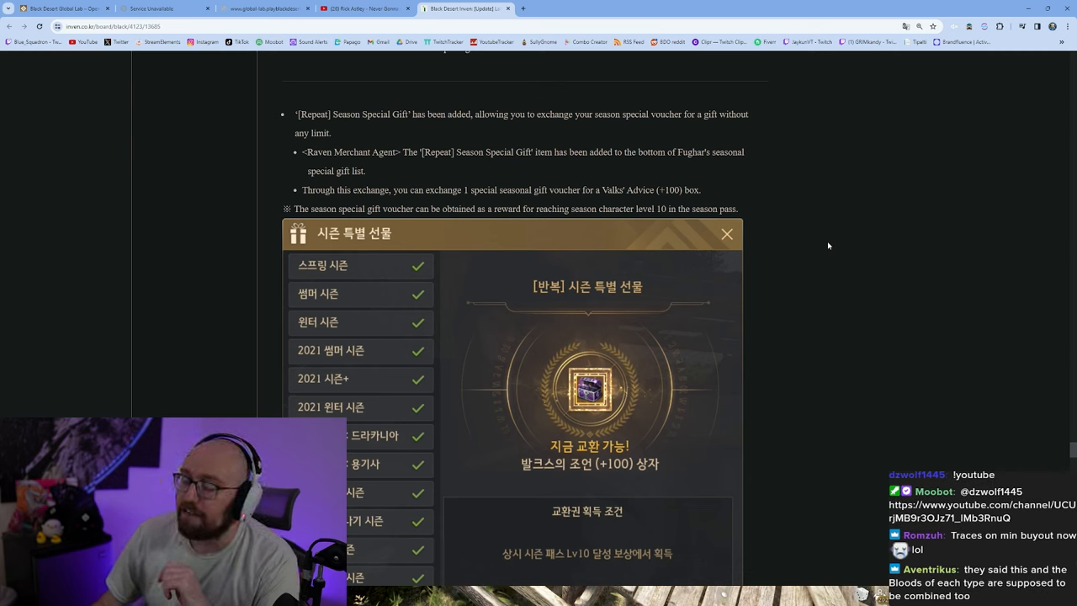
pyautogui.moveTo(823, 245)
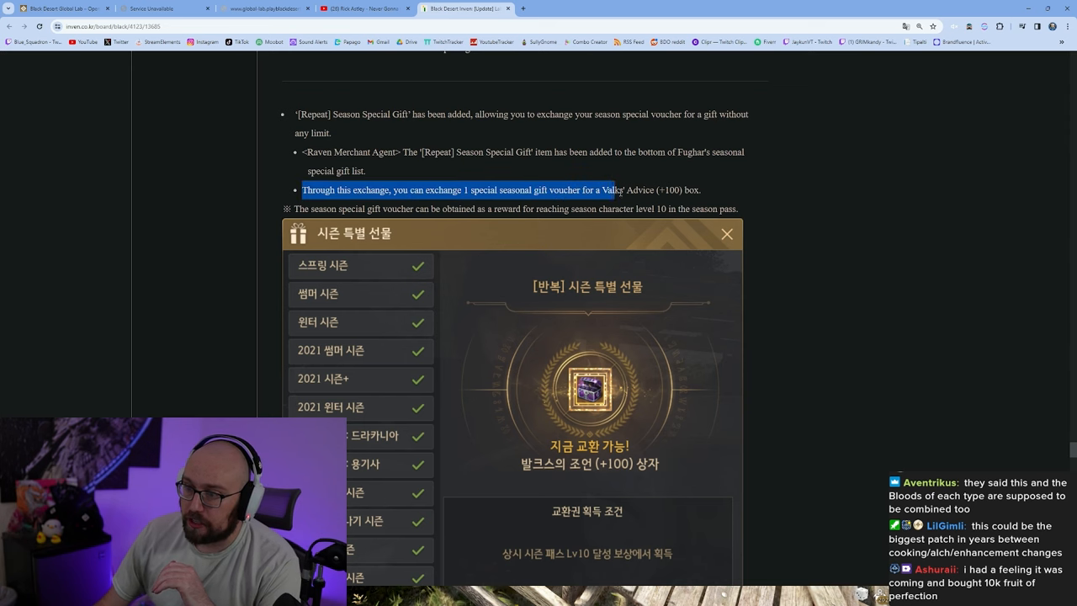
pyautogui.scroll(-3)
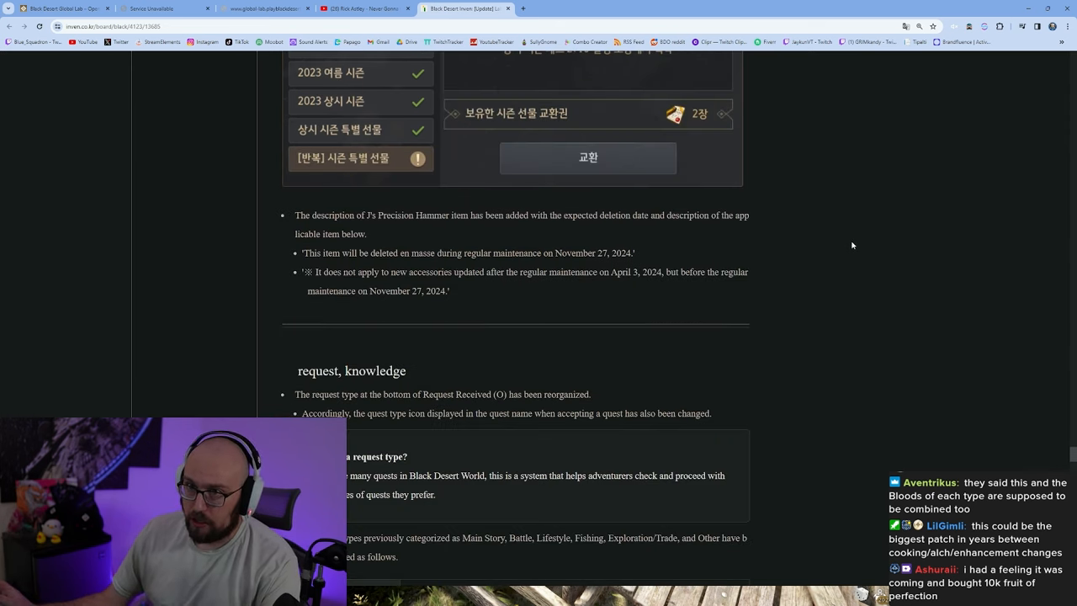
pyautogui.scroll(3)
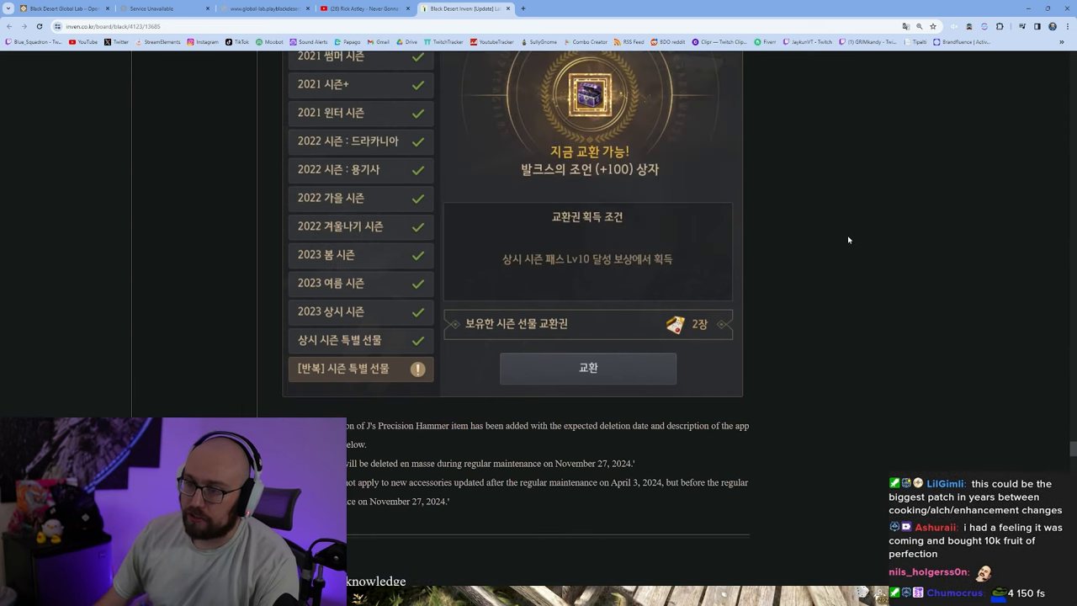
pyautogui.scroll(-3)
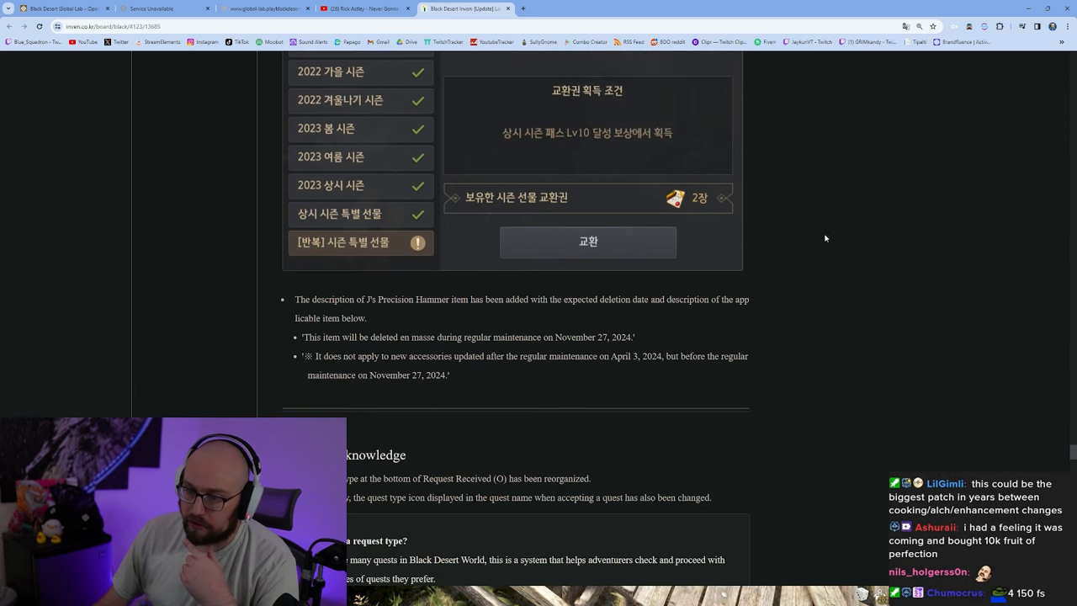
pyautogui.moveTo(495, 335)
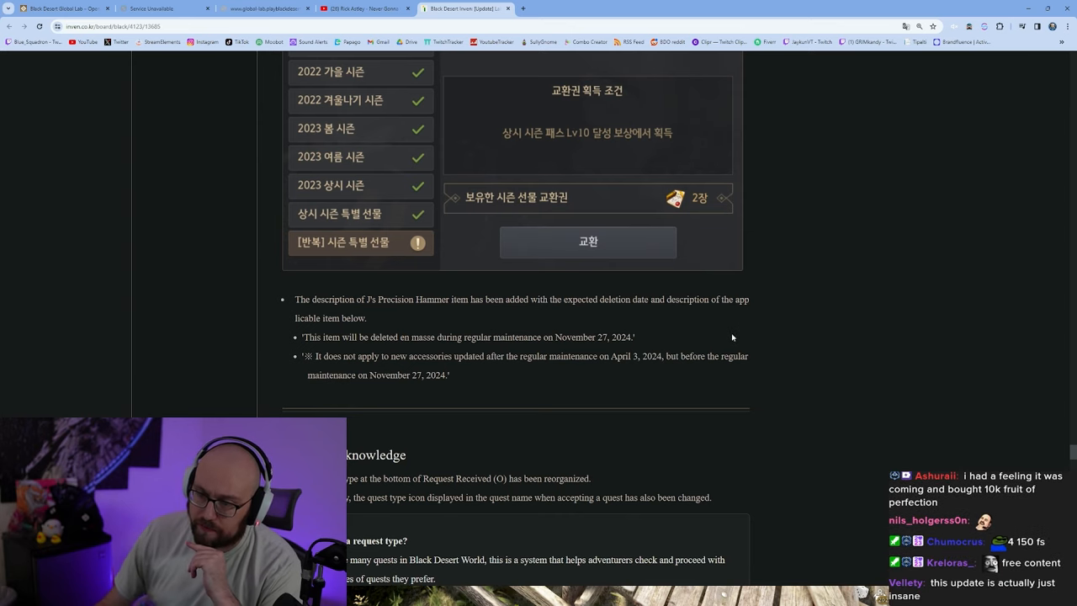
# Read the reorganized request types table and quest window screenshot, then highlight the Imperial Horse quest goal line.
pyautogui.scroll(-3)
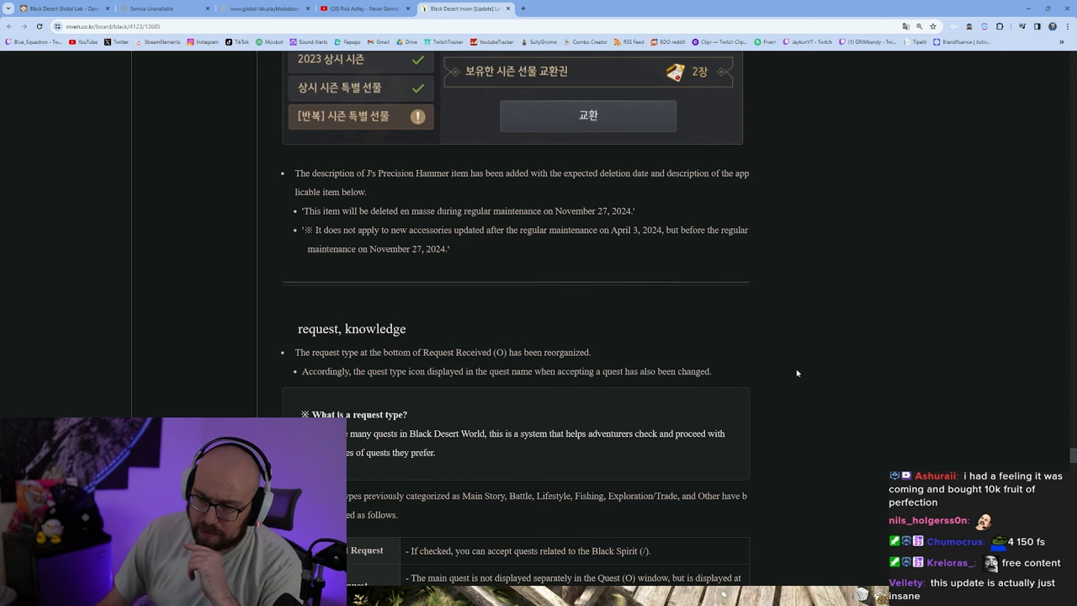
pyautogui.scroll(-3)
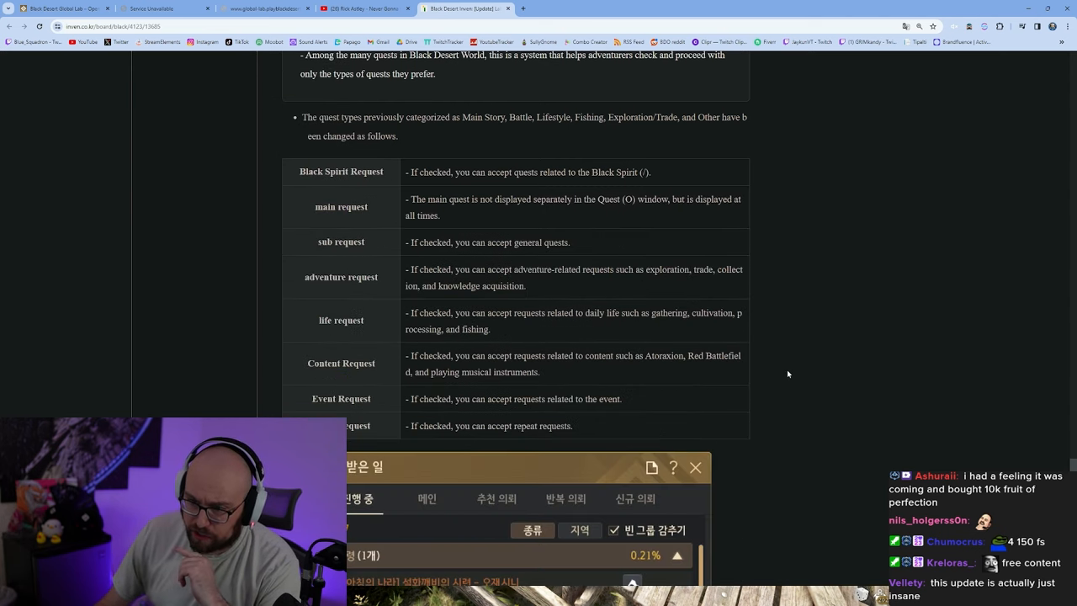
pyautogui.scroll(-3)
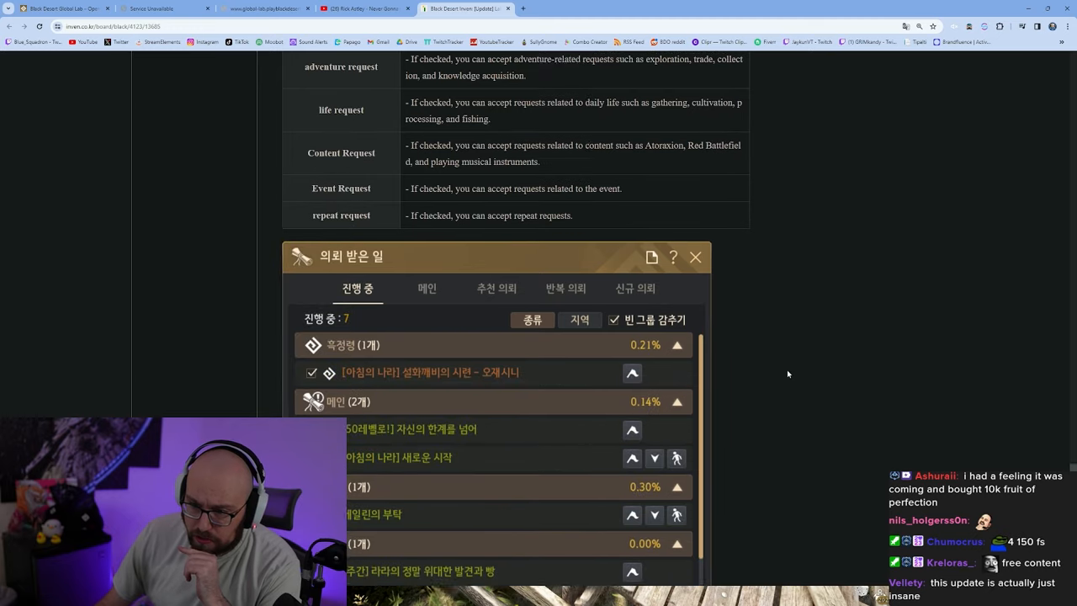
pyautogui.scroll(-3)
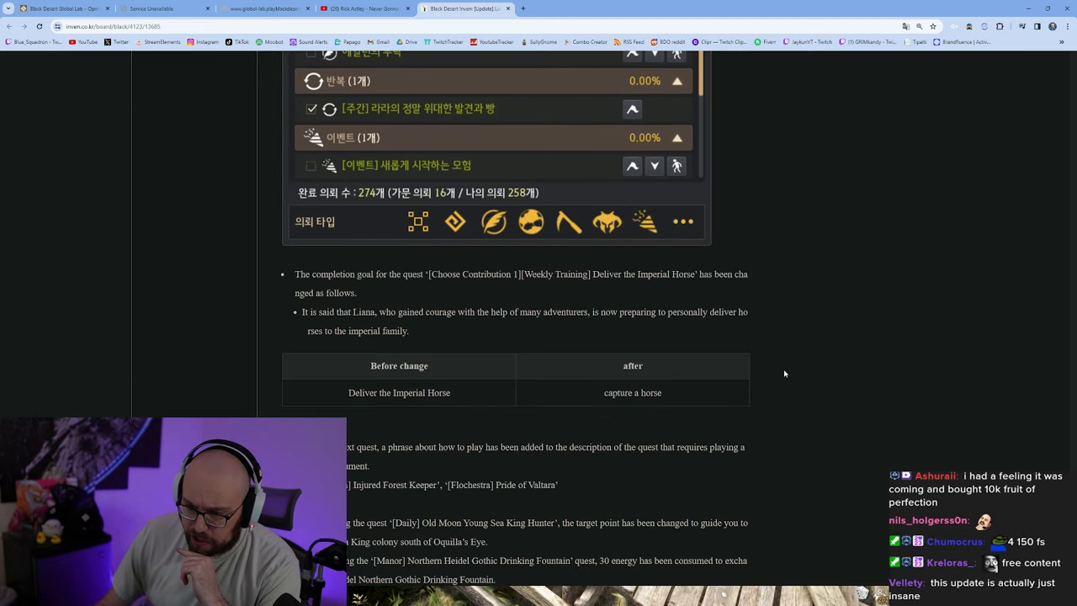
pyautogui.scroll(-3)
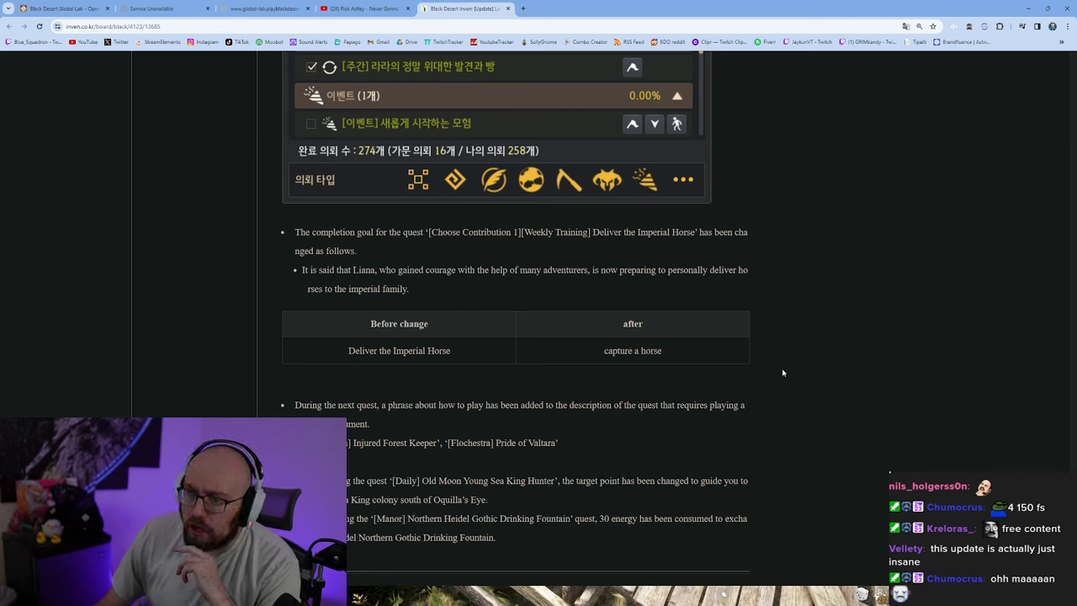
pyautogui.scroll(-3)
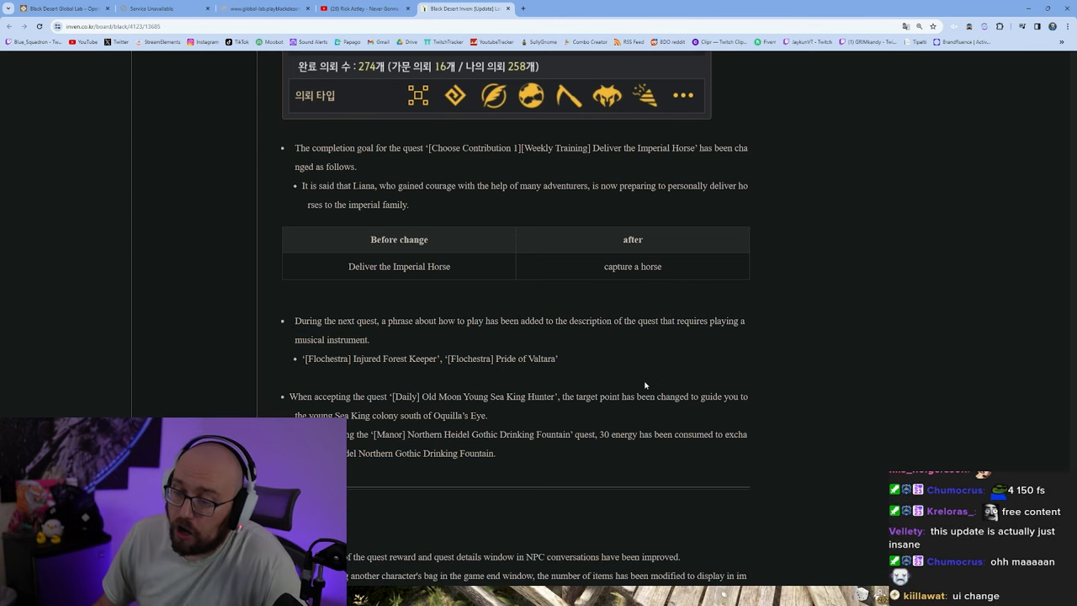
pyautogui.moveTo(636, 353)
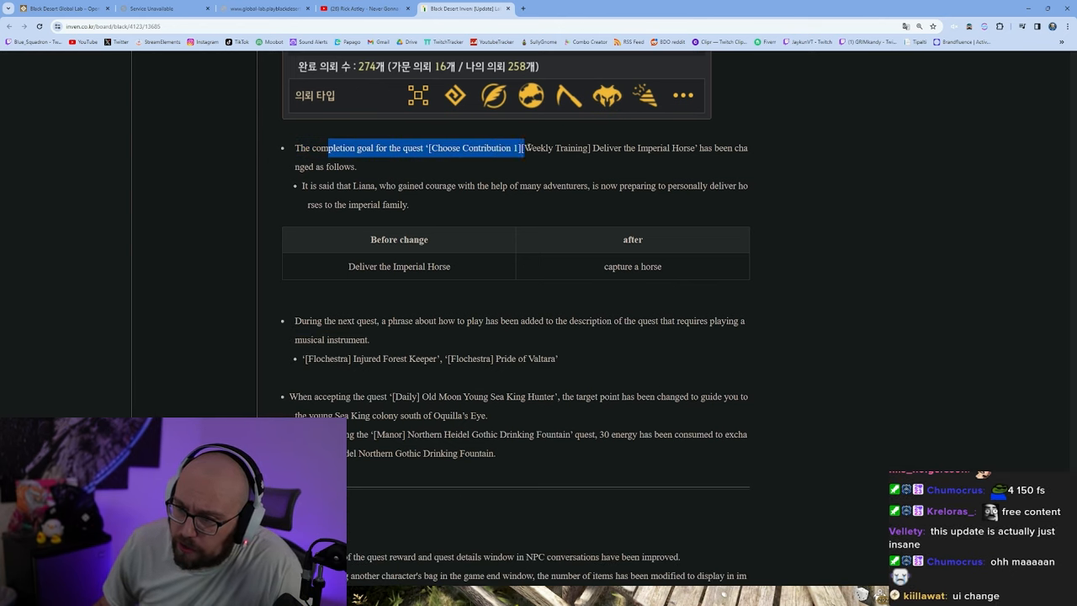
pyautogui.moveTo(522, 148); pyautogui.dragTo(677, 148)
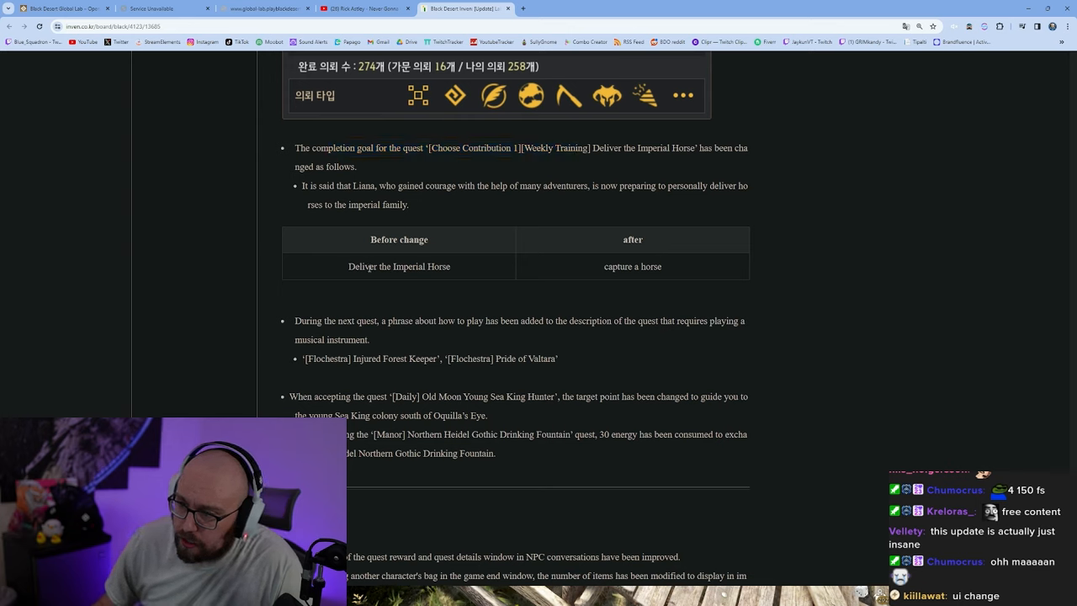
pyautogui.moveTo(613, 305)
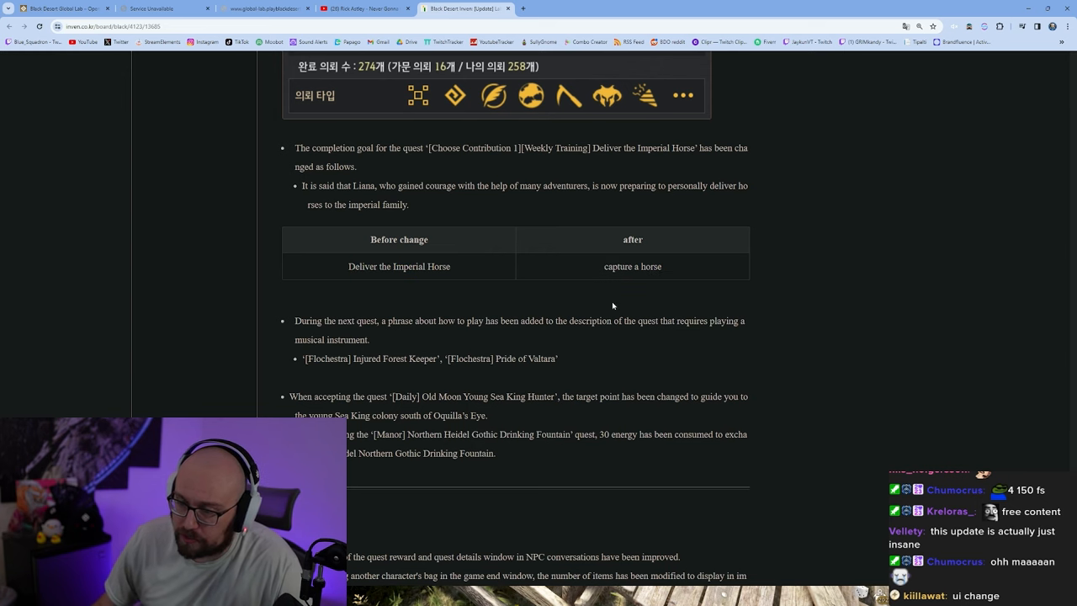
# Scroll past the UI section down to the system section of the patch notes.
pyautogui.scroll(-3)
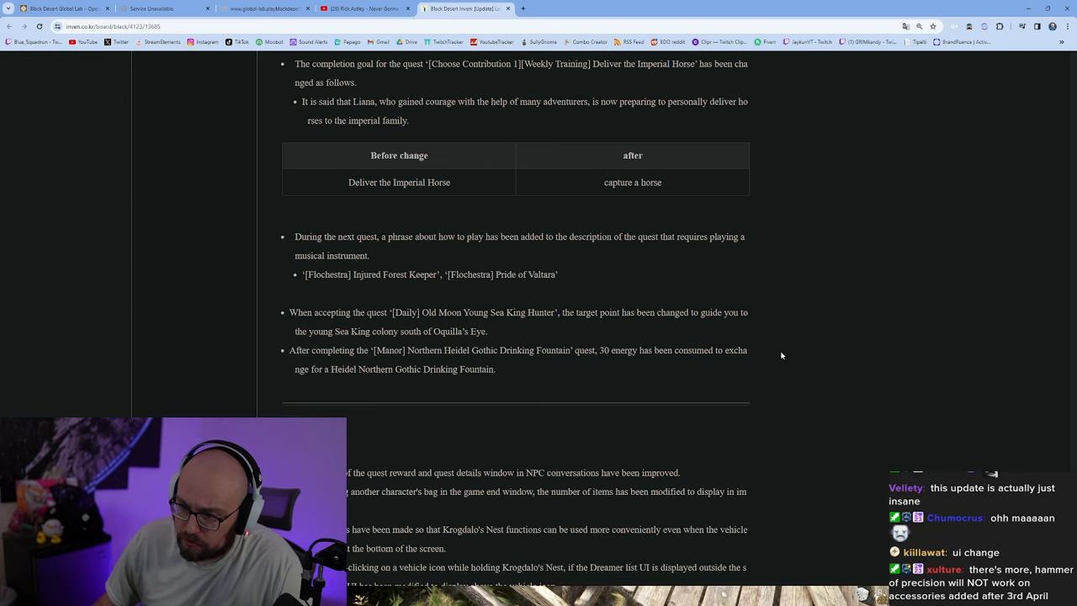
pyautogui.scroll(-3)
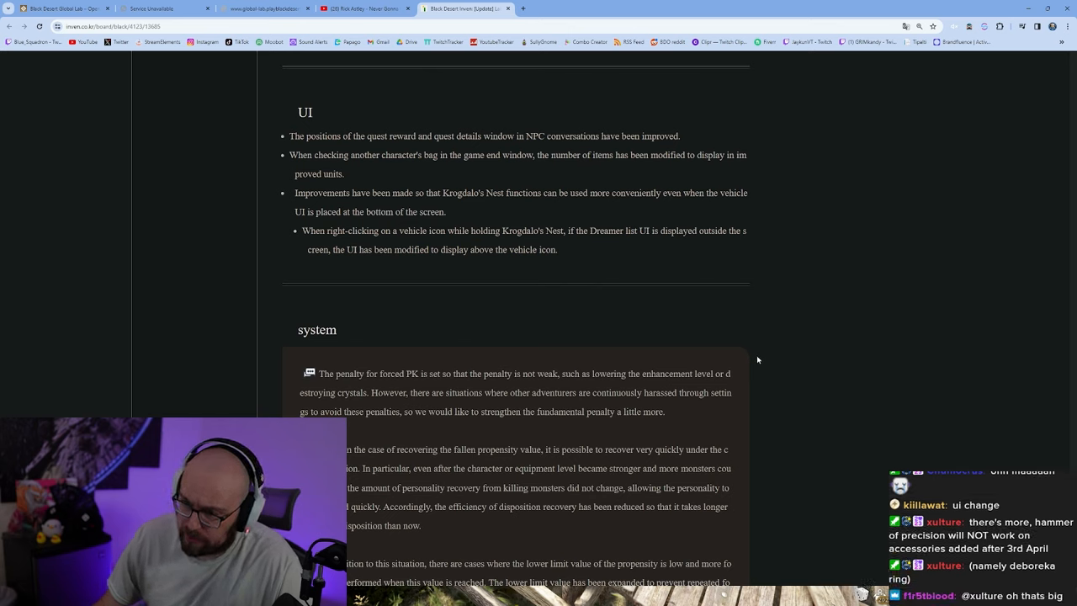
pyautogui.scroll(-3)
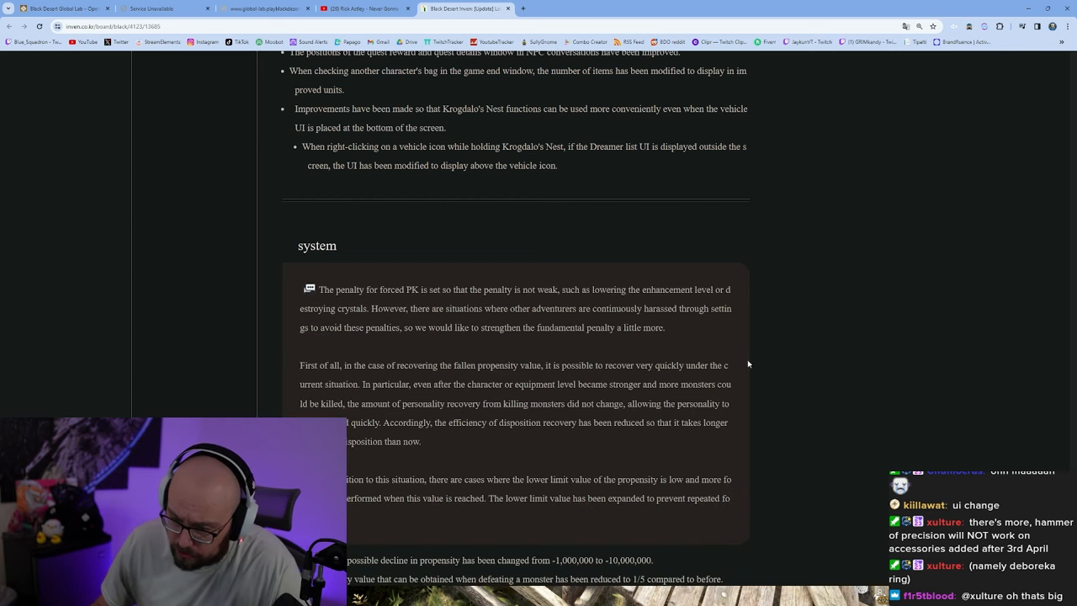
pyautogui.scroll(-3)
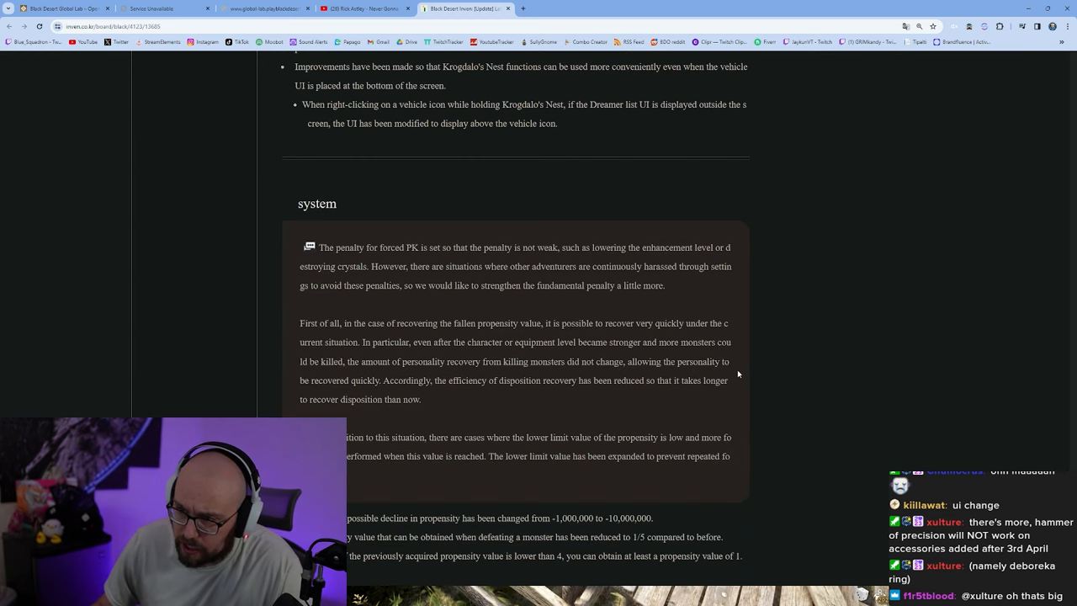
pyautogui.moveTo(718, 358)
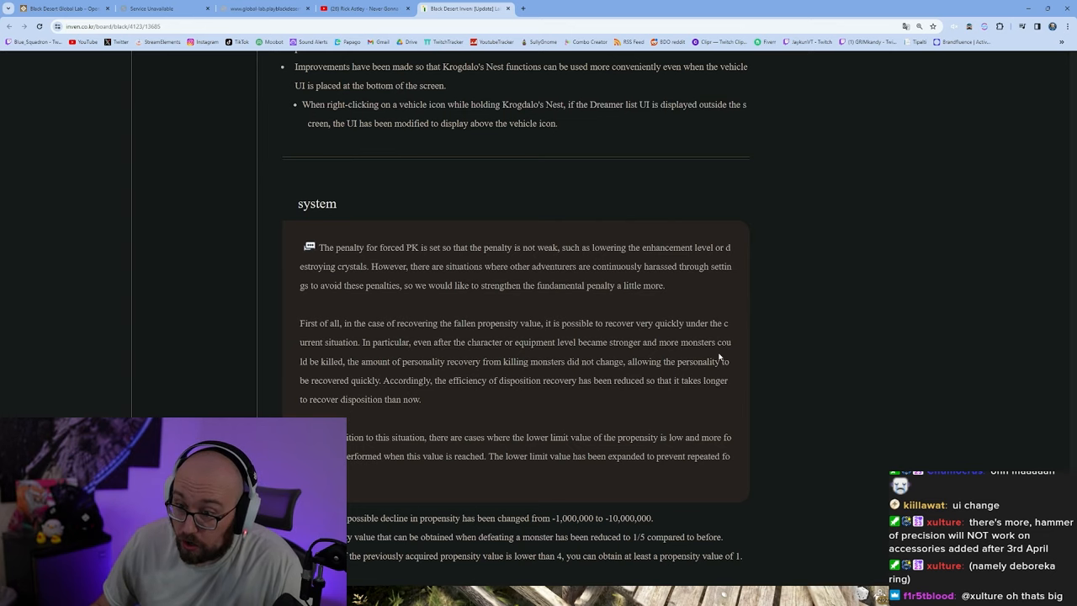
pyautogui.scroll(-3)
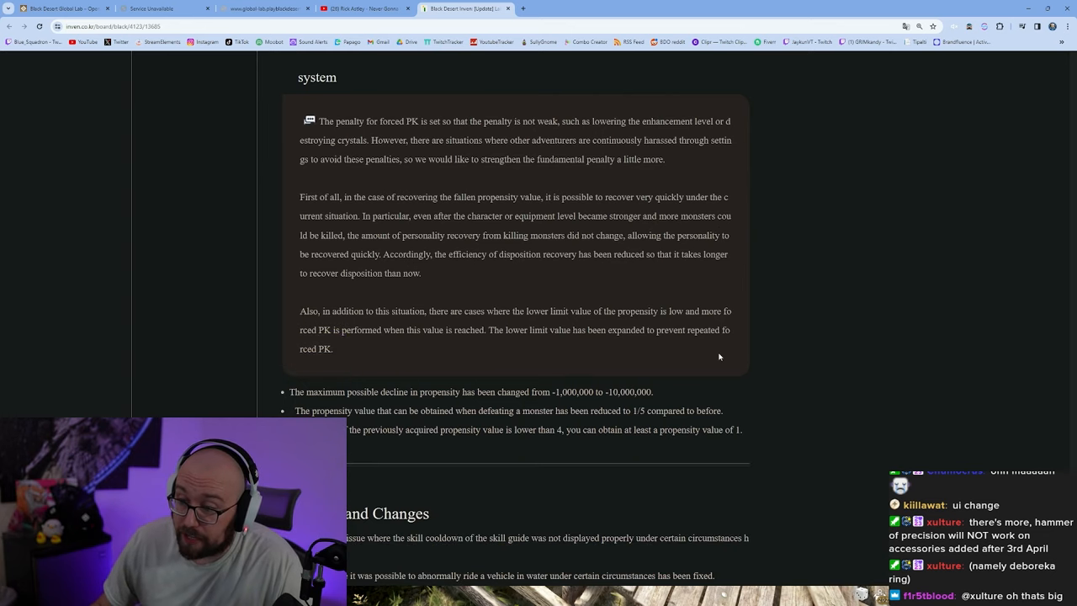
pyautogui.moveTo(806, 322)
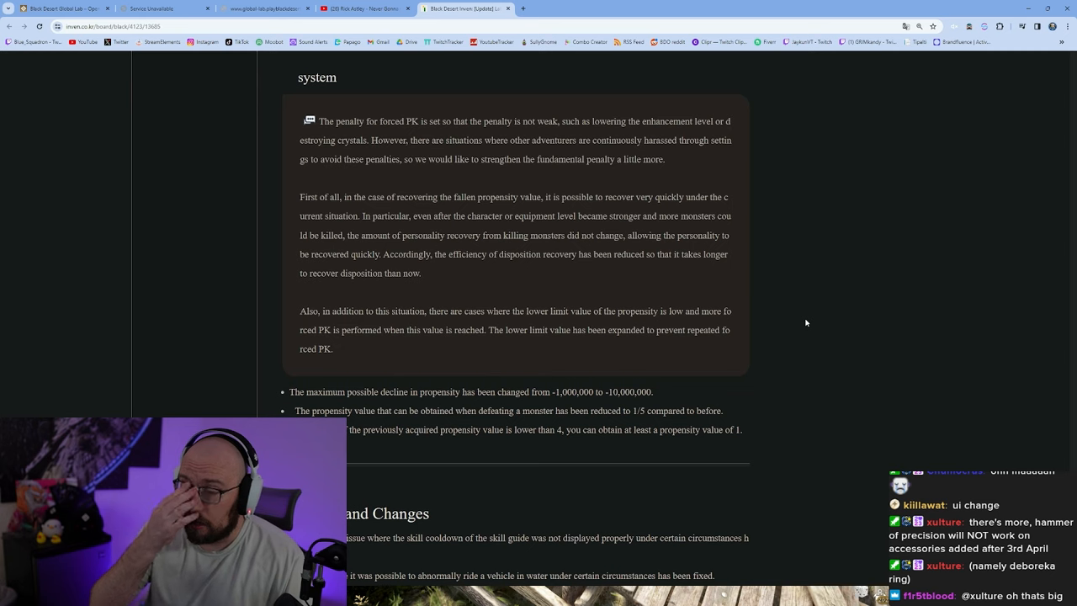
pyautogui.moveTo(538, 187)
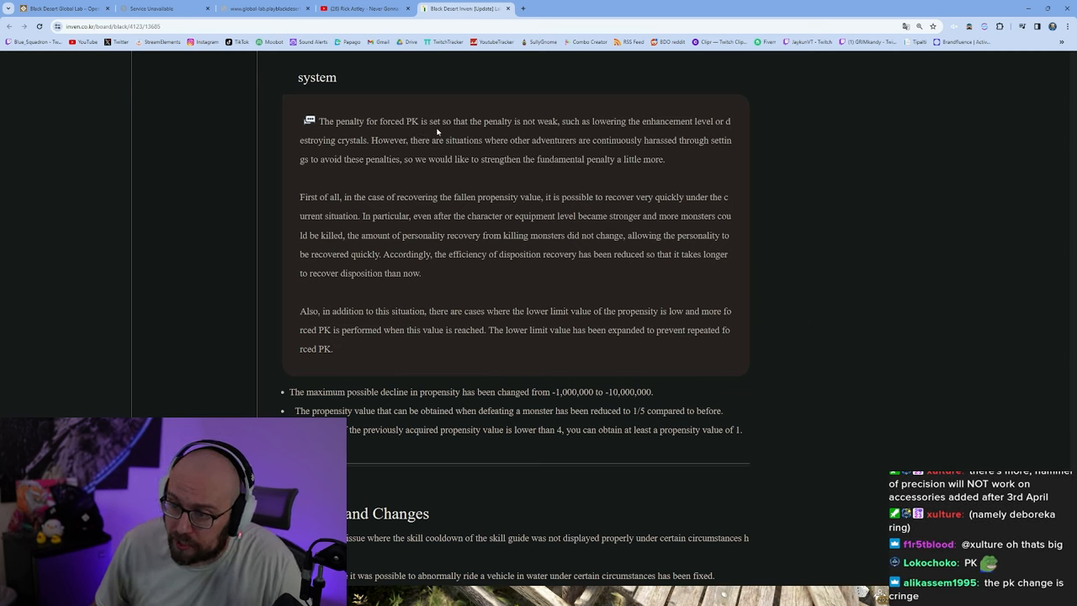
# Highlight text in the paragraph on the strengthened forced PK penalty.
pyautogui.doubleClick(535, 121)
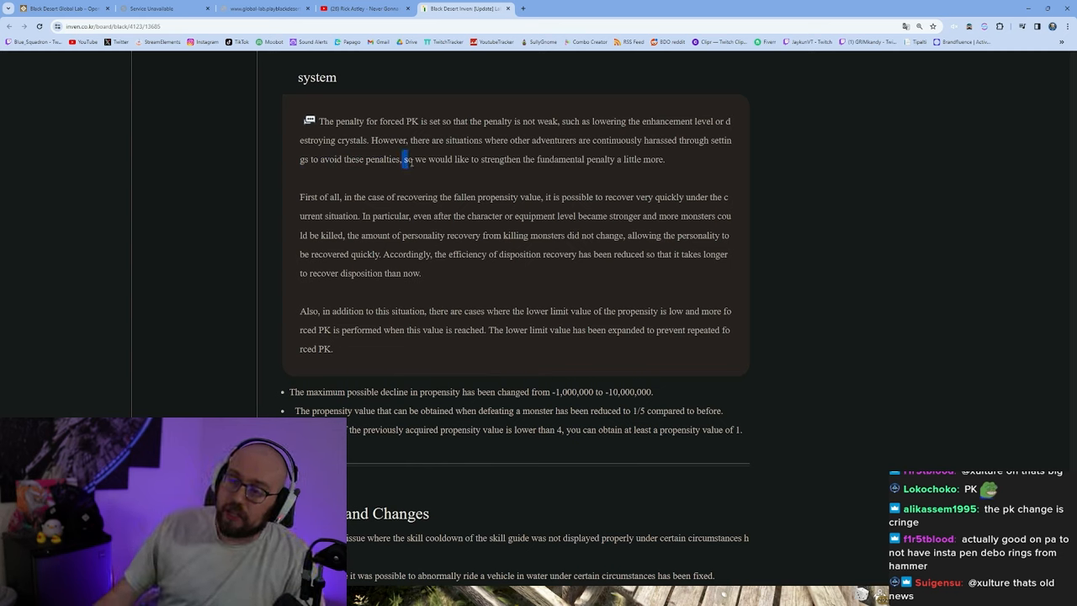
pyautogui.moveTo(404, 159); pyautogui.dragTo(668, 159)
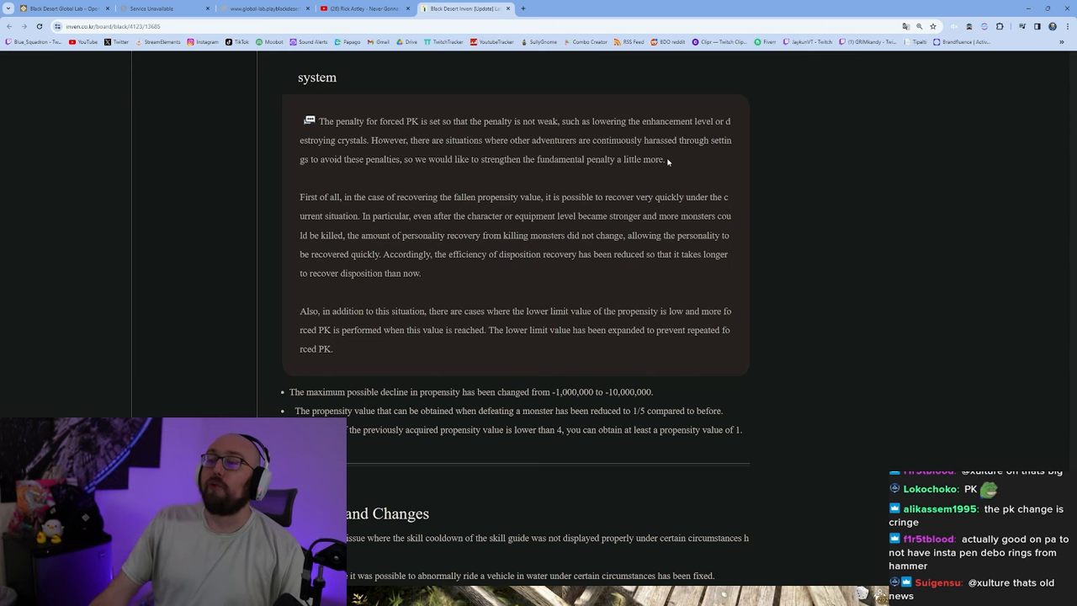
# Highlight the new -10,000,000 propensity lower limit in the penalty bullet points.
pyautogui.scroll(-3)
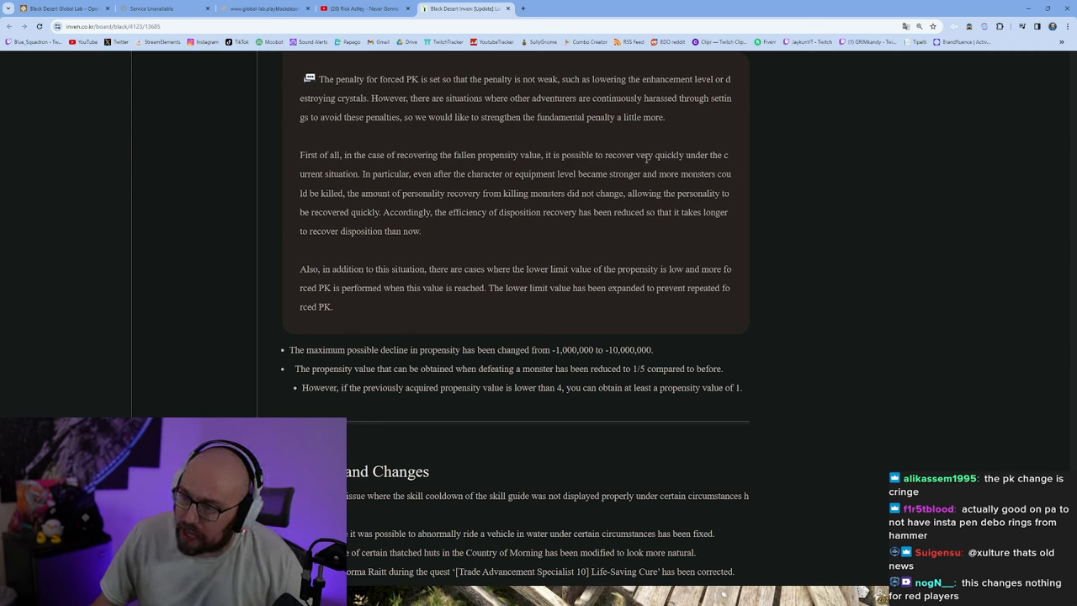
pyautogui.moveTo(385, 183)
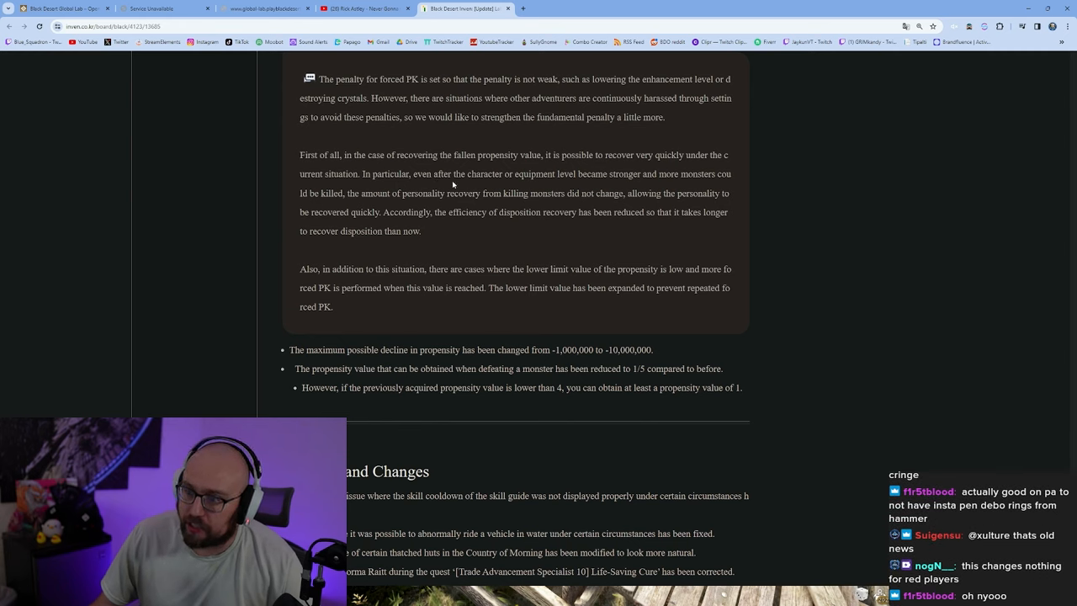
pyautogui.moveTo(578, 183)
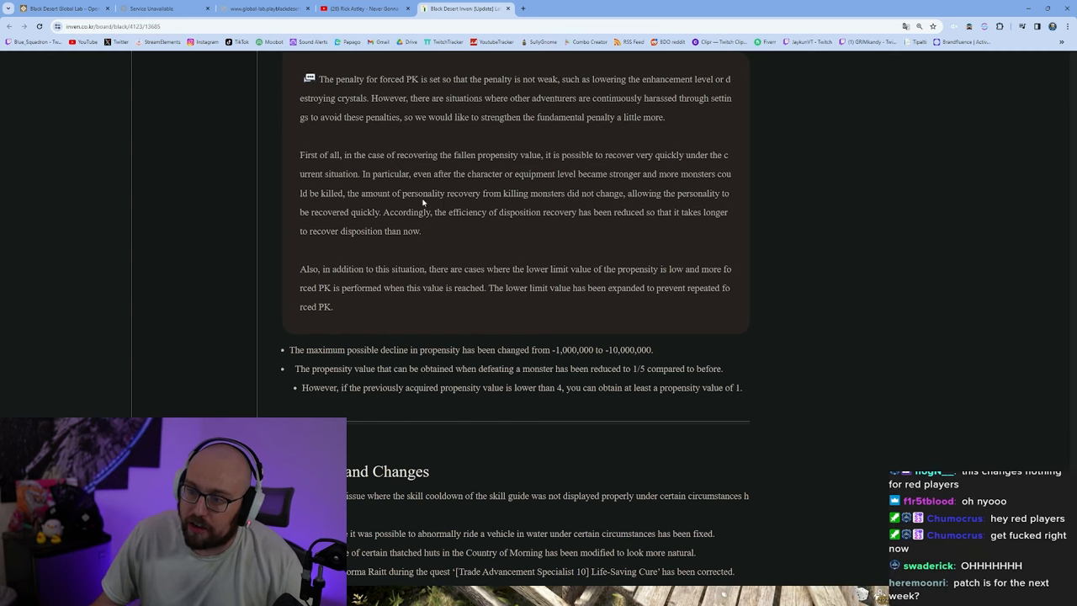
pyautogui.moveTo(612, 208)
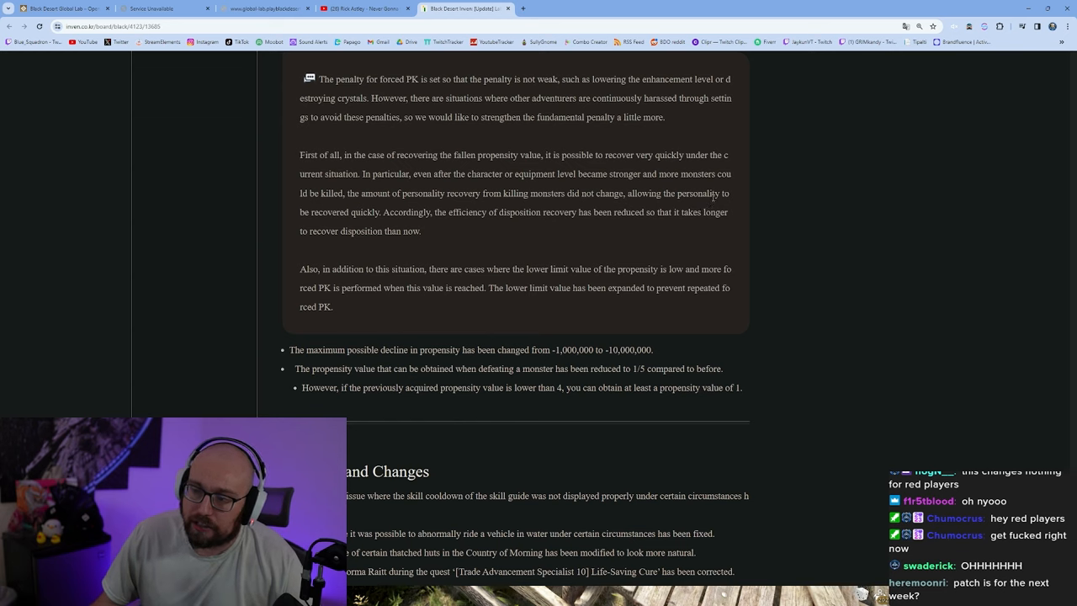
pyautogui.moveTo(483, 236)
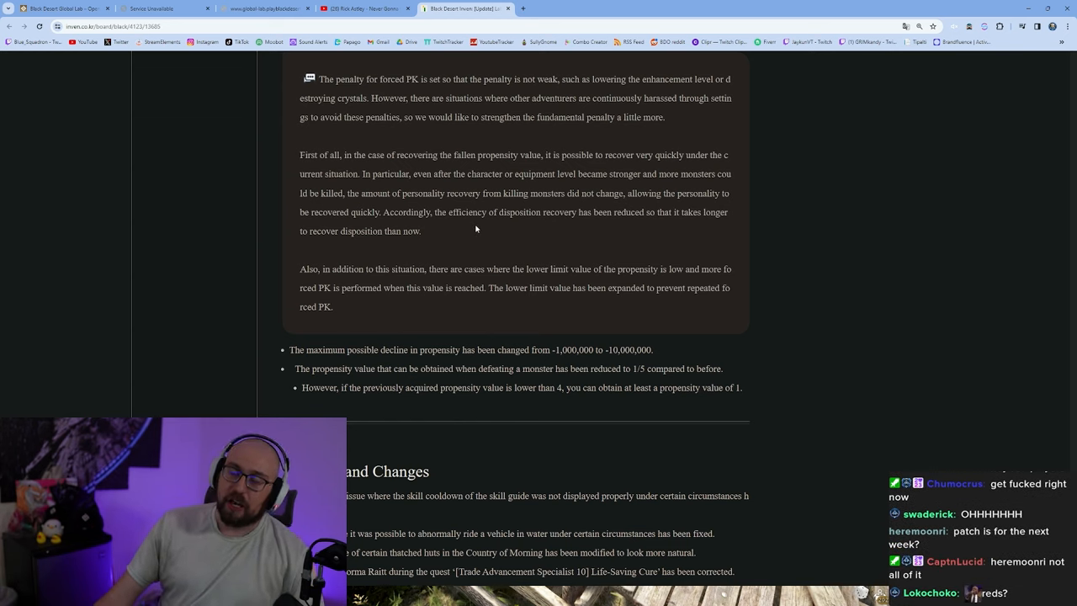
pyautogui.moveTo(536, 243)
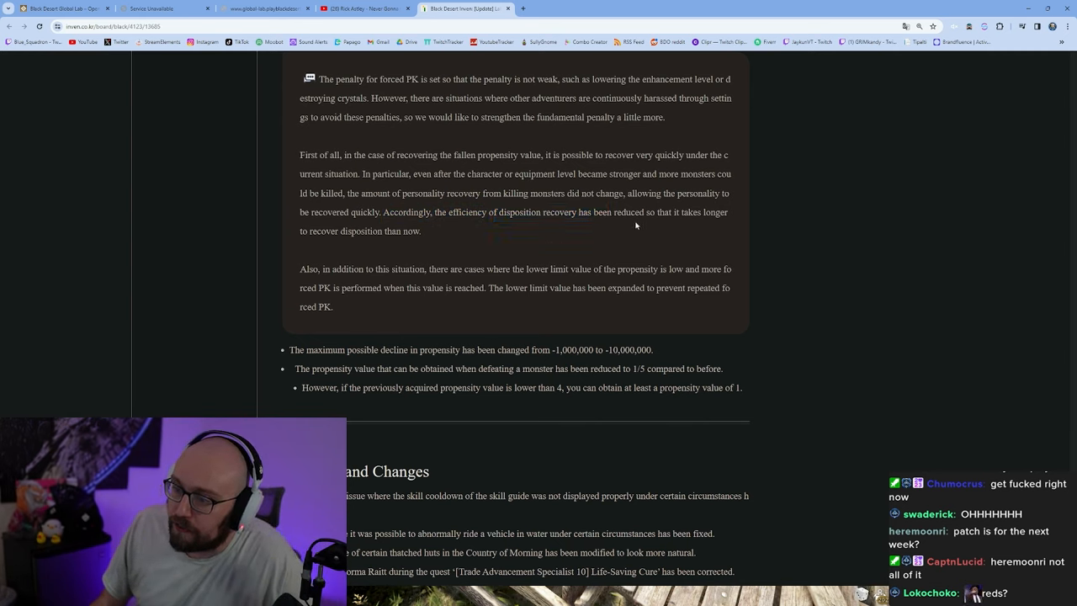
pyautogui.moveTo(433, 239)
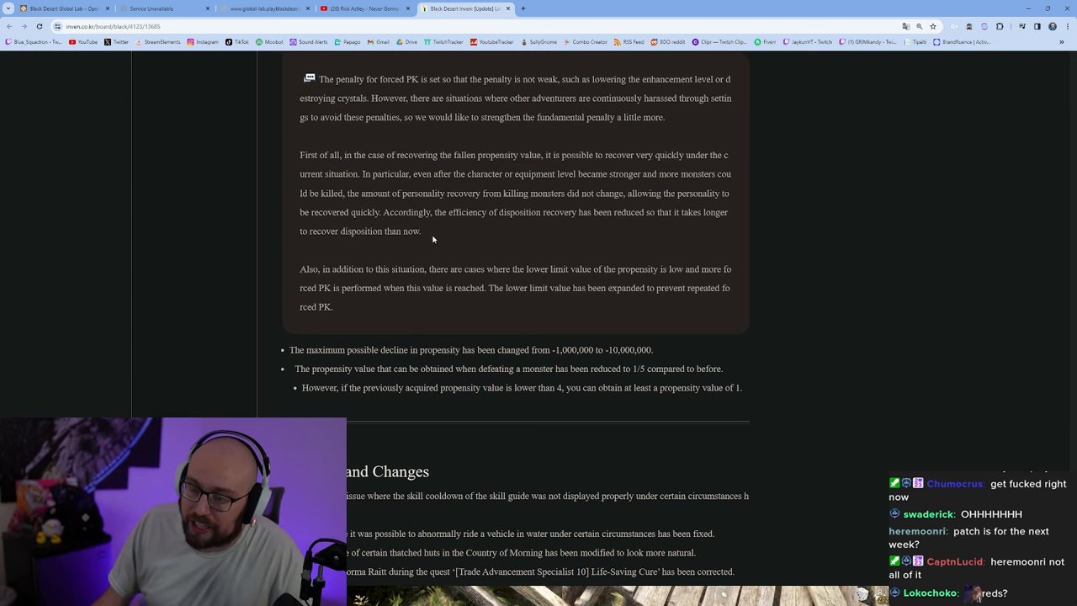
pyautogui.scroll(-3)
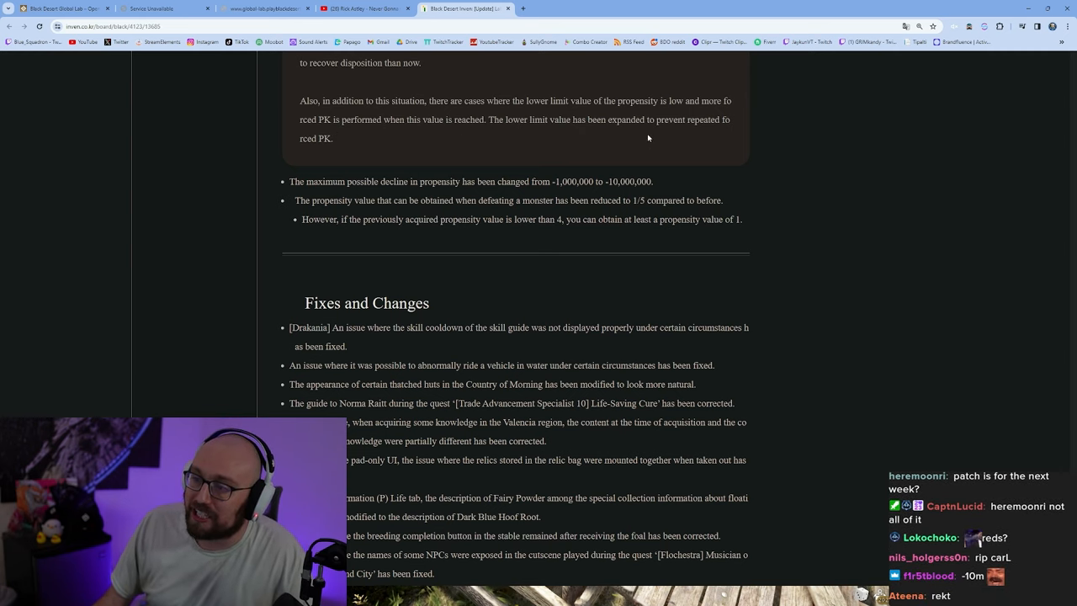
pyautogui.moveTo(667, 132)
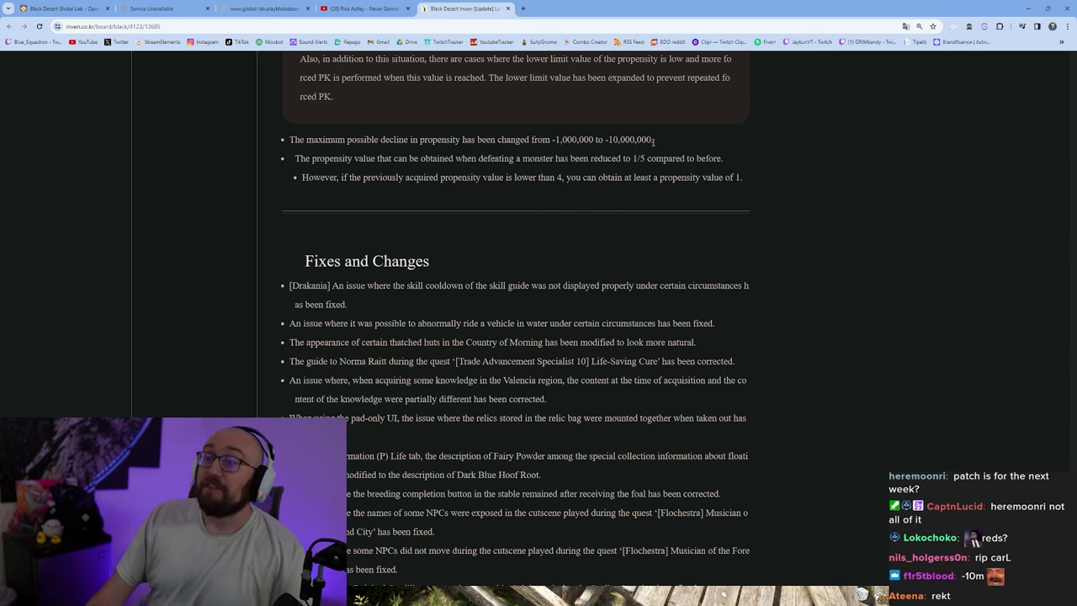
pyautogui.doubleClick(629, 140)
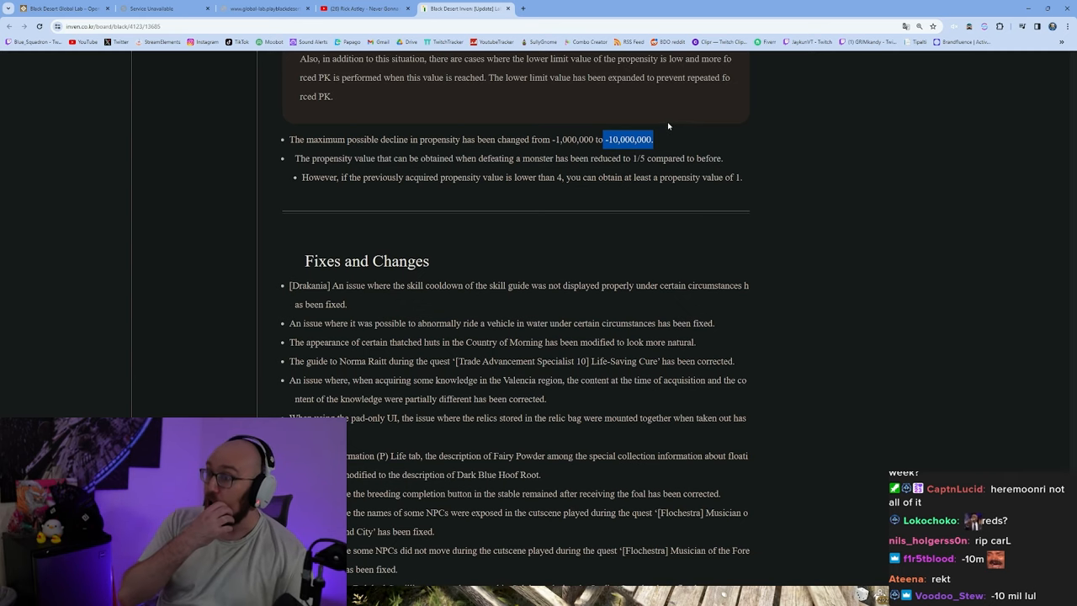
pyautogui.moveTo(663, 53)
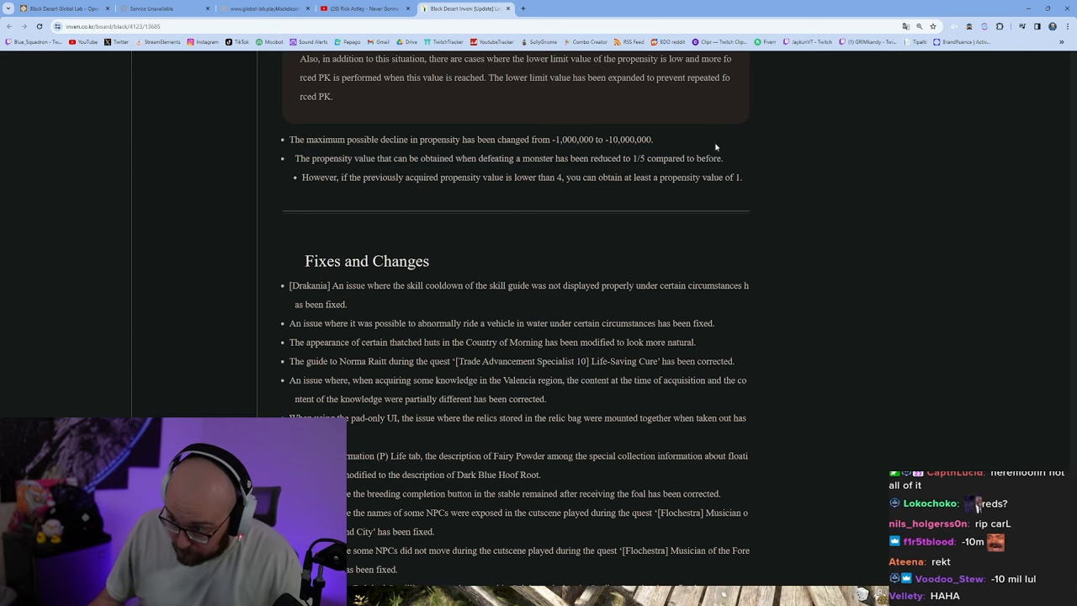
pyautogui.doubleClick(561, 139)
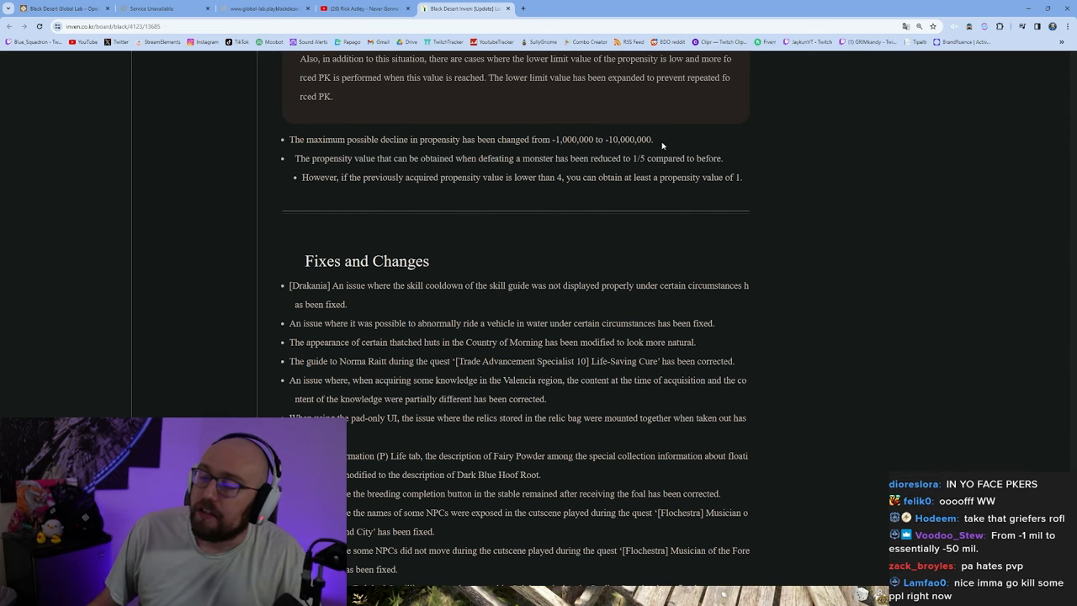
pyautogui.doubleClick(627, 138)
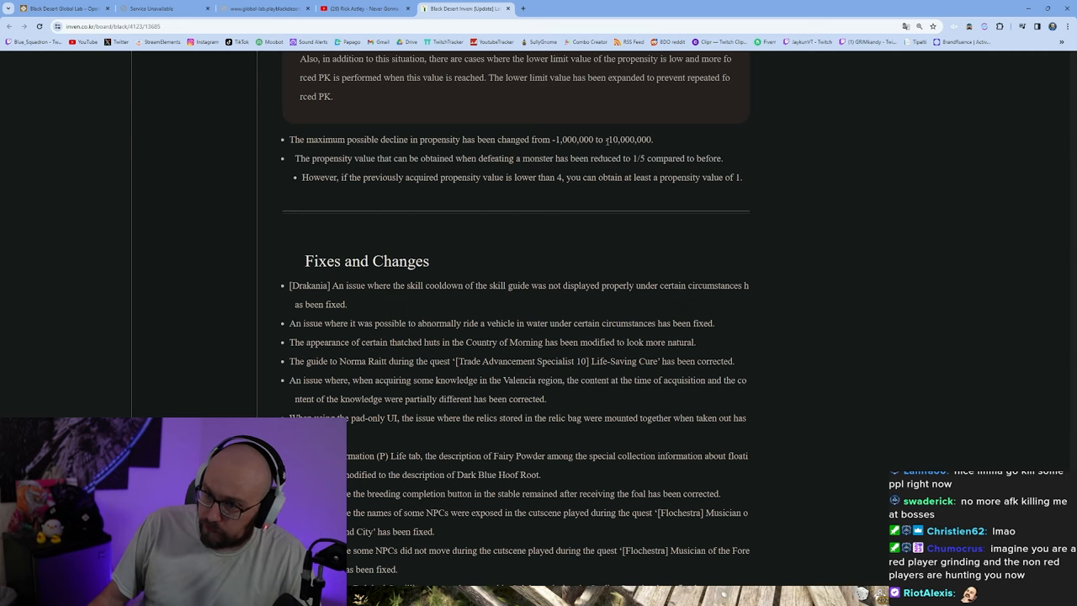
pyautogui.doubleClick(622, 139)
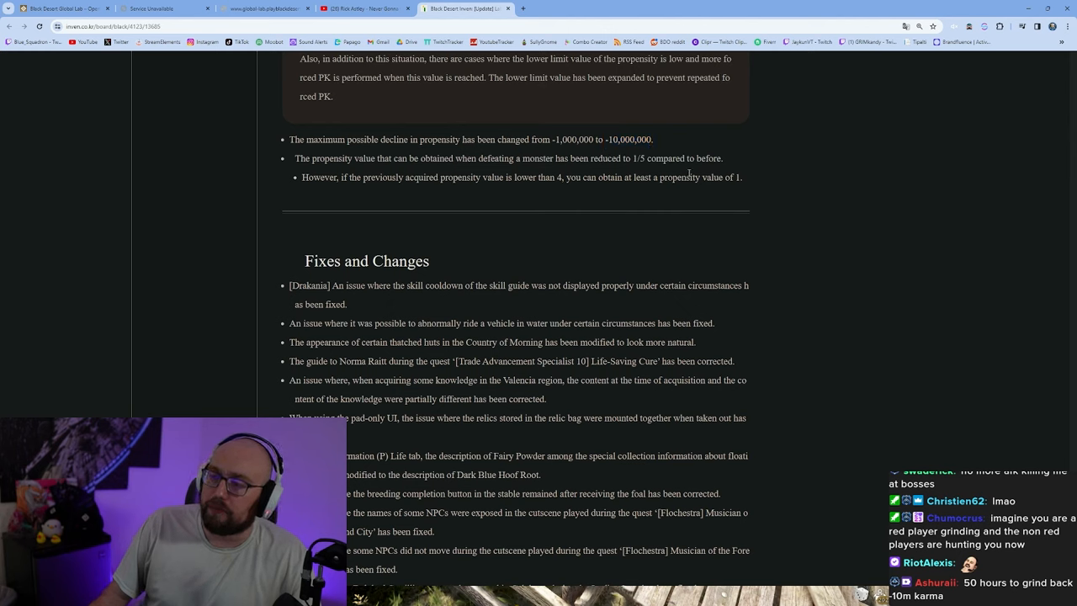
# Highlight the previously acquired propensity value clause and the minimum recovery of 1.
pyautogui.moveTo(351, 177); pyautogui.dragTo(493, 177)
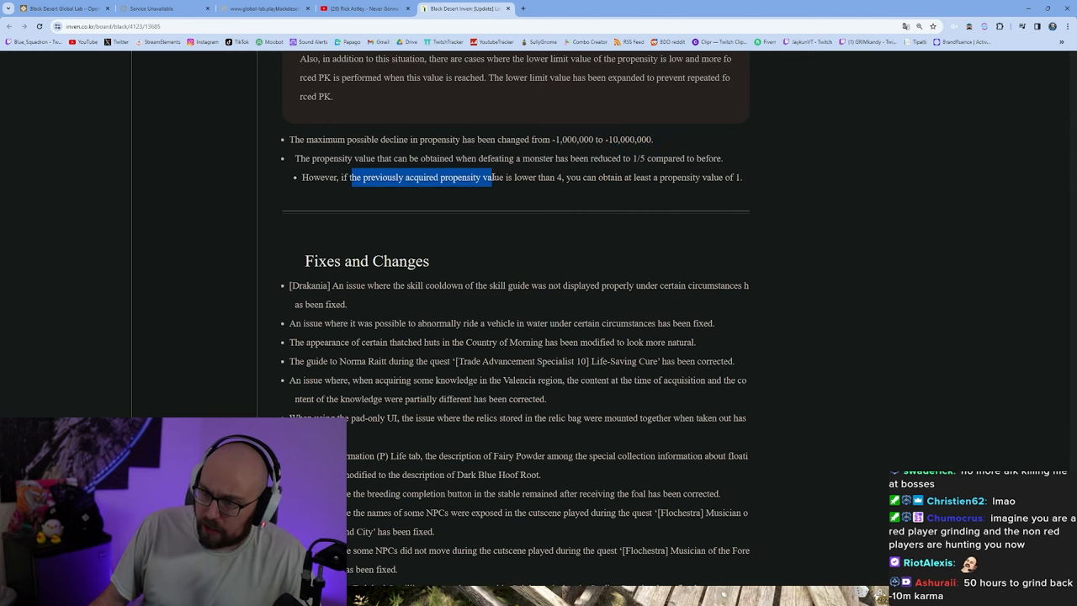
pyautogui.click(547, 177)
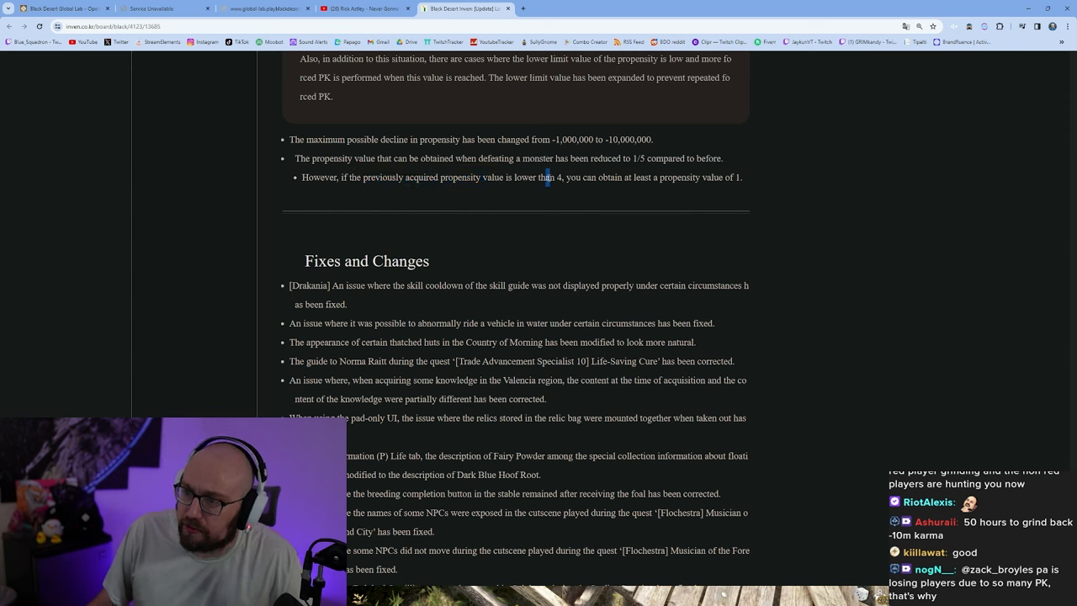
pyautogui.moveTo(636, 176); pyautogui.dragTo(742, 176)
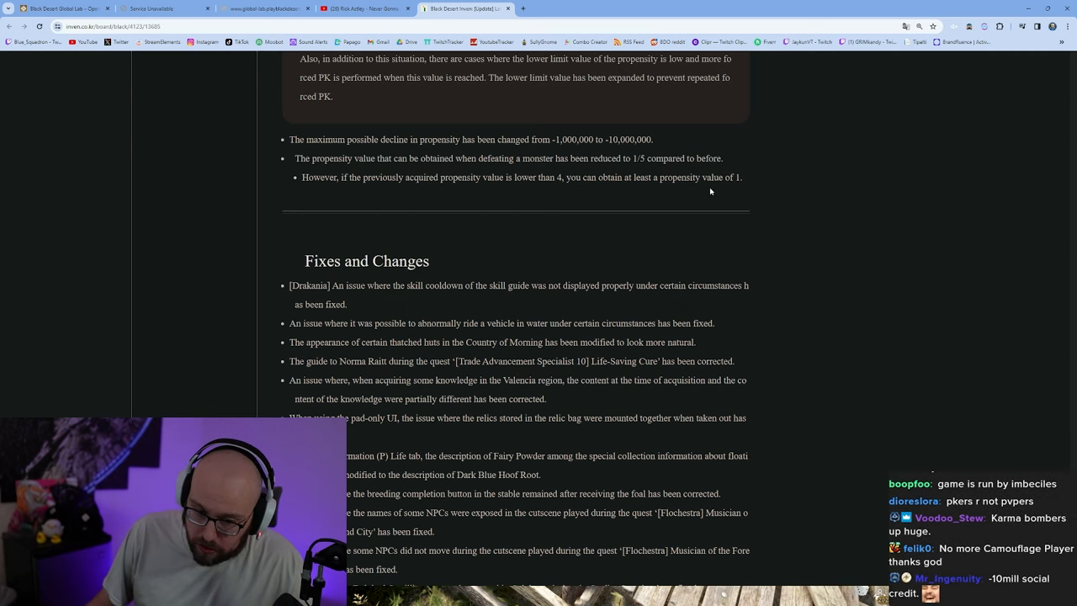
pyautogui.moveTo(722, 173)
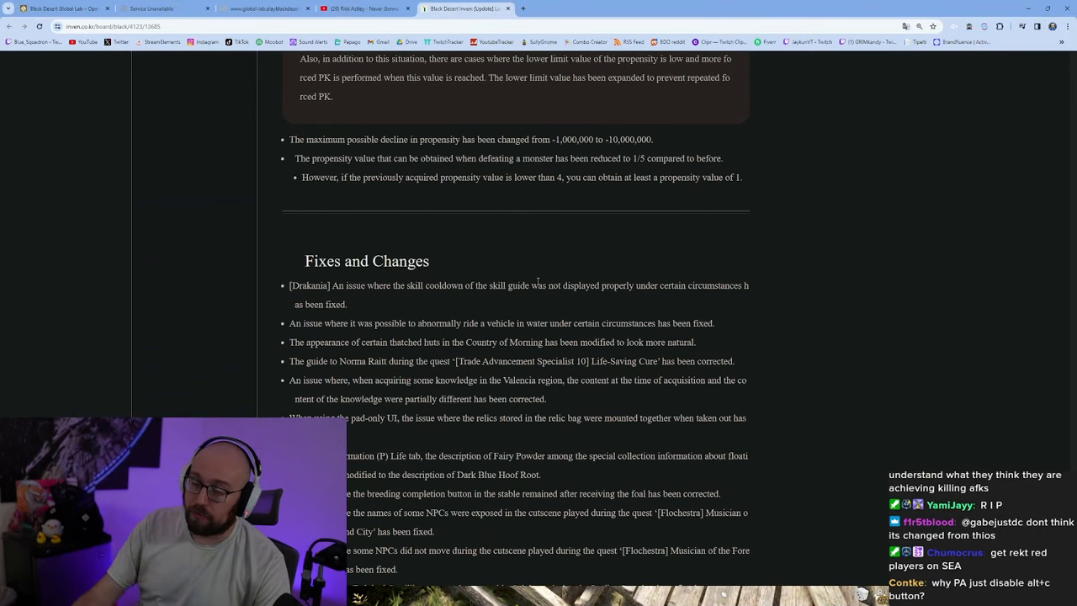
# Show the full Fixes and Changes list and highlight the thatched huts fix line.
pyautogui.scroll(-3)
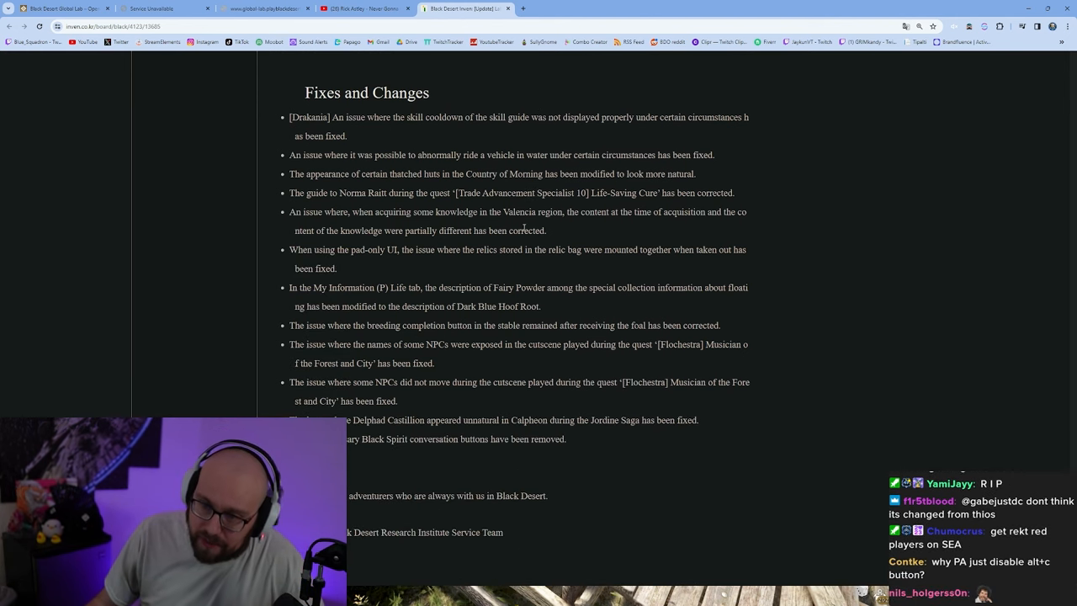
pyautogui.moveTo(528, 188)
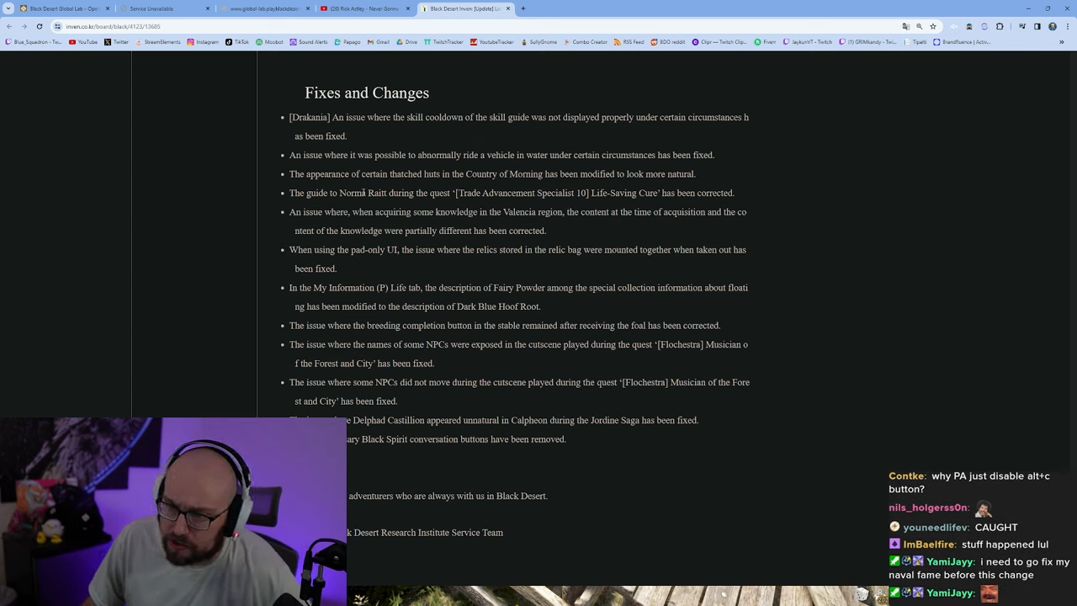
pyautogui.moveTo(480, 147)
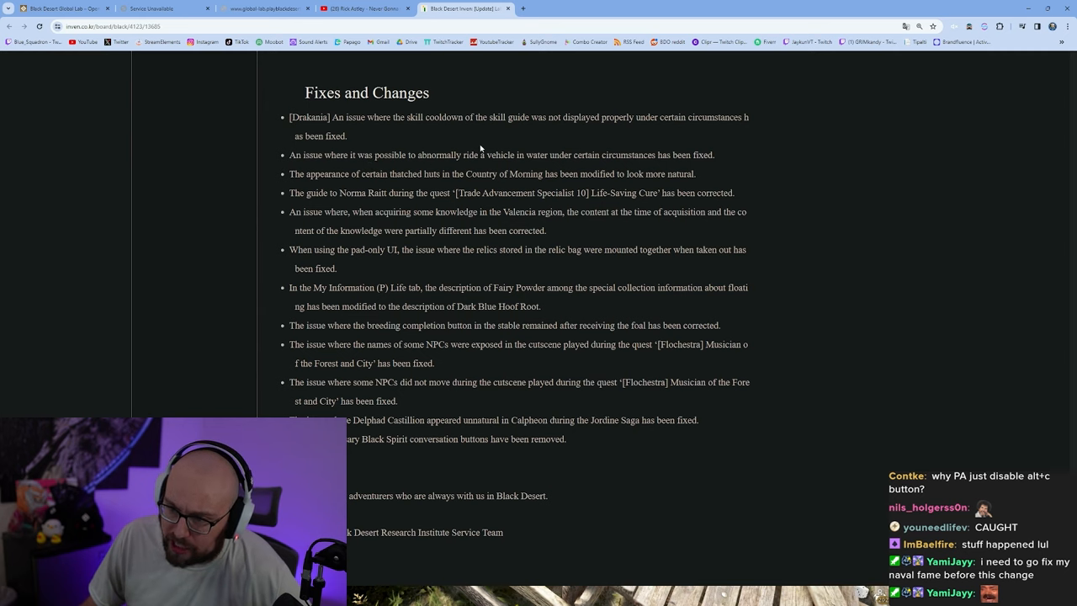
pyautogui.moveTo(557, 167)
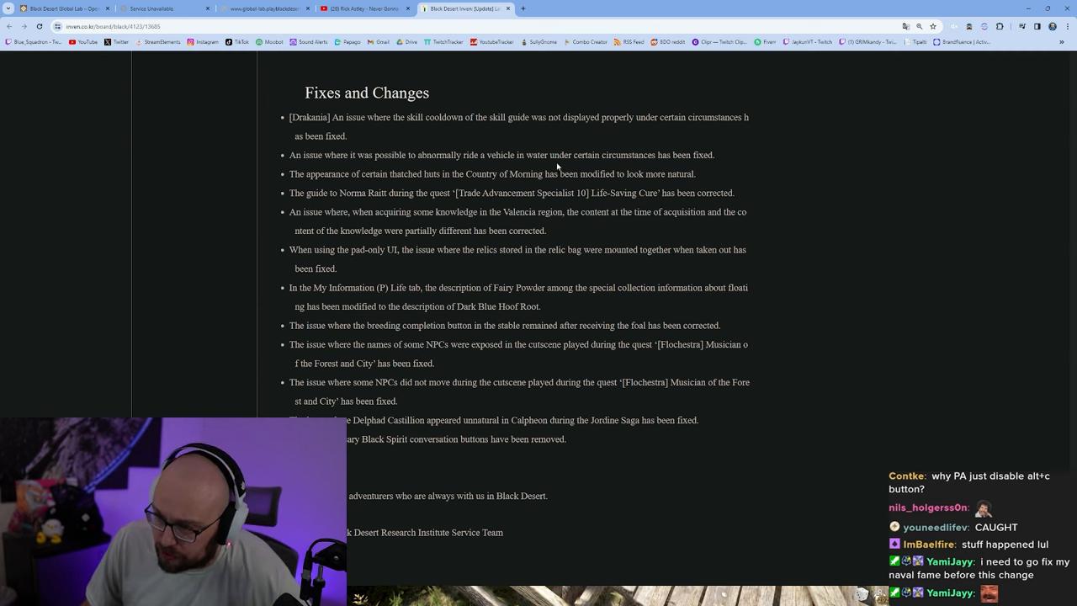
pyautogui.doubleClick(702, 155)
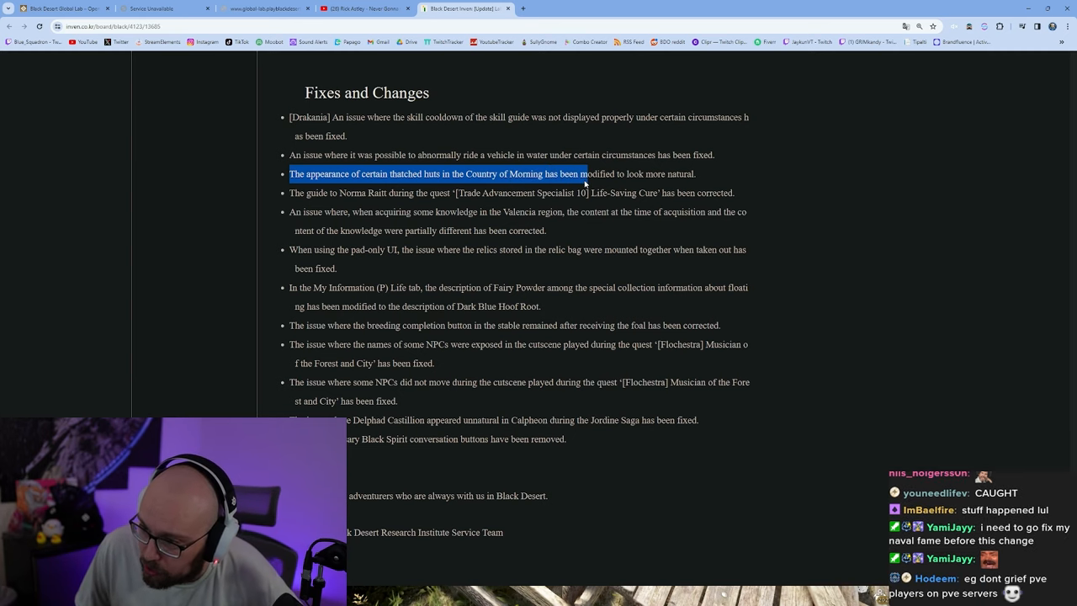
pyautogui.click(645, 299)
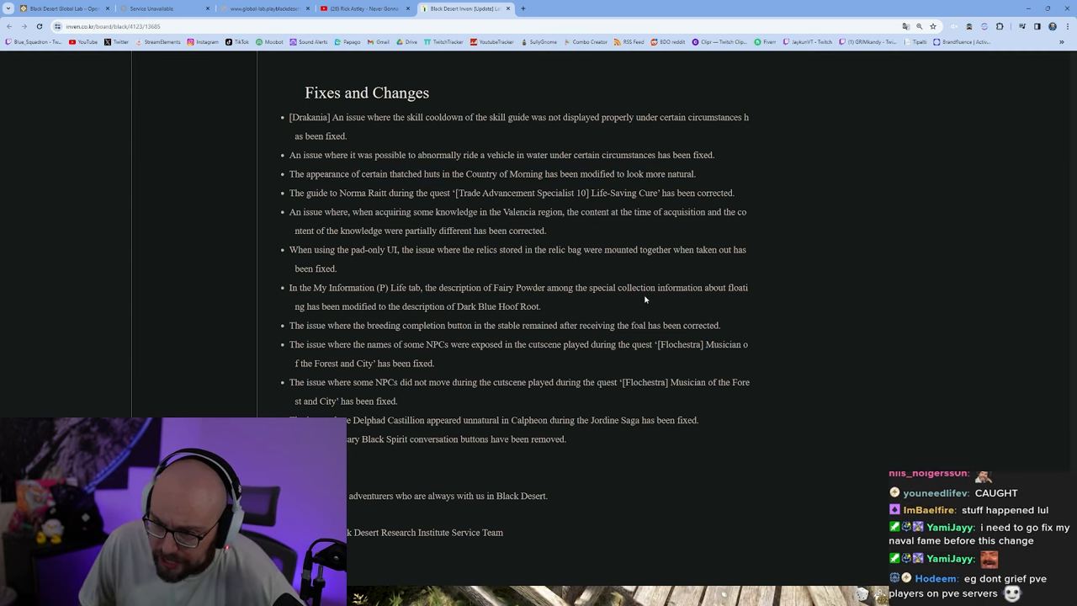
# Scroll to the article's end and comments, then back to the Agris essence tables with the Yu(IV) 35 row.
pyautogui.scroll(-3)
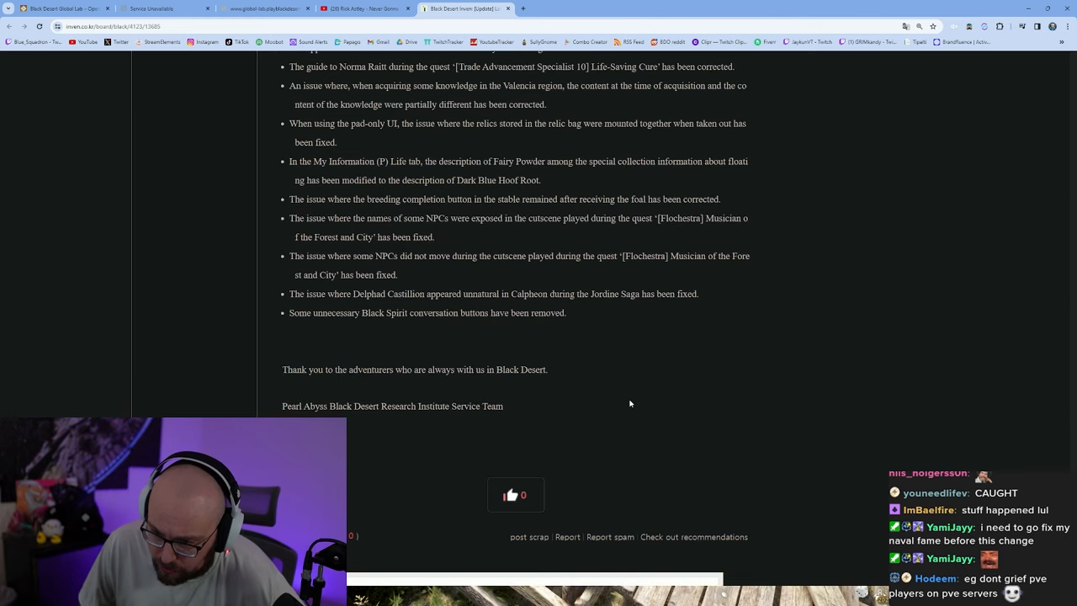
pyautogui.scroll(-3)
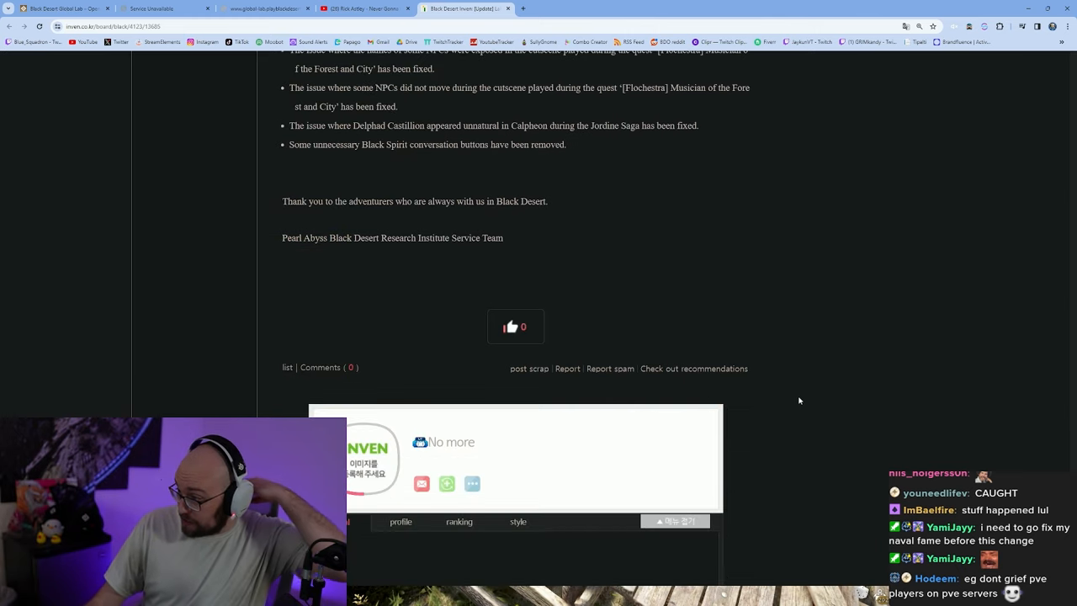
pyautogui.scroll(3)
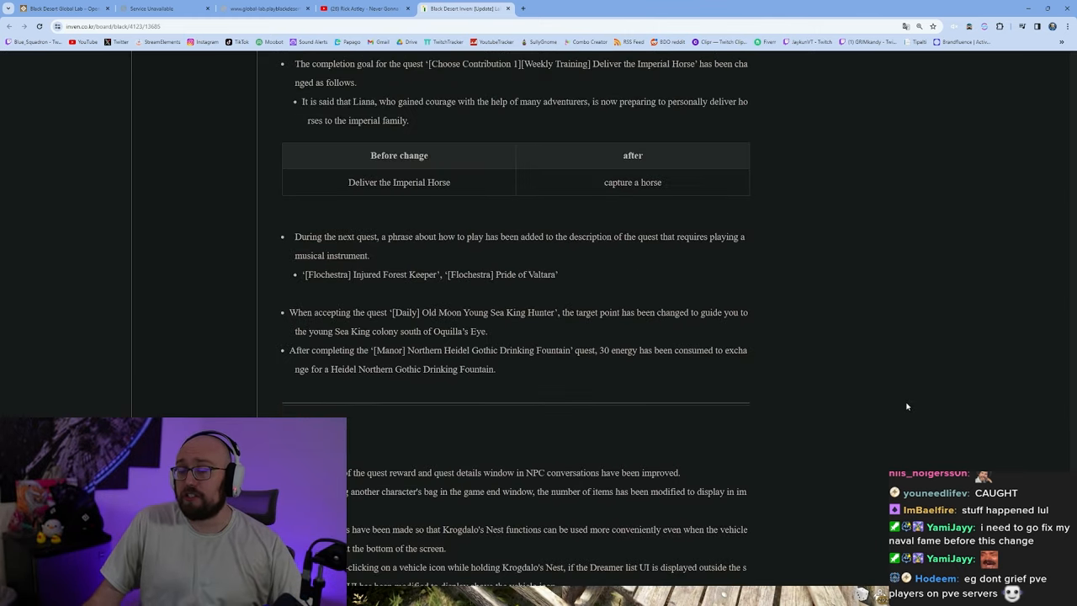
pyautogui.scroll(-3)
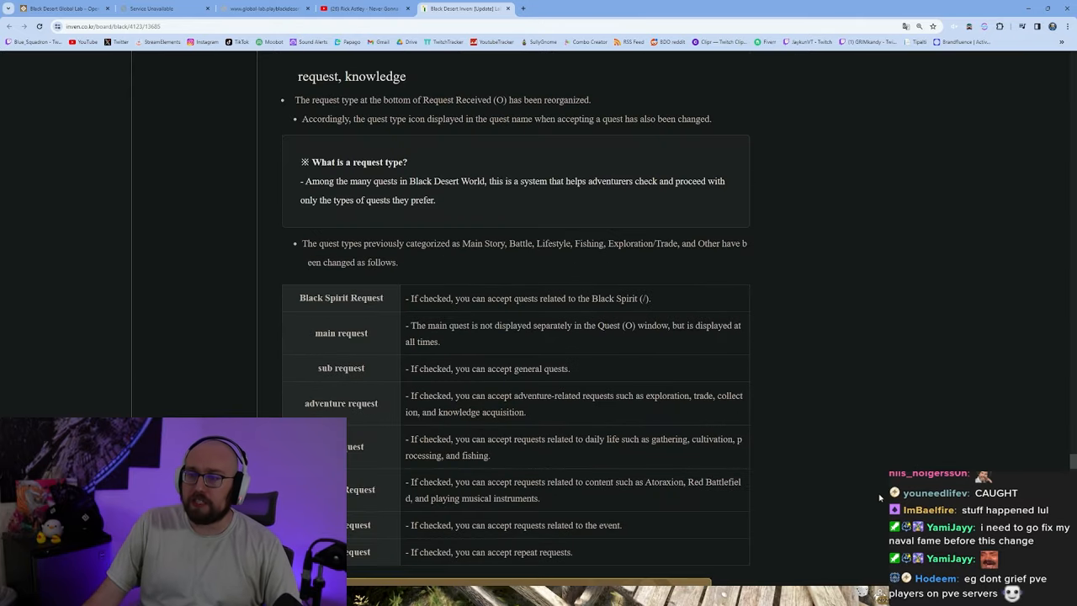
pyautogui.scroll(-3)
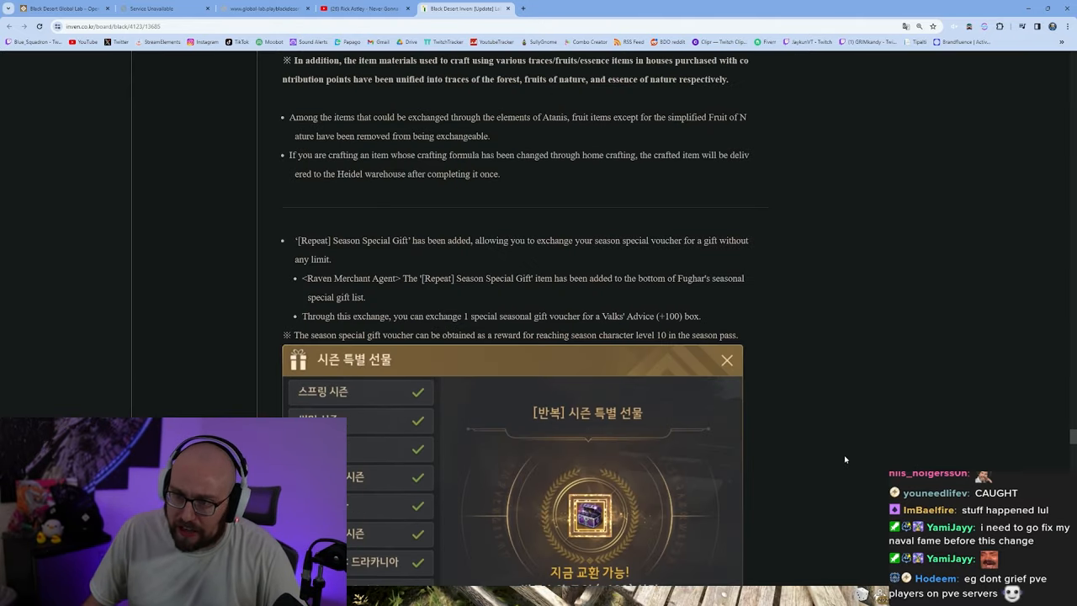
pyautogui.scroll(3)
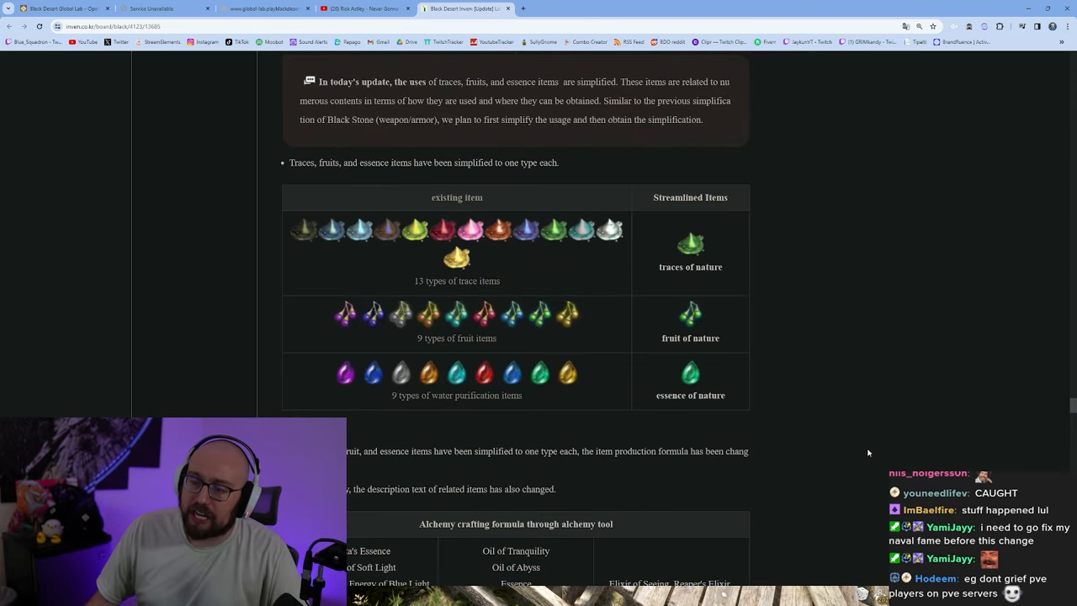
pyautogui.moveTo(315, 233)
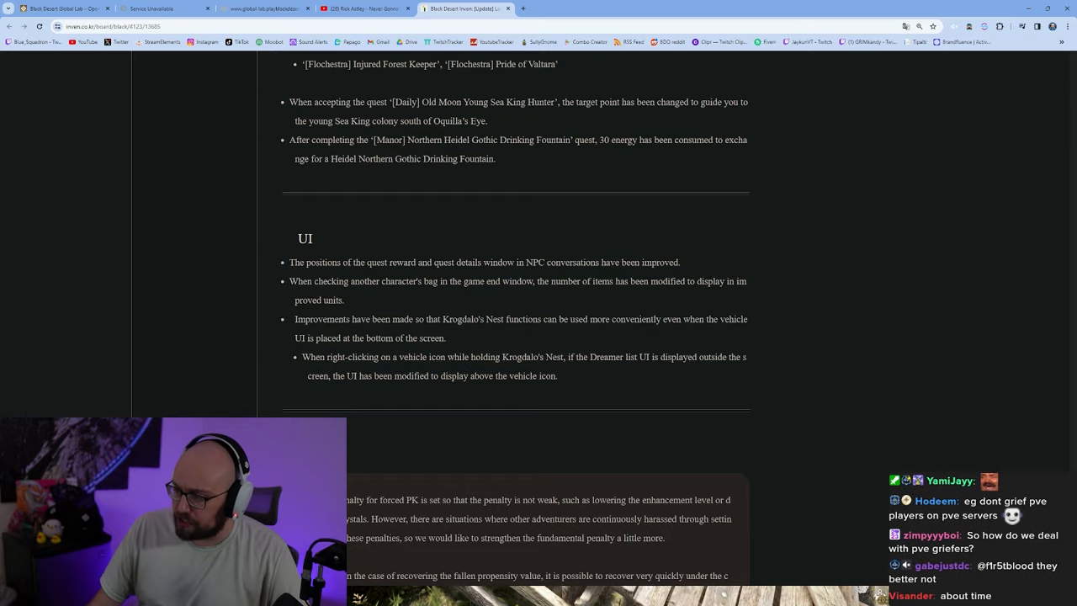
pyautogui.scroll(-3)
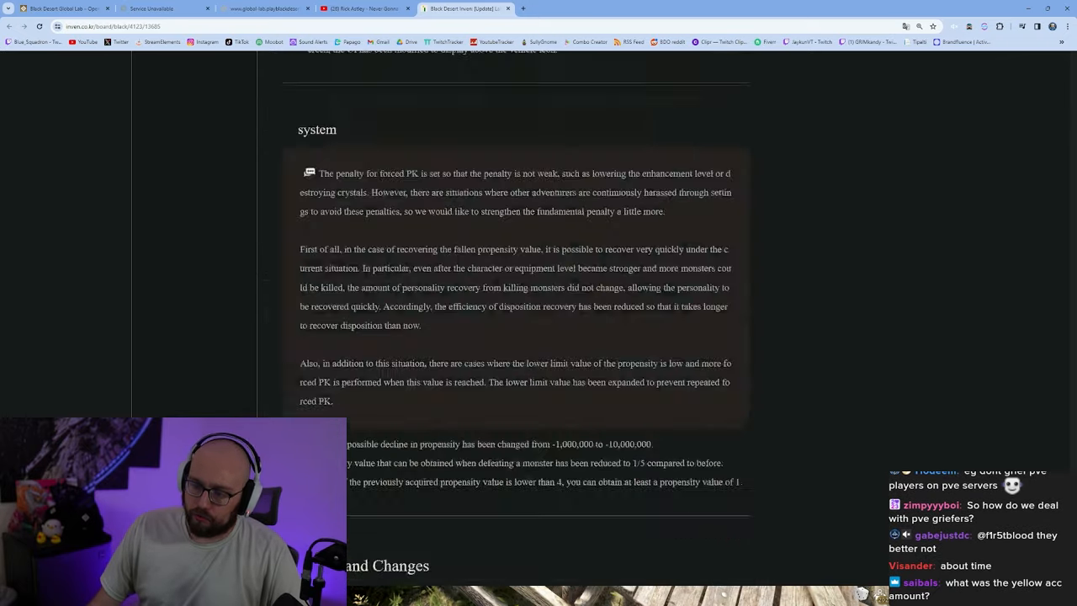
pyautogui.scroll(-3)
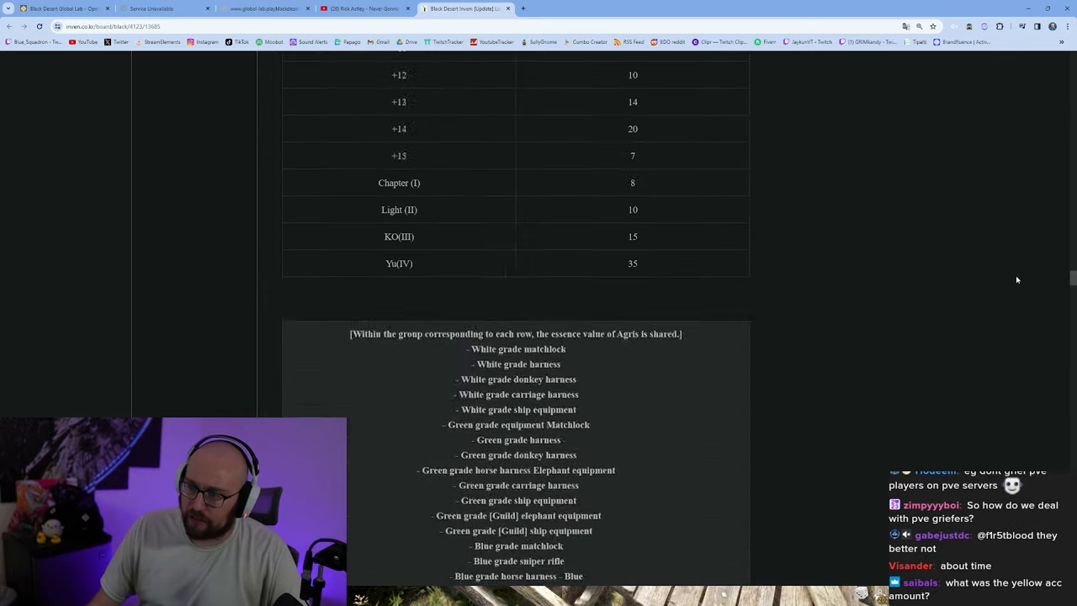